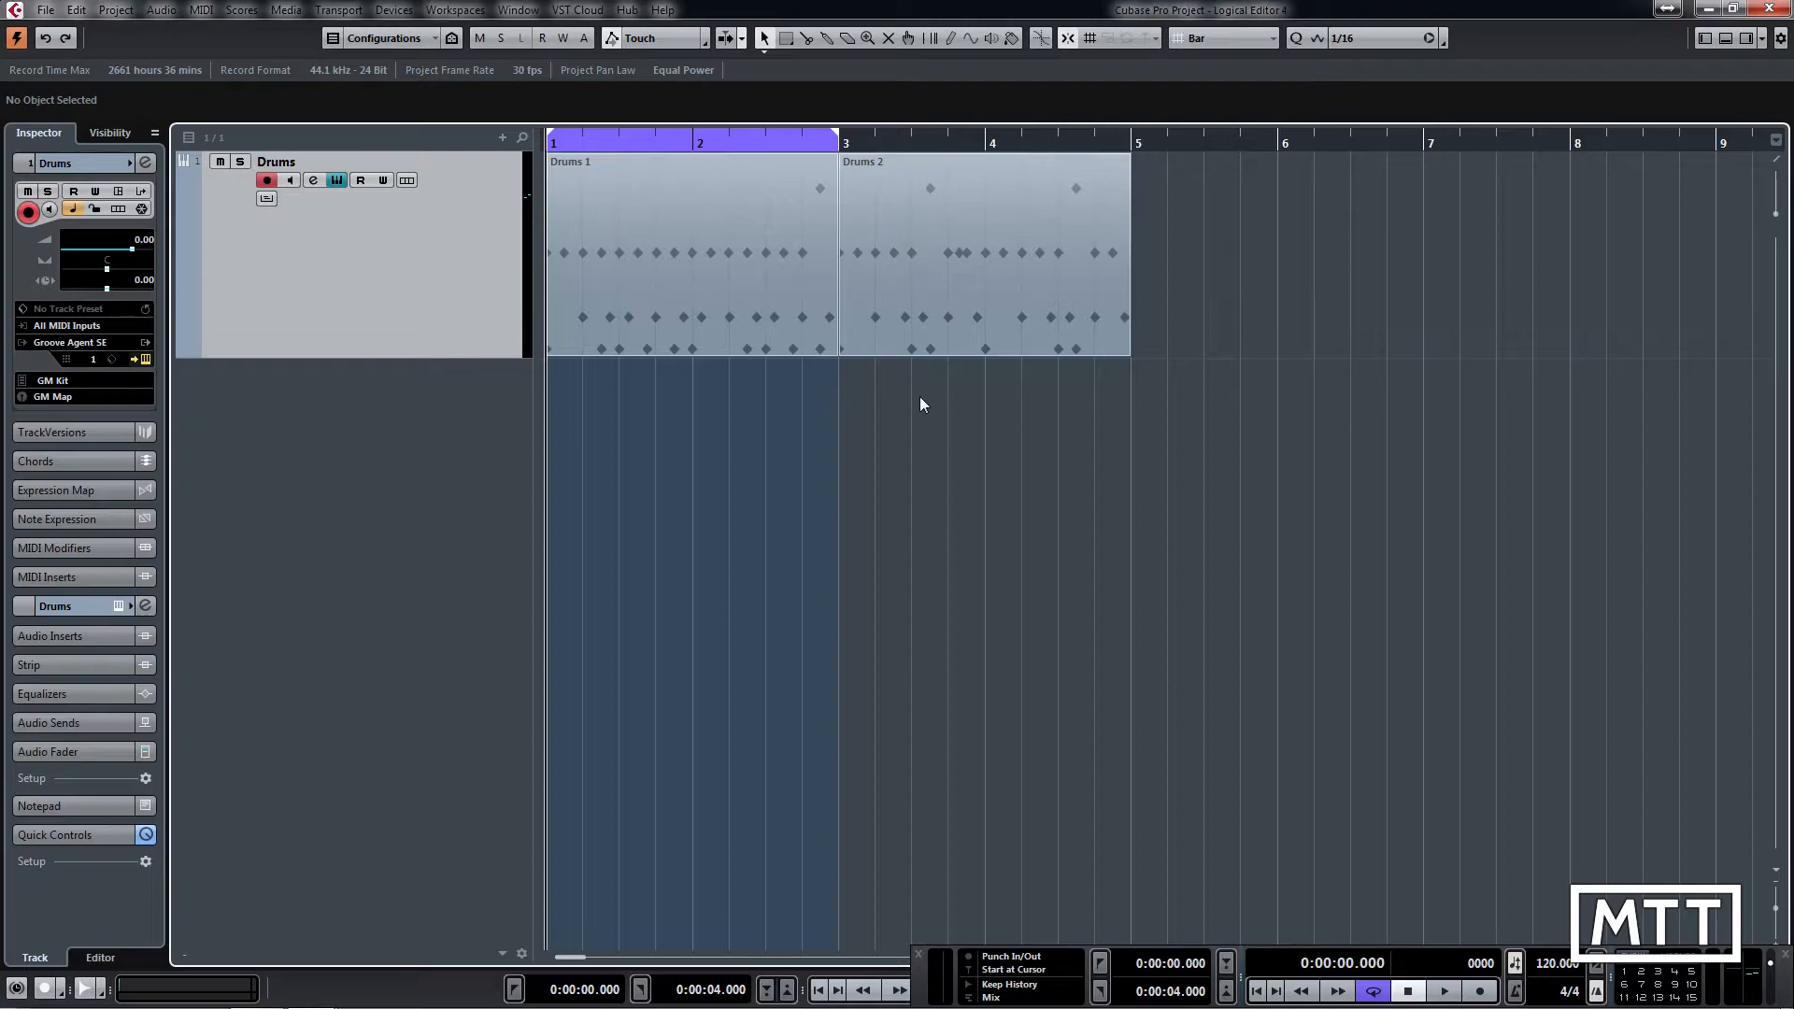
pyautogui.moveTo(878, 438)
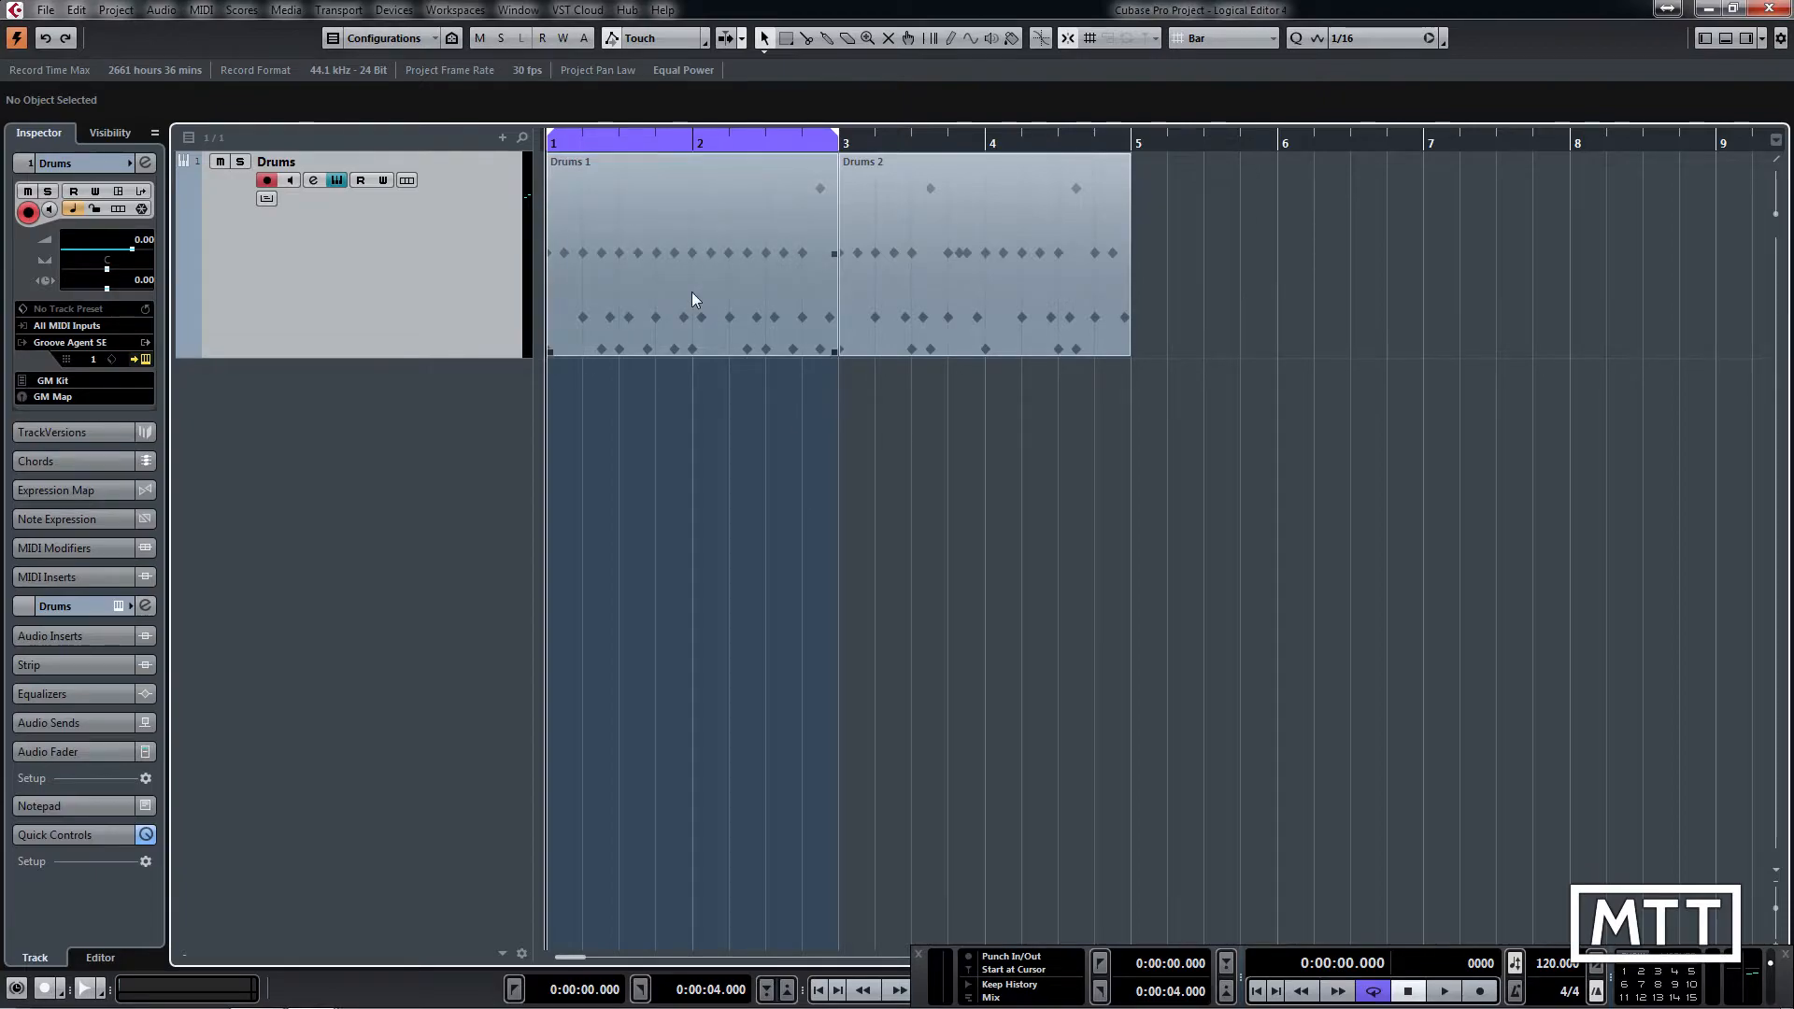
# Open the Drums 1 part in the Drum Editor to view its kick, snare and hi-hat notes
pyautogui.doubleClick(692, 251)
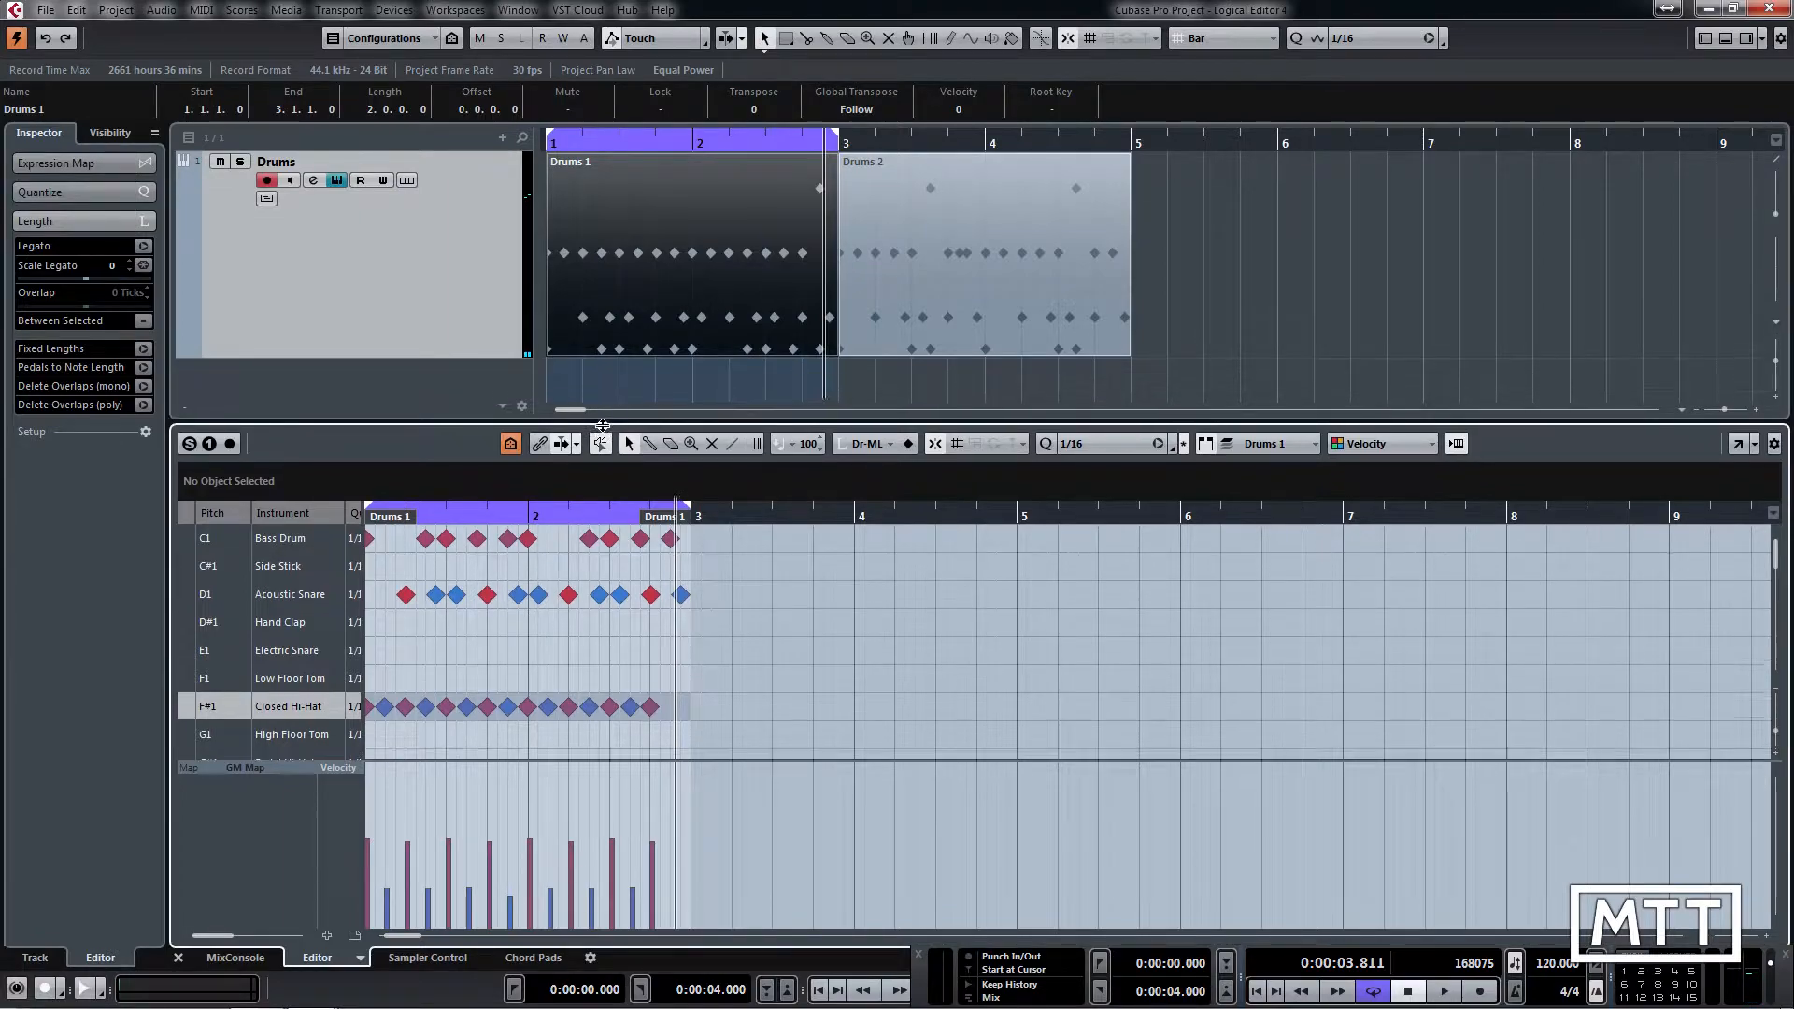
# Open the Logical Editor from the MIDI menu and move it right of the hi-hat lane
pyautogui.click(201, 11)
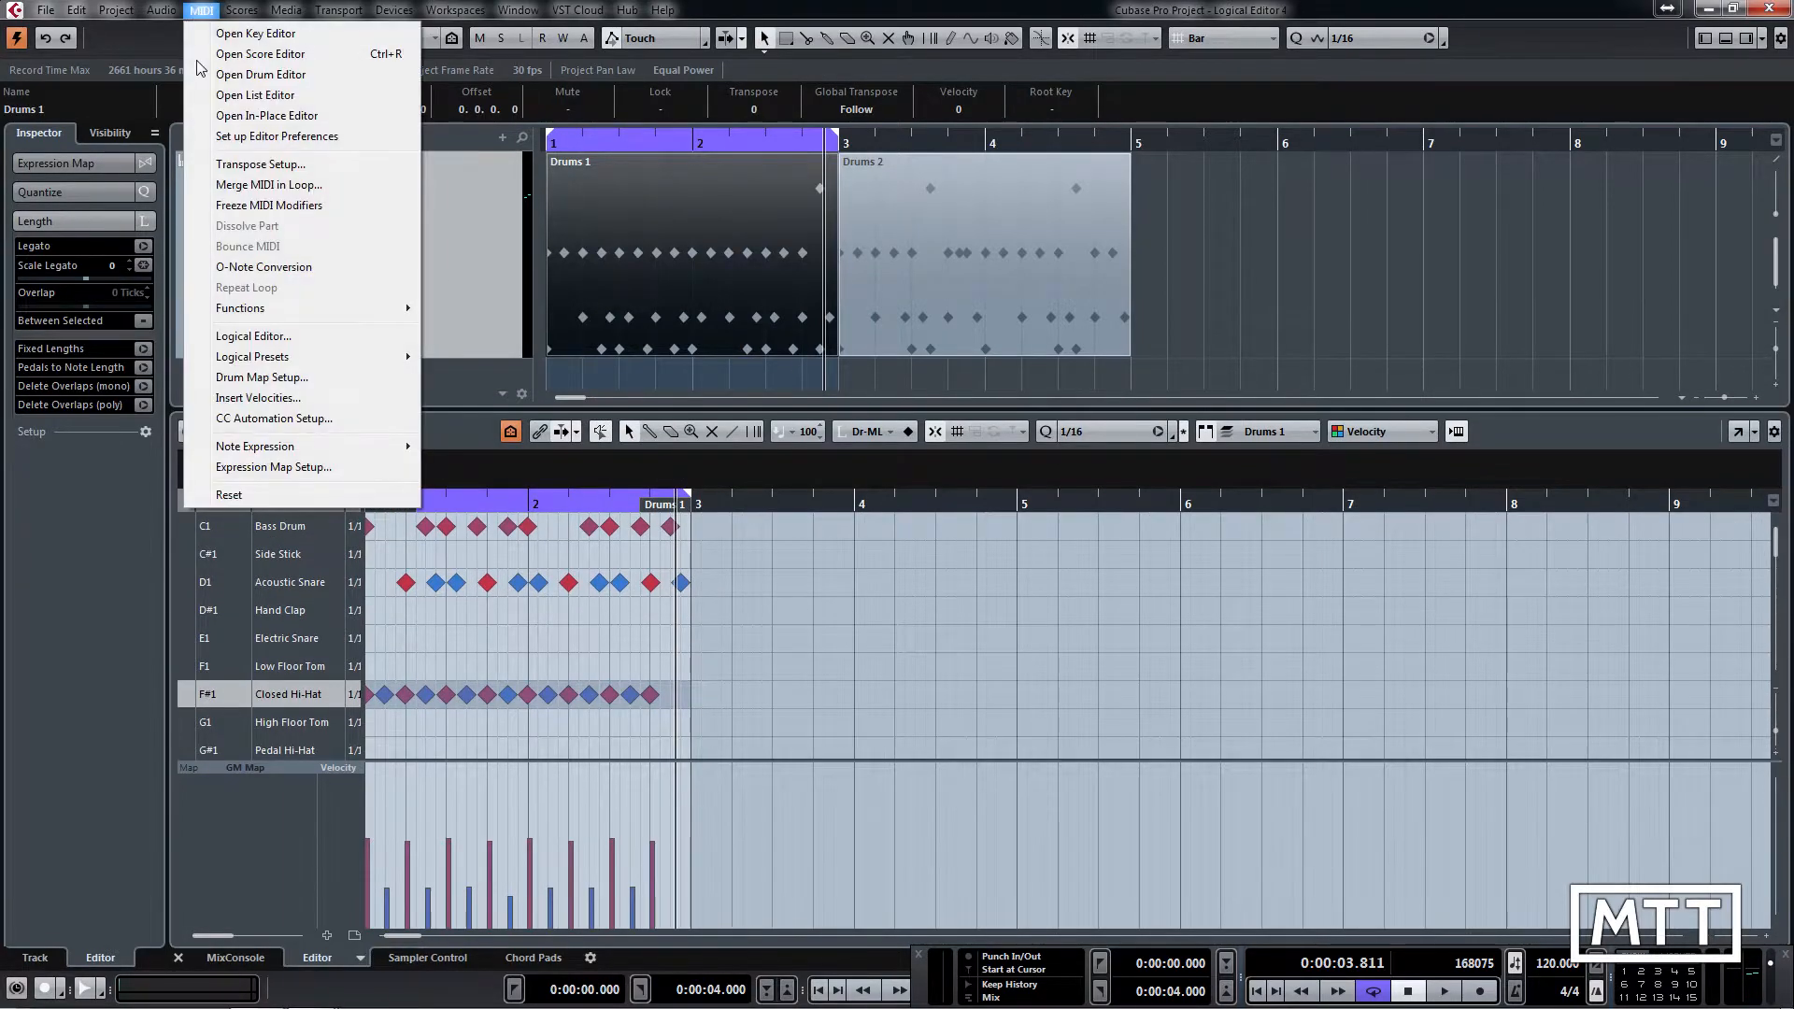
pyautogui.click(254, 336)
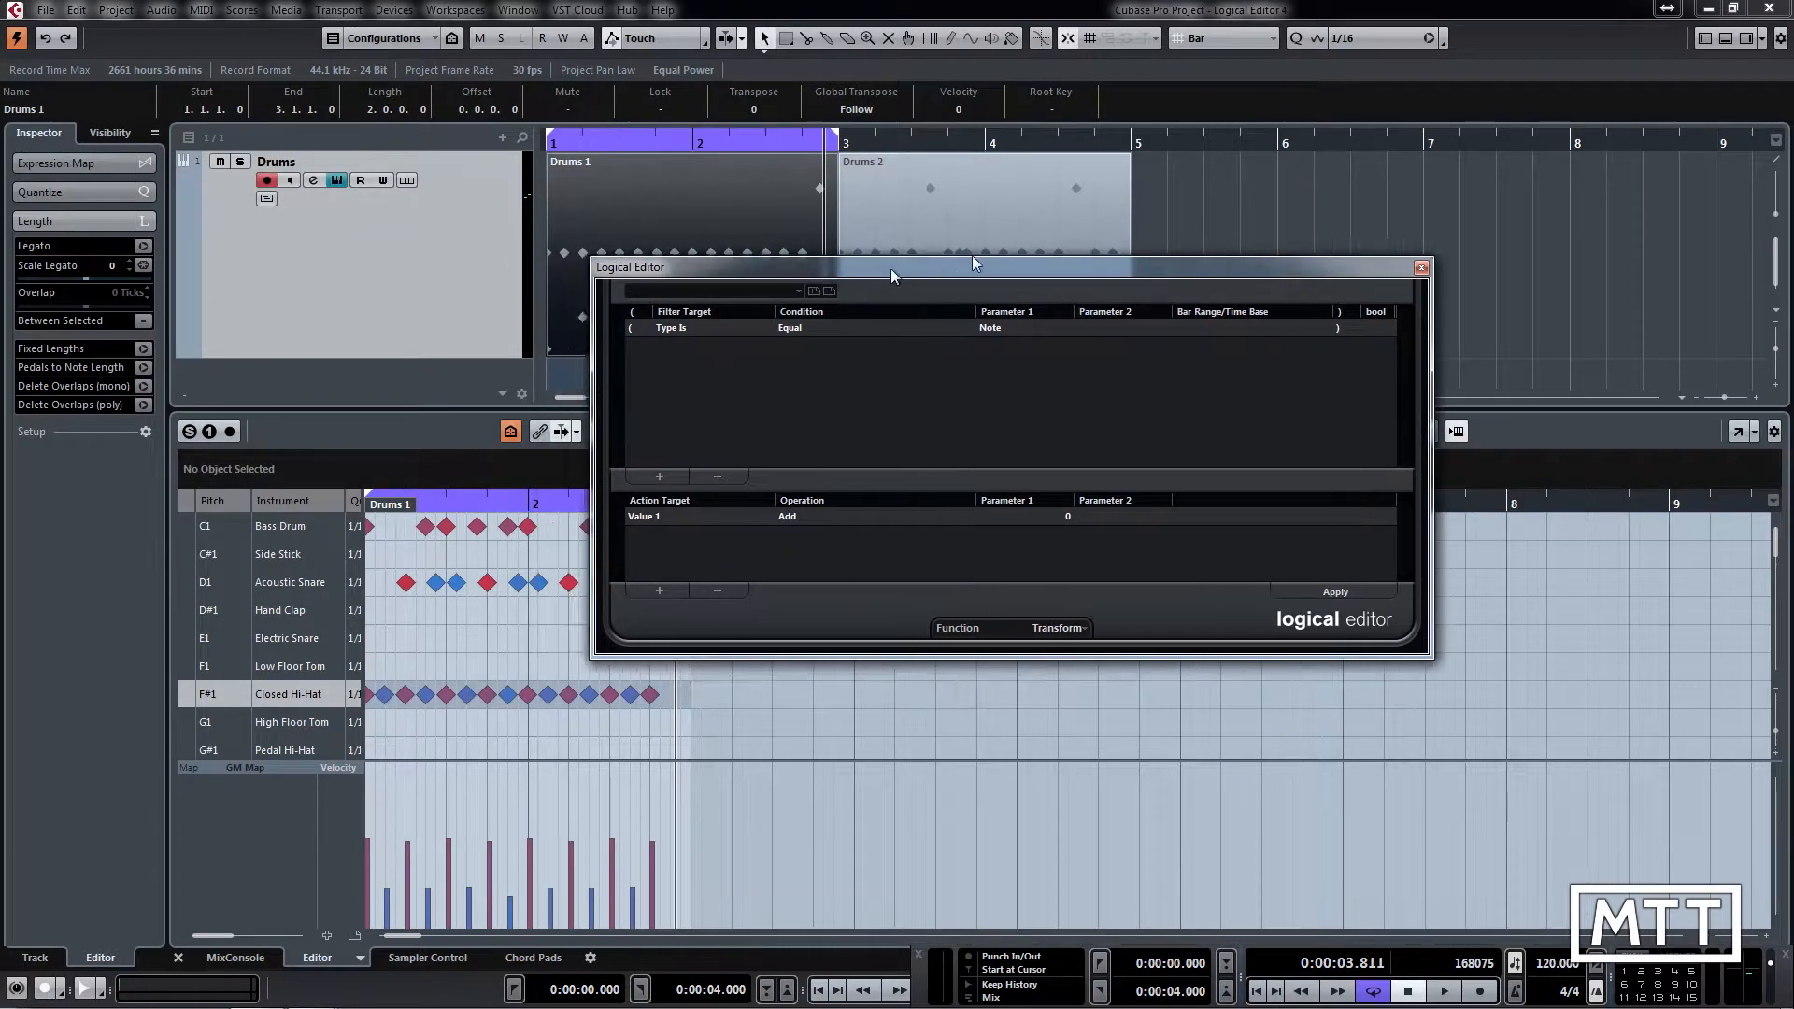
pyautogui.moveTo(973, 267); pyautogui.dragTo(1207, 234)
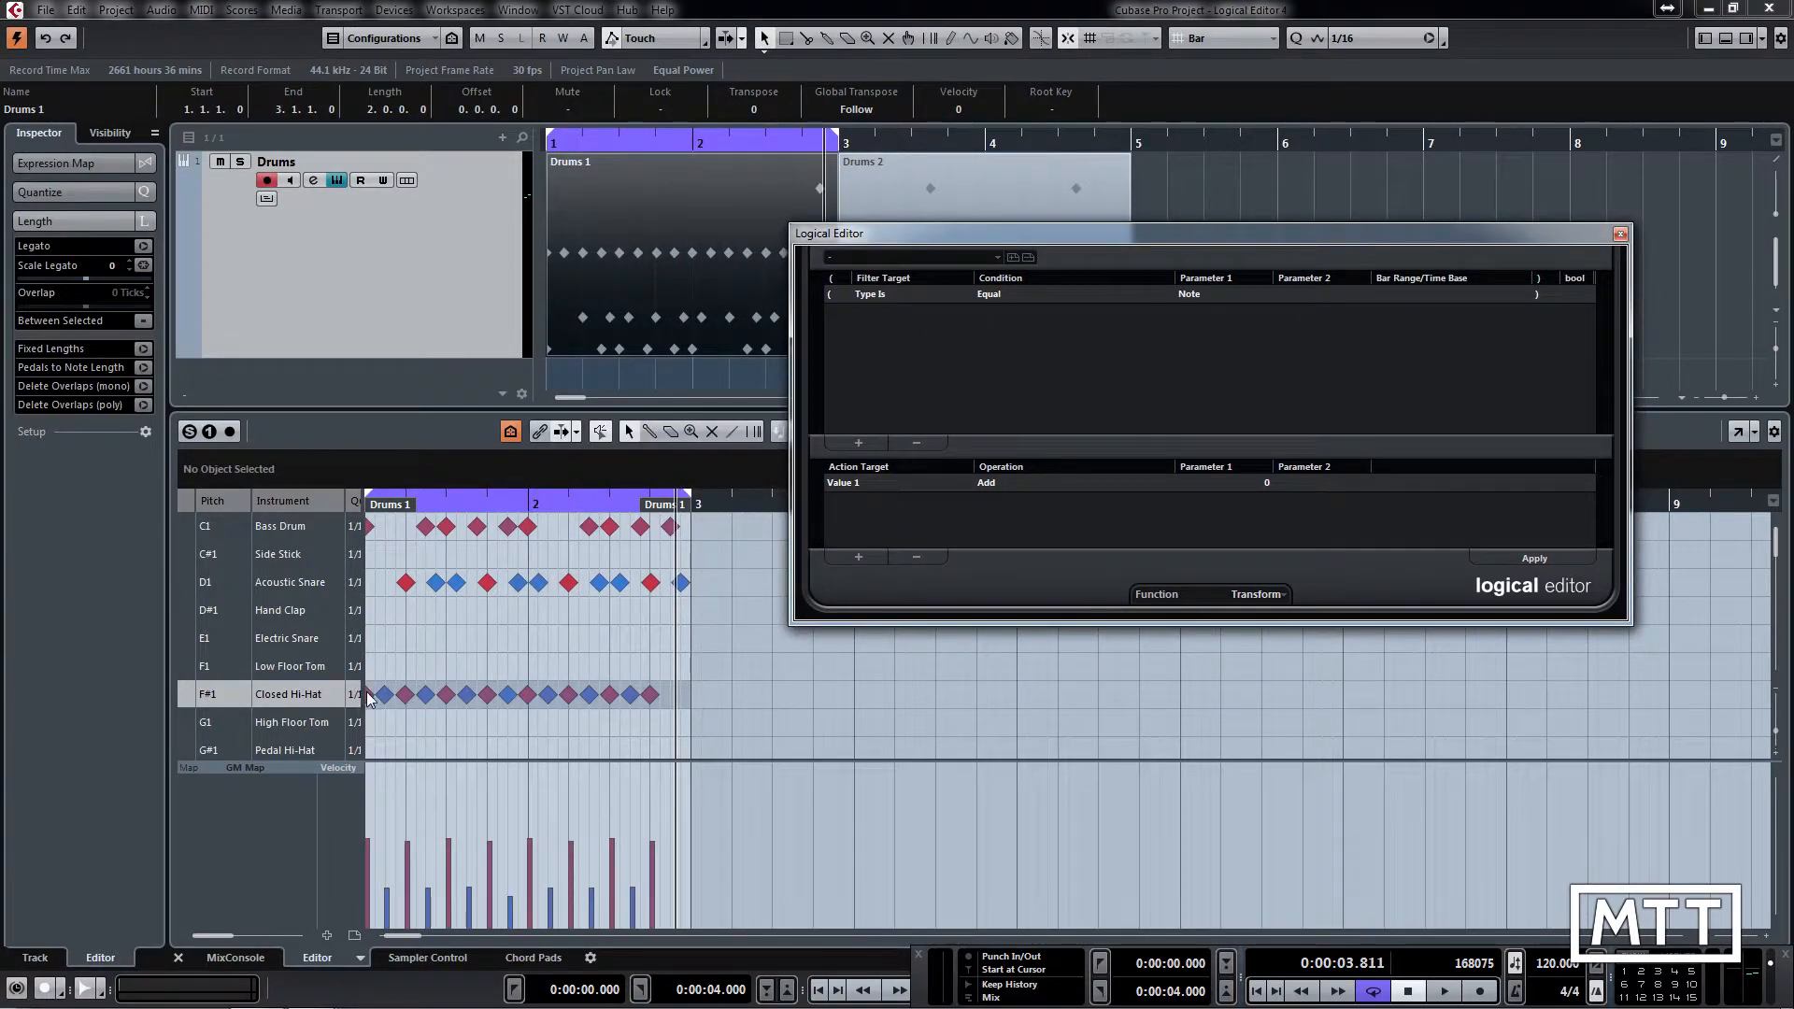
pyautogui.moveTo(529, 703)
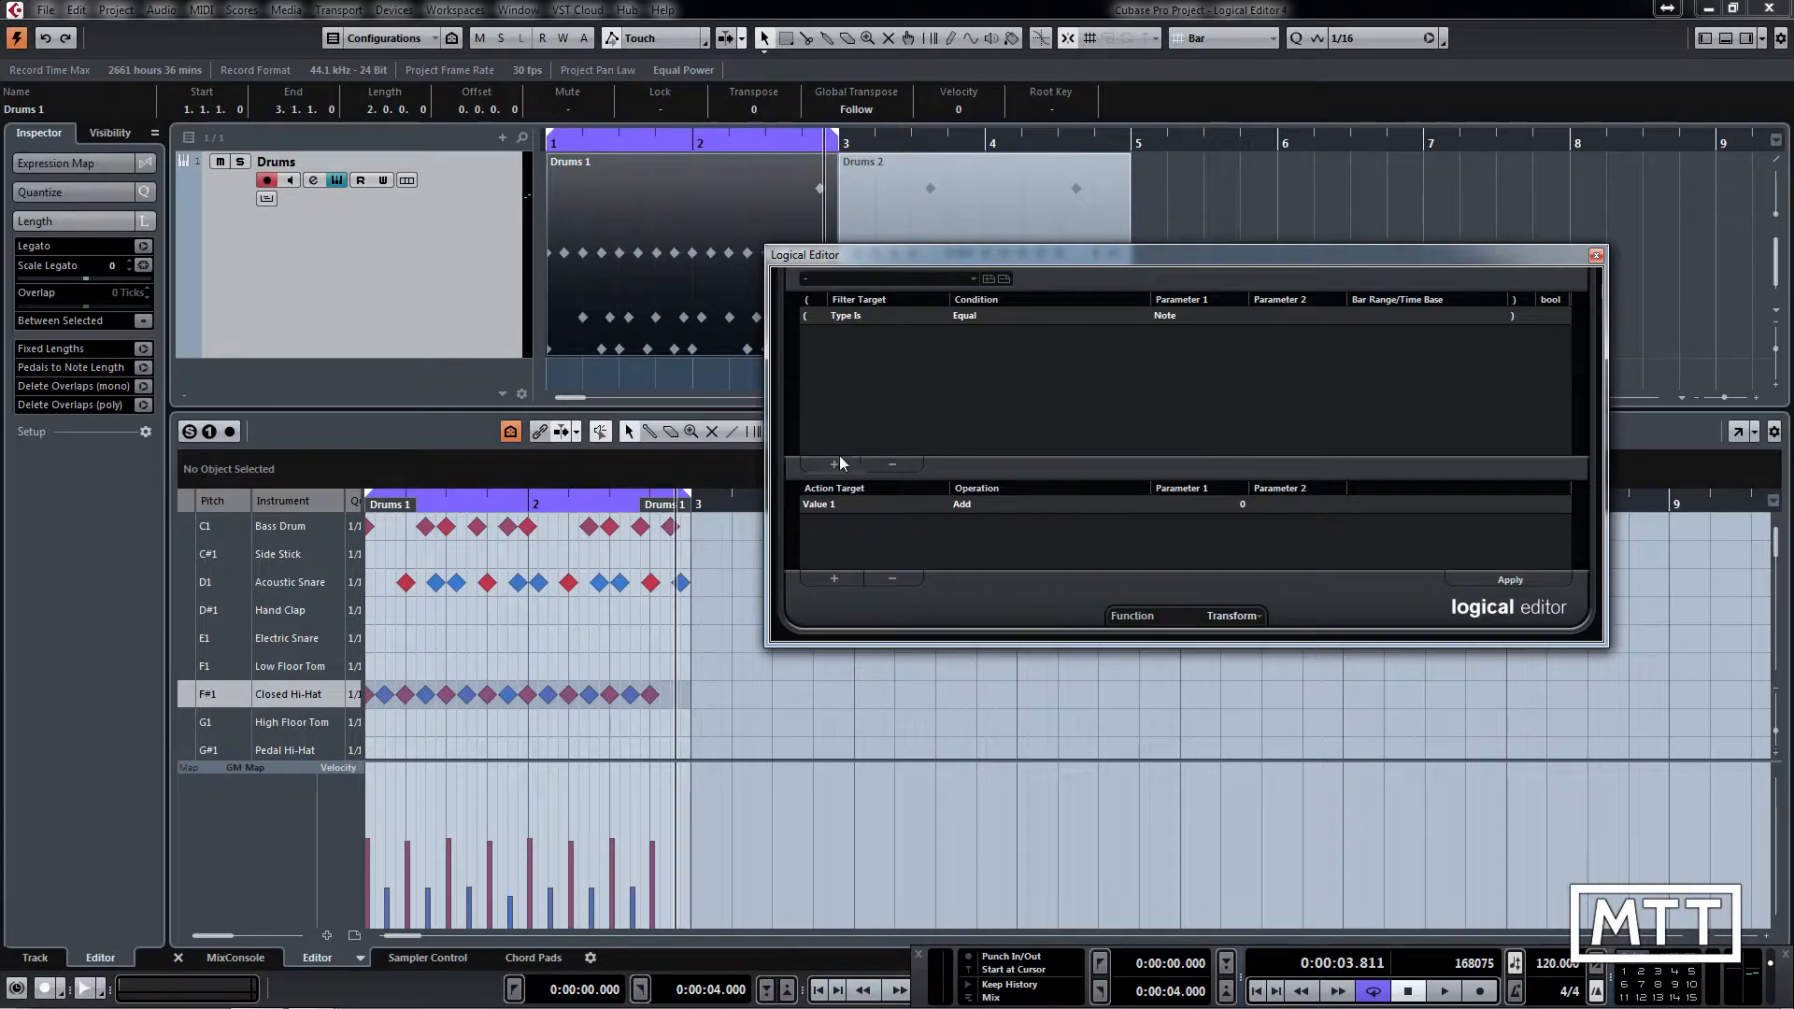
# Add a Pitch equal F#1 filter line and set the function to Select
pyautogui.click(833, 464)
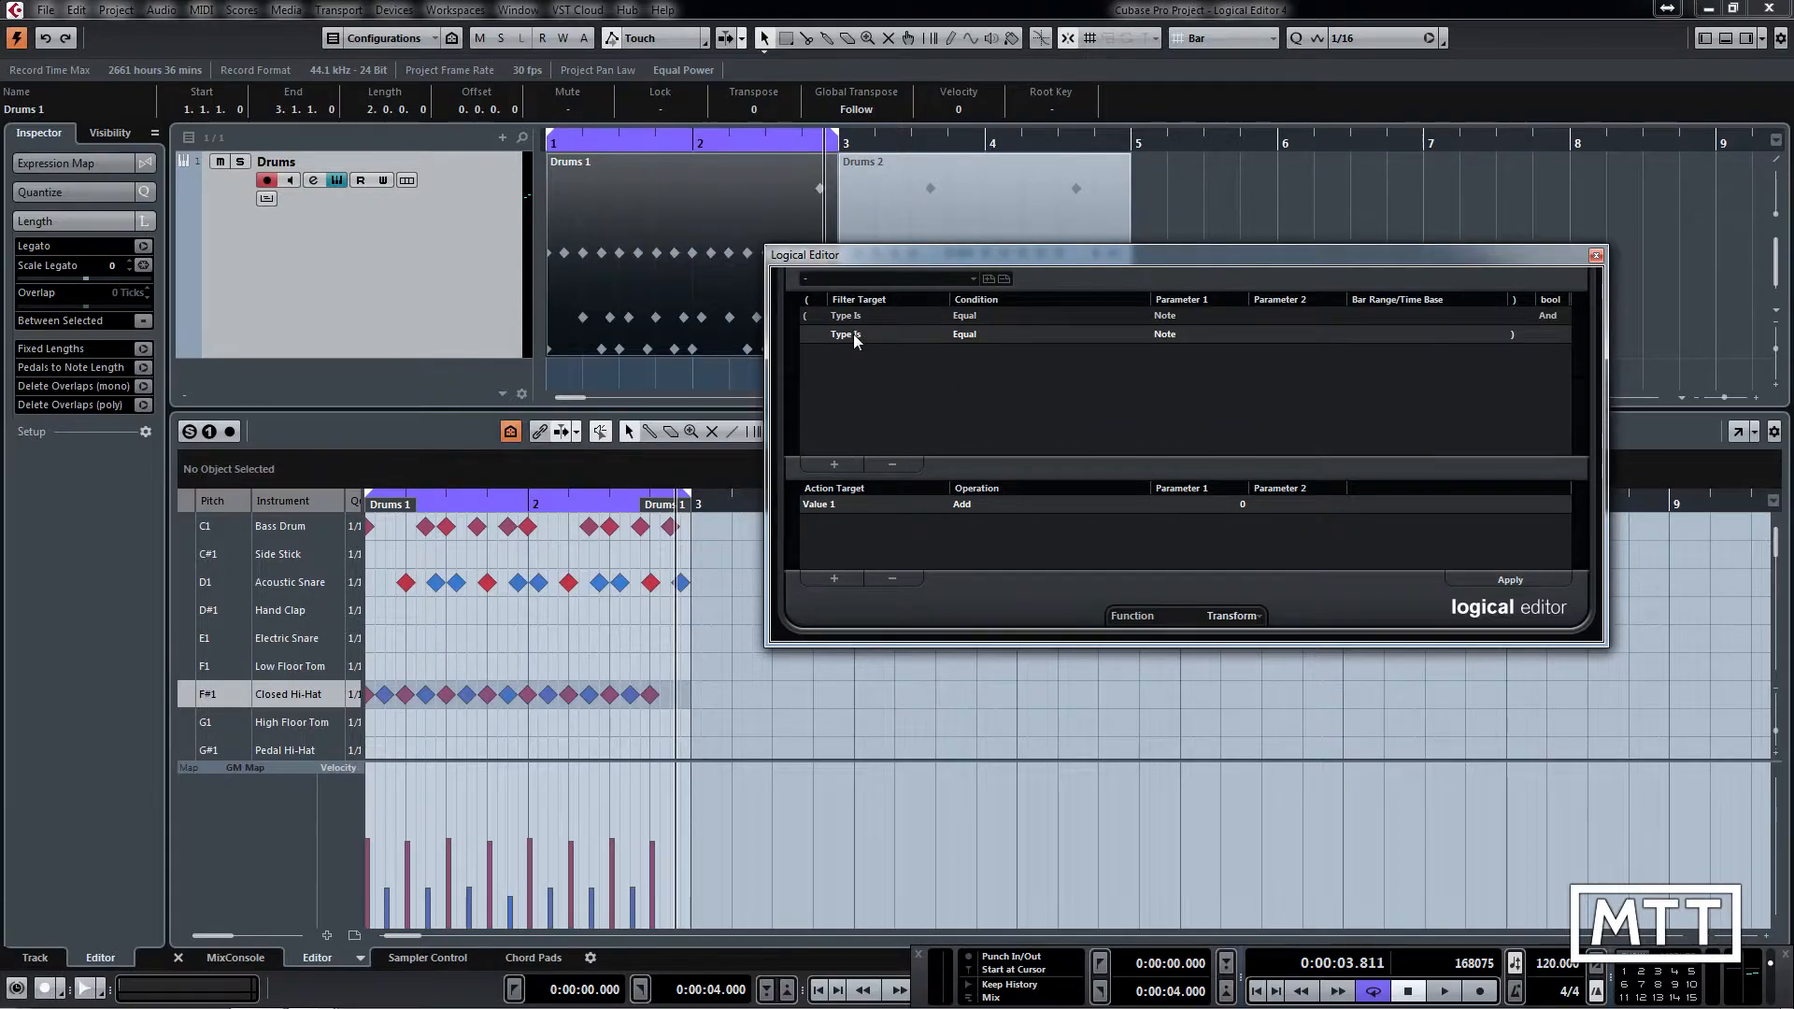
pyautogui.click(852, 333)
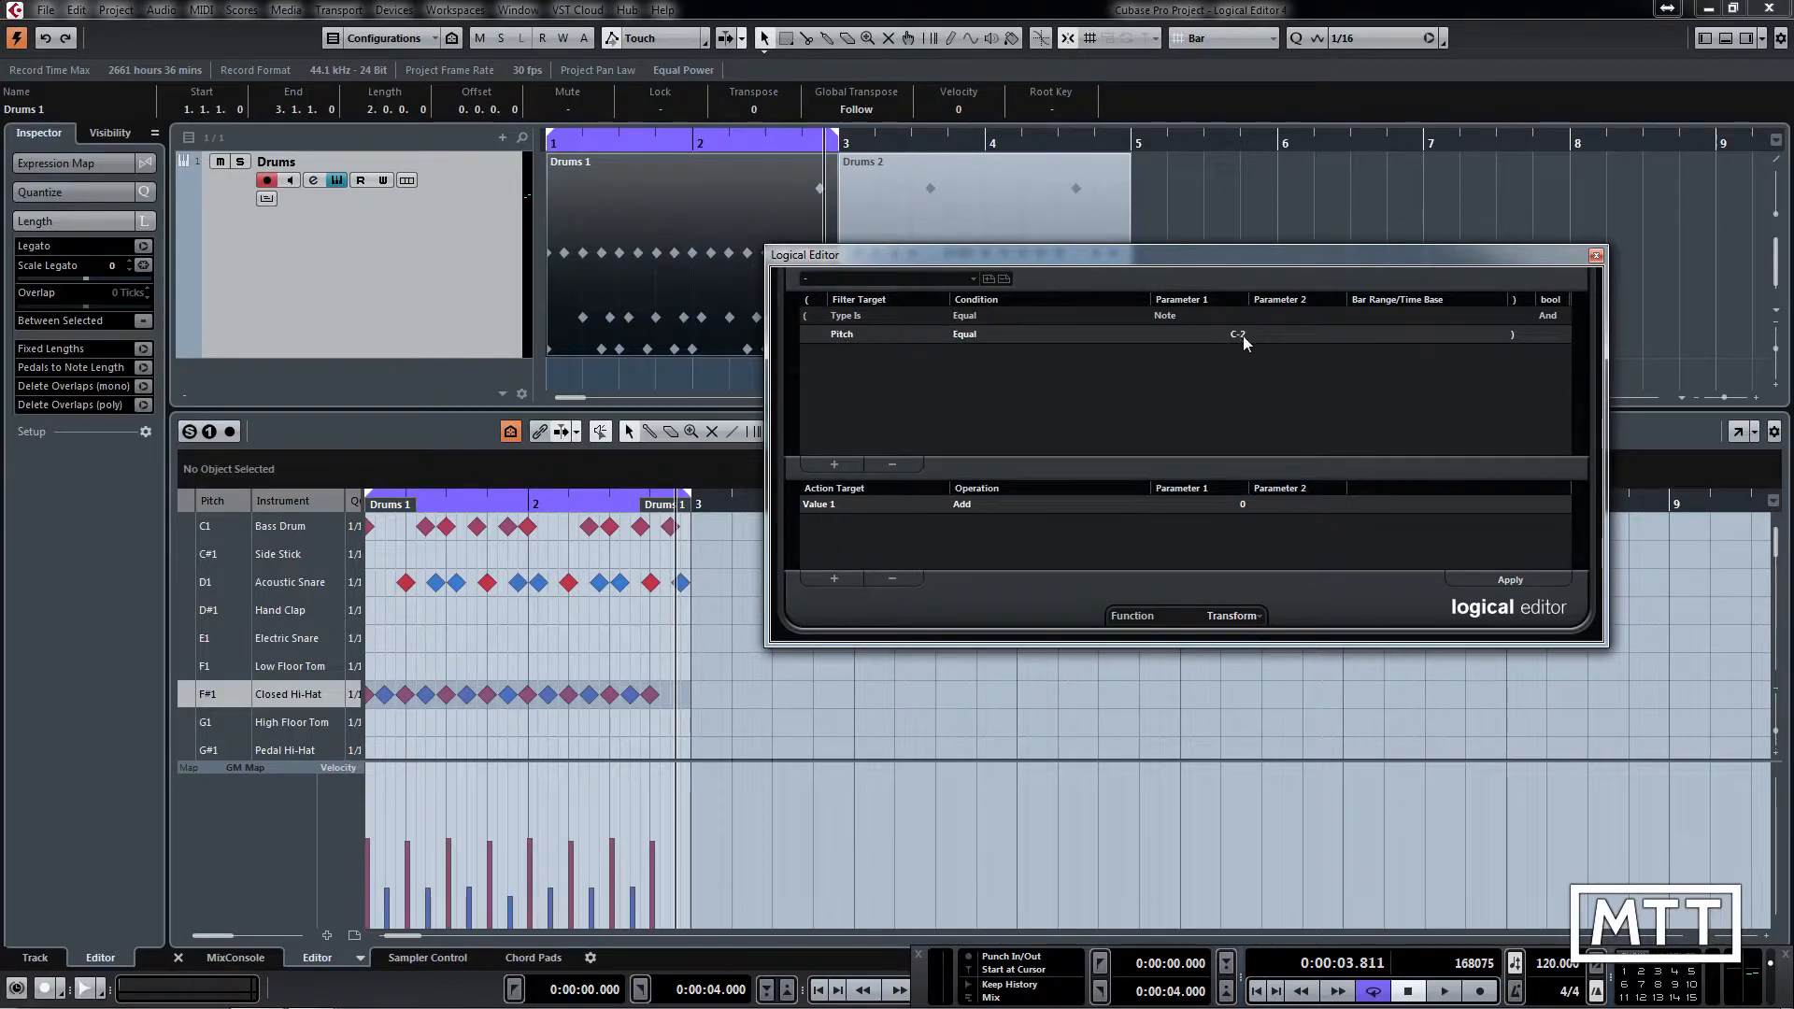
pyautogui.click(1196, 335)
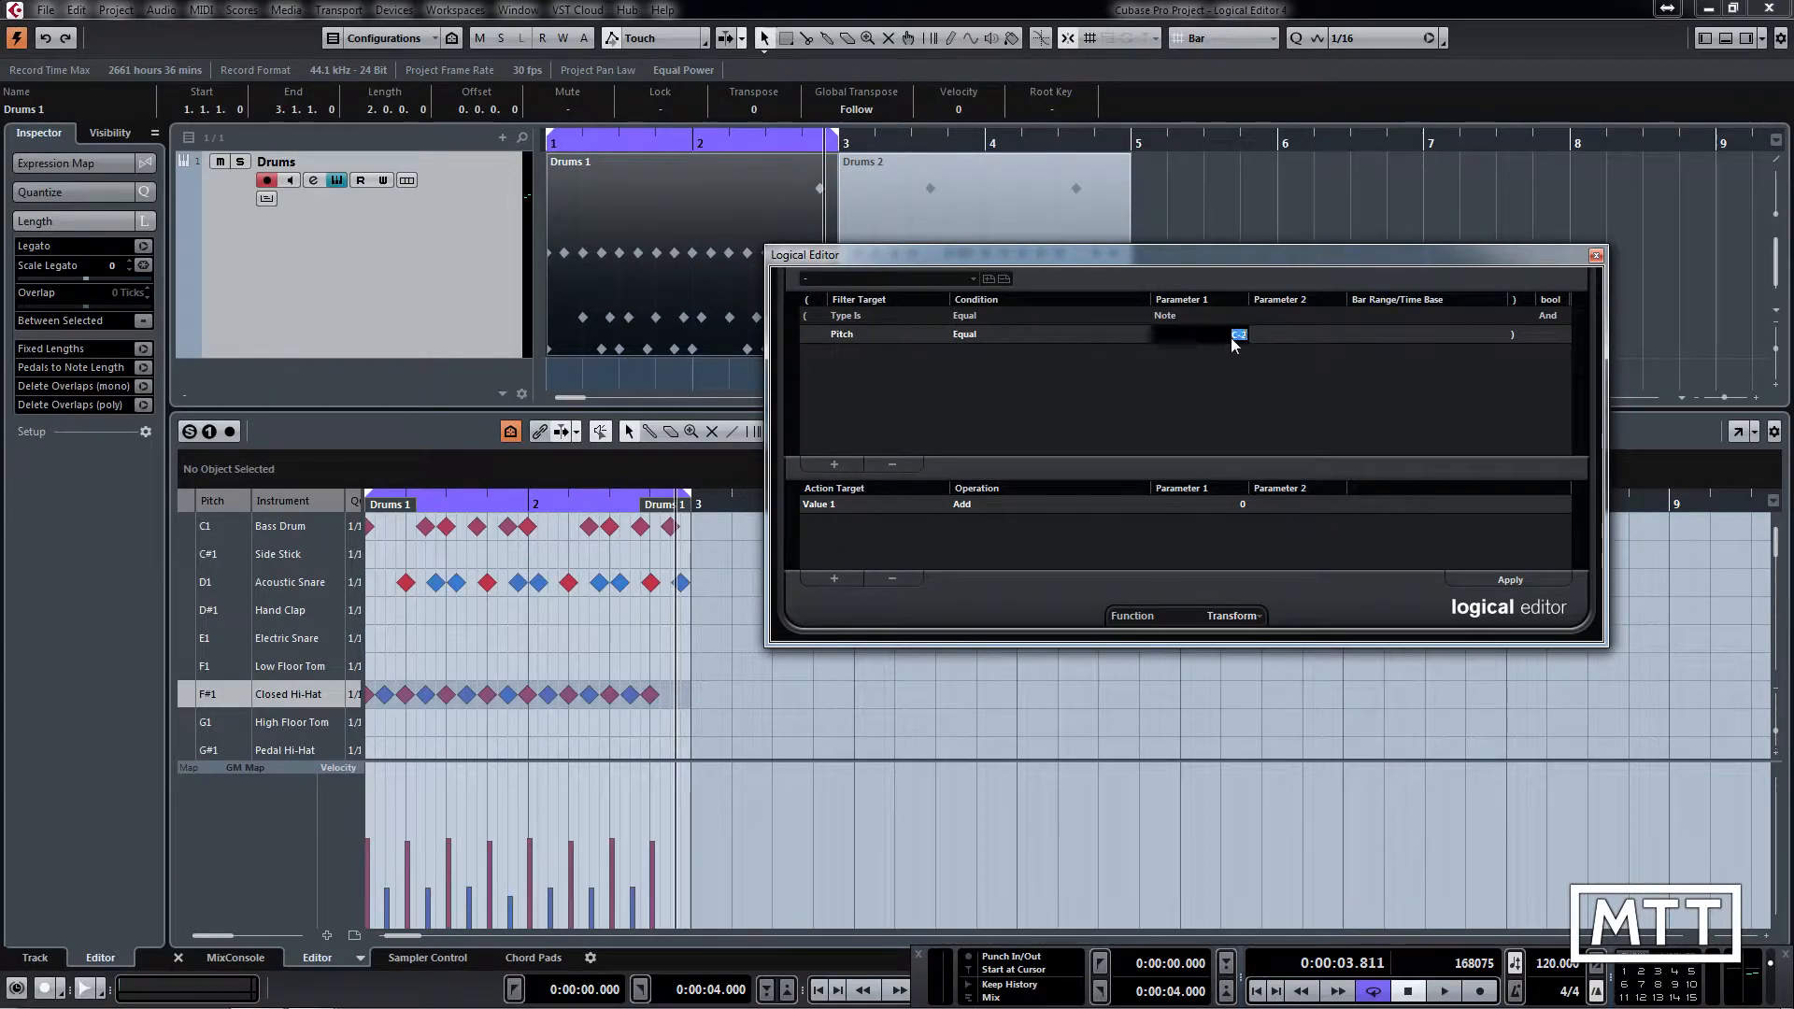
pyautogui.write('F#1')
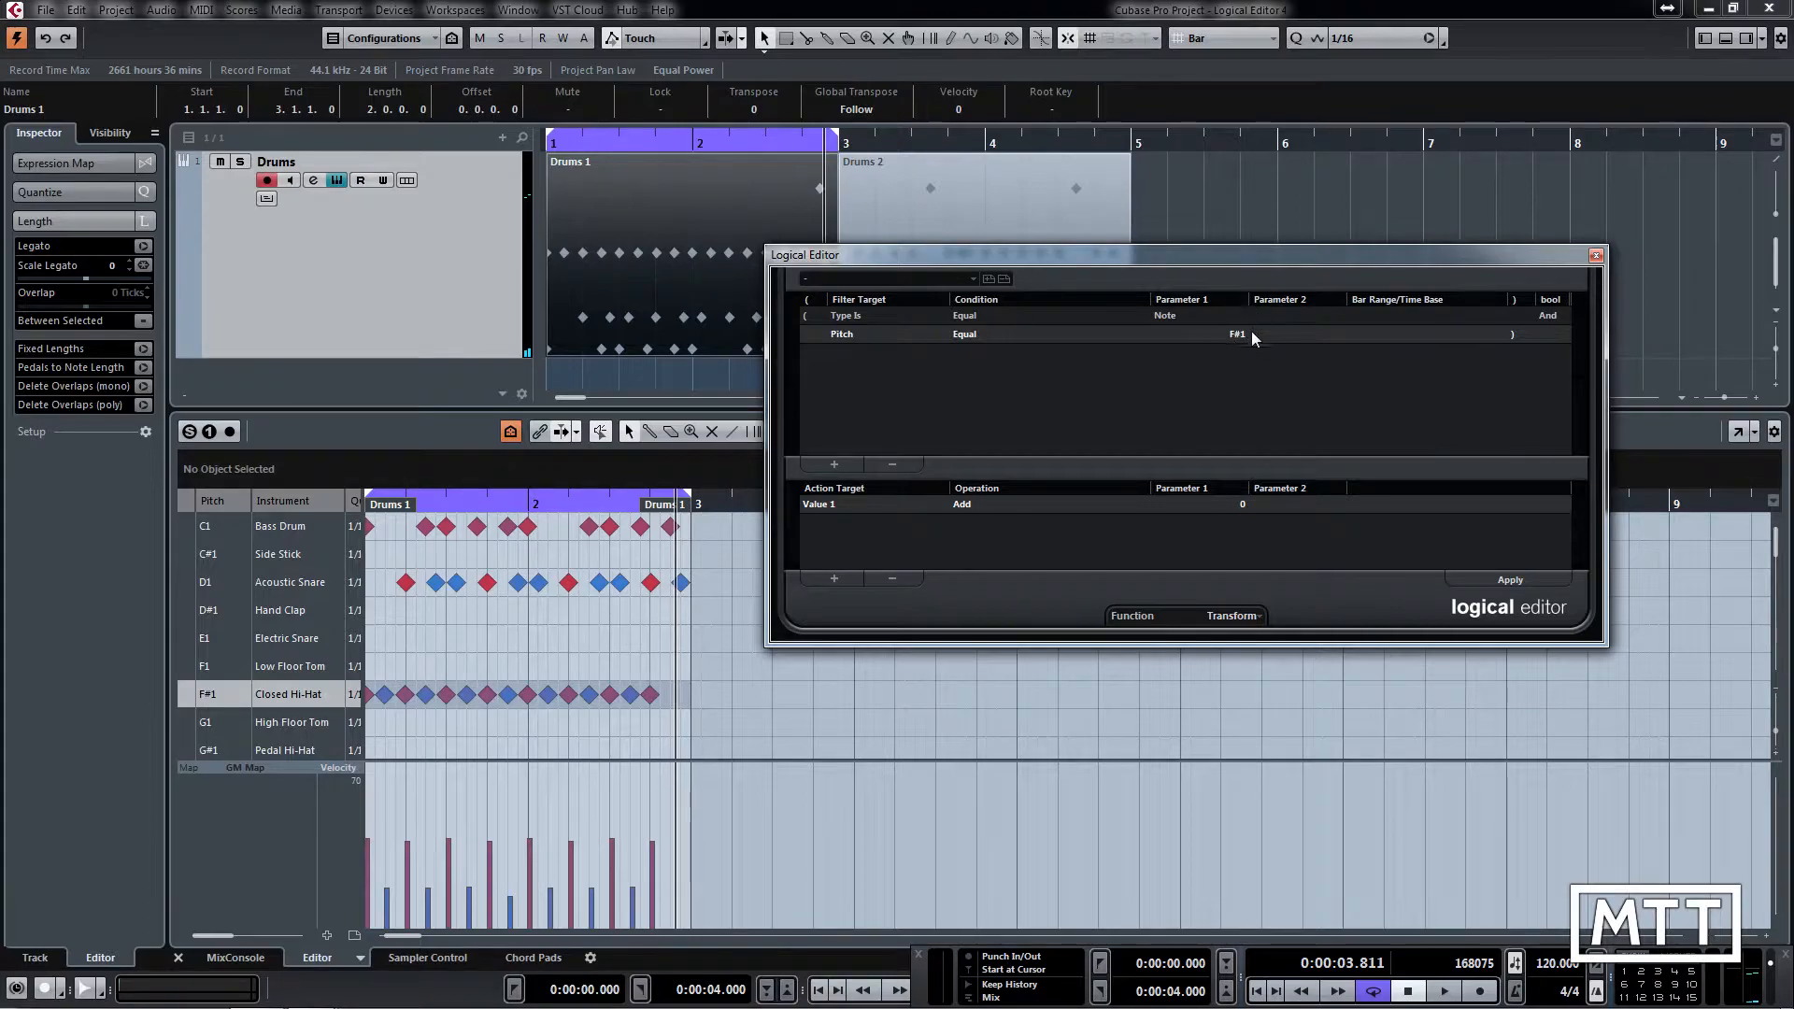
pyautogui.moveTo(1244, 349)
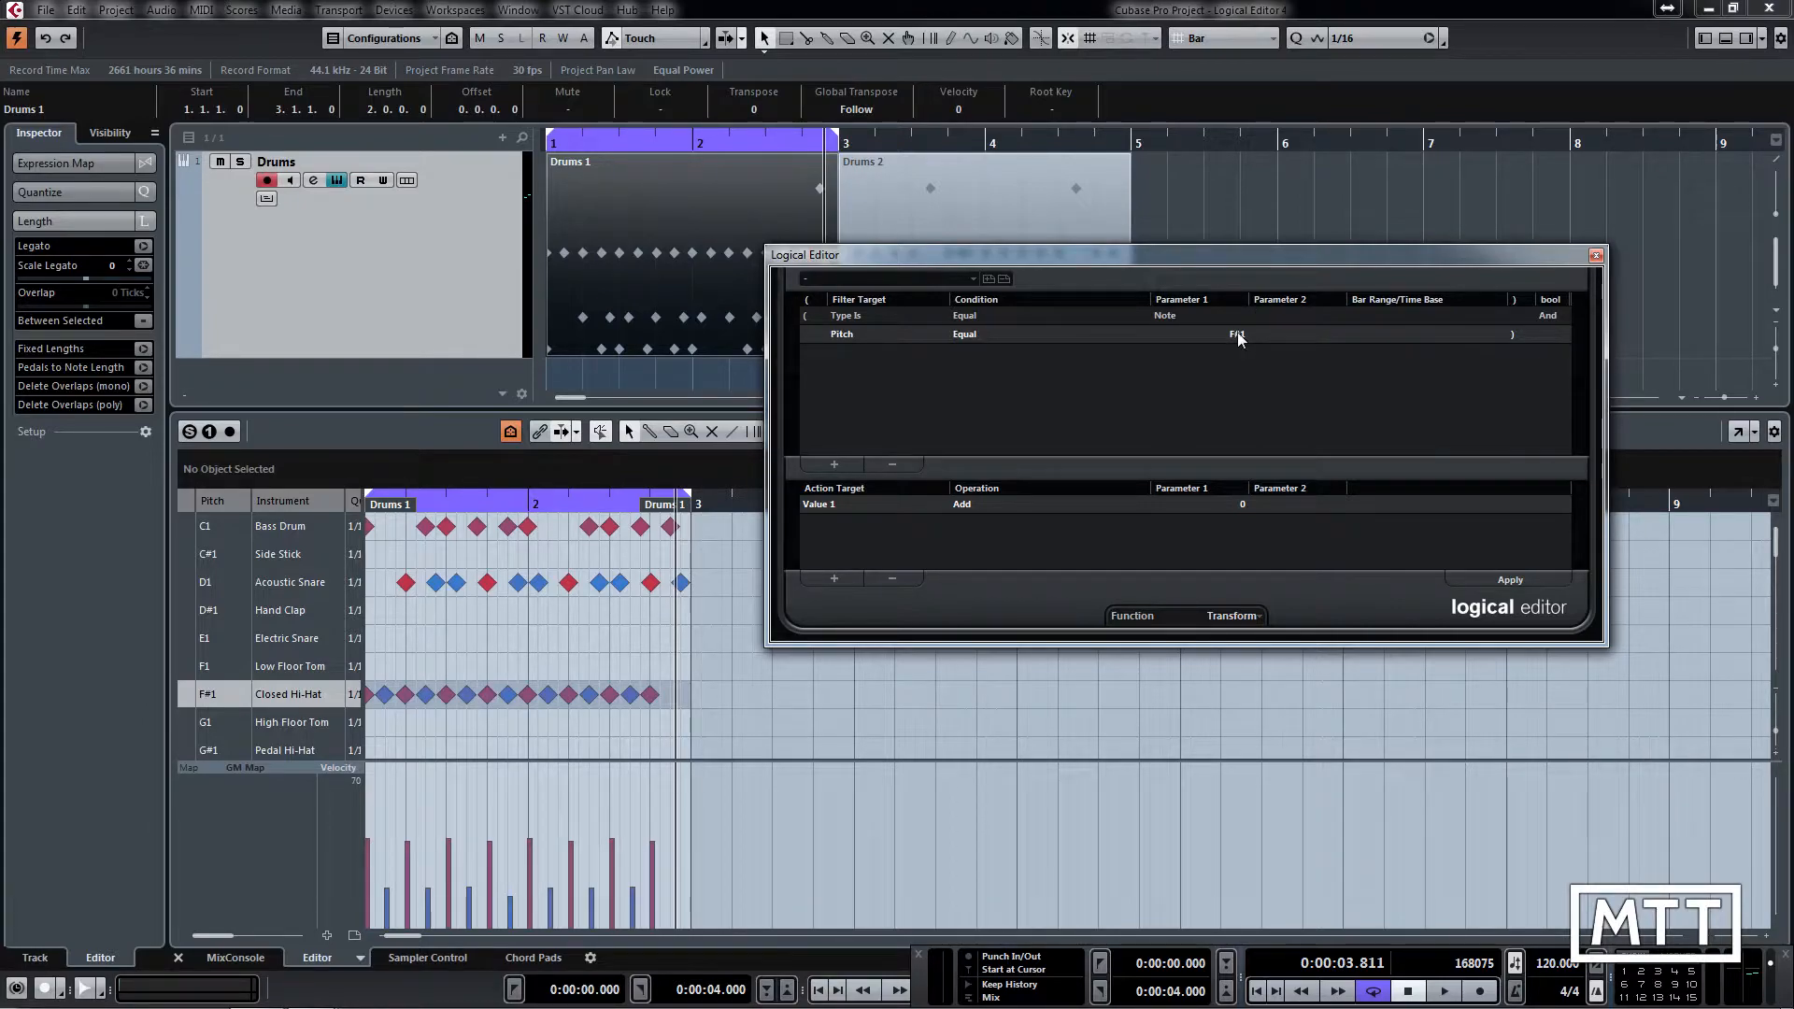
pyautogui.click(1235, 334)
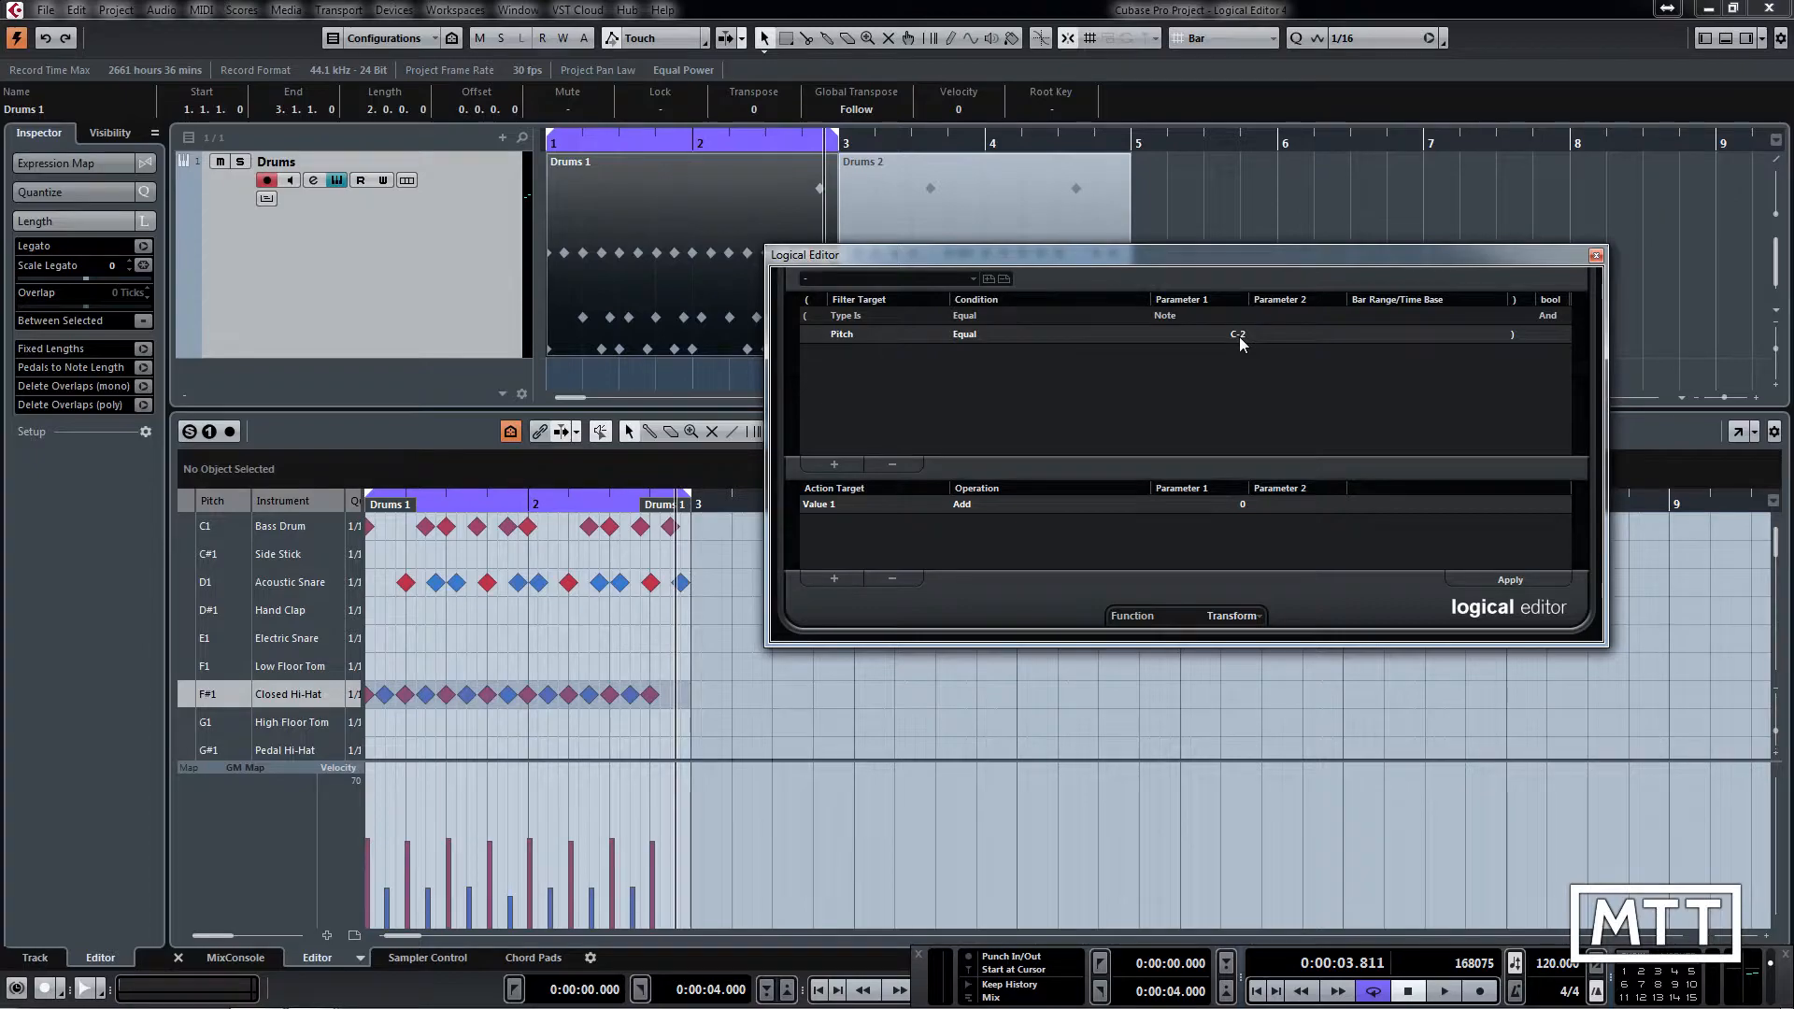
pyautogui.click(1238, 333)
pyautogui.write('F#1')
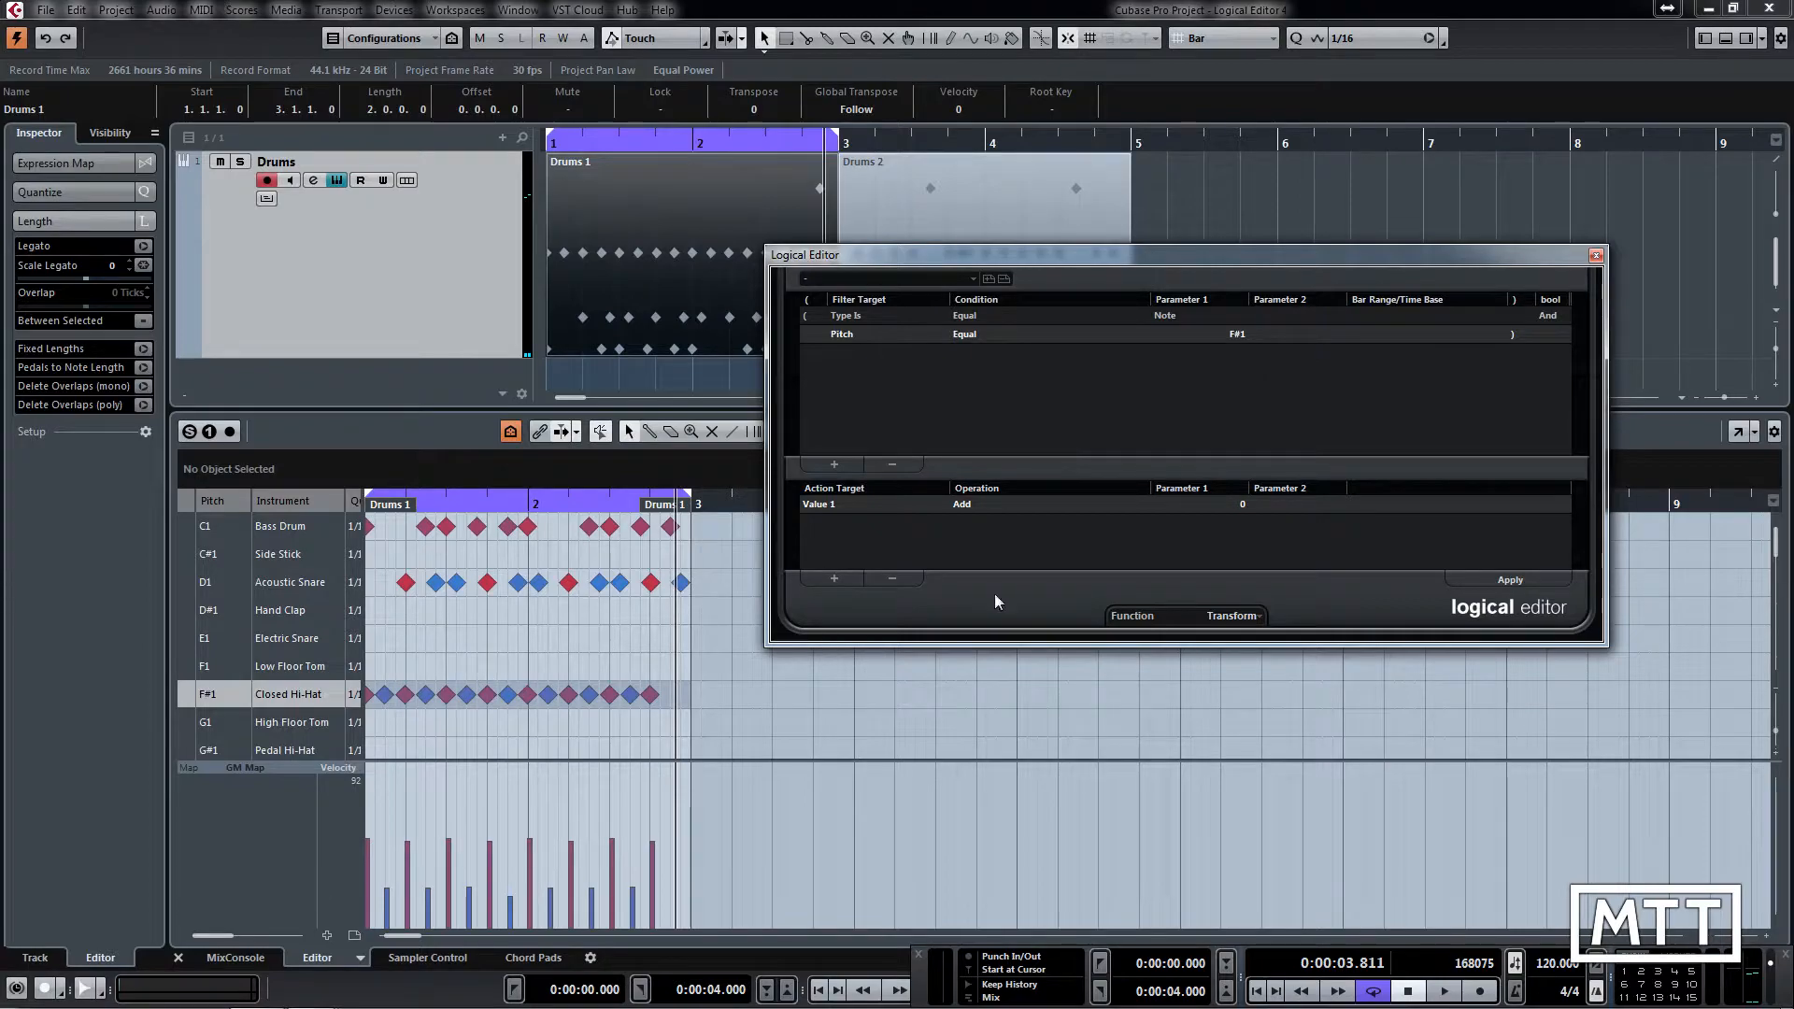
pyautogui.click(1234, 616)
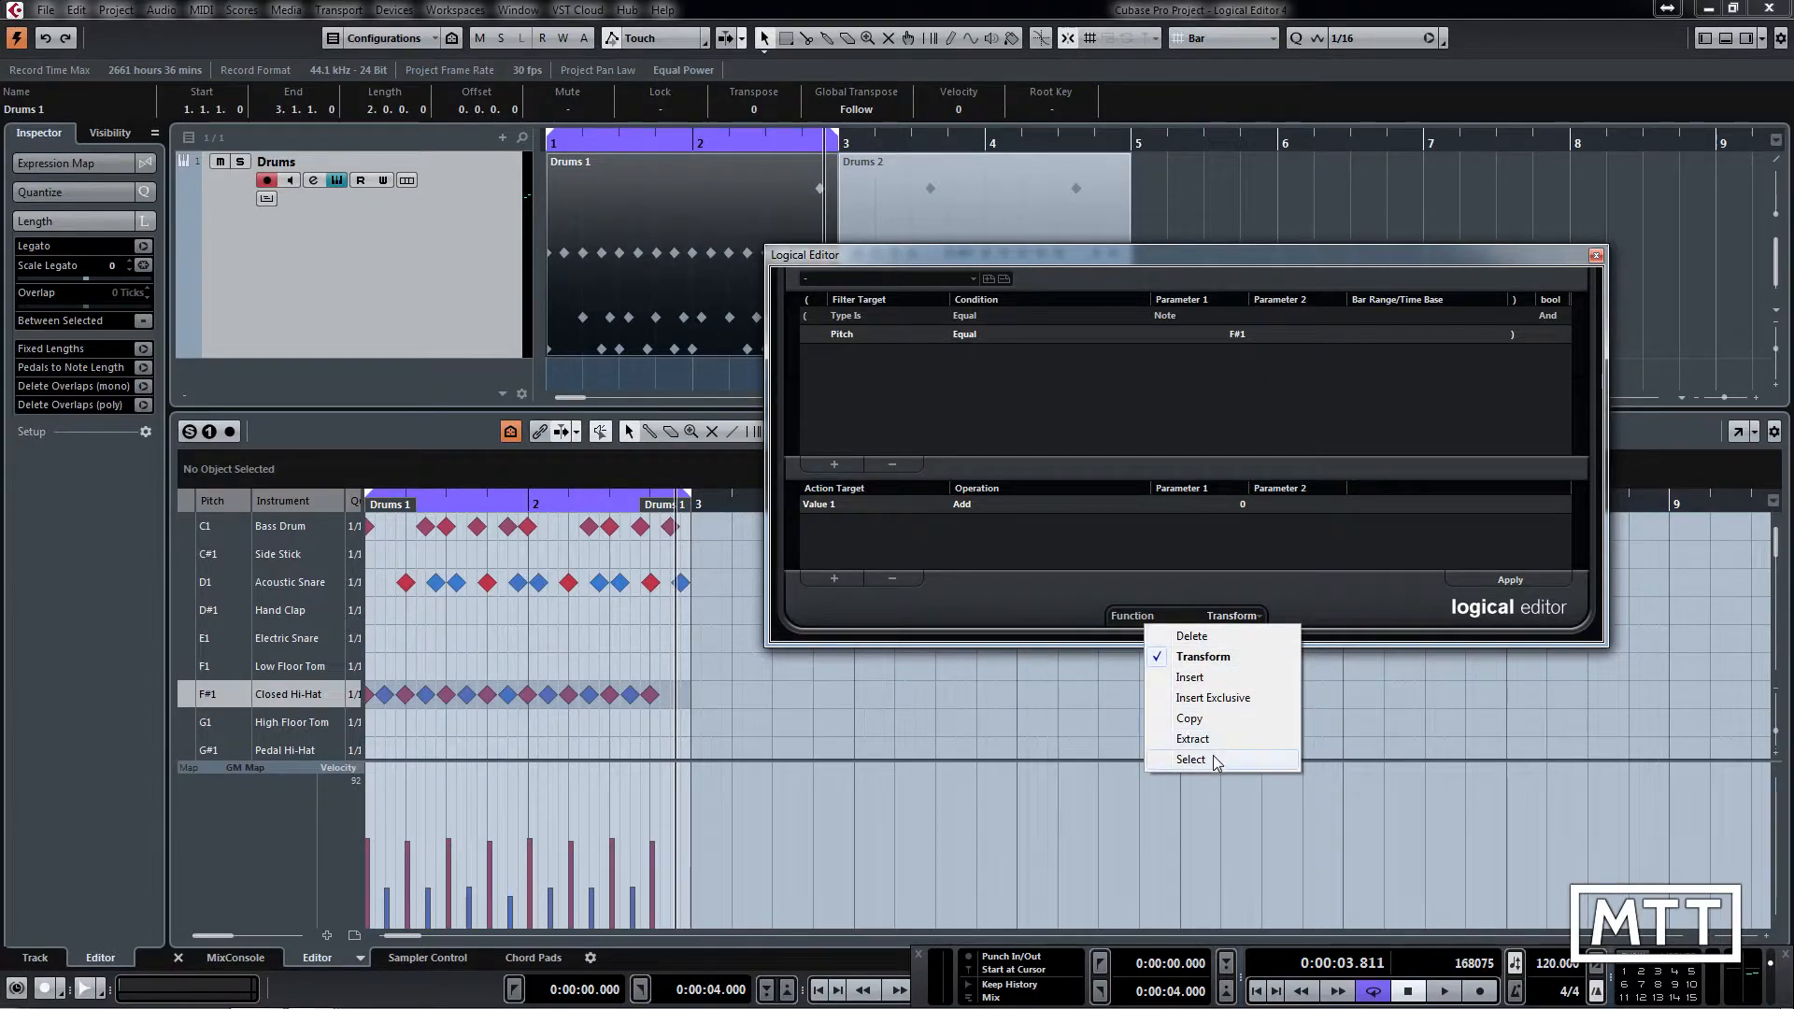
pyautogui.click(1190, 759)
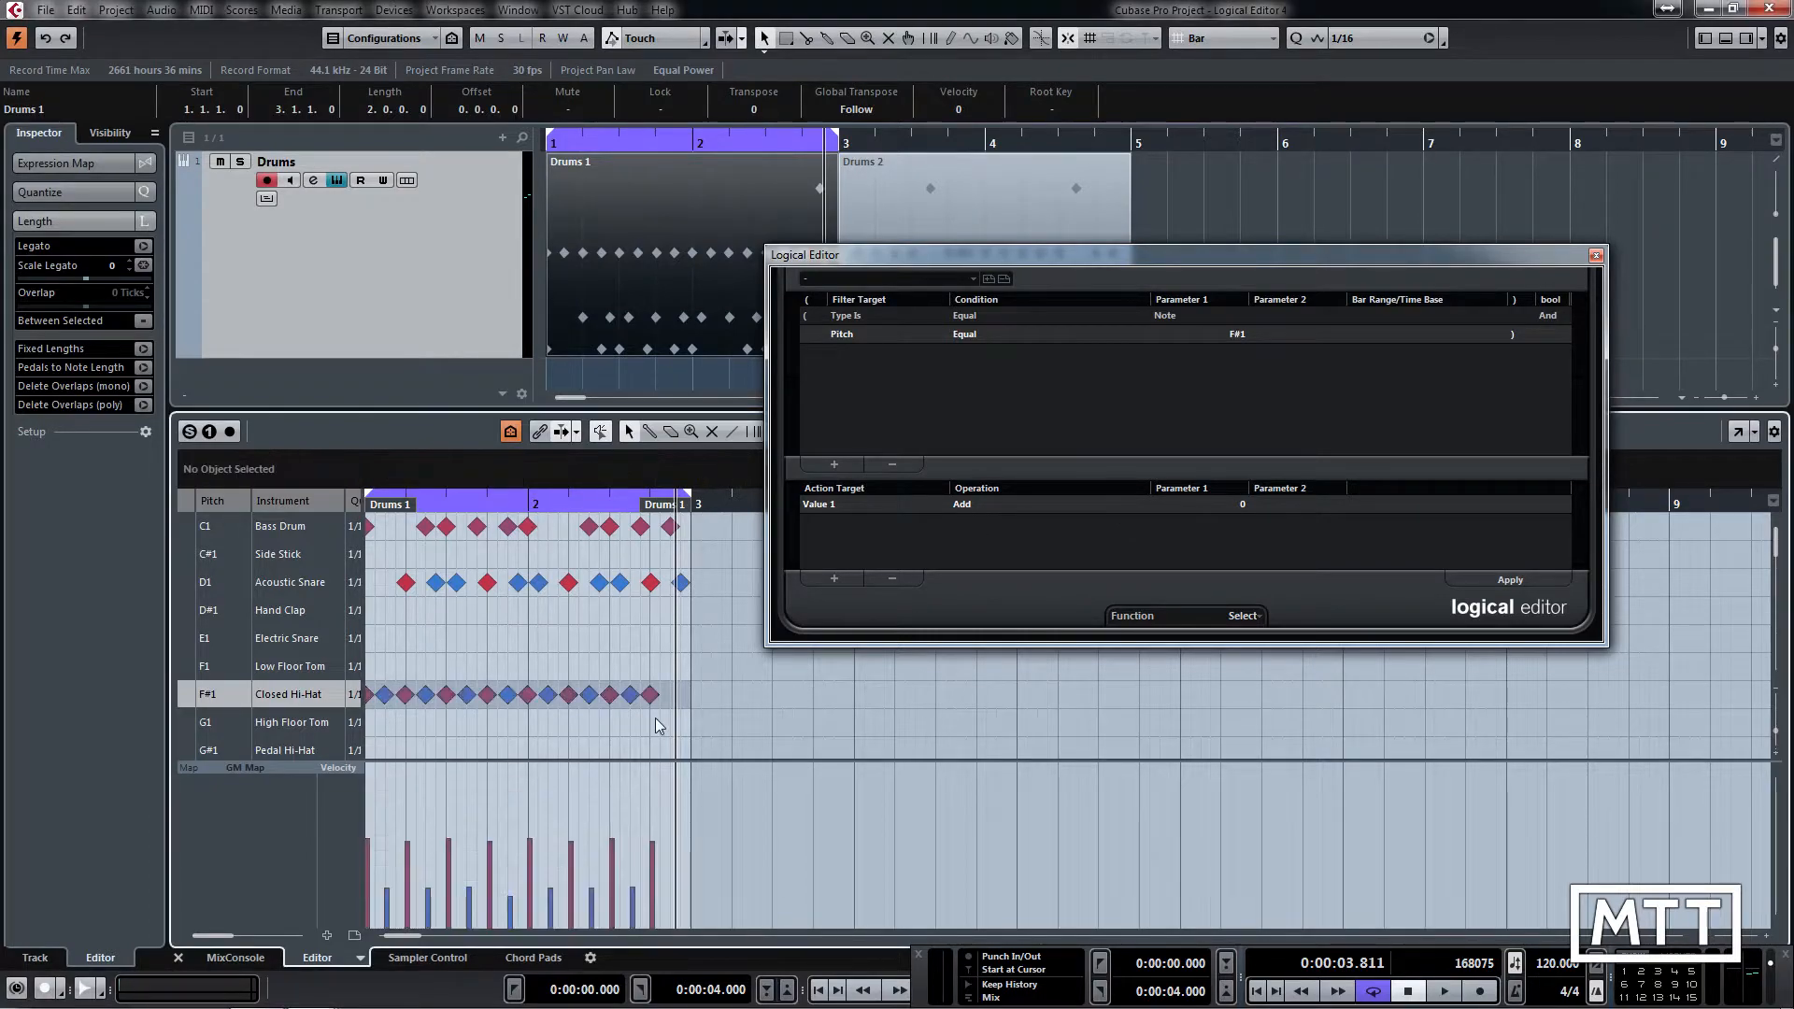
pyautogui.moveTo(903, 415)
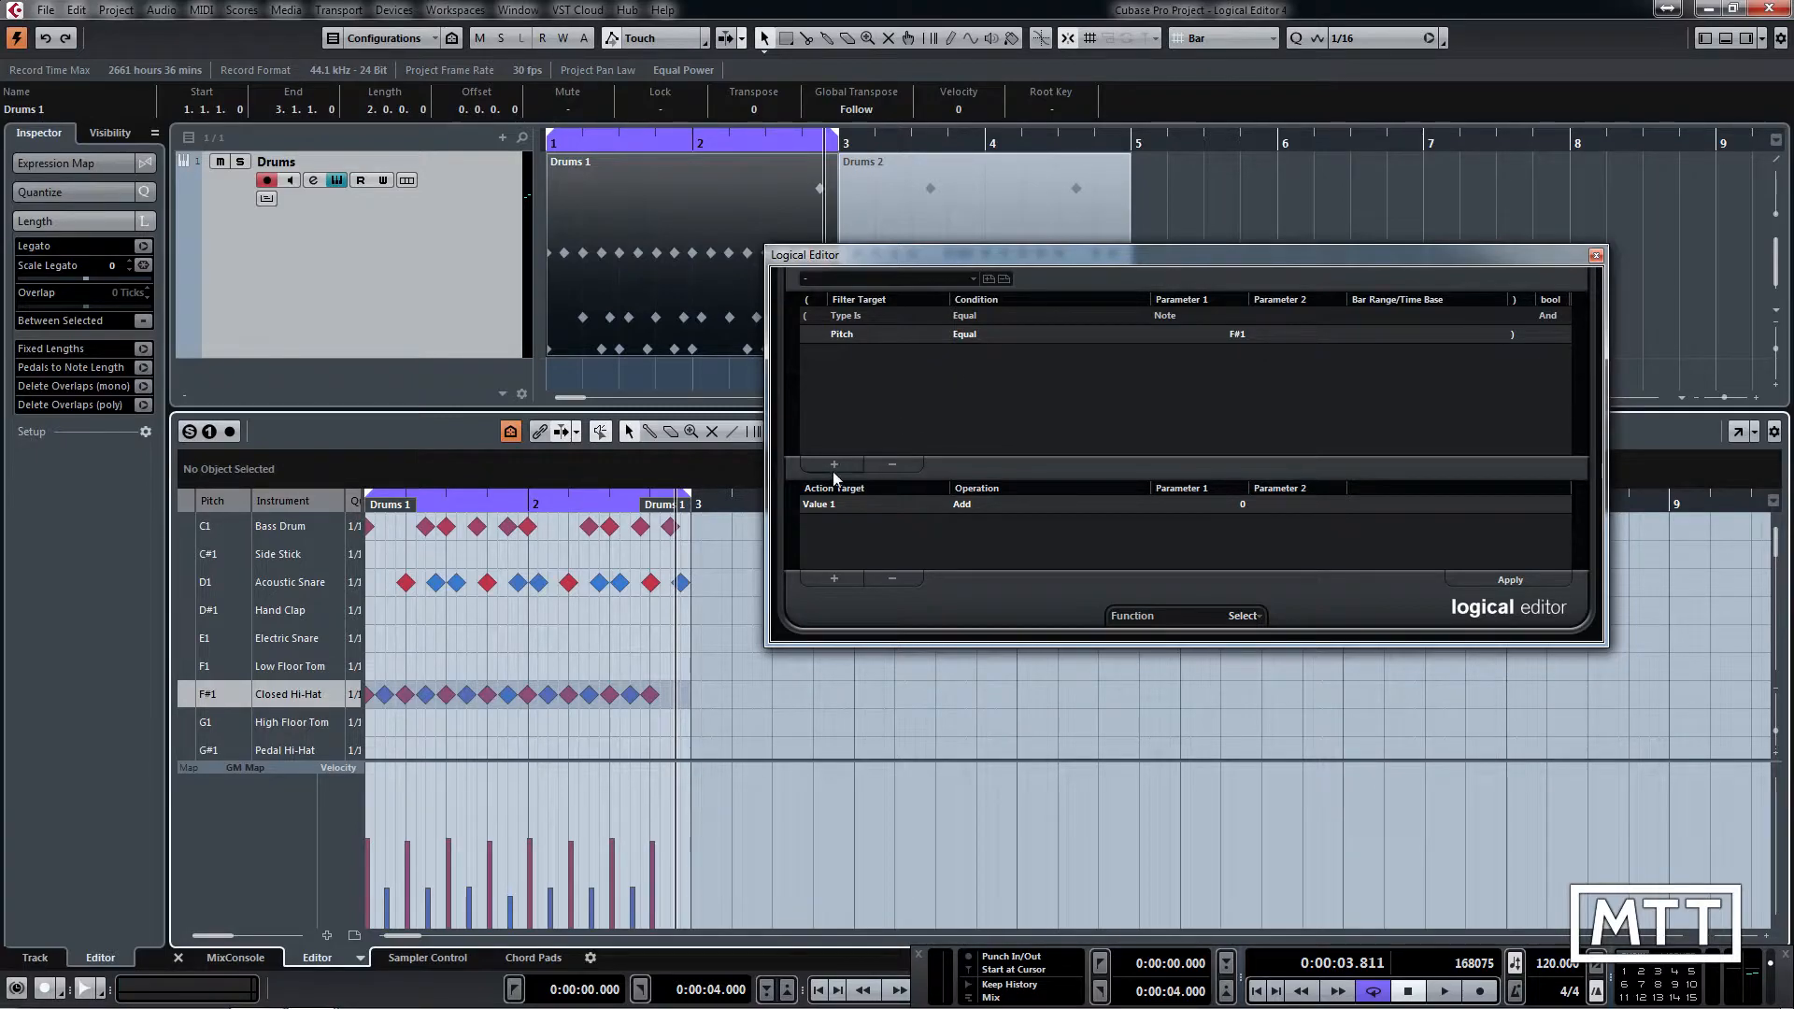
# Add a Position filter line set to Inside Bar Range spanning 0 to 112
pyautogui.click(833, 465)
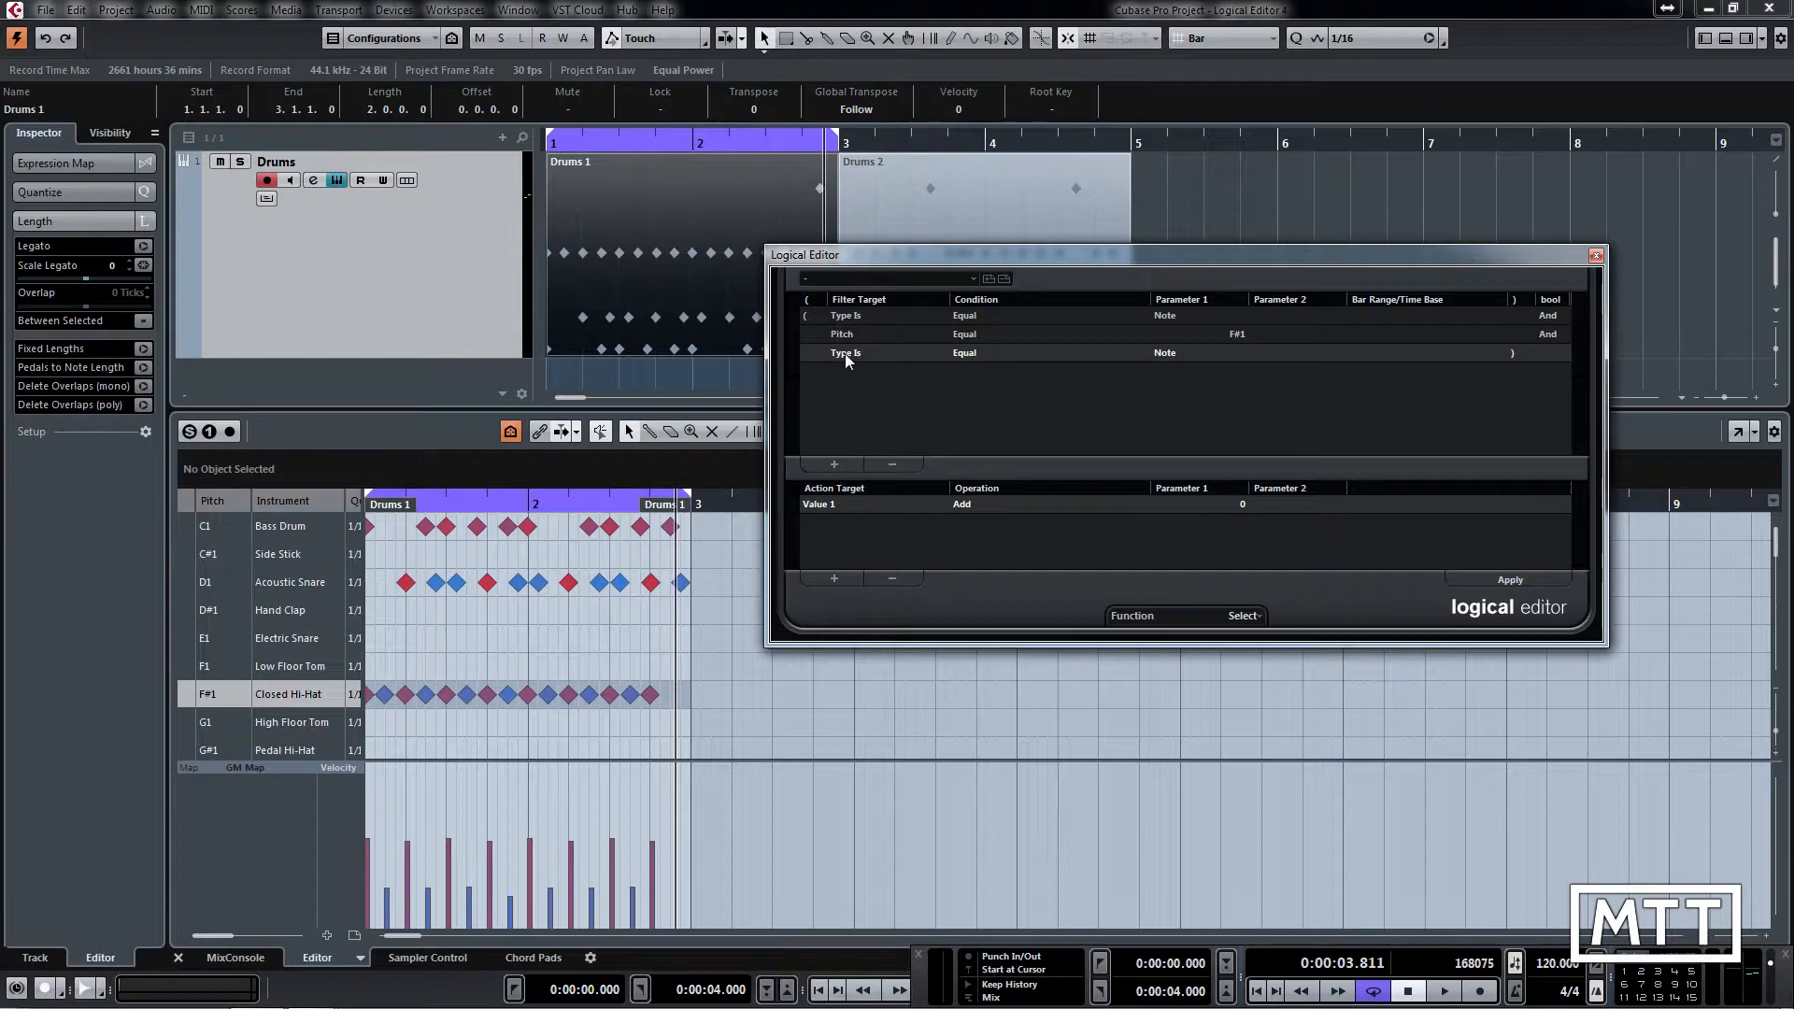
pyautogui.click(880, 376)
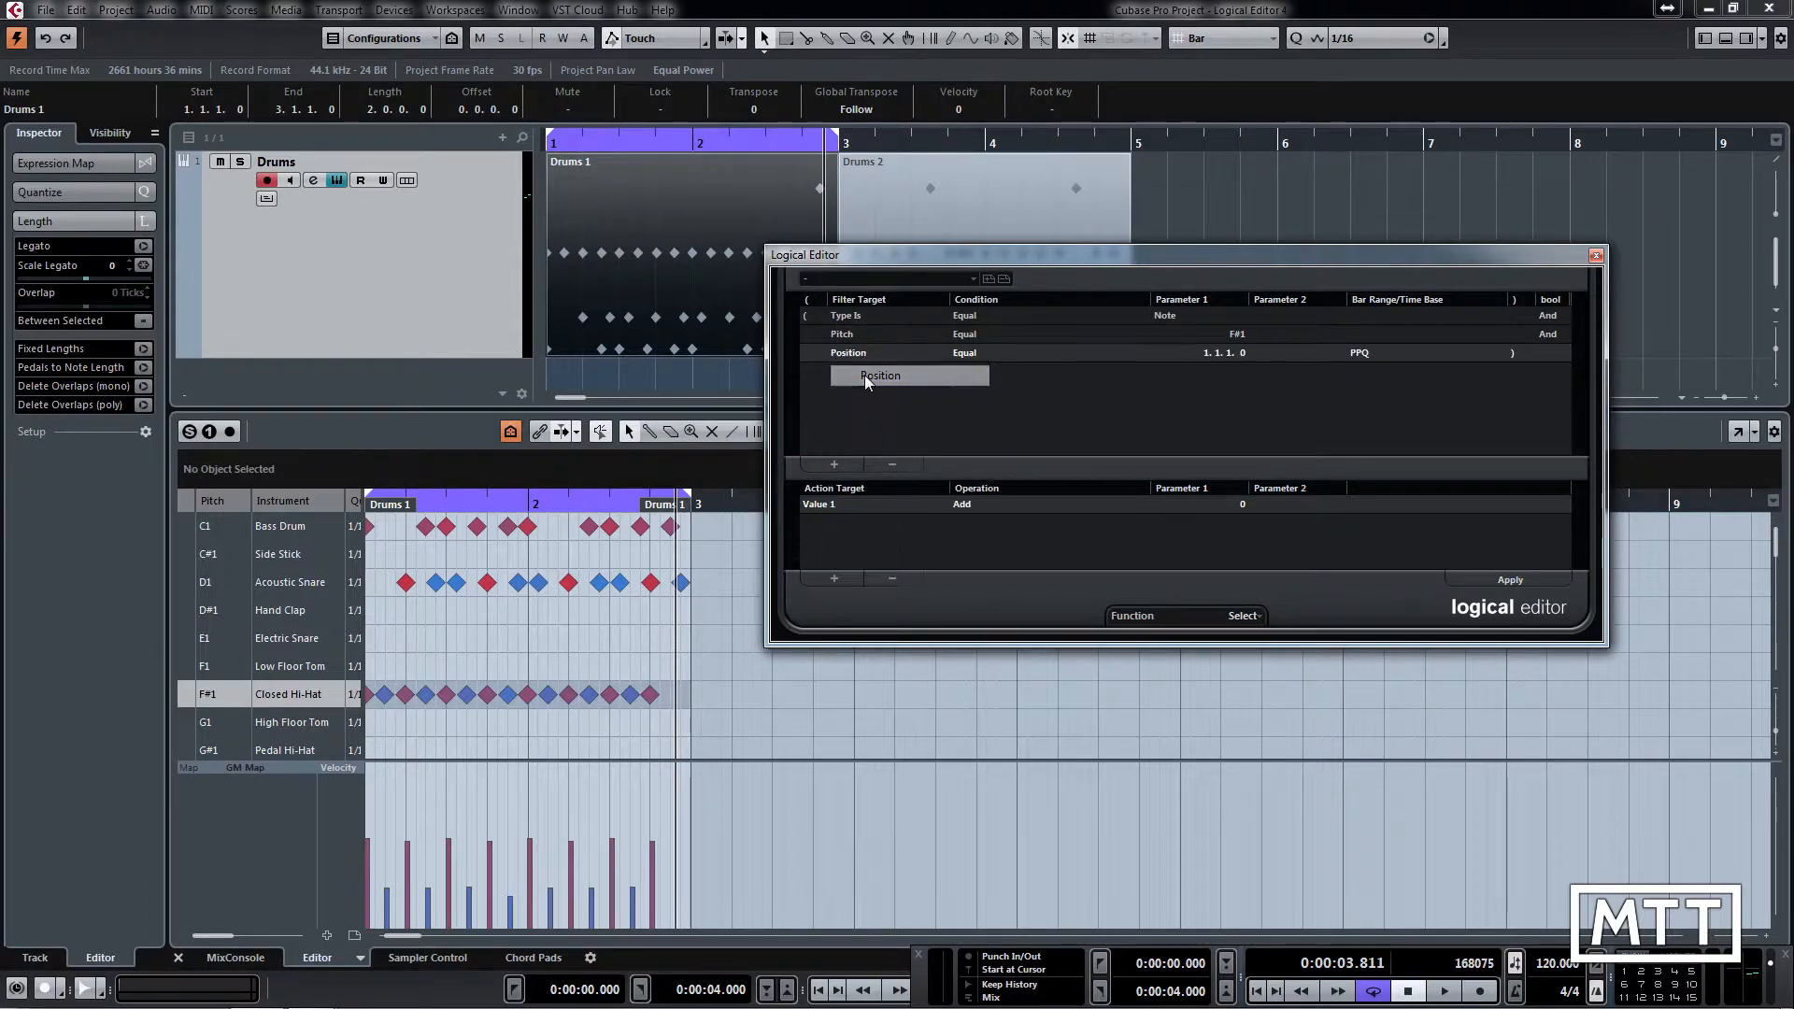
pyautogui.click(968, 352)
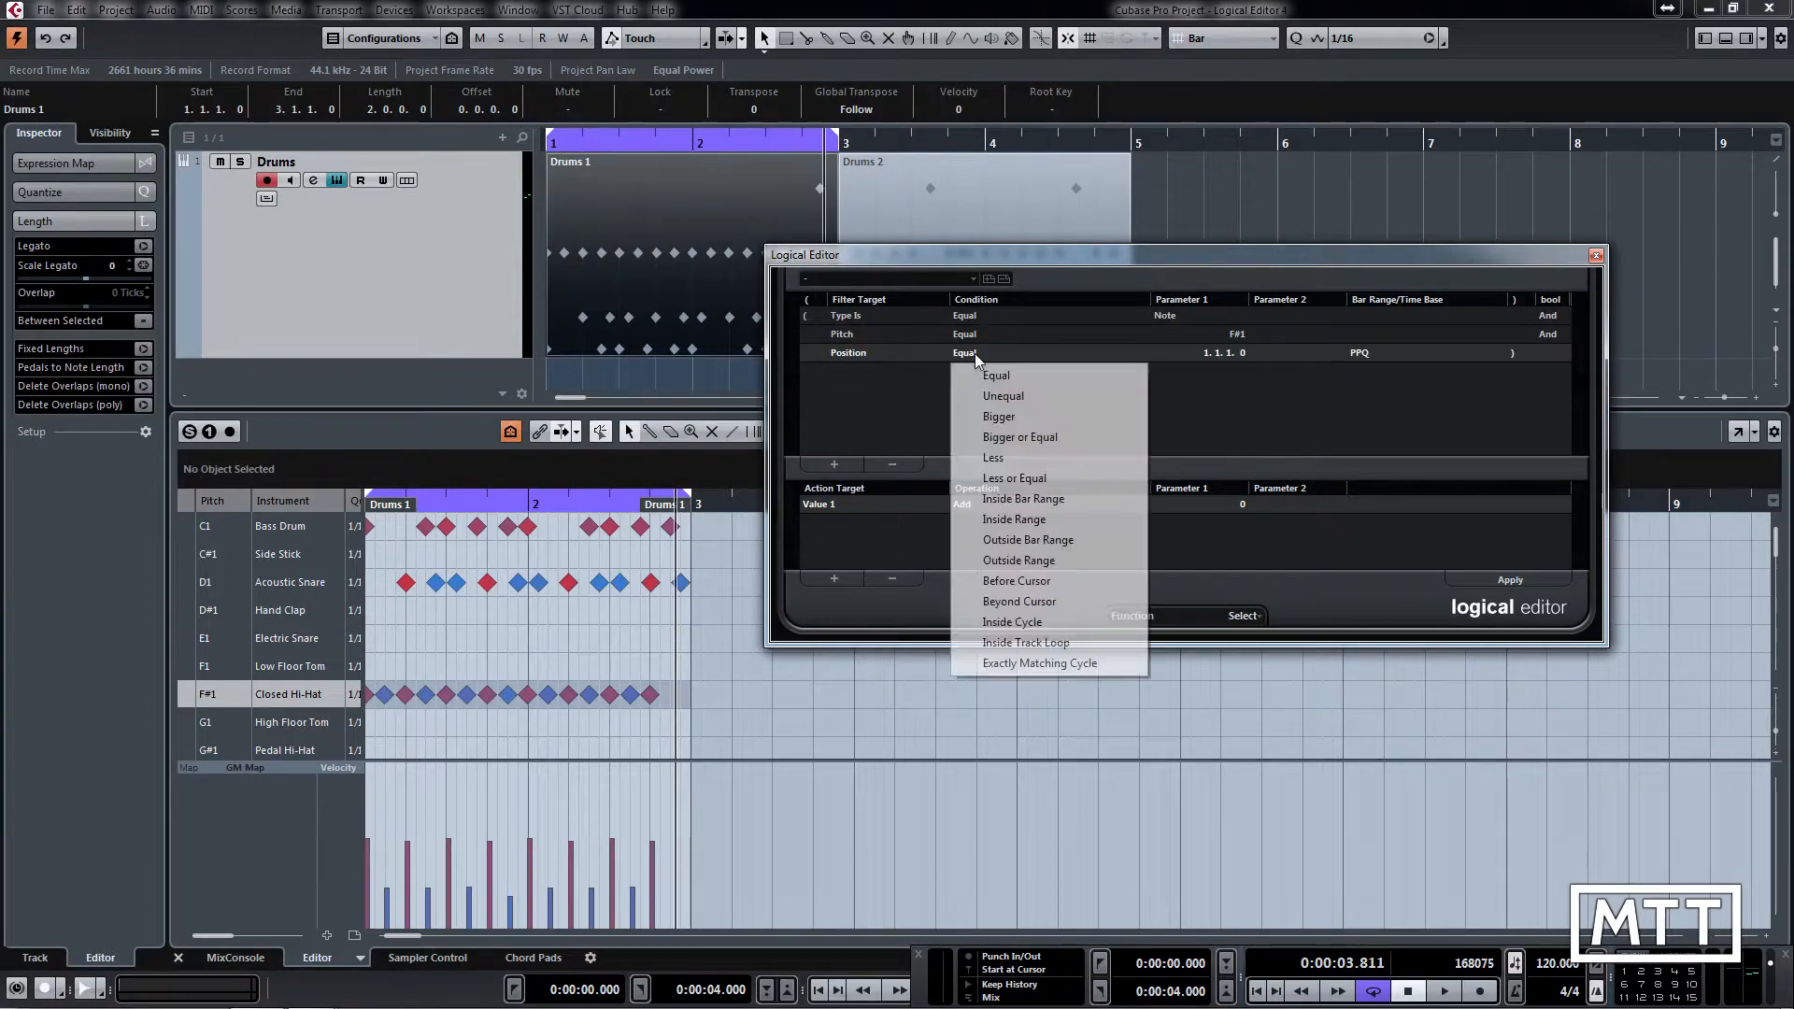
pyautogui.moveTo(1021, 499)
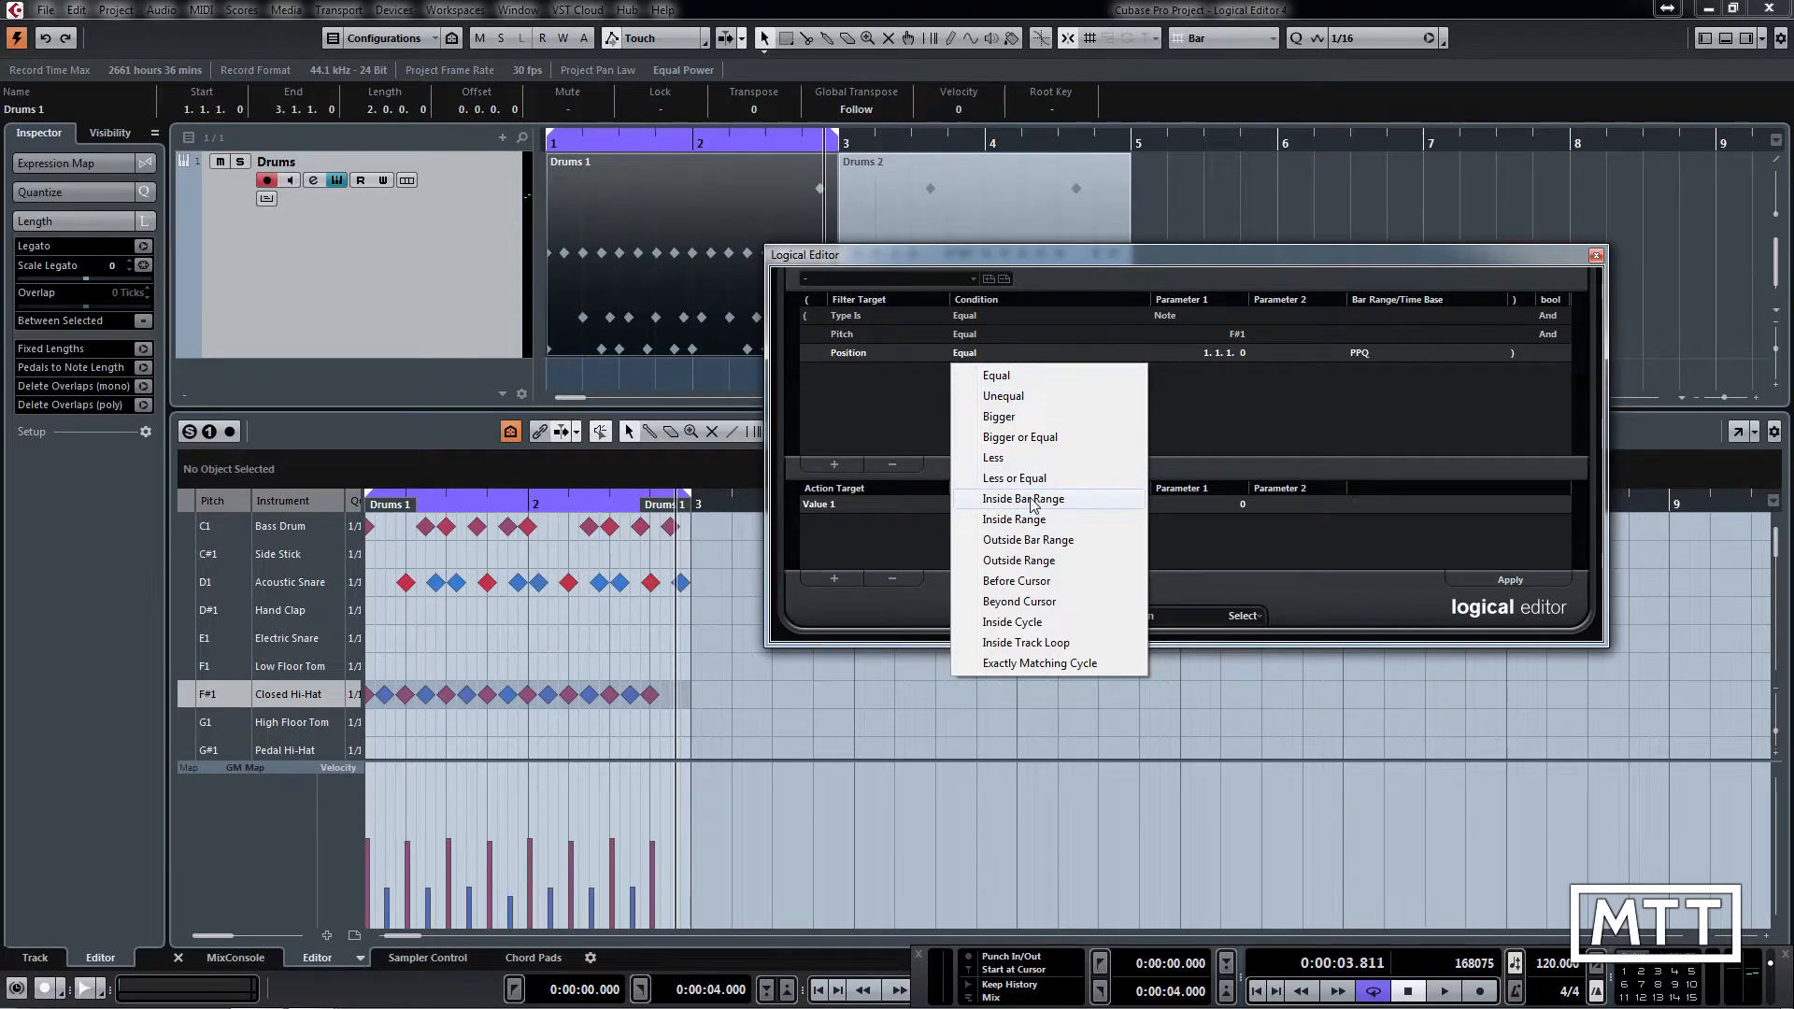
pyautogui.click(1022, 498)
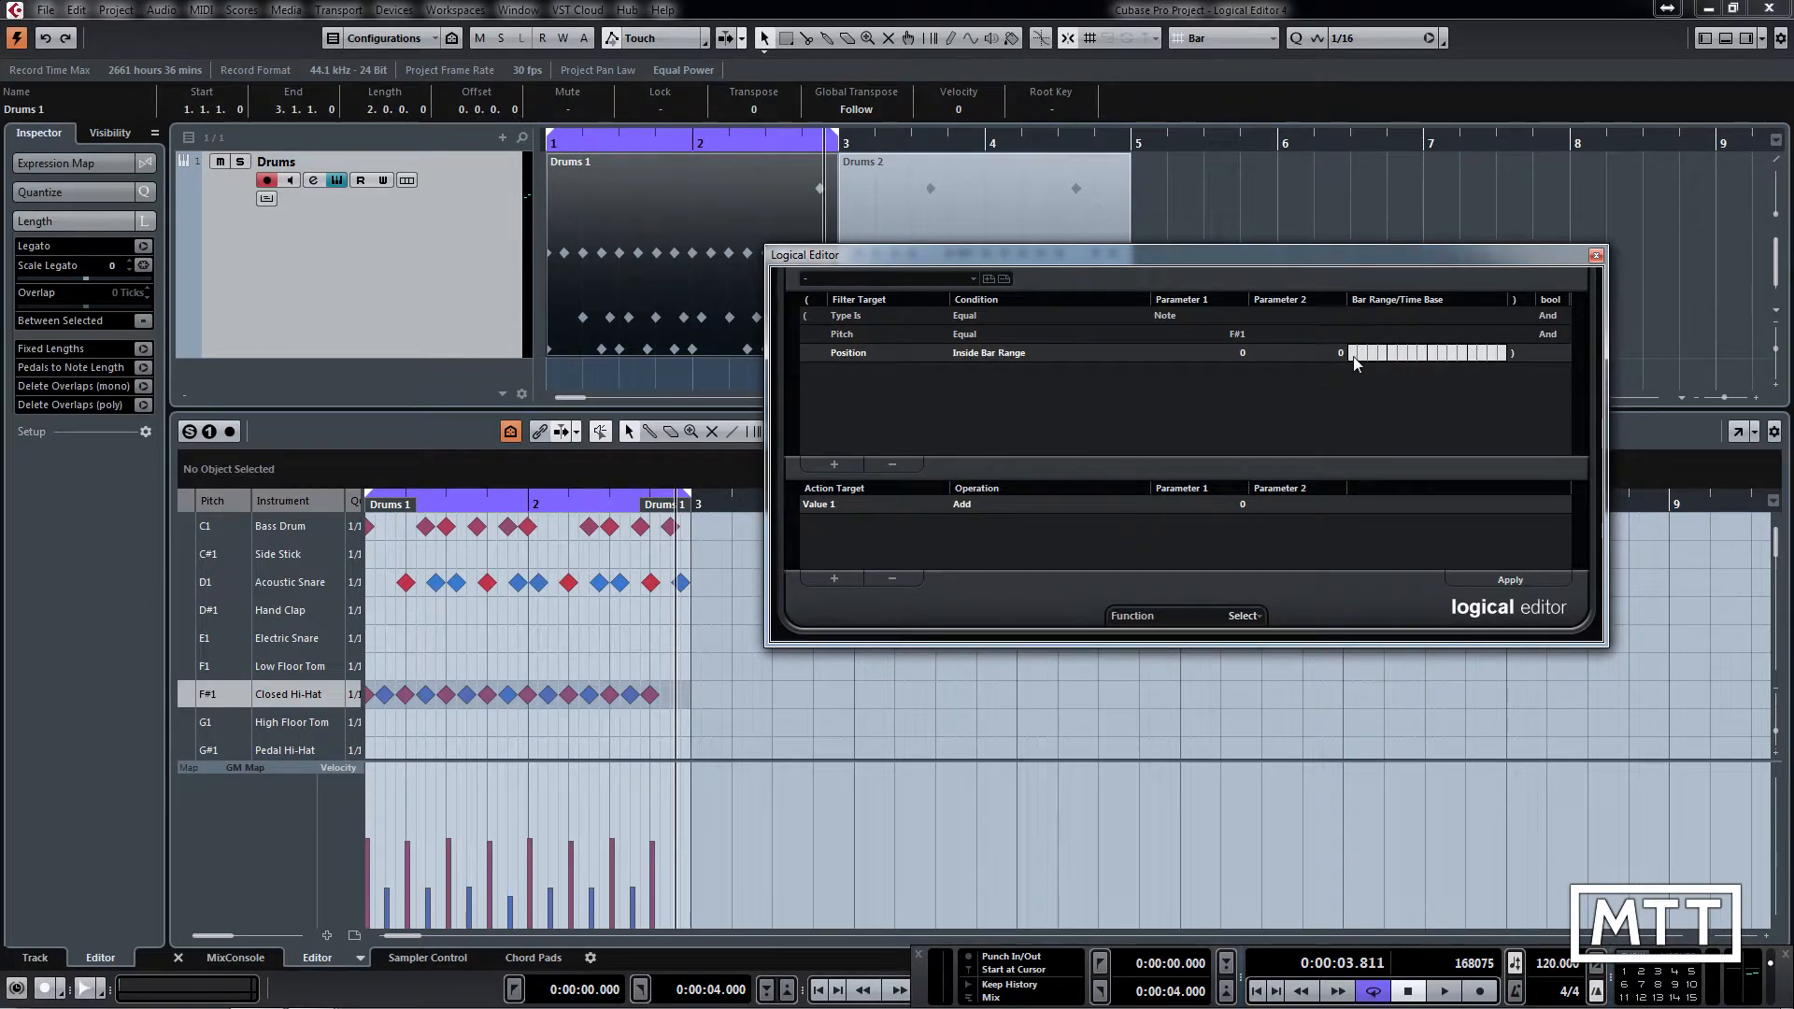
pyautogui.moveTo(1351, 352); pyautogui.dragTo(1356, 367)
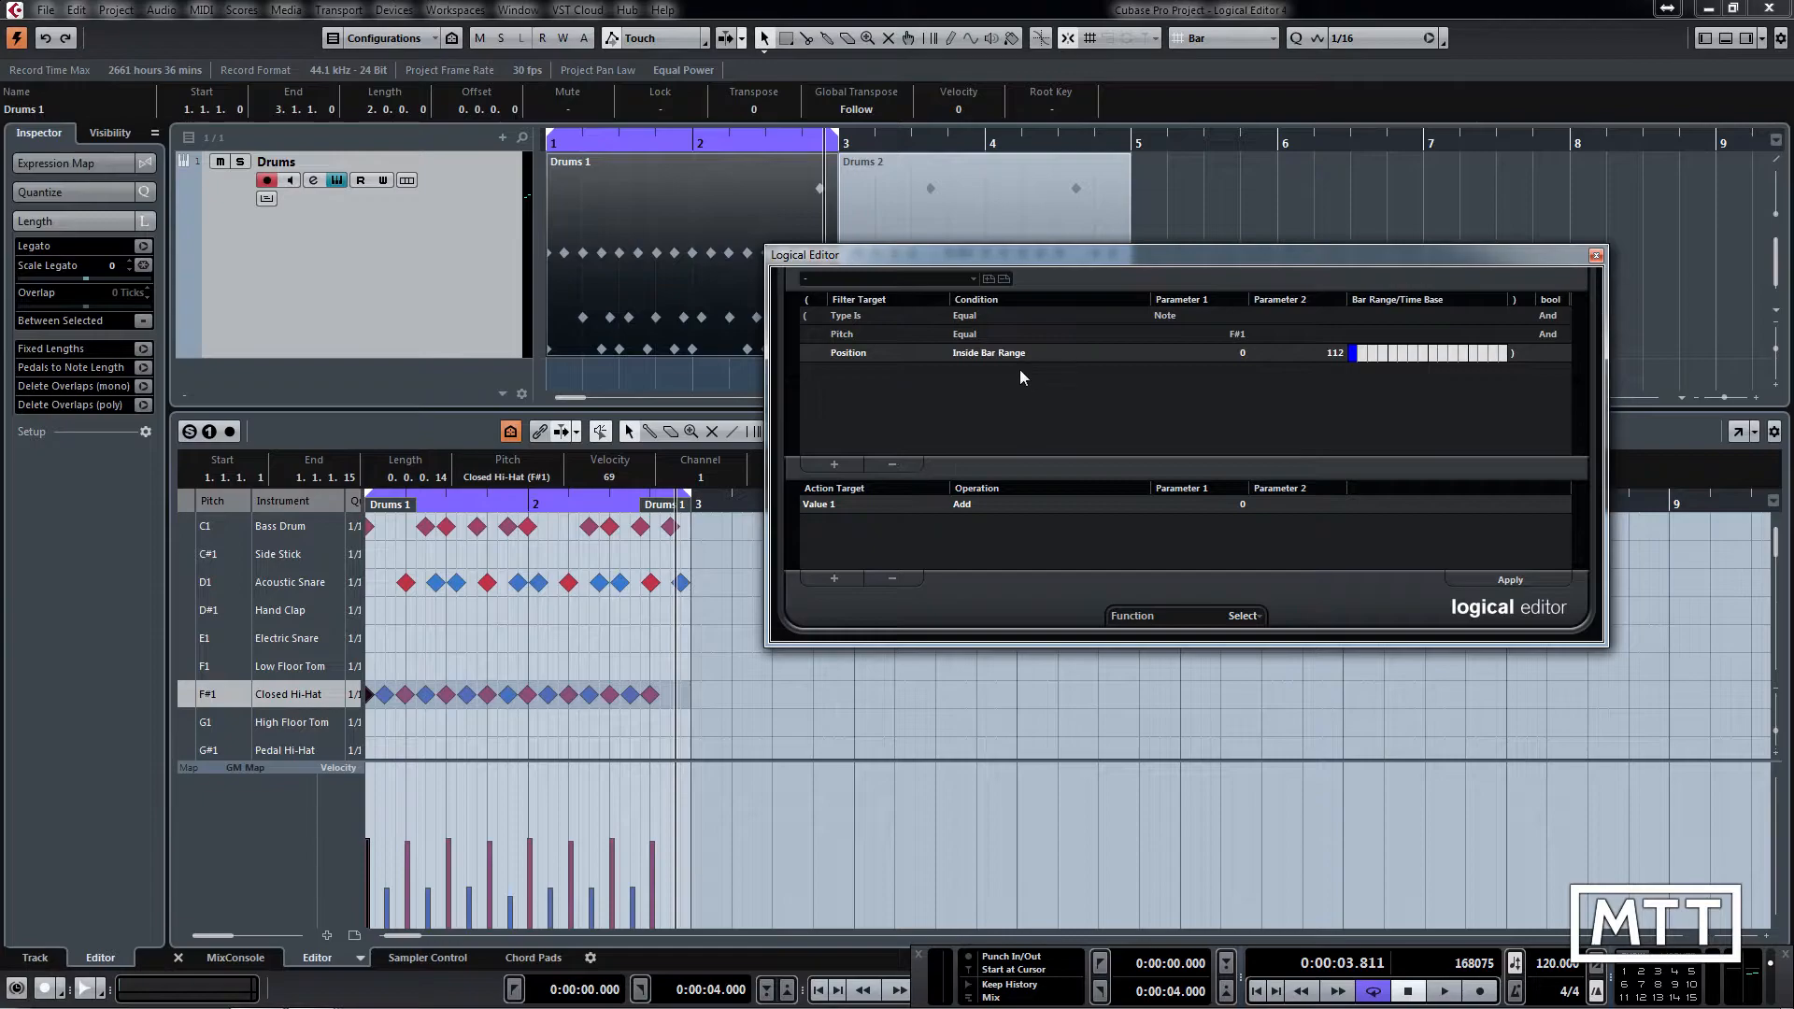
pyautogui.moveTo(577, 641)
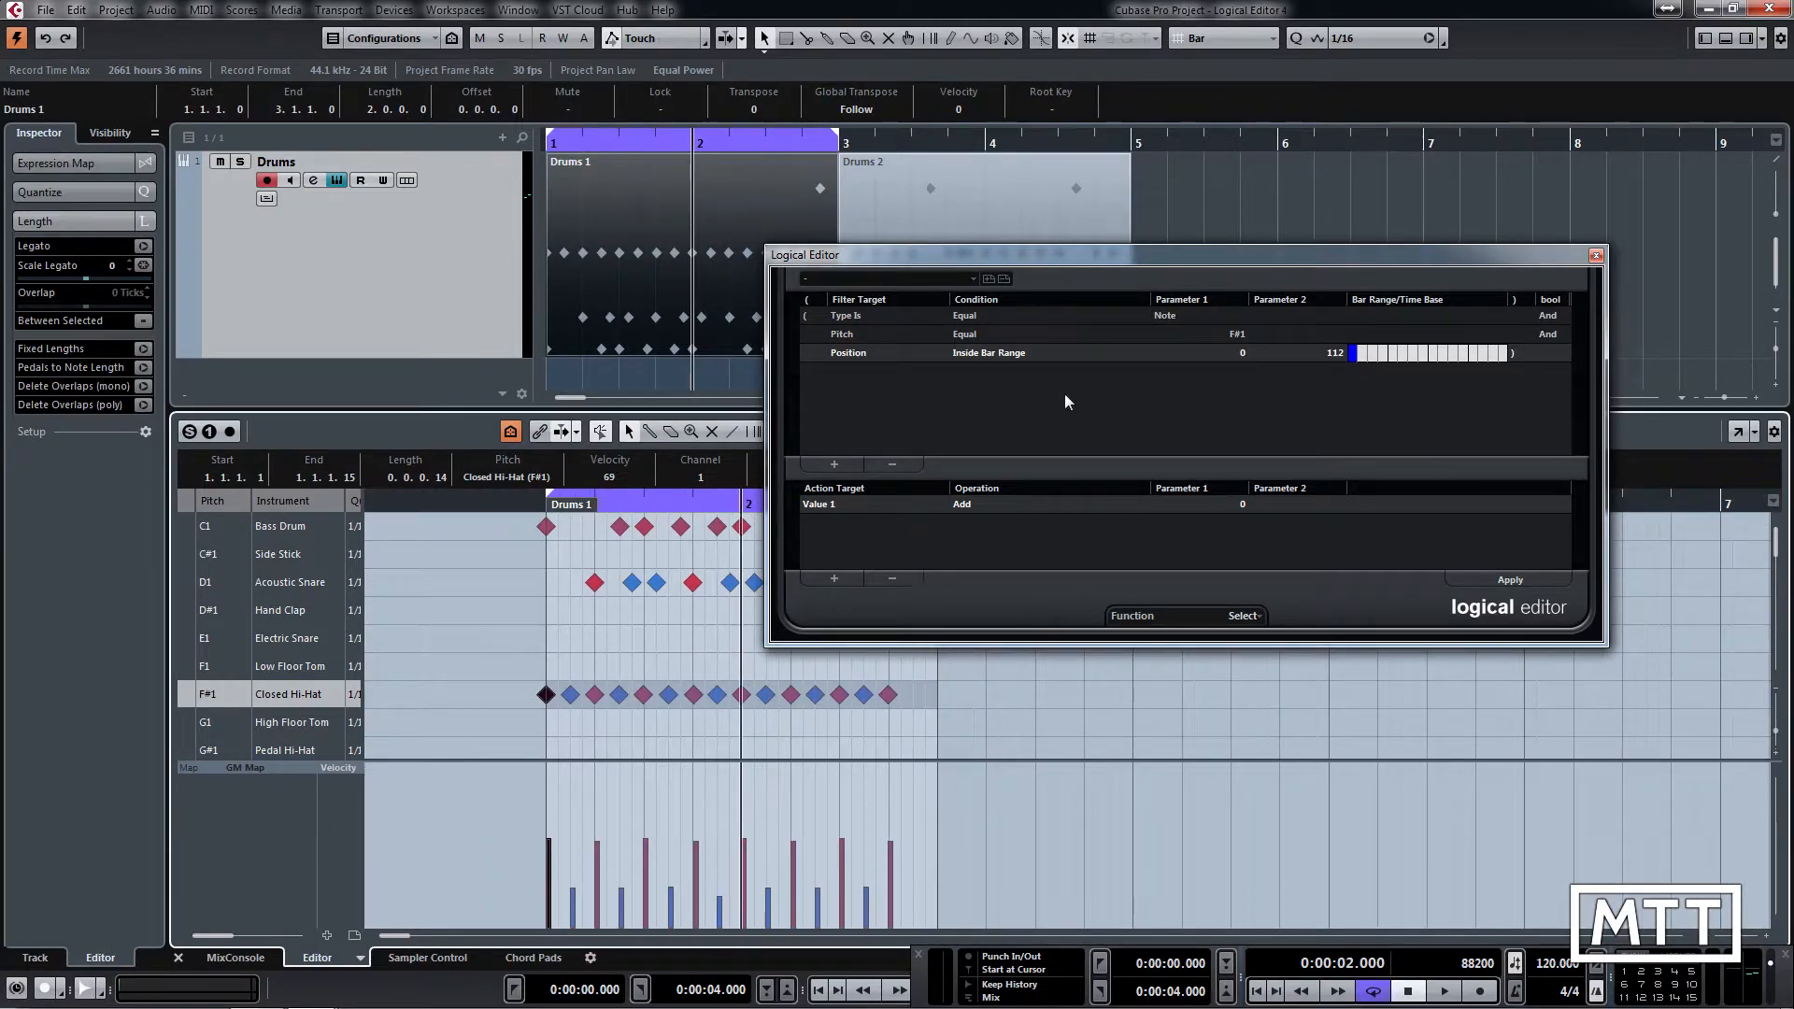
pyautogui.moveTo(1117, 410)
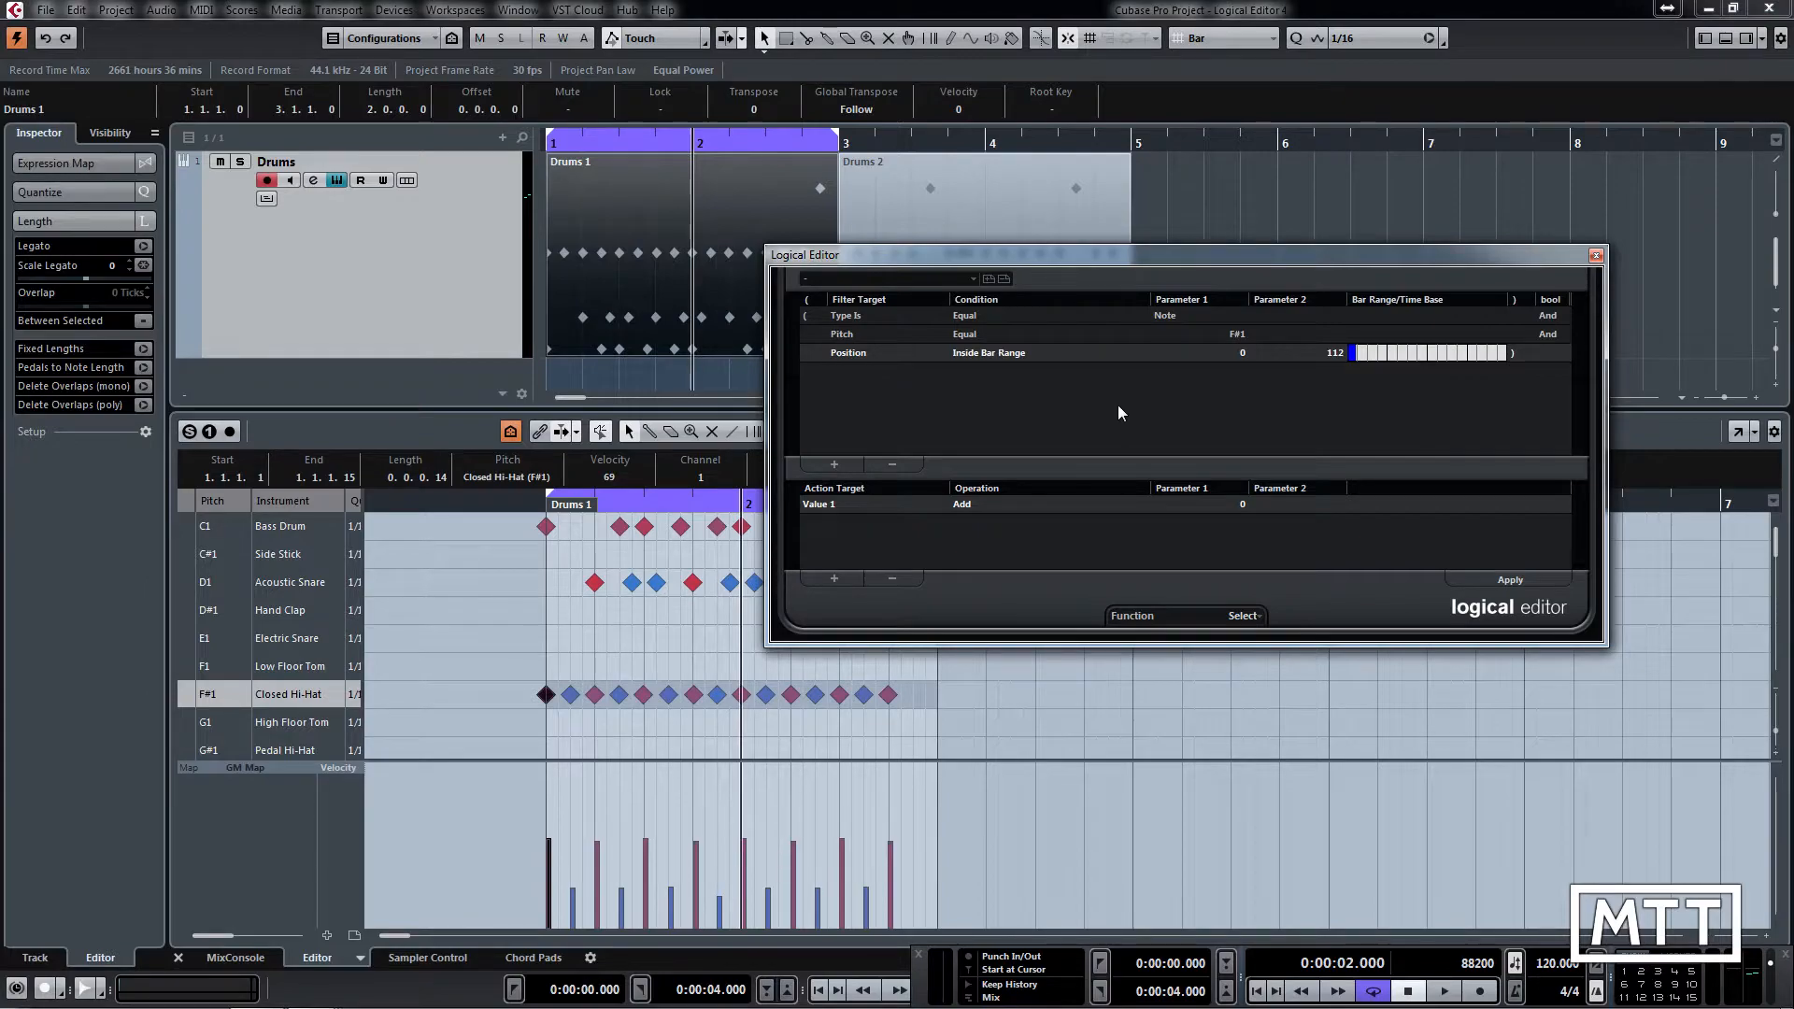
pyautogui.moveTo(1087, 405)
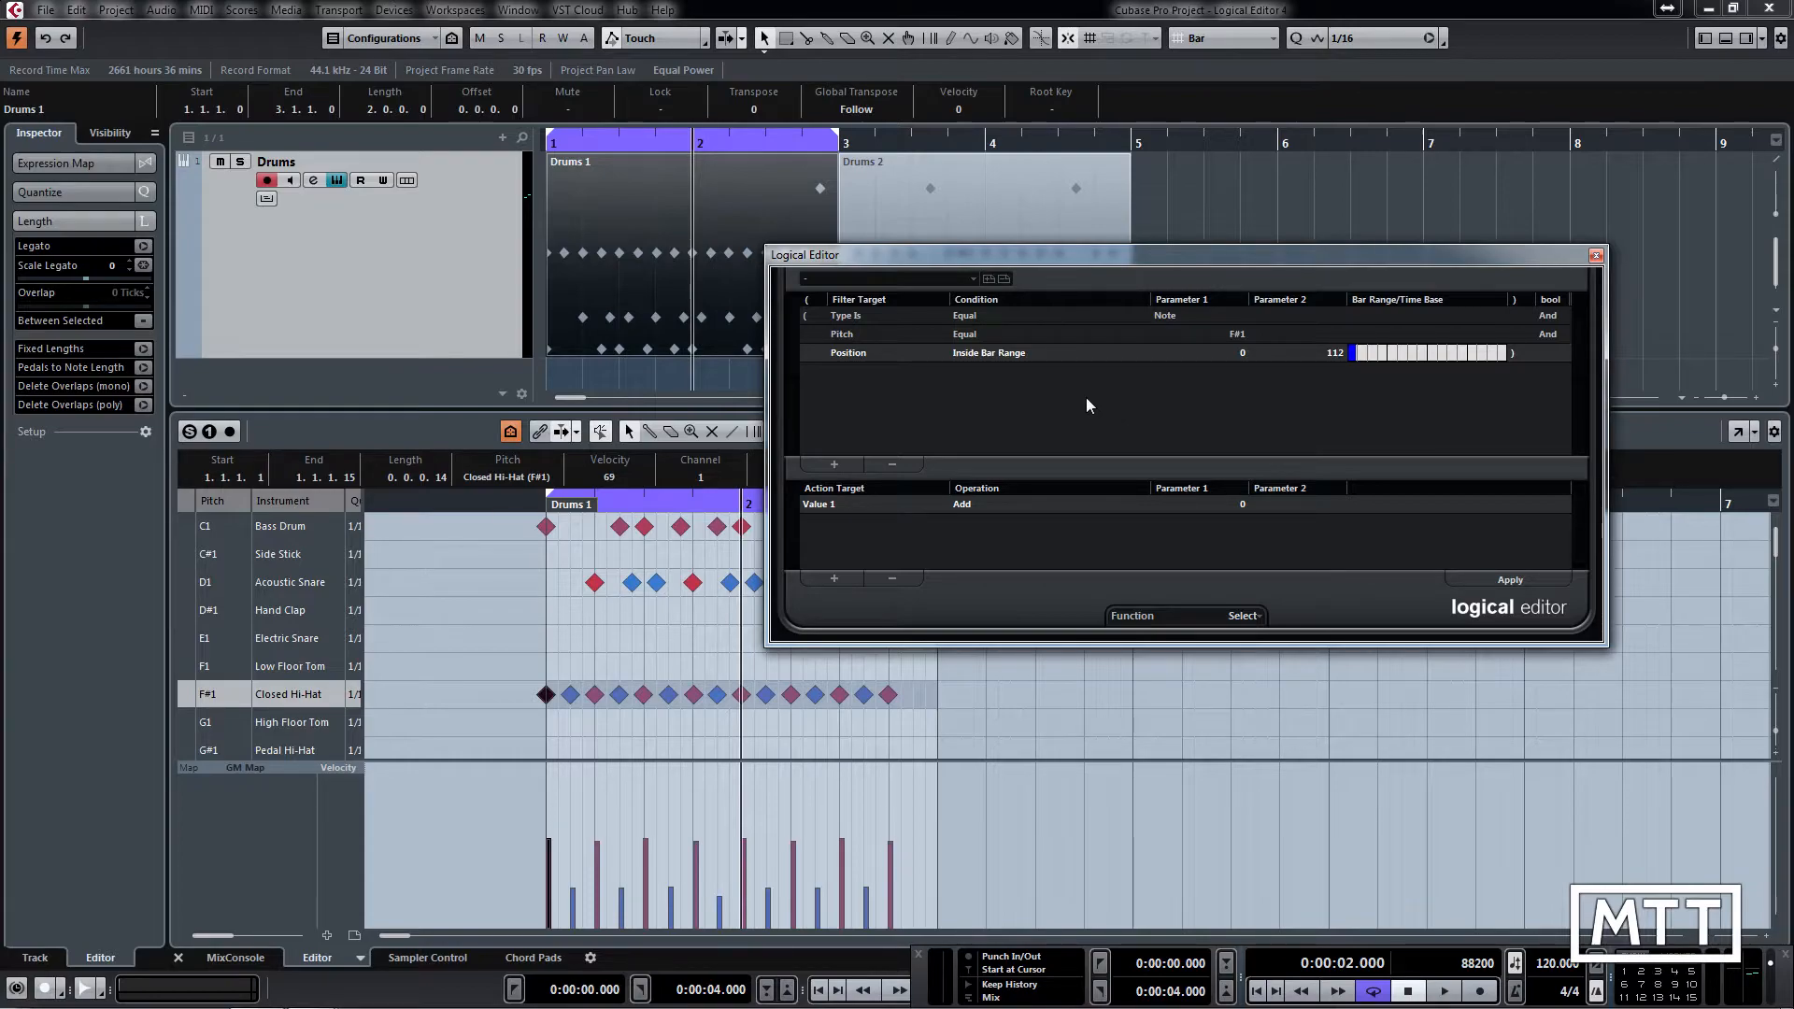
# Switch the position condition to Outside Bar Range spanning 89 to 1875
pyautogui.click(988, 352)
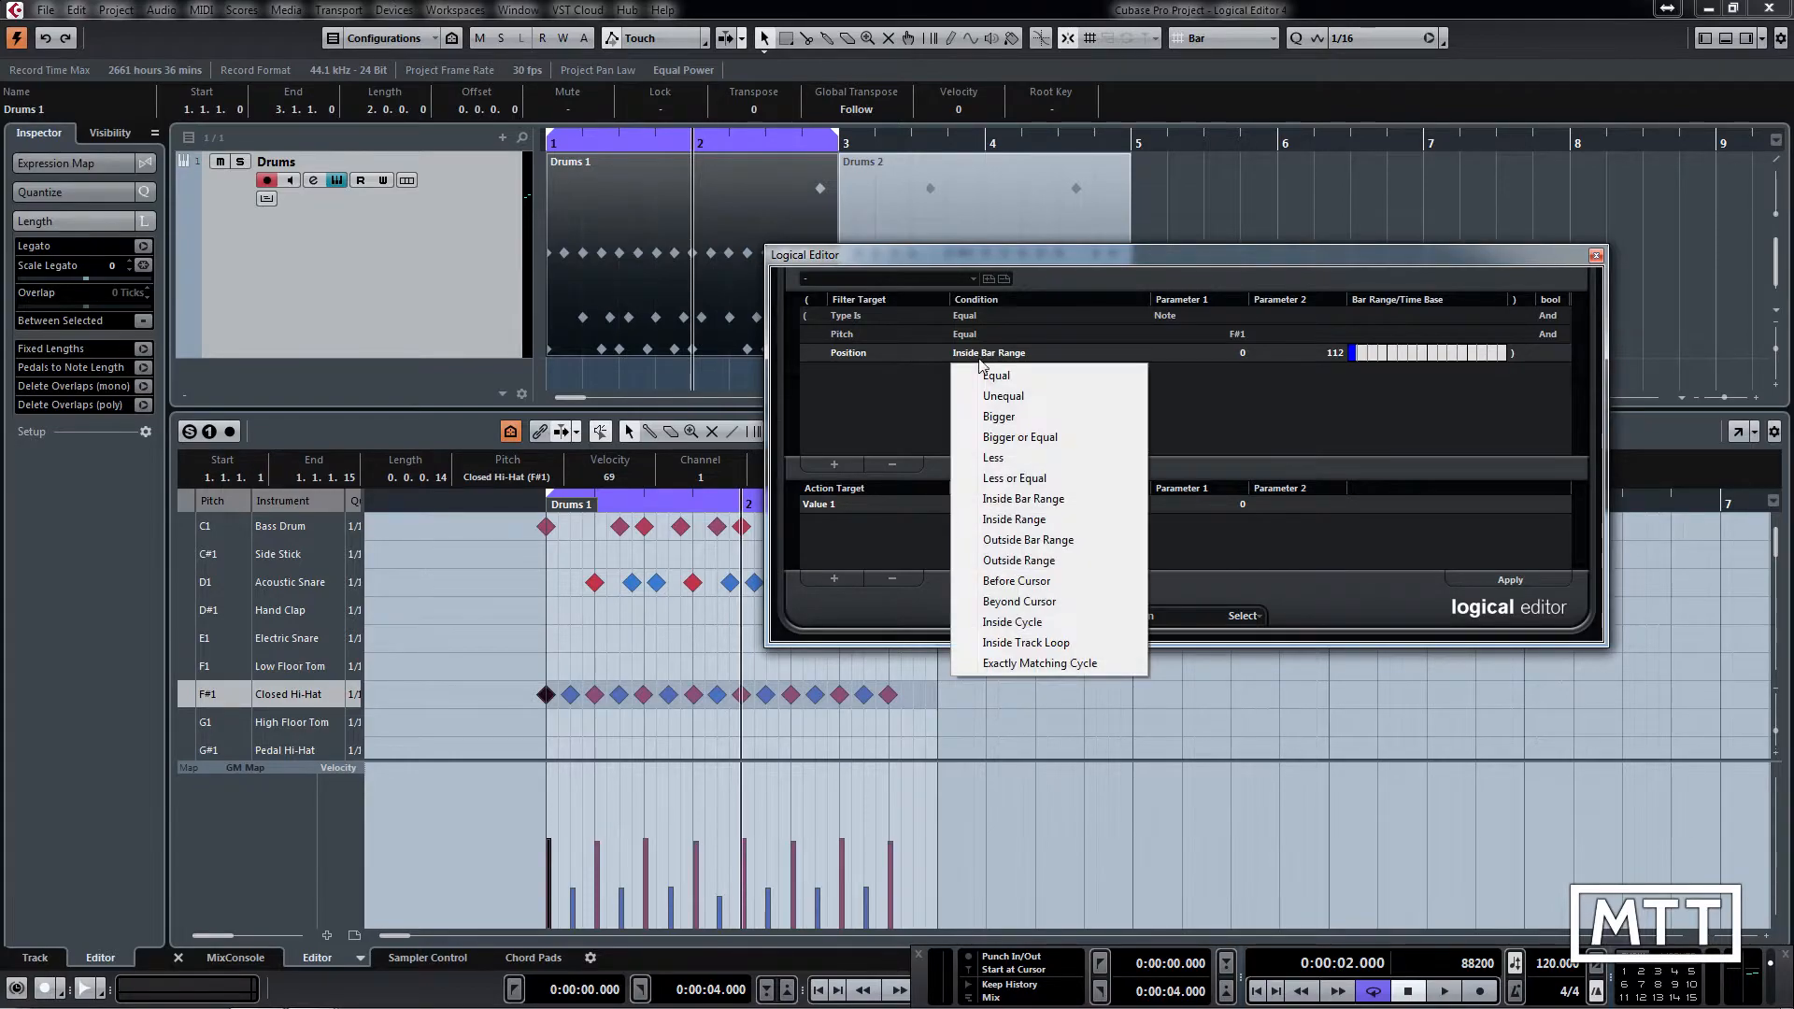
pyautogui.moveTo(1026, 539)
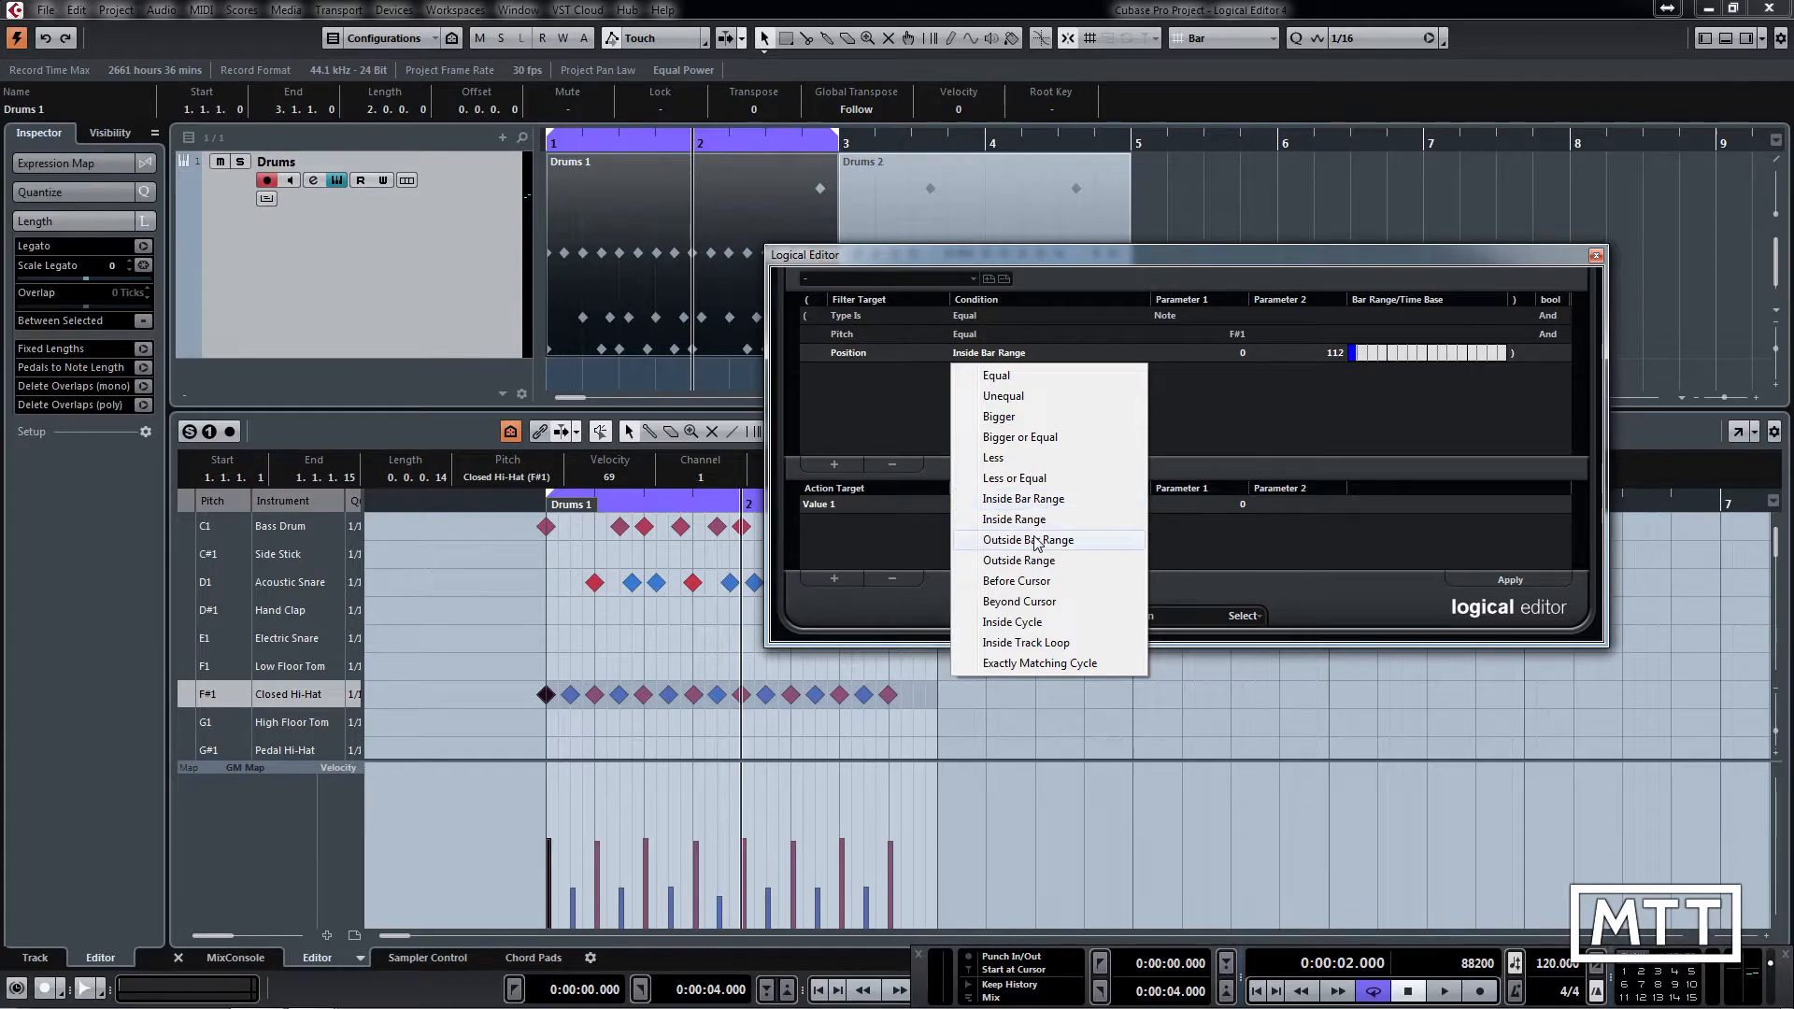
pyautogui.click(1026, 539)
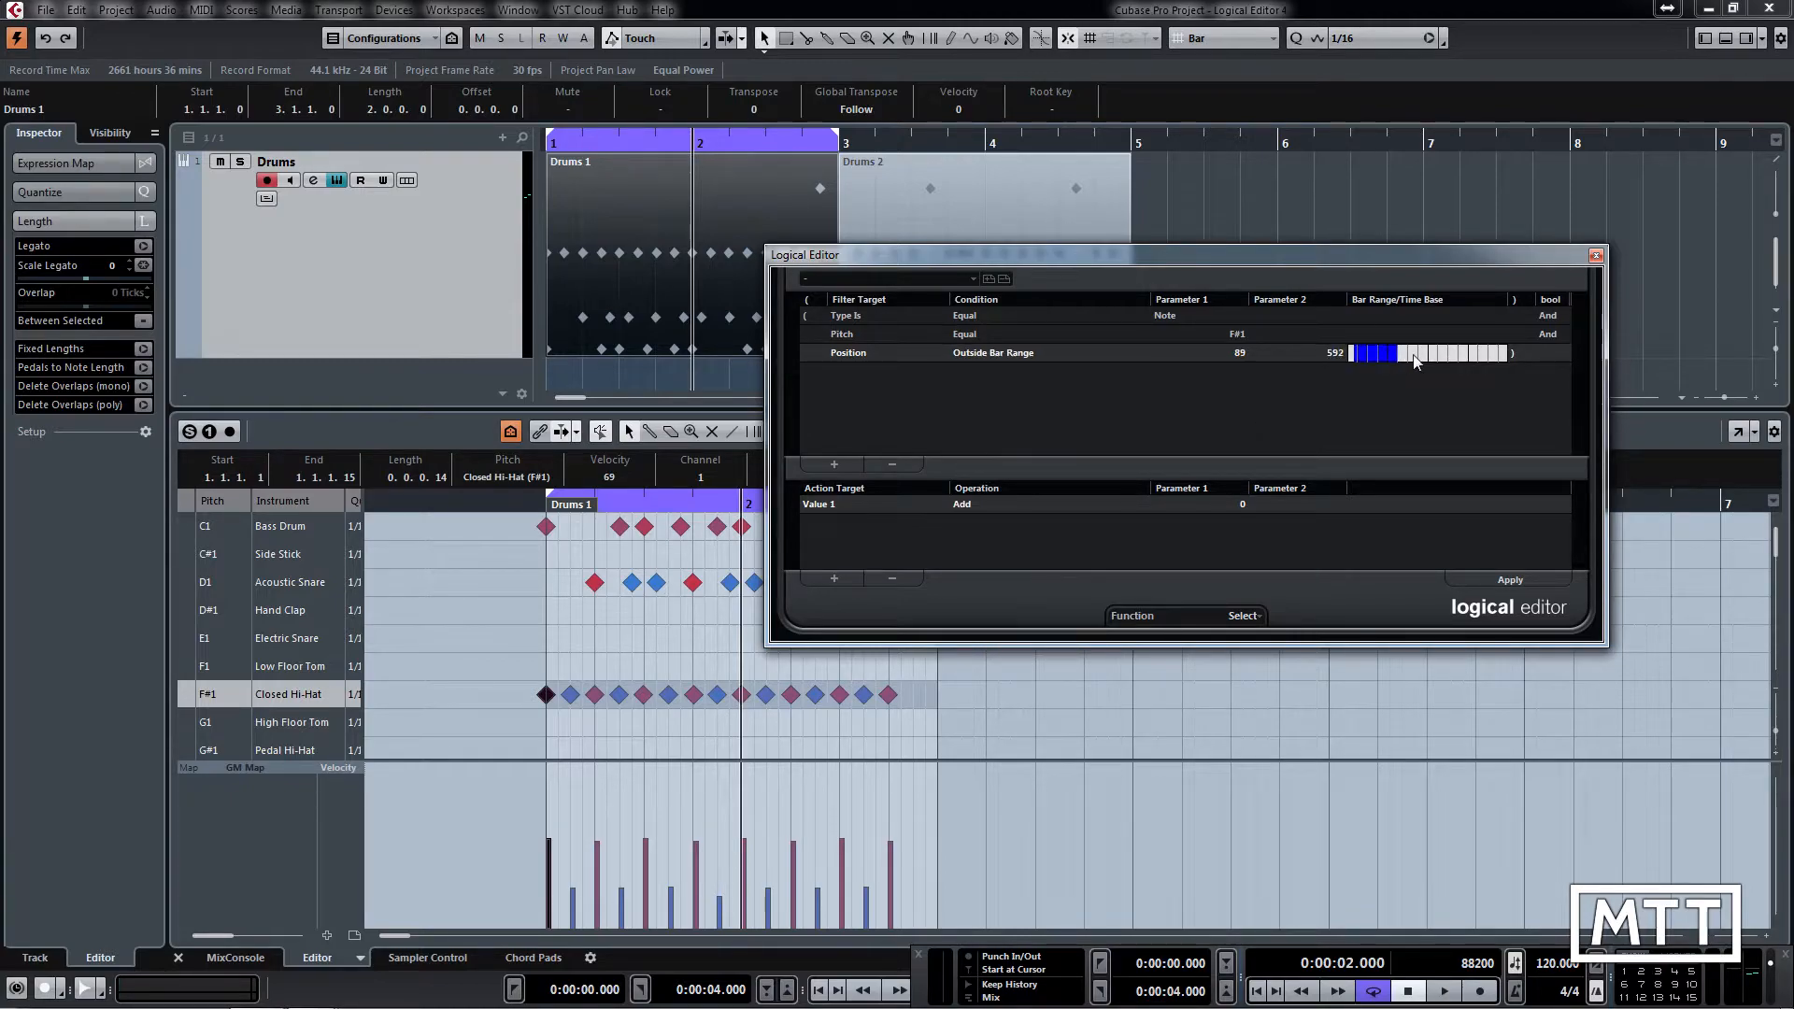
pyautogui.moveTo(1385, 352); pyautogui.dragTo(1499, 352)
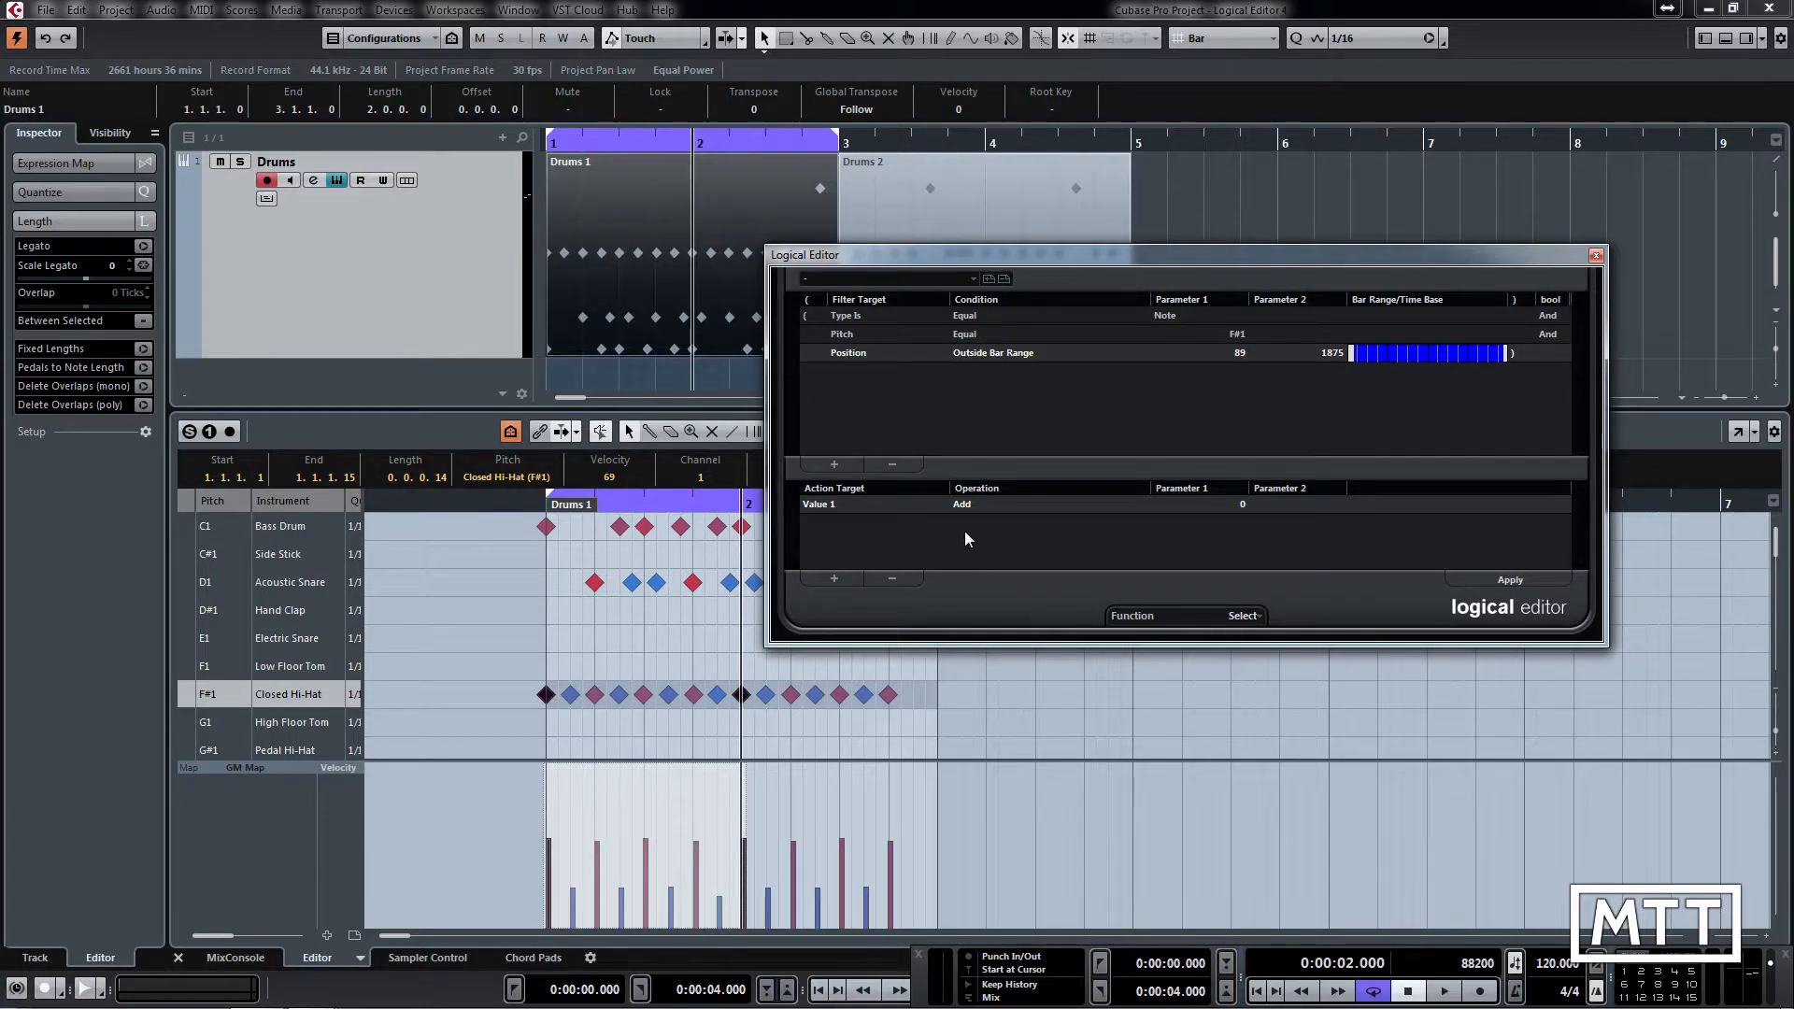
pyautogui.moveTo(898, 565)
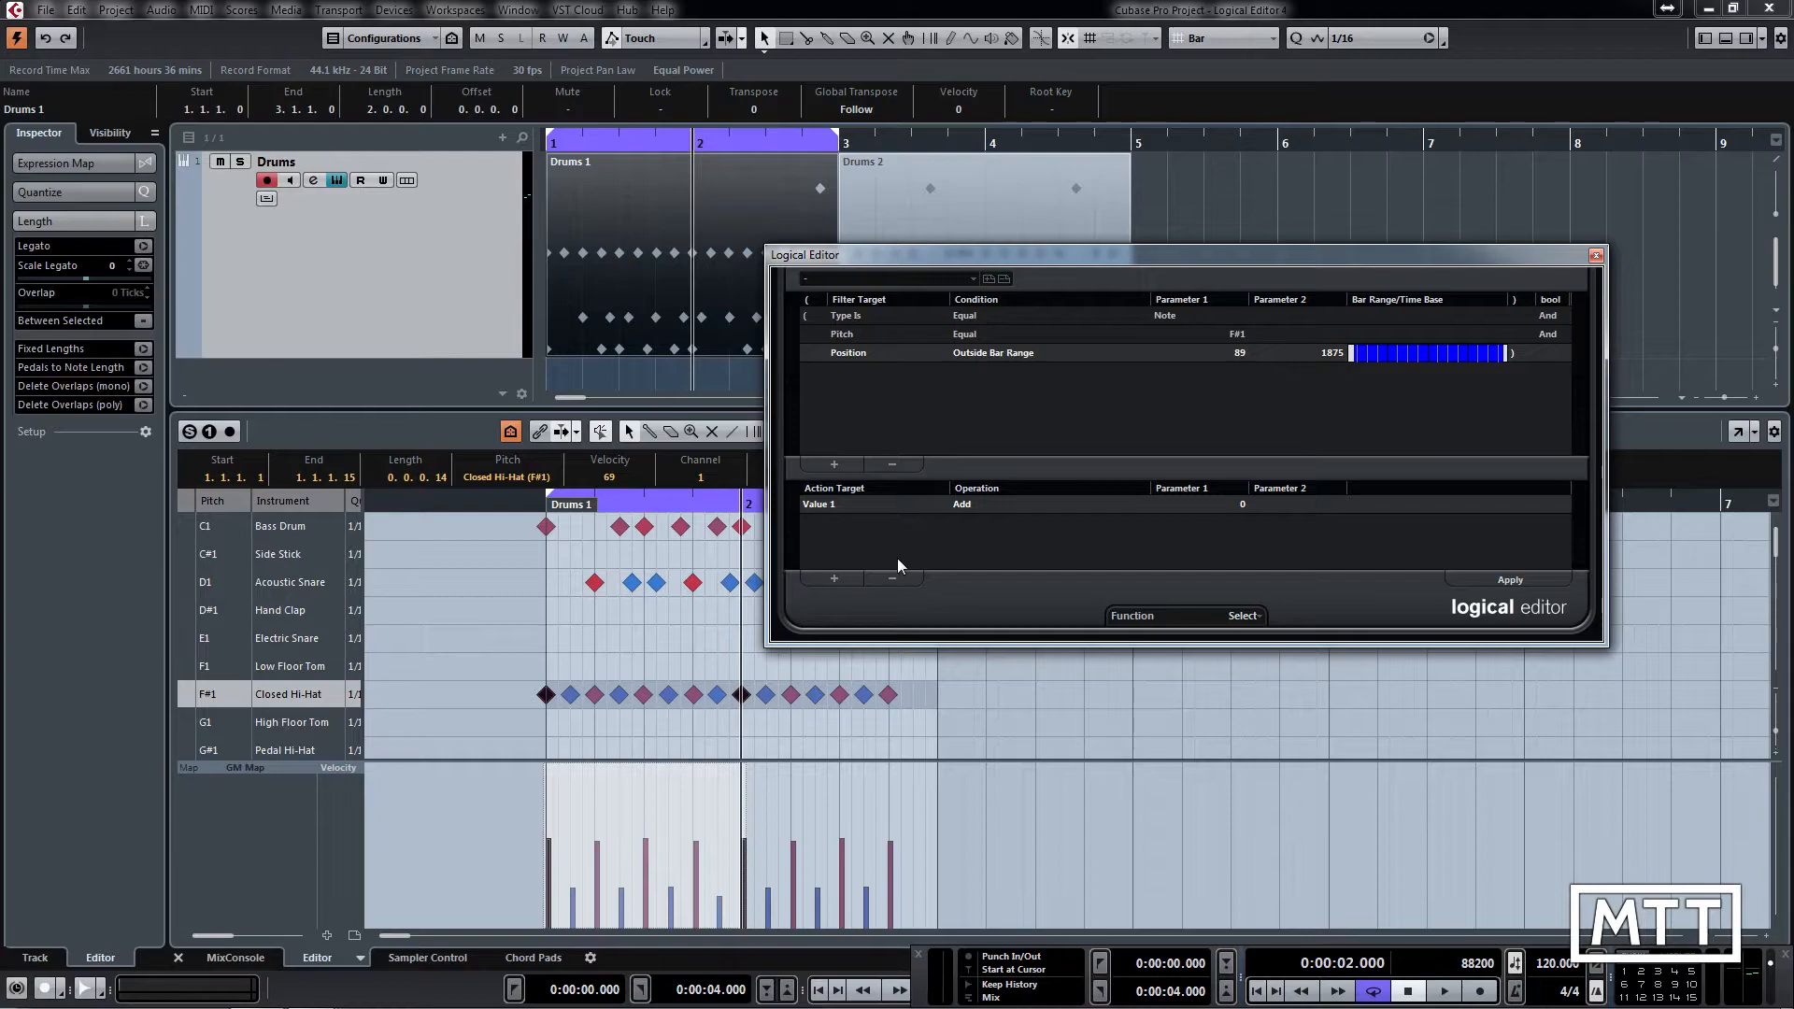
pyautogui.moveTo(678, 651)
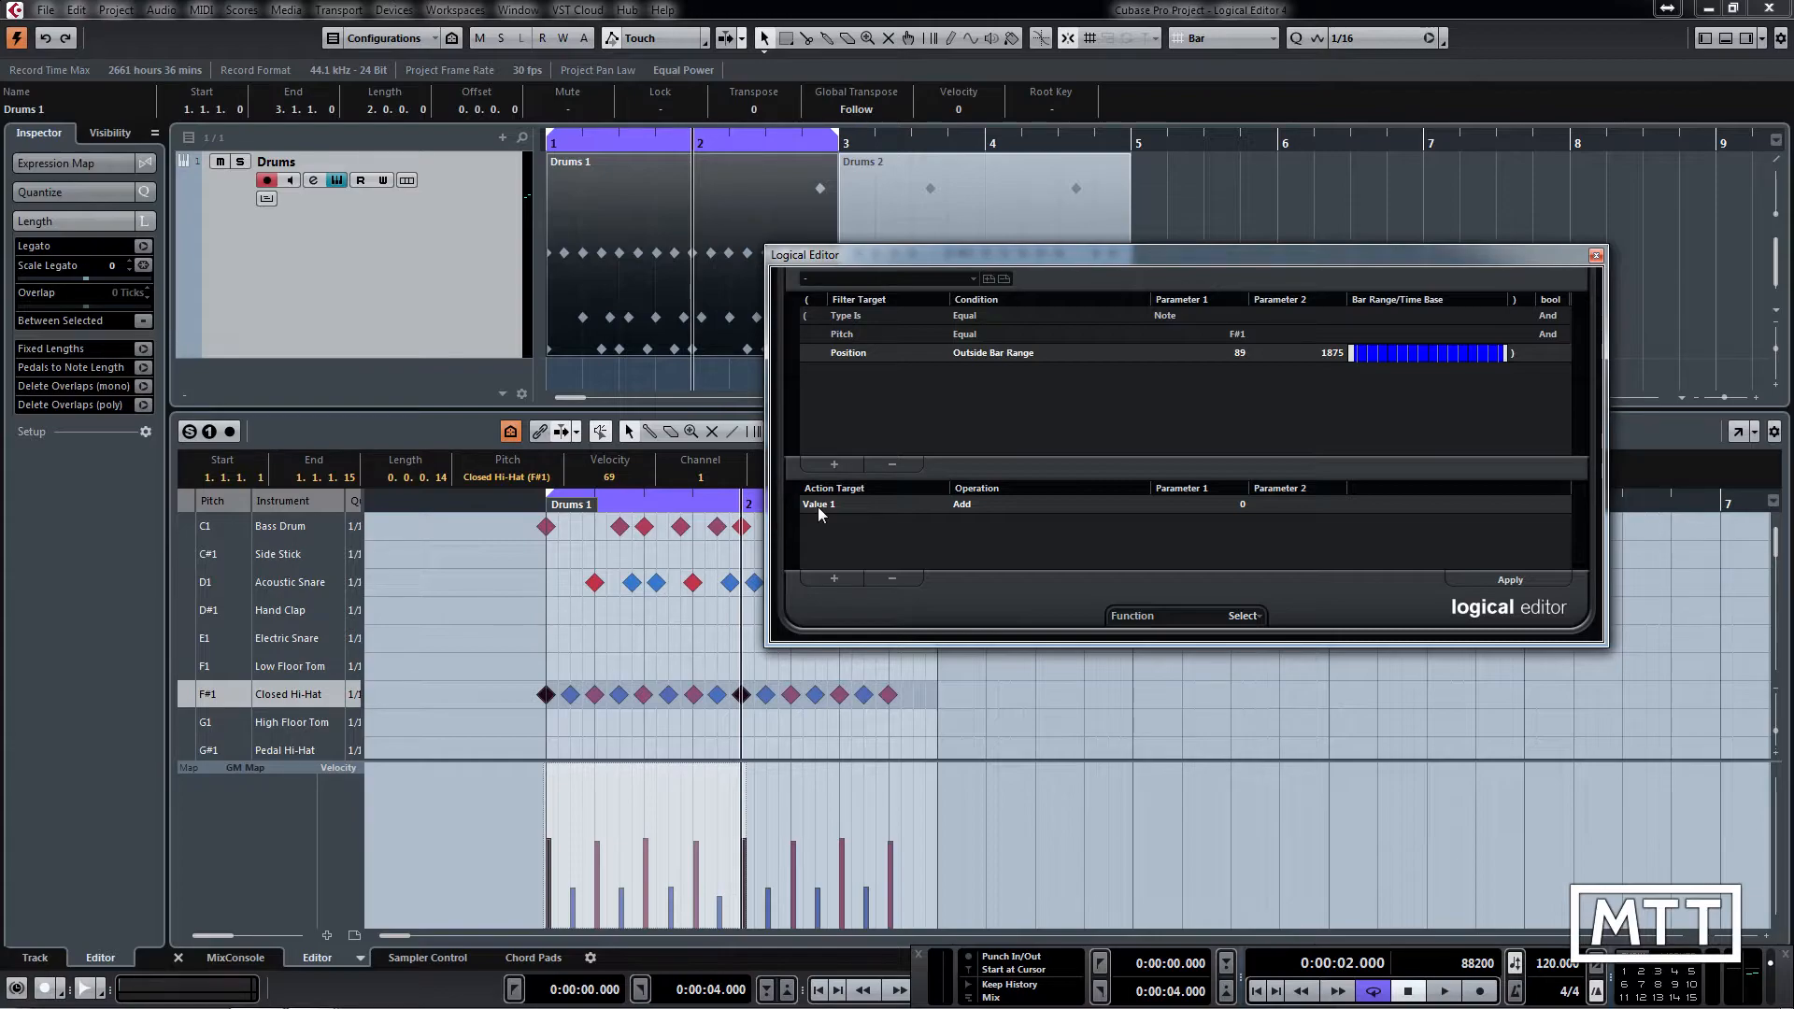
# Target Value 2 in the action line with Set Relative Random Values between
pyautogui.click(821, 504)
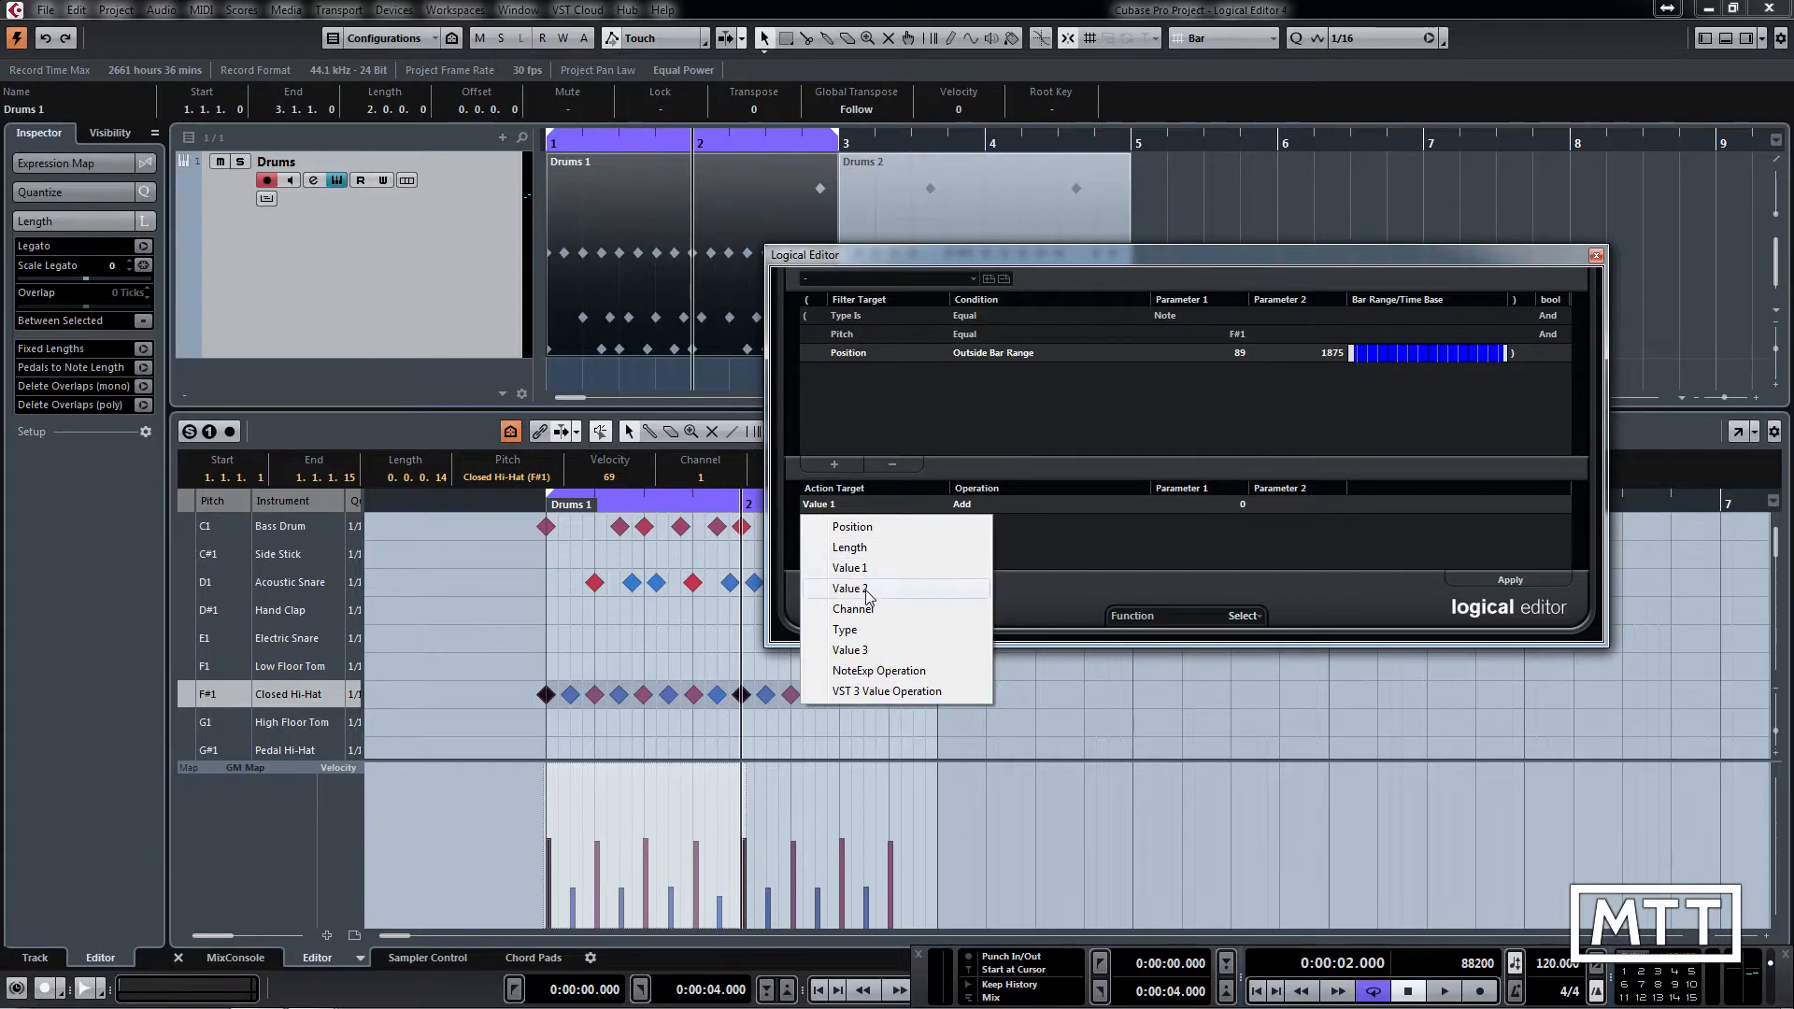
pyautogui.click(850, 588)
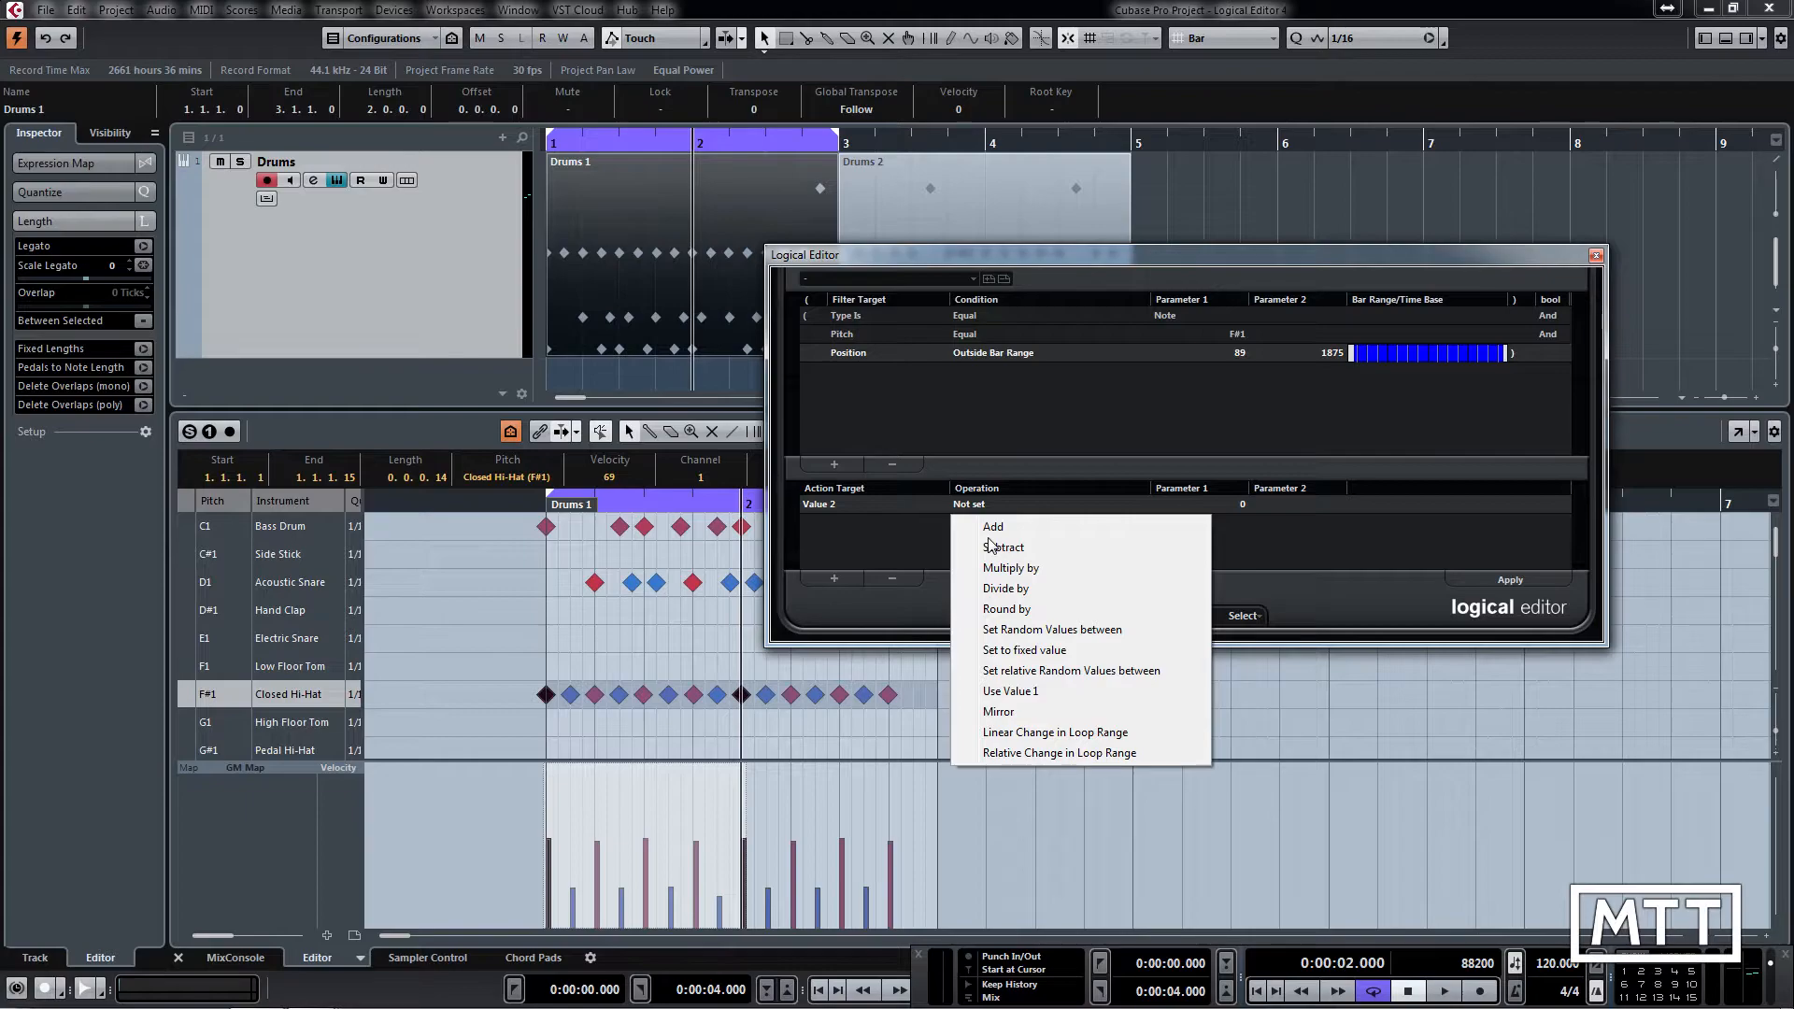
pyautogui.moveTo(995, 570)
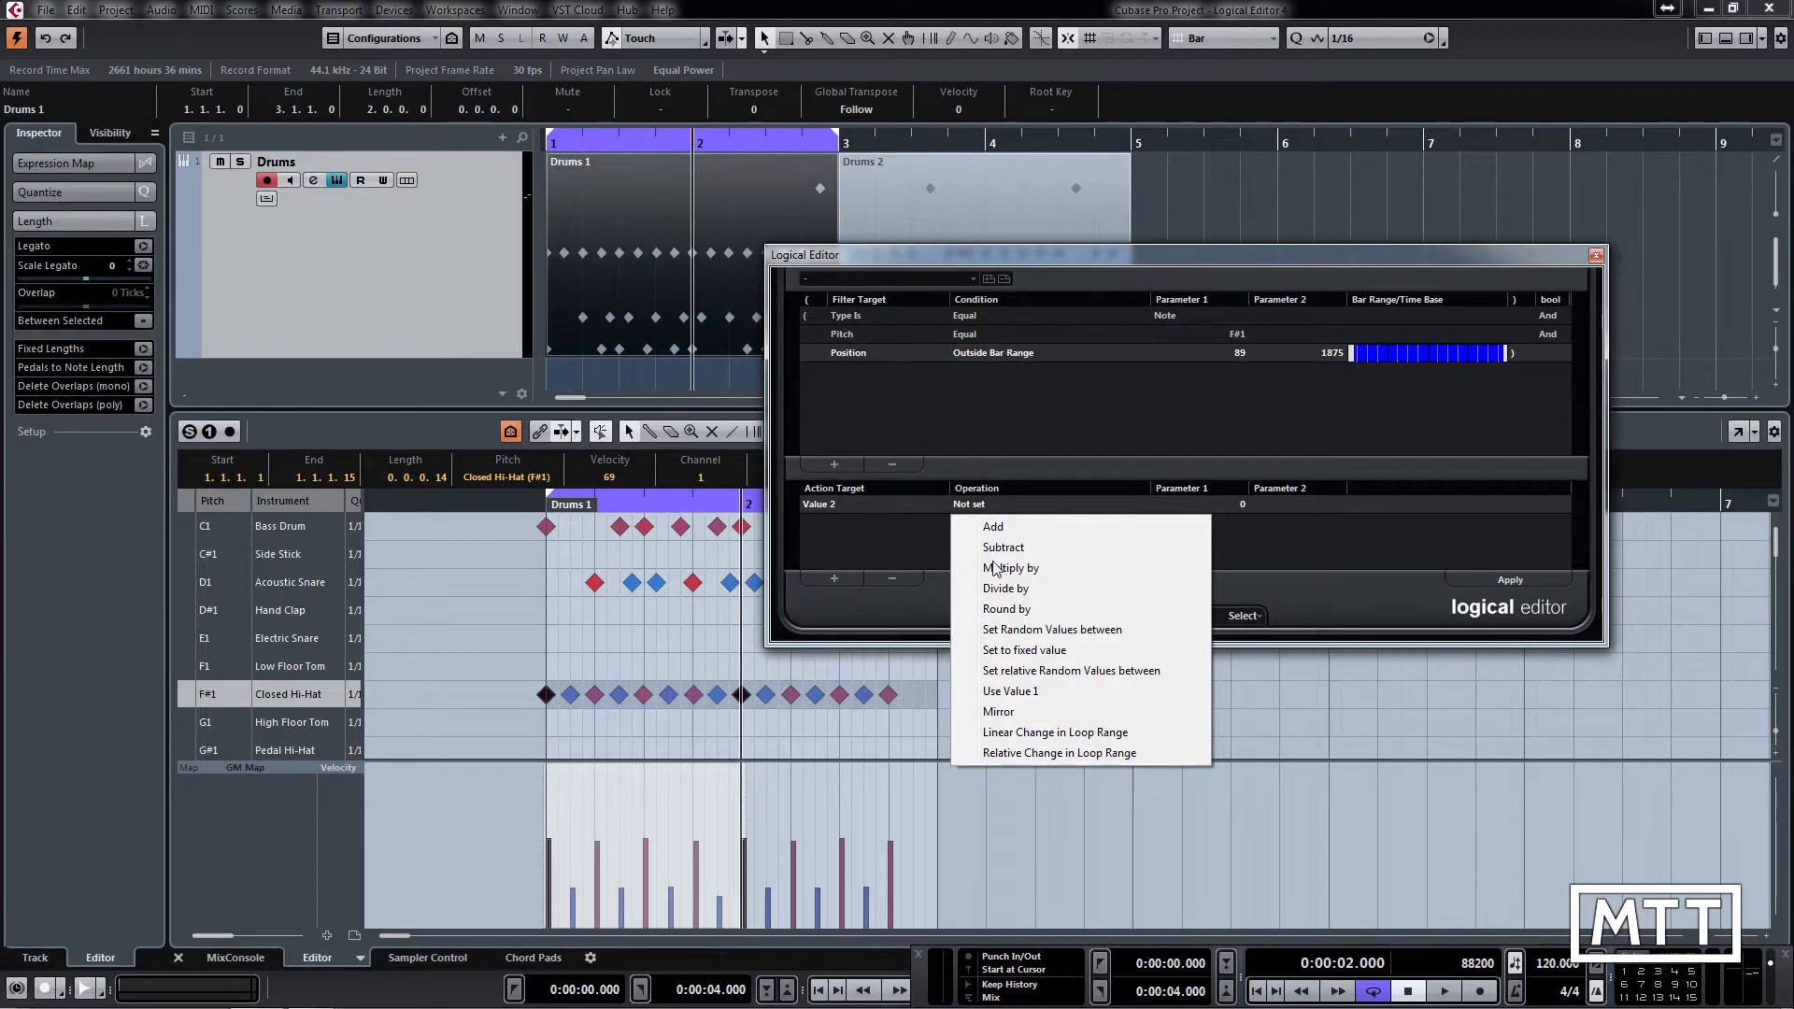
pyautogui.moveTo(1041, 671)
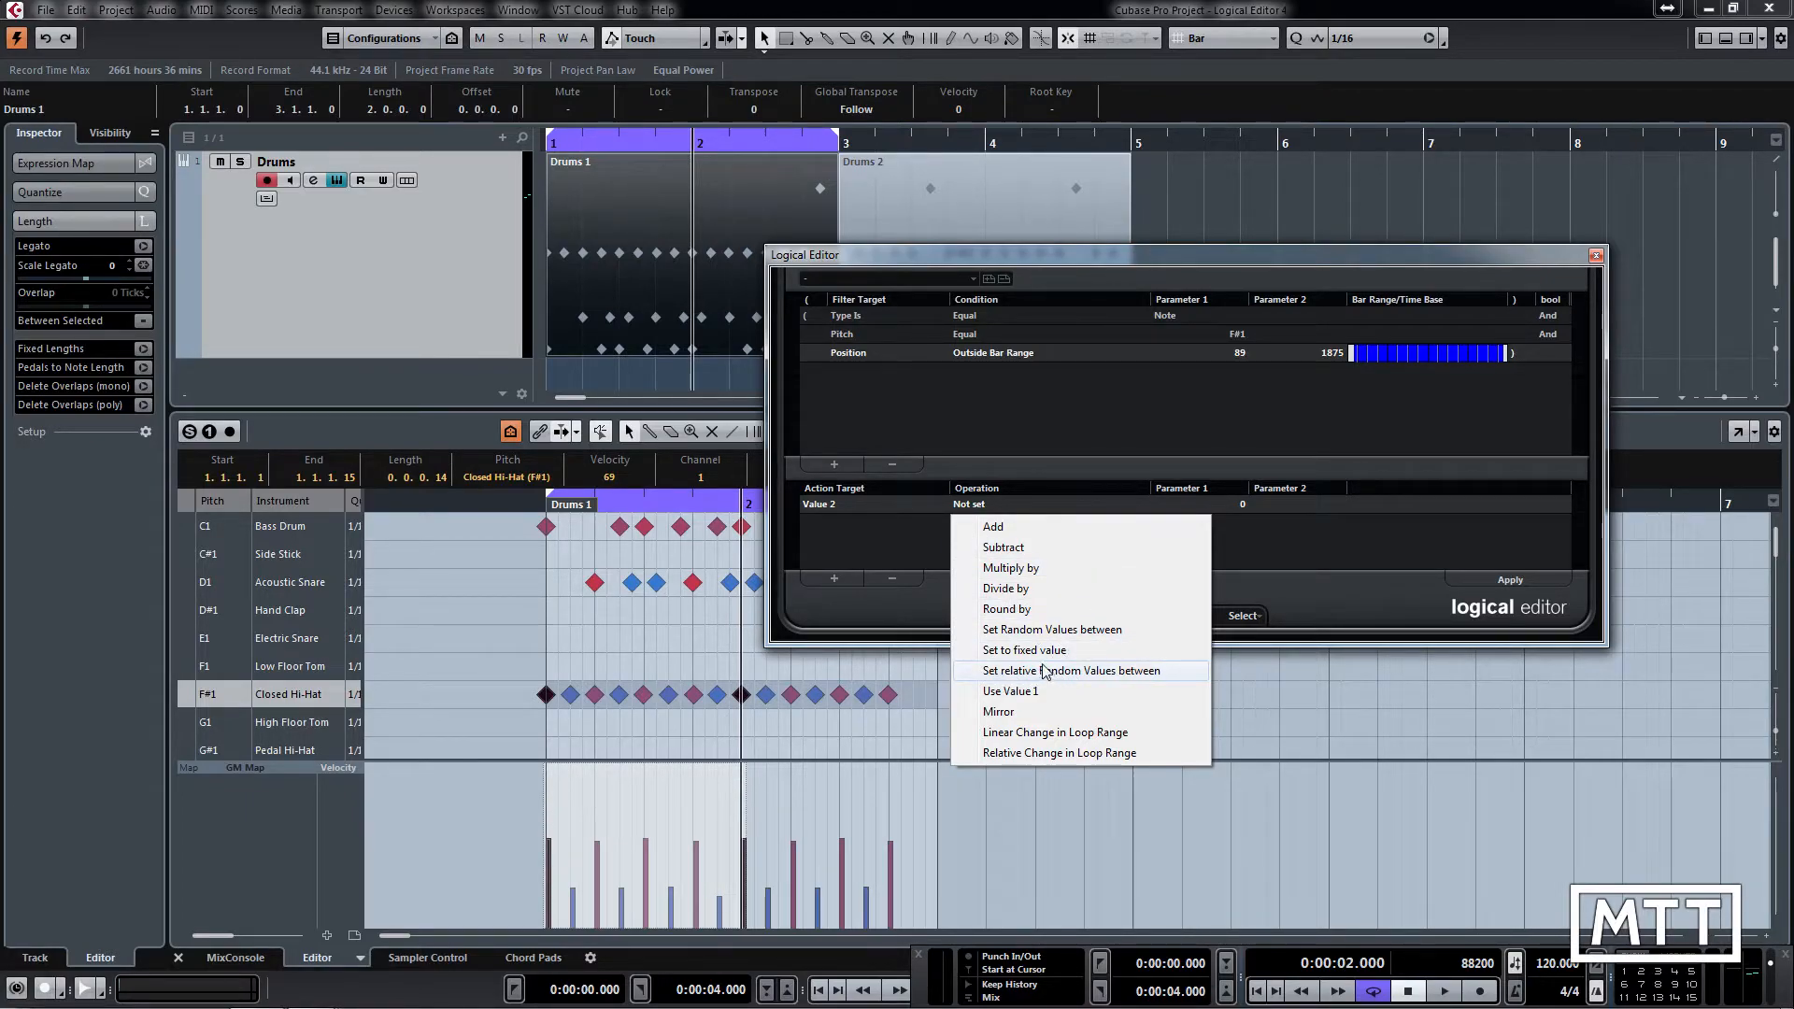
pyautogui.moveTo(1023, 629)
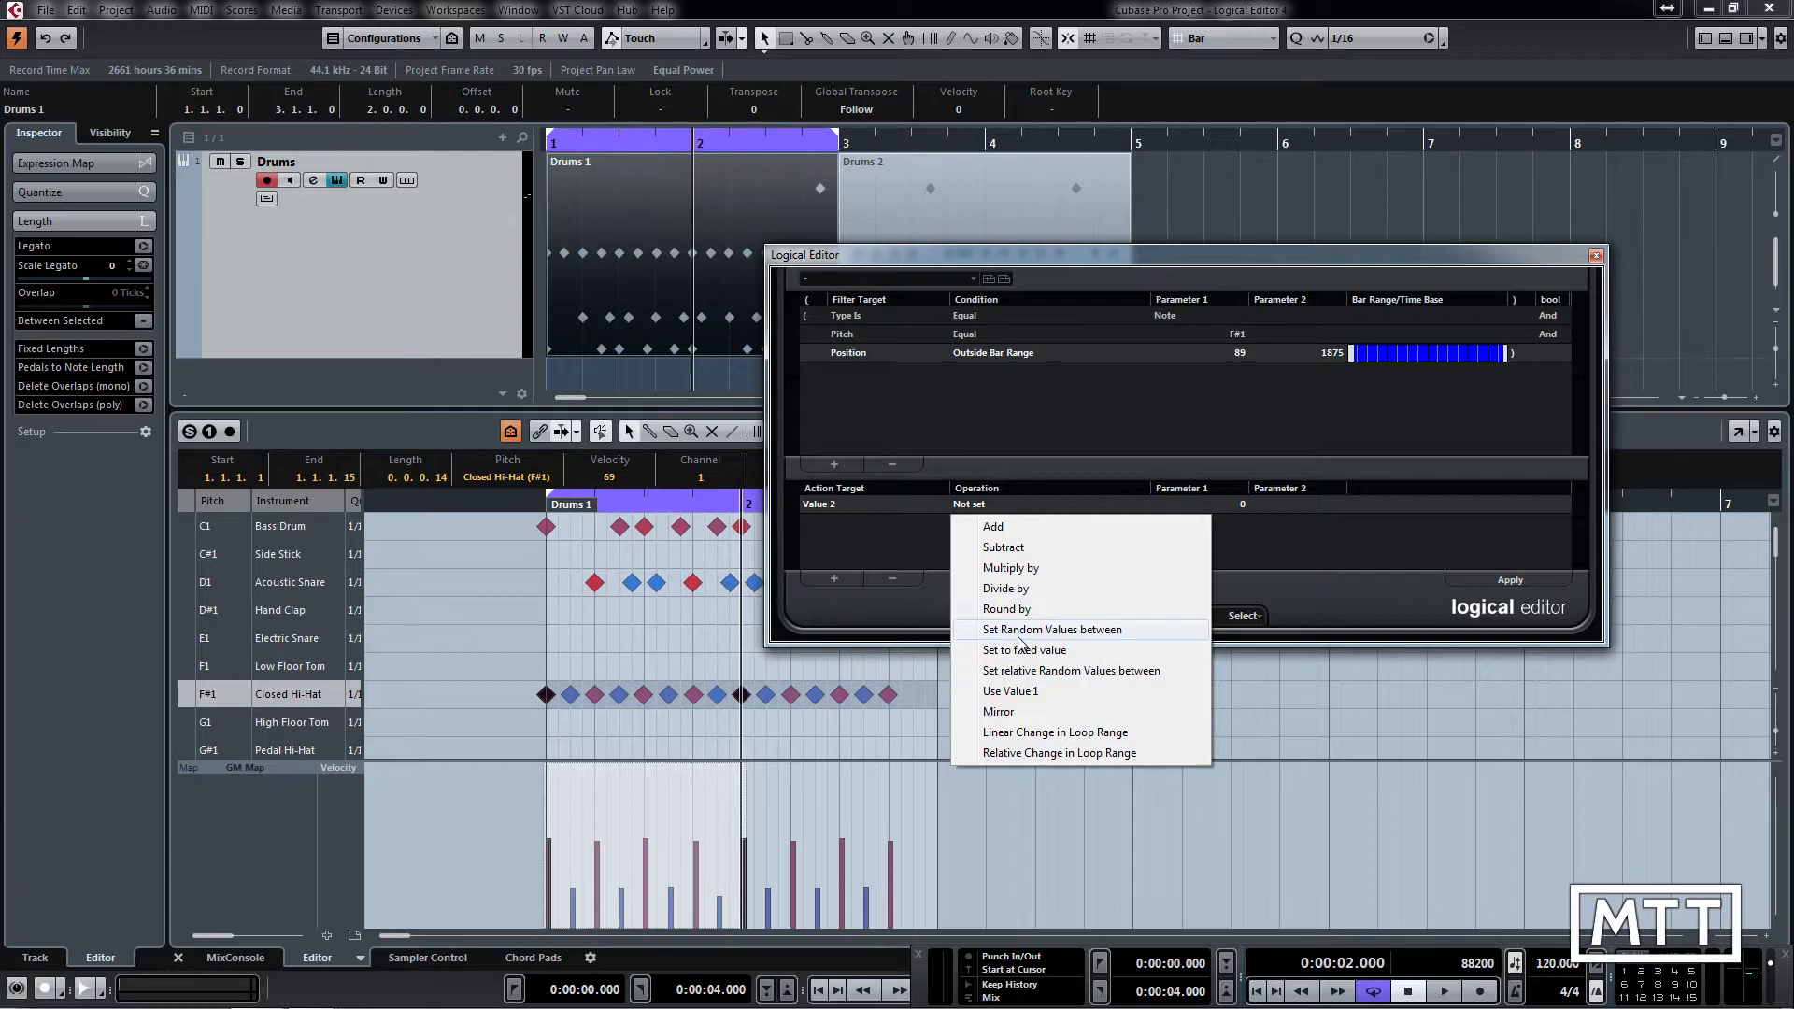
pyautogui.moveTo(1070, 671)
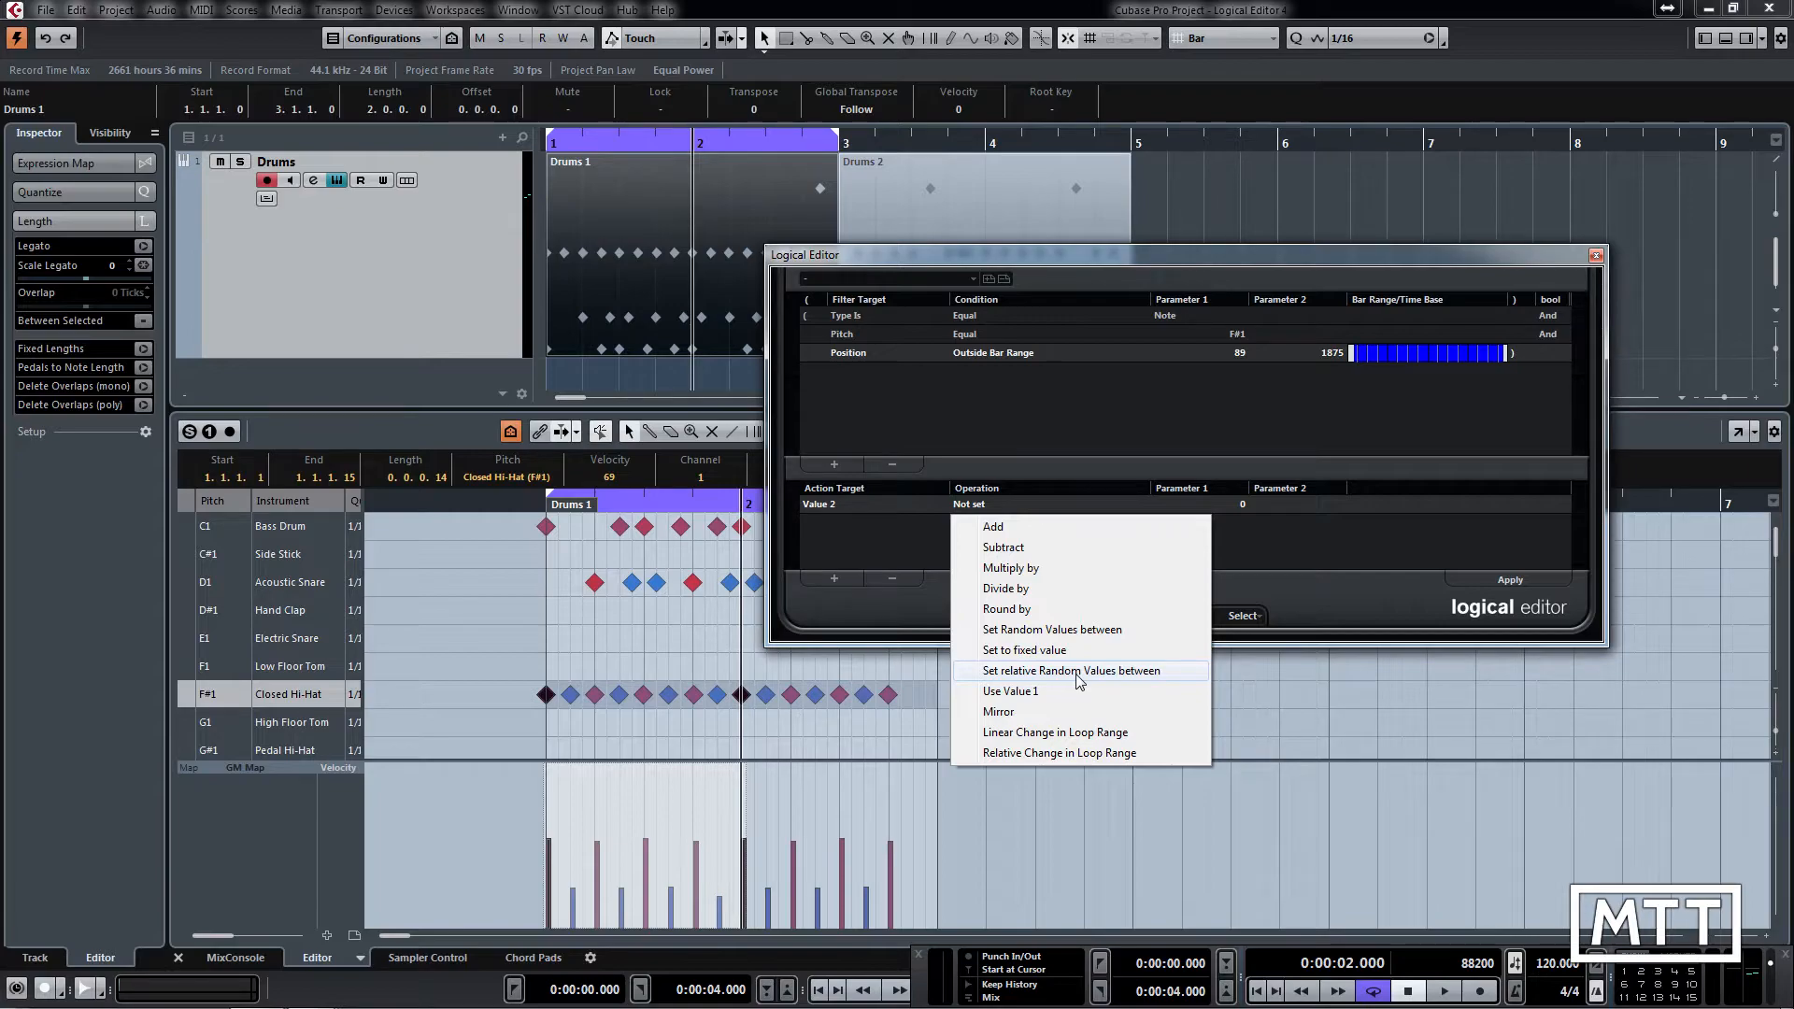
pyautogui.click(1071, 671)
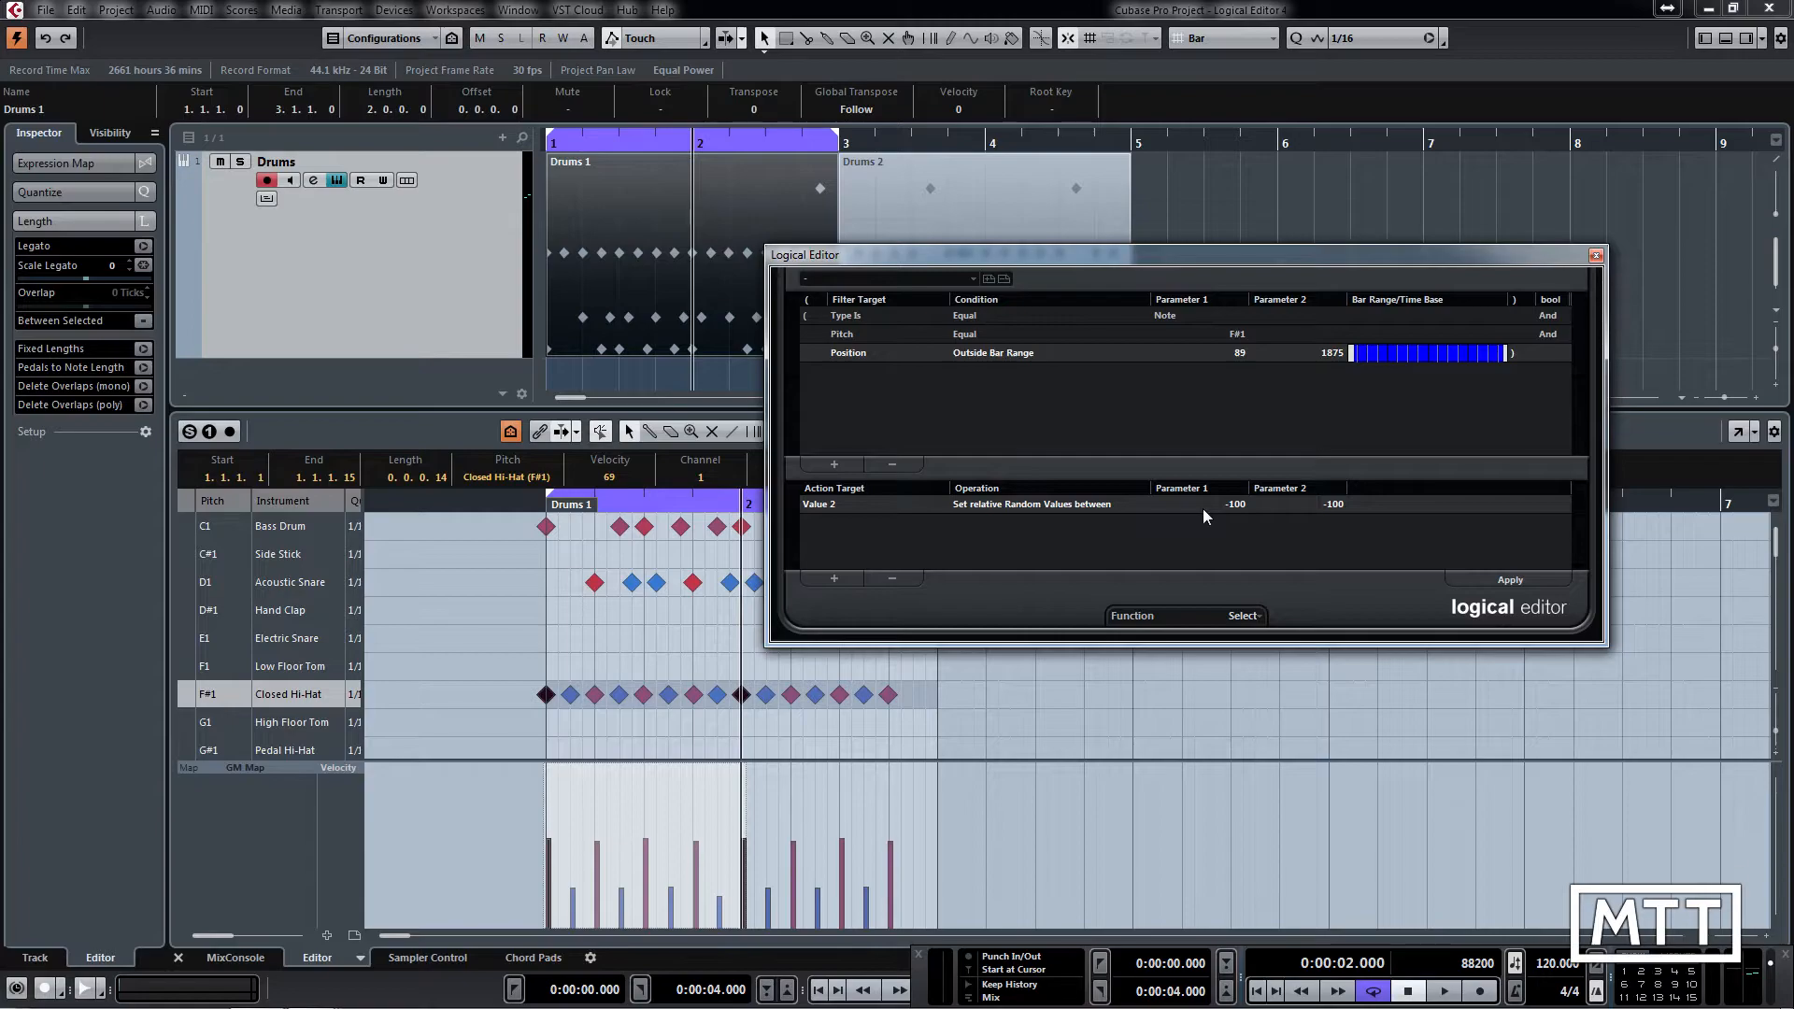
pyautogui.moveTo(1245, 519)
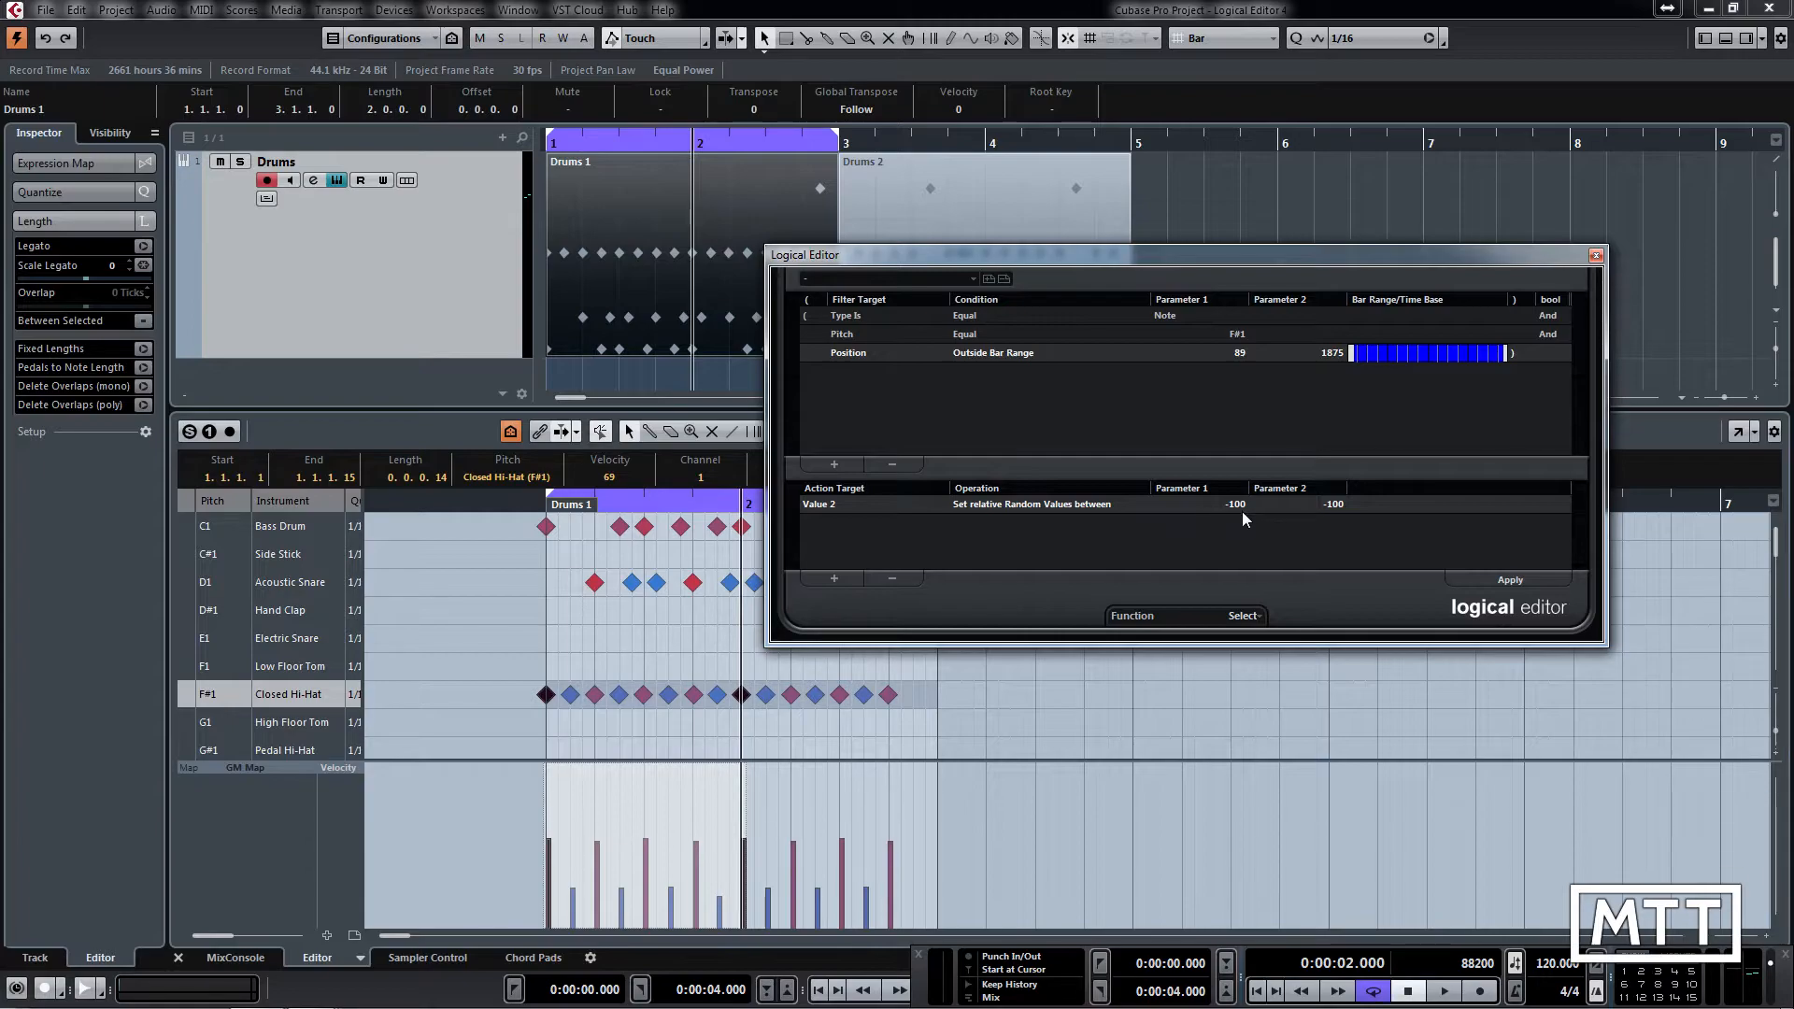
# Set the random range to 15–25 and change the function to Transform
pyautogui.click(1236, 504)
pyautogui.write('15')
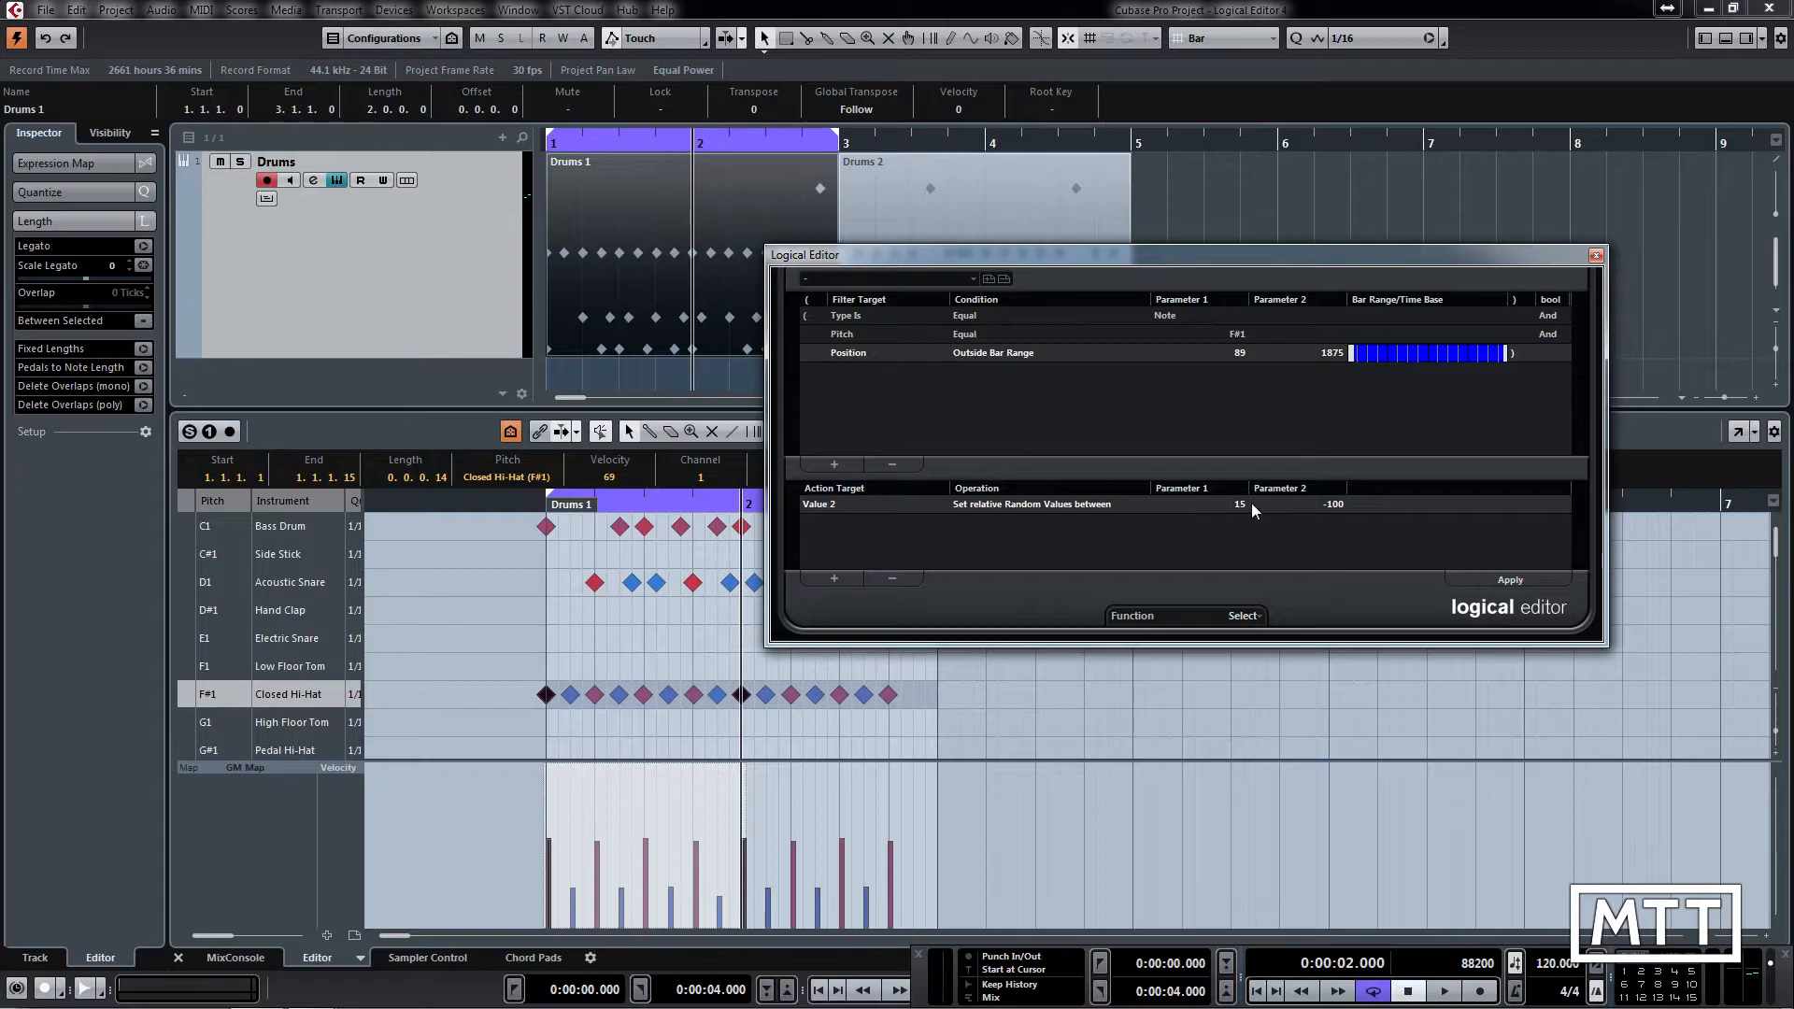
pyautogui.click(1334, 504)
pyautogui.write('25')
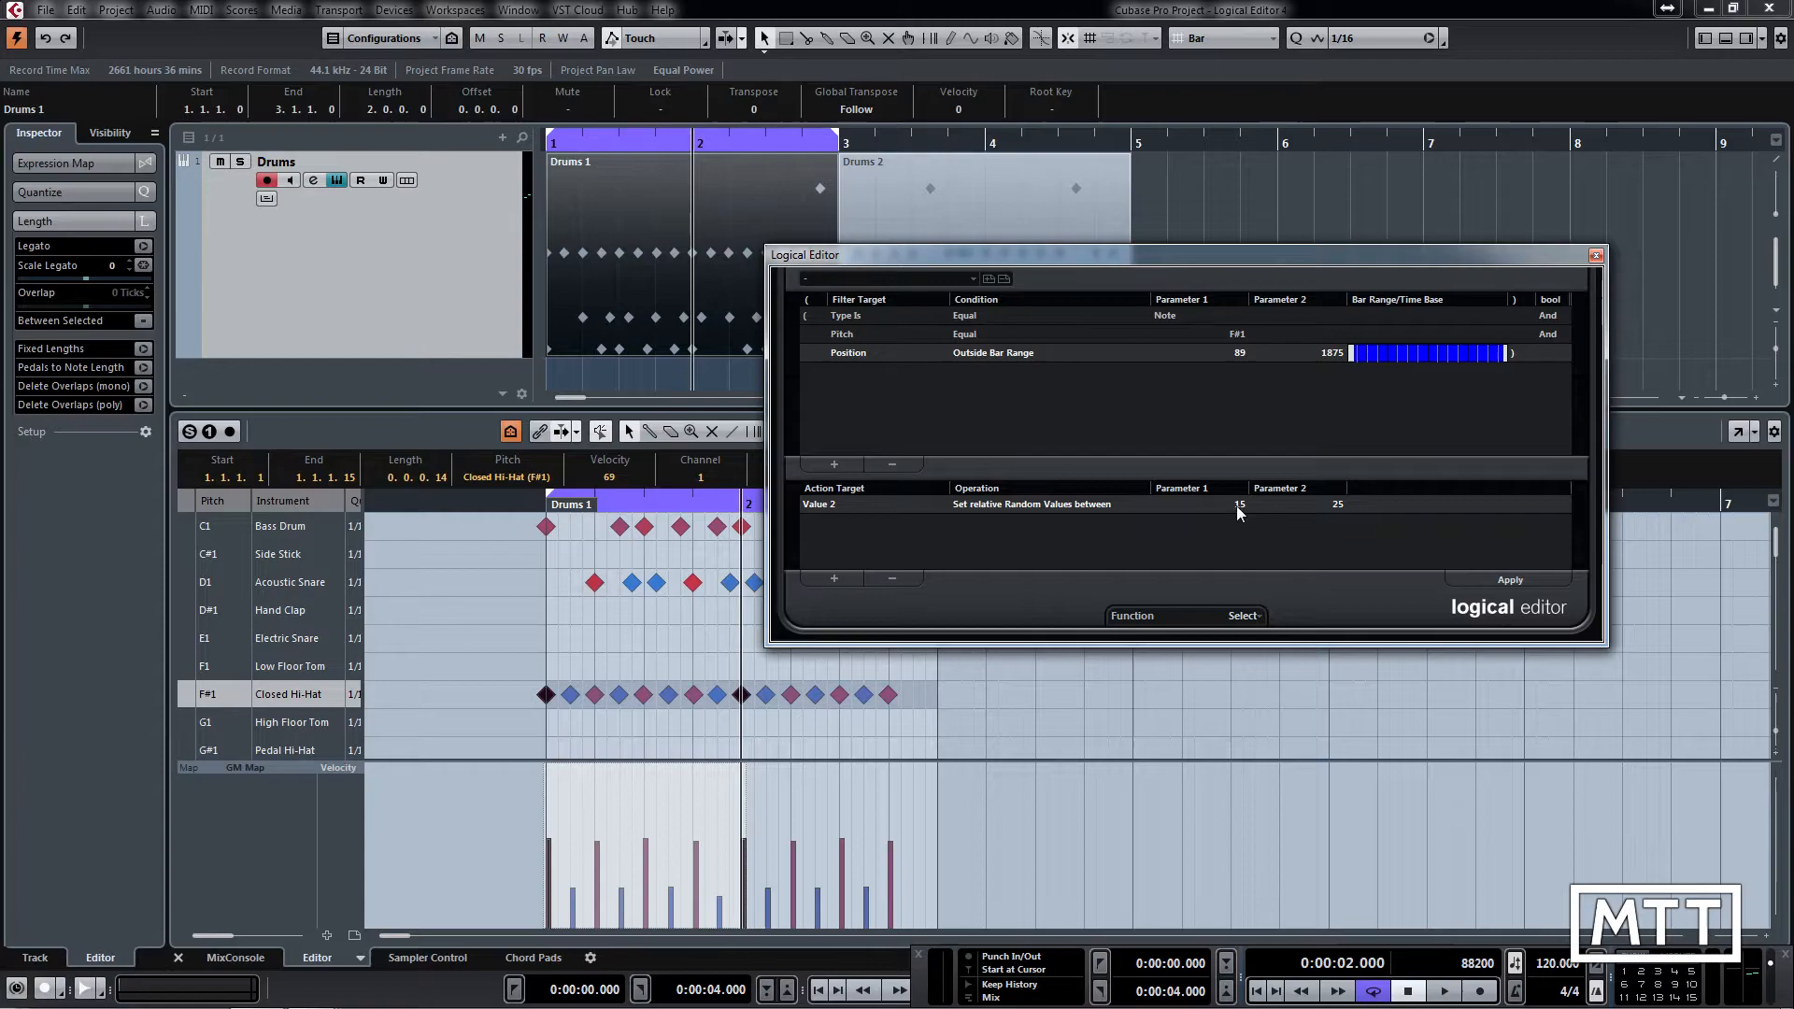
pyautogui.moveTo(1312, 524)
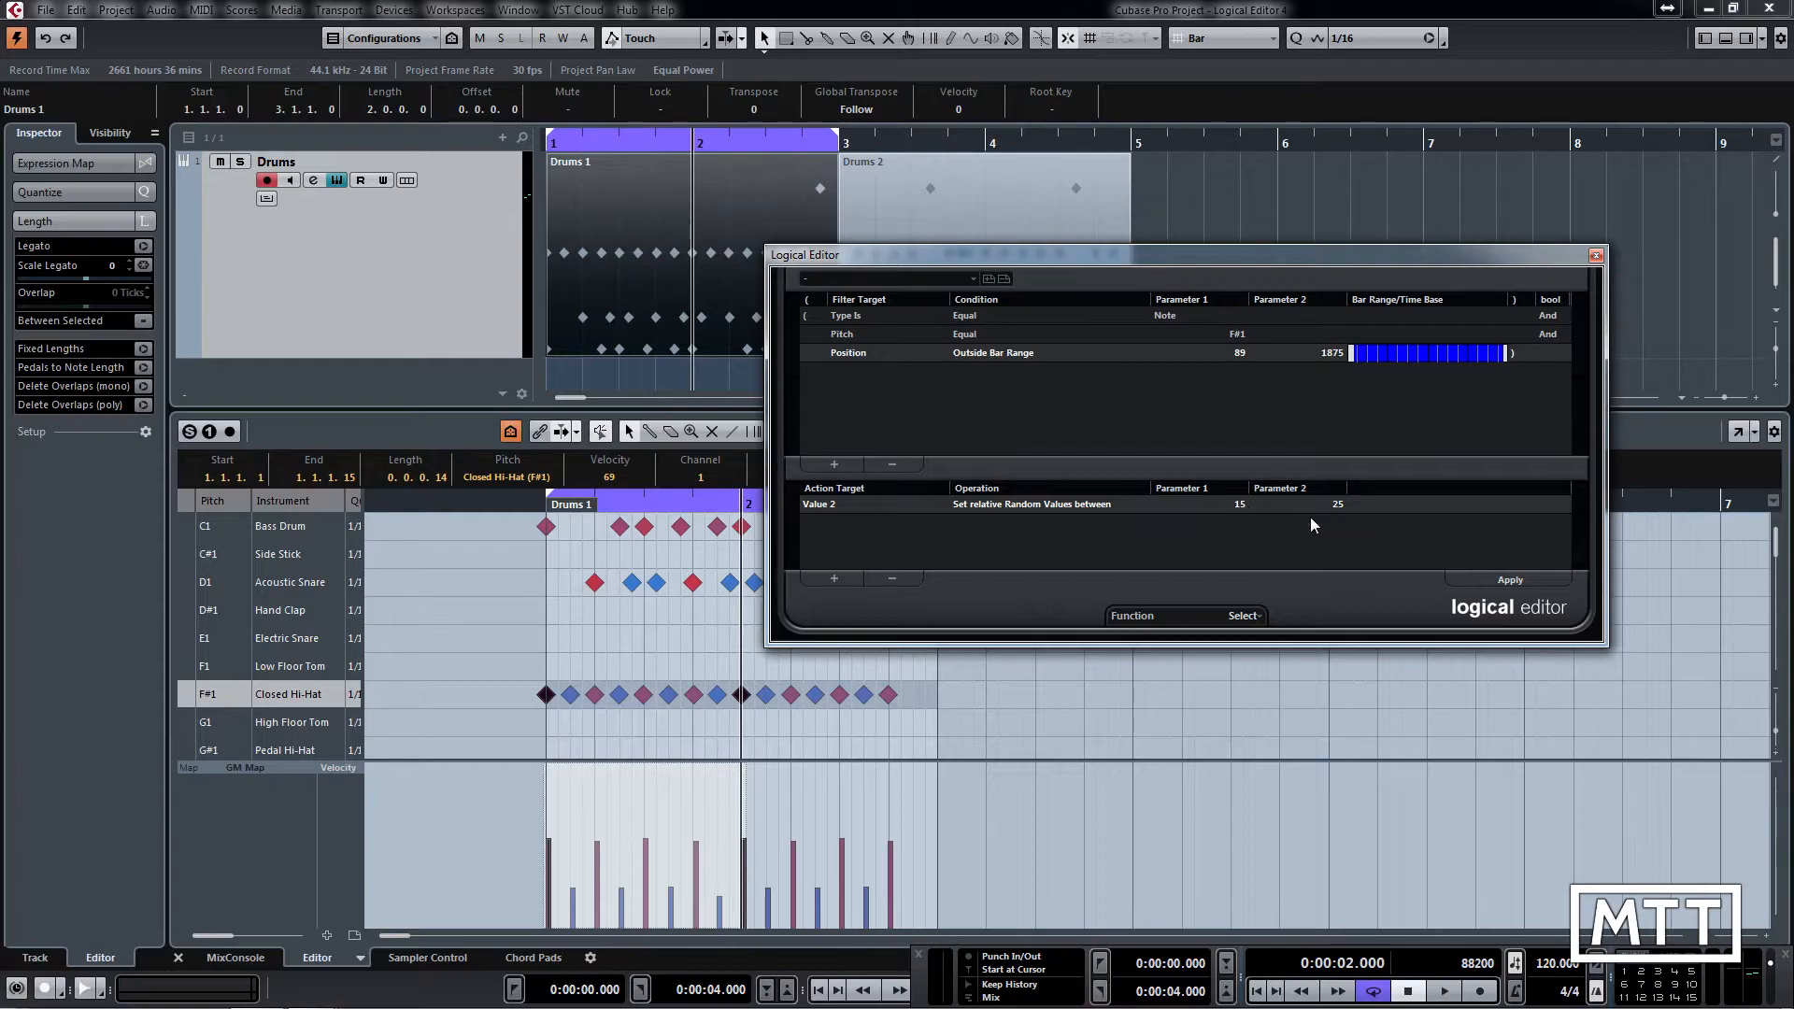
pyautogui.moveTo(1588, 557)
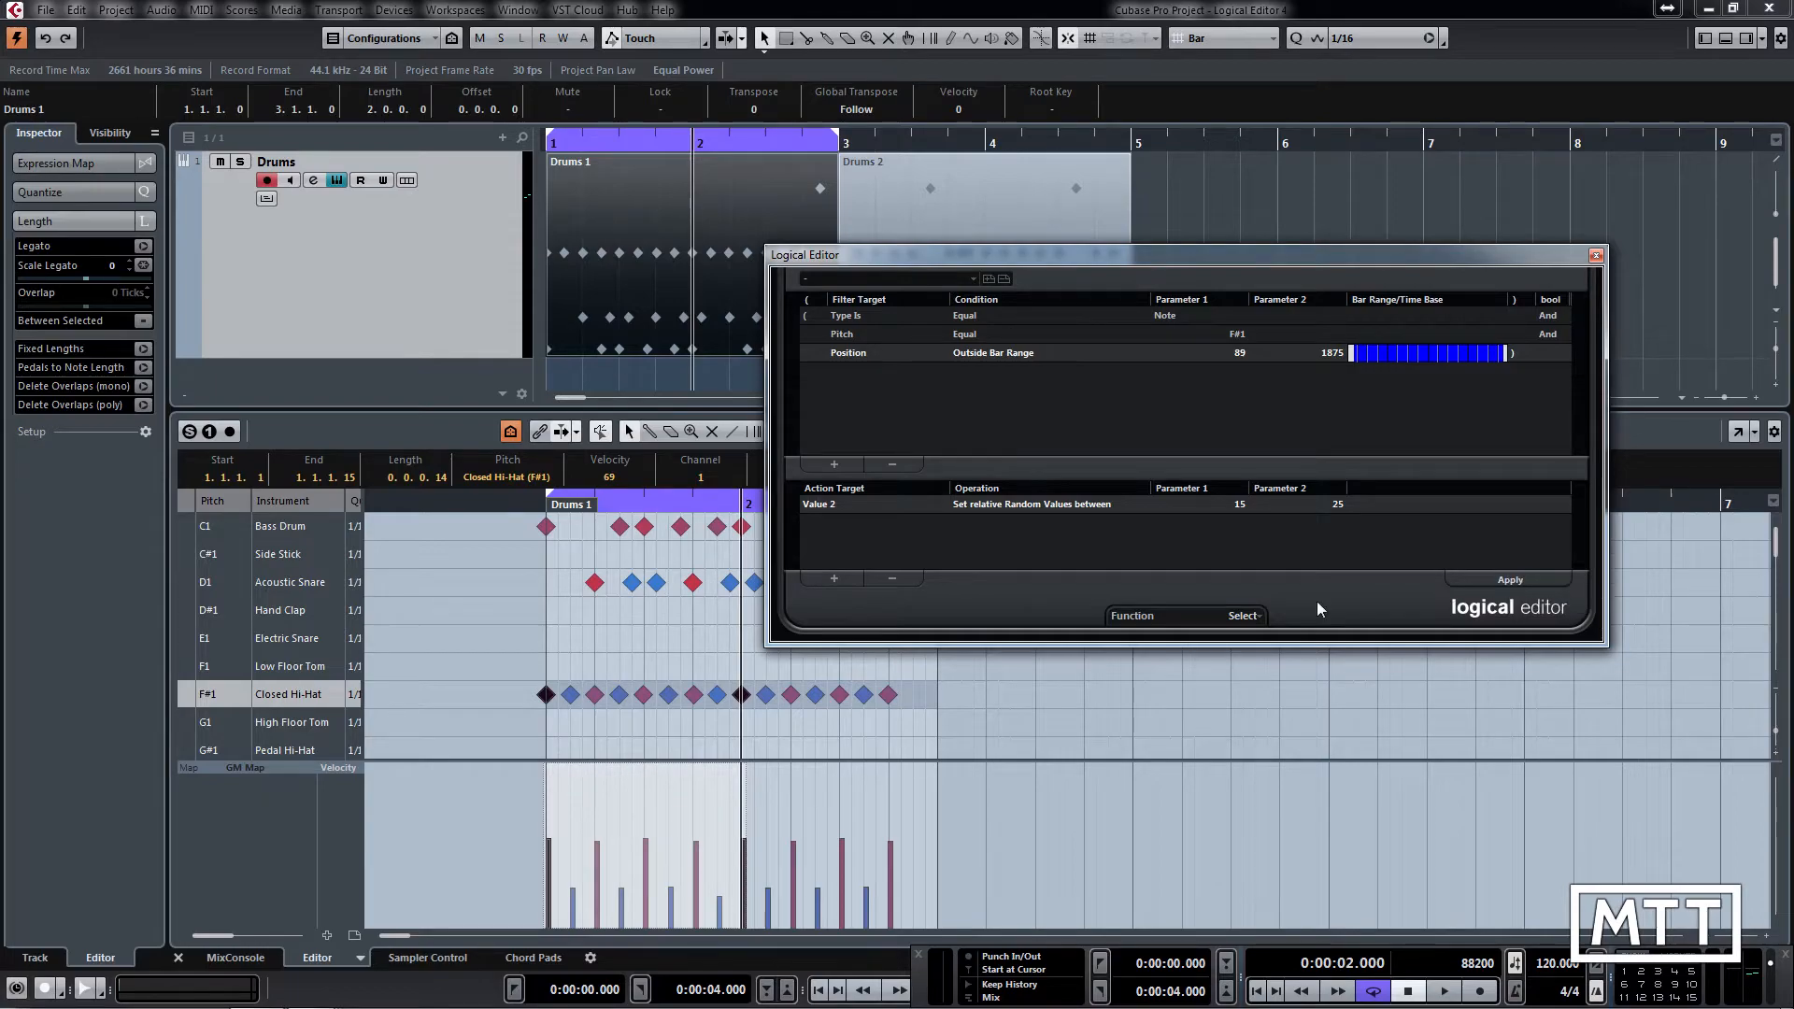
pyautogui.moveTo(1244, 616)
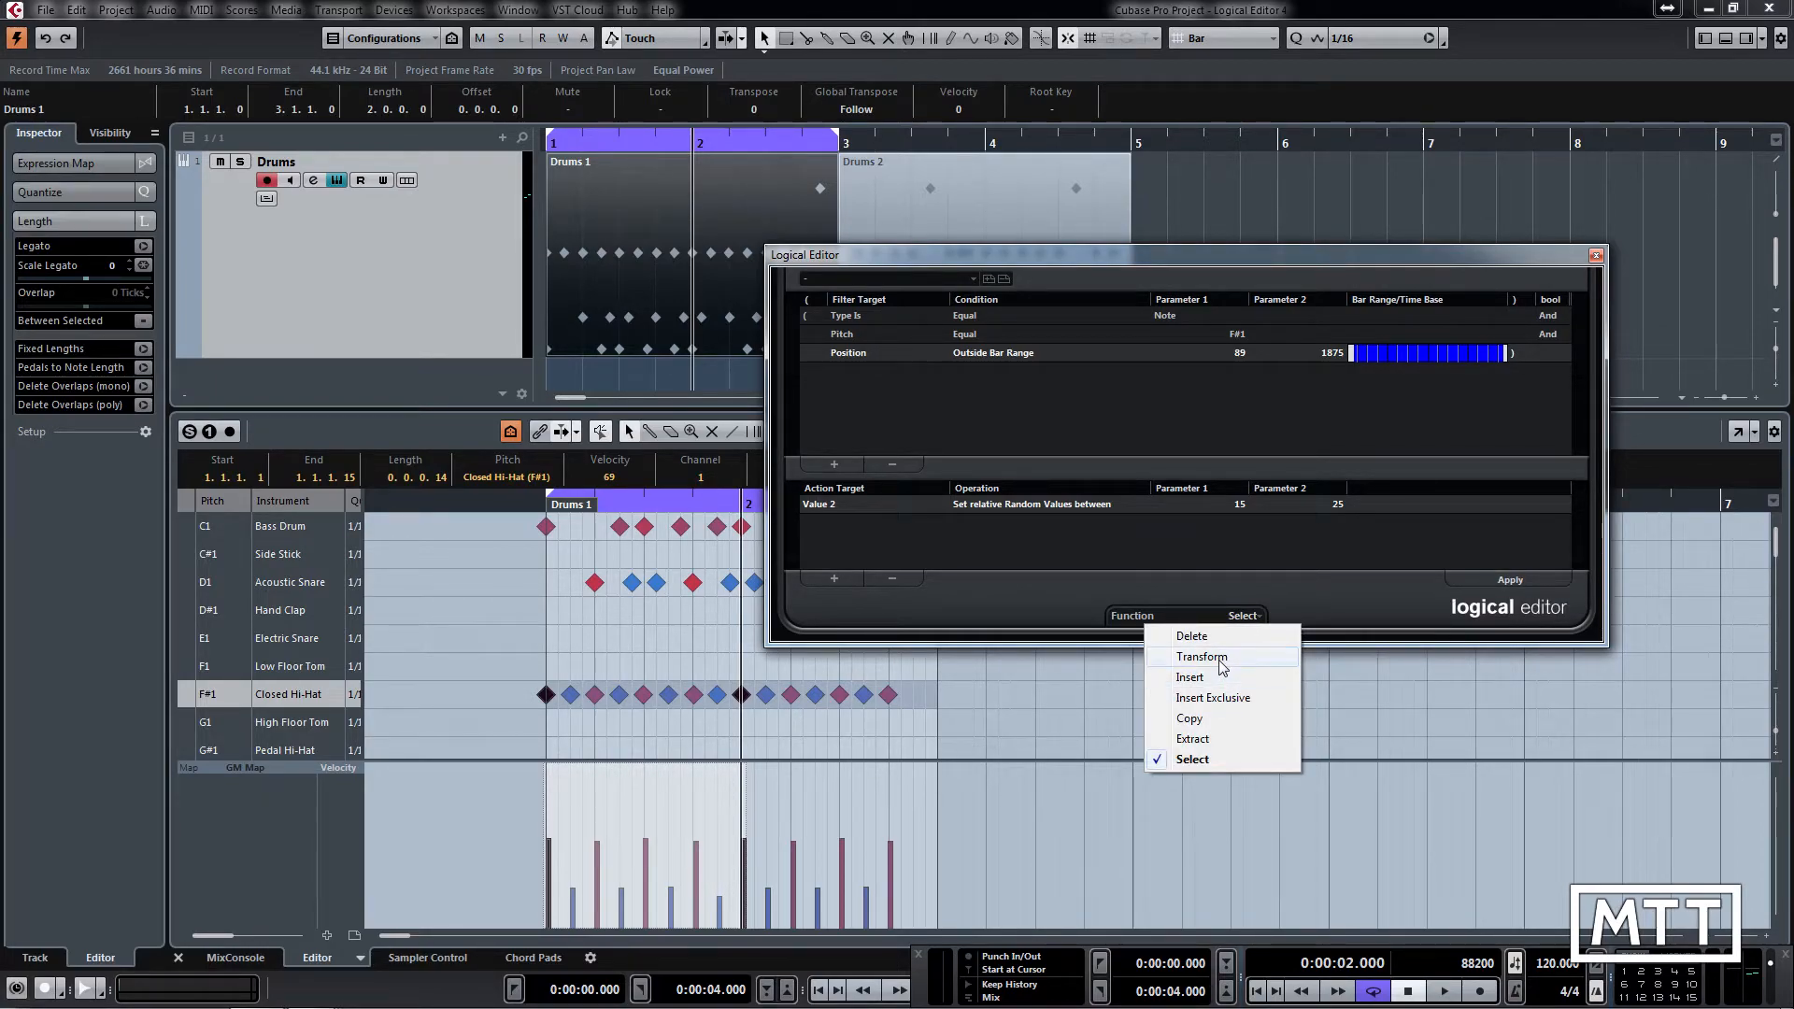
pyautogui.click(1200, 656)
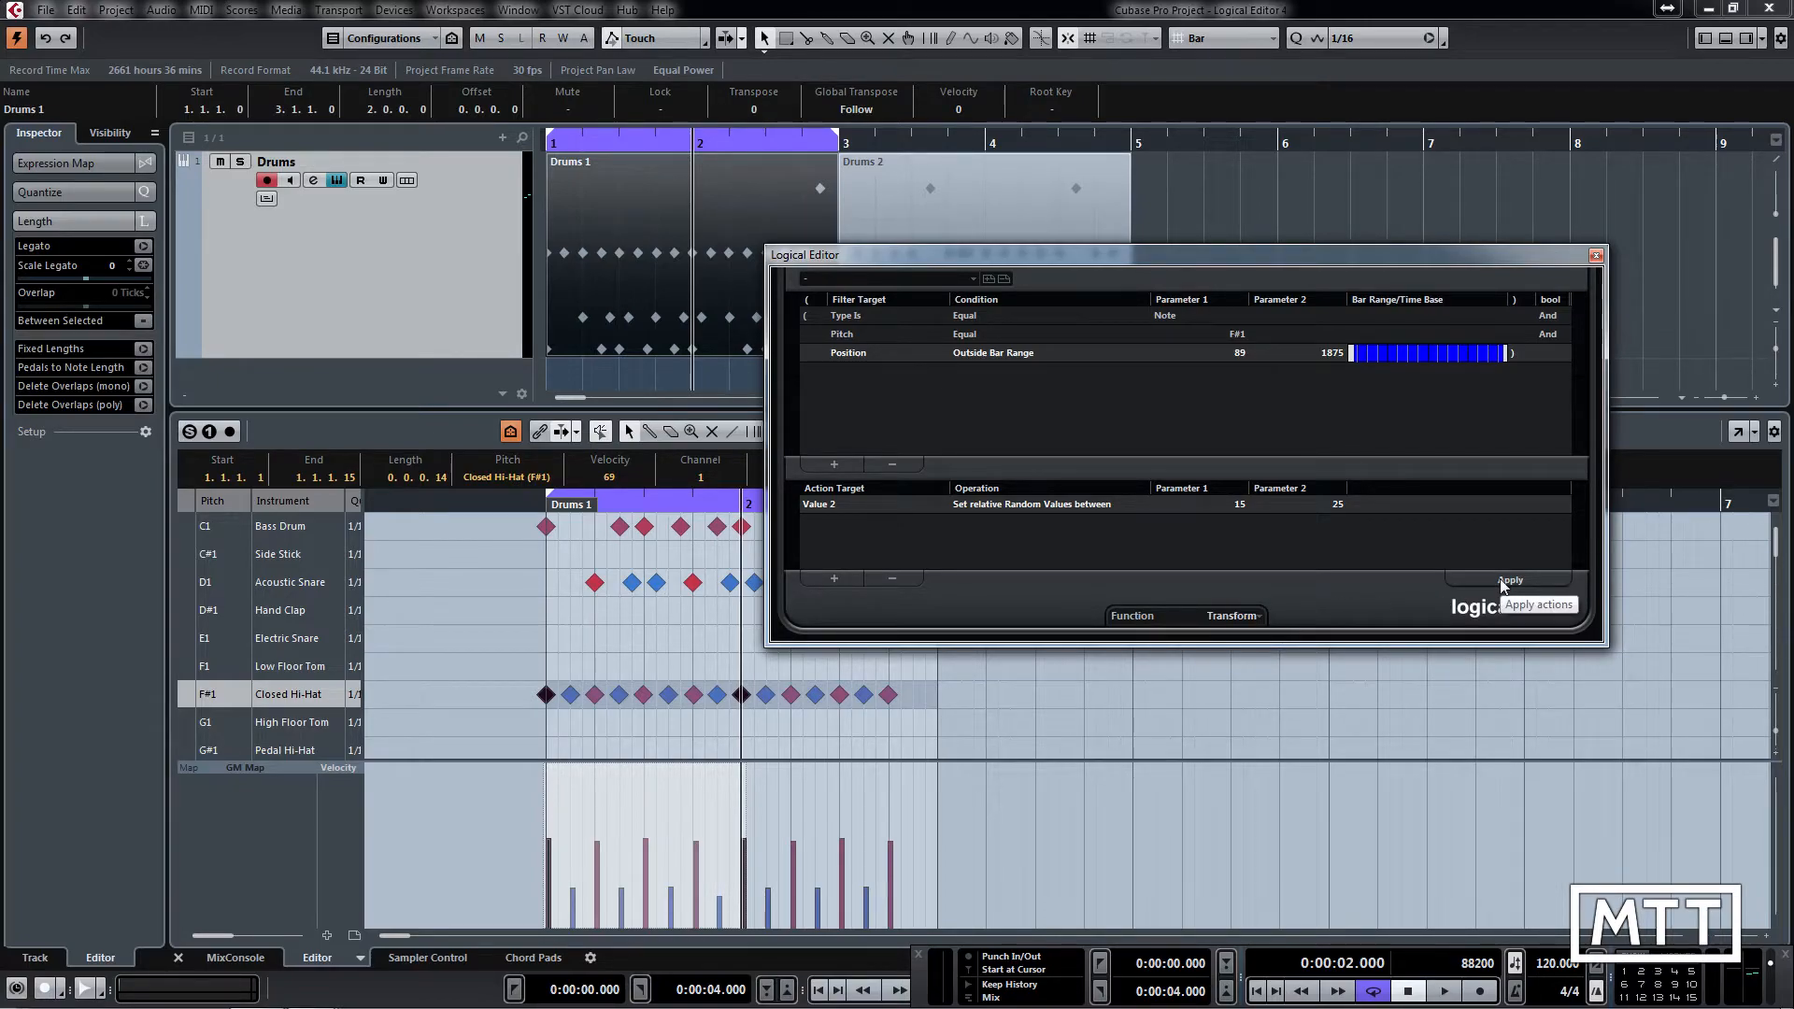
# Apply the Transform preset, raising the first closed hi-hat's velocity from 69 to 89
pyautogui.click(1511, 581)
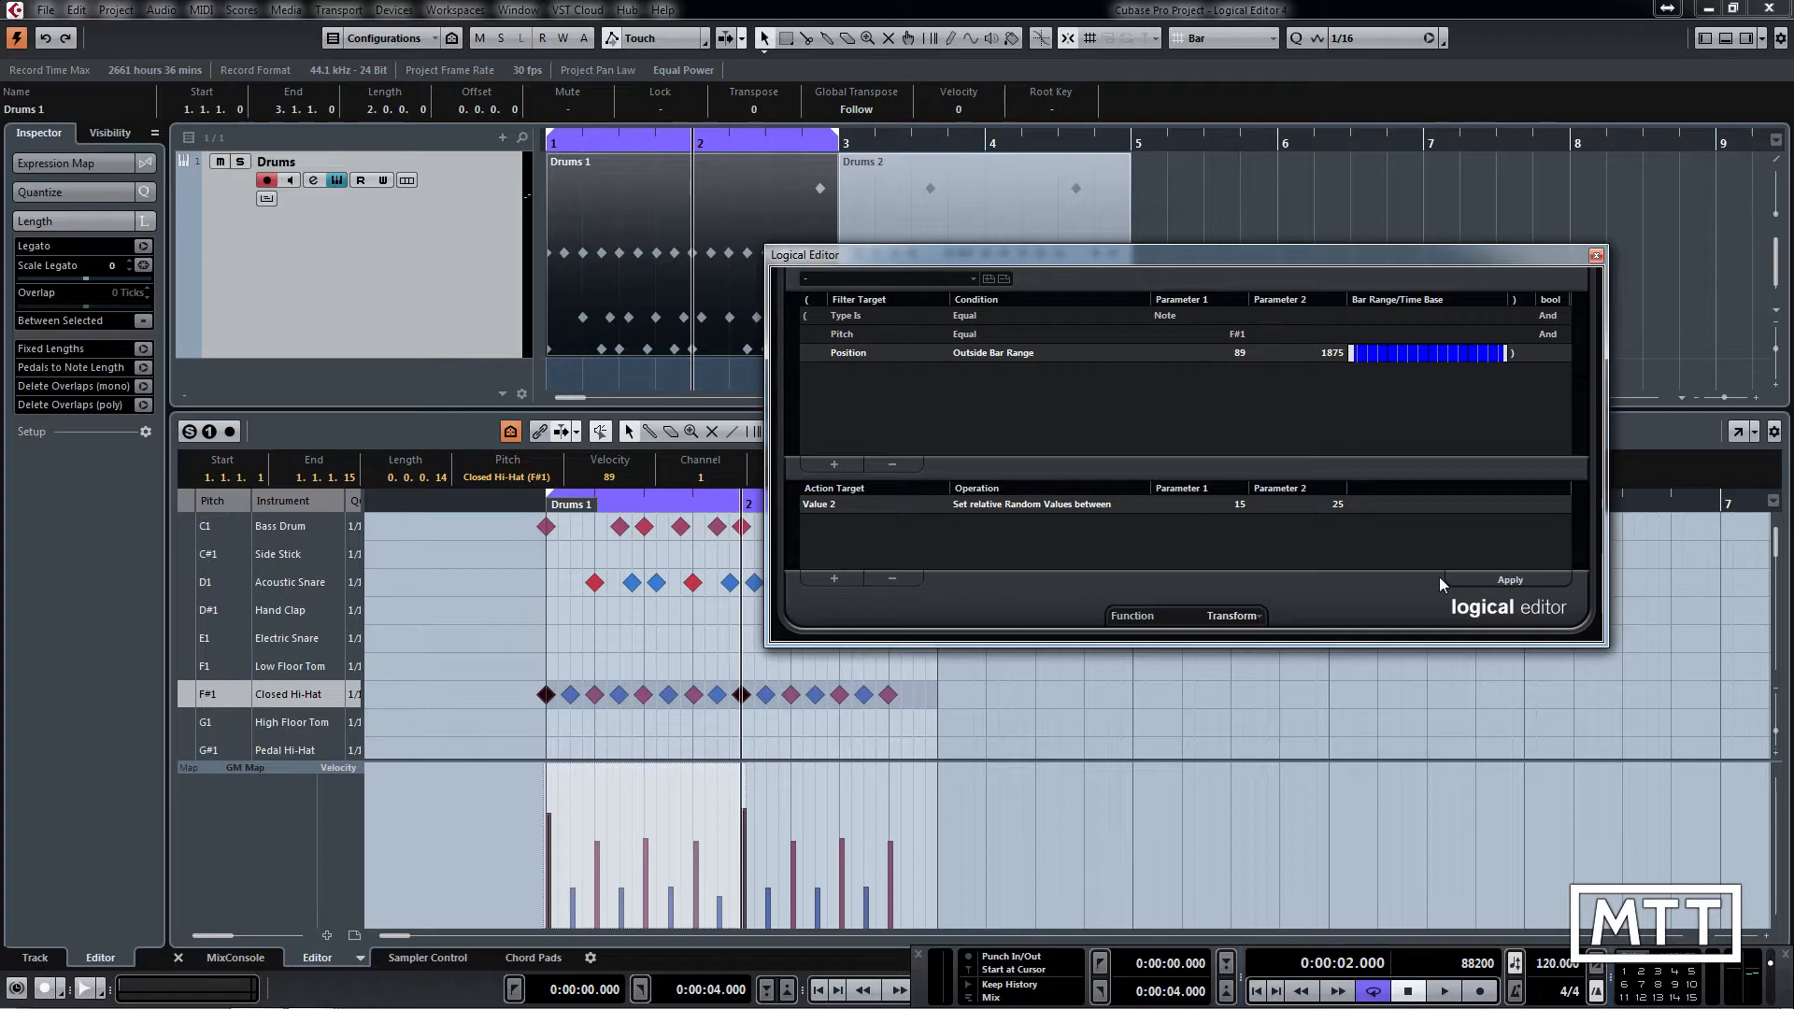
pyautogui.moveTo(1293, 524)
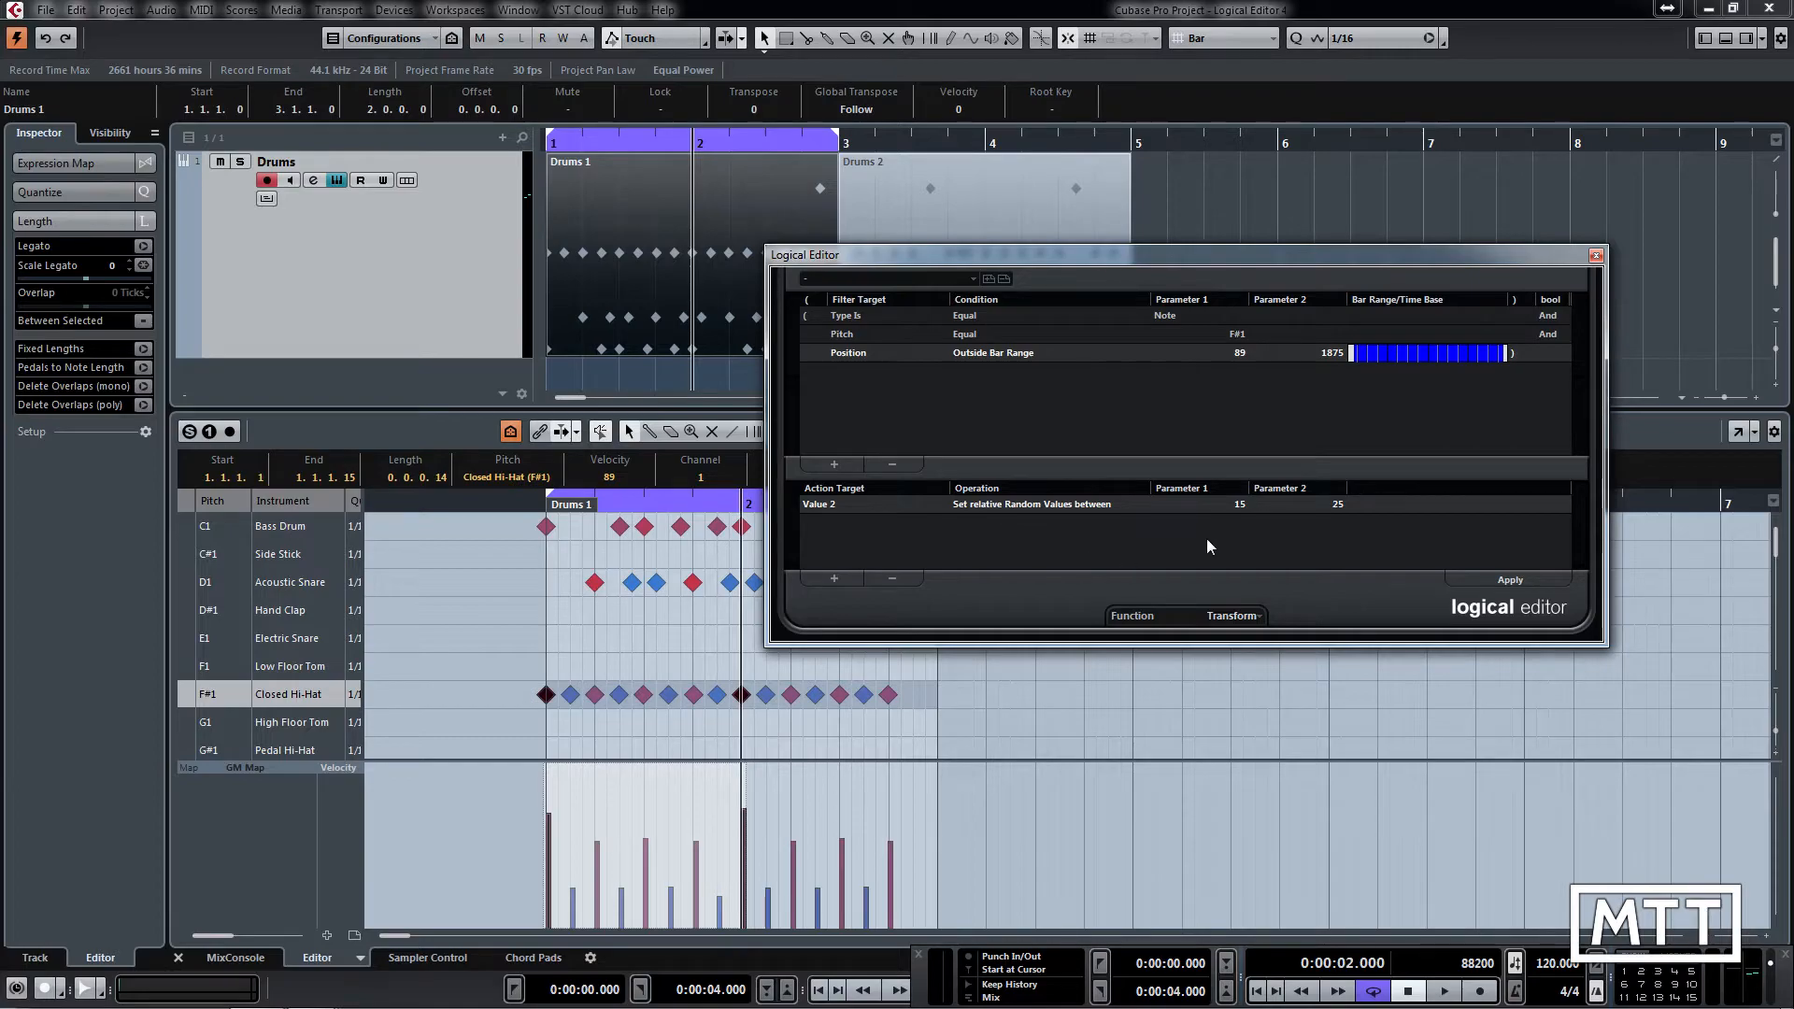
pyautogui.moveTo(1203, 546)
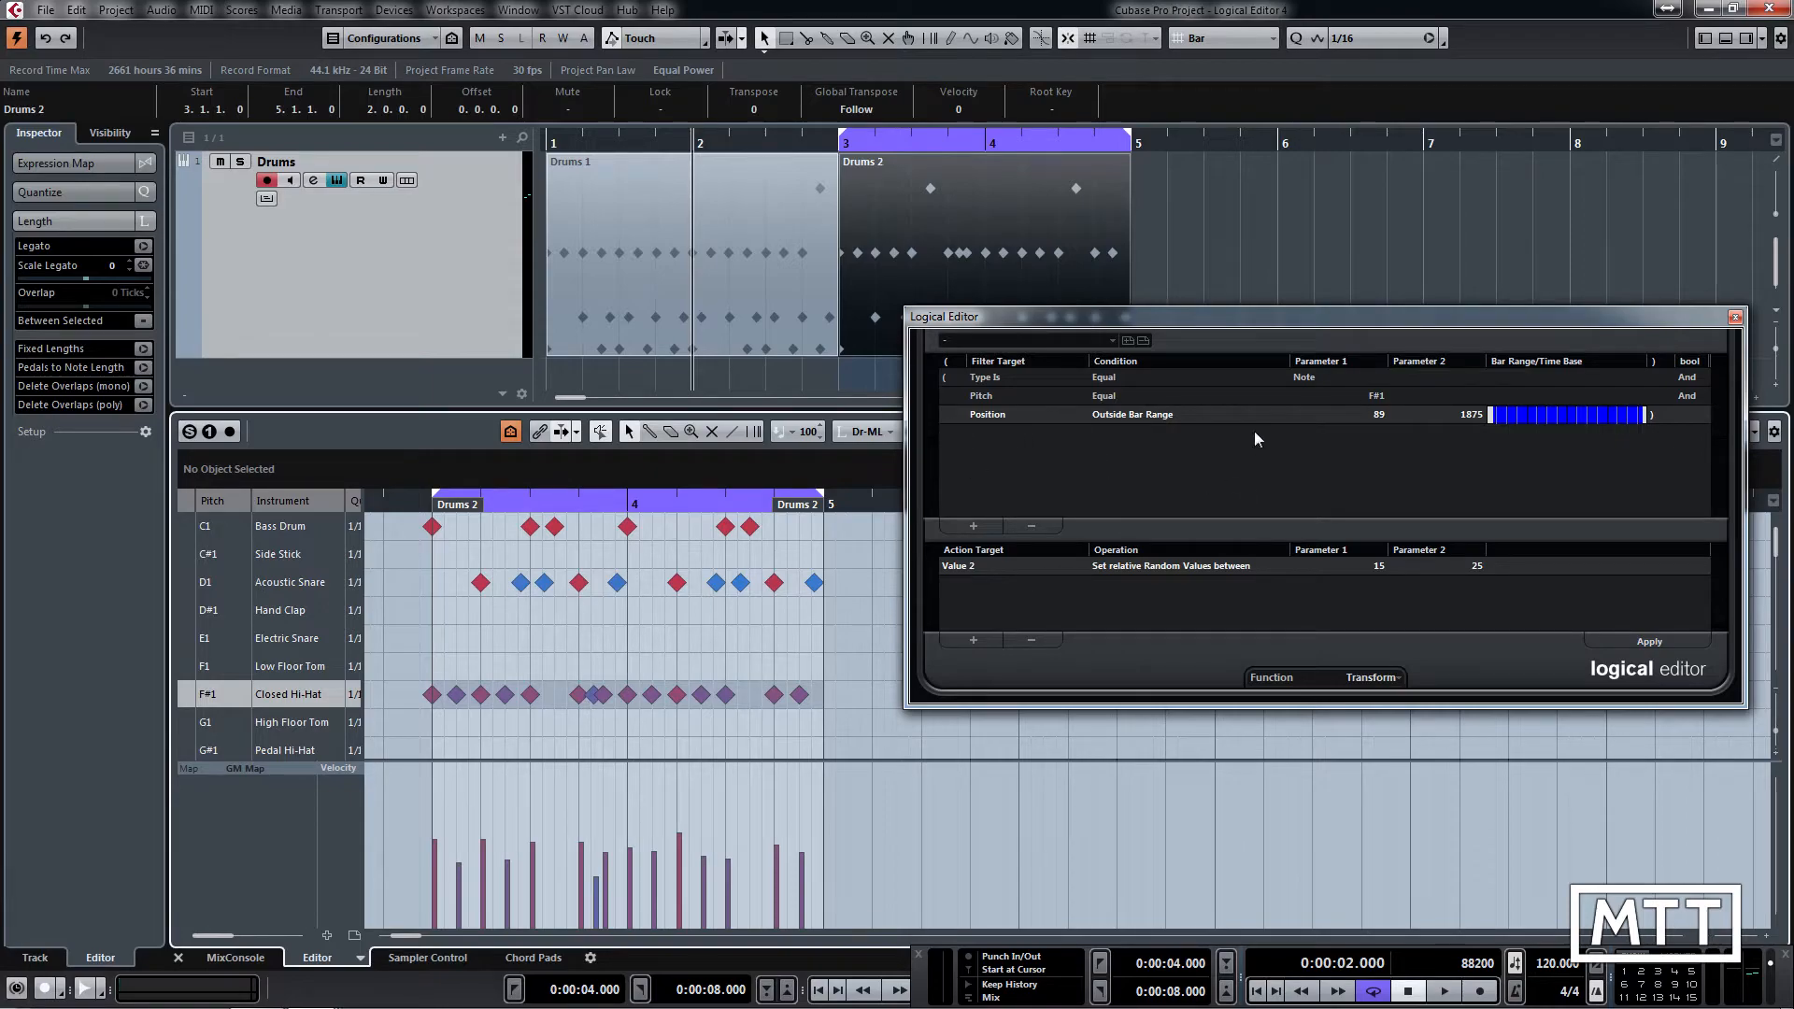
pyautogui.moveTo(1223, 464)
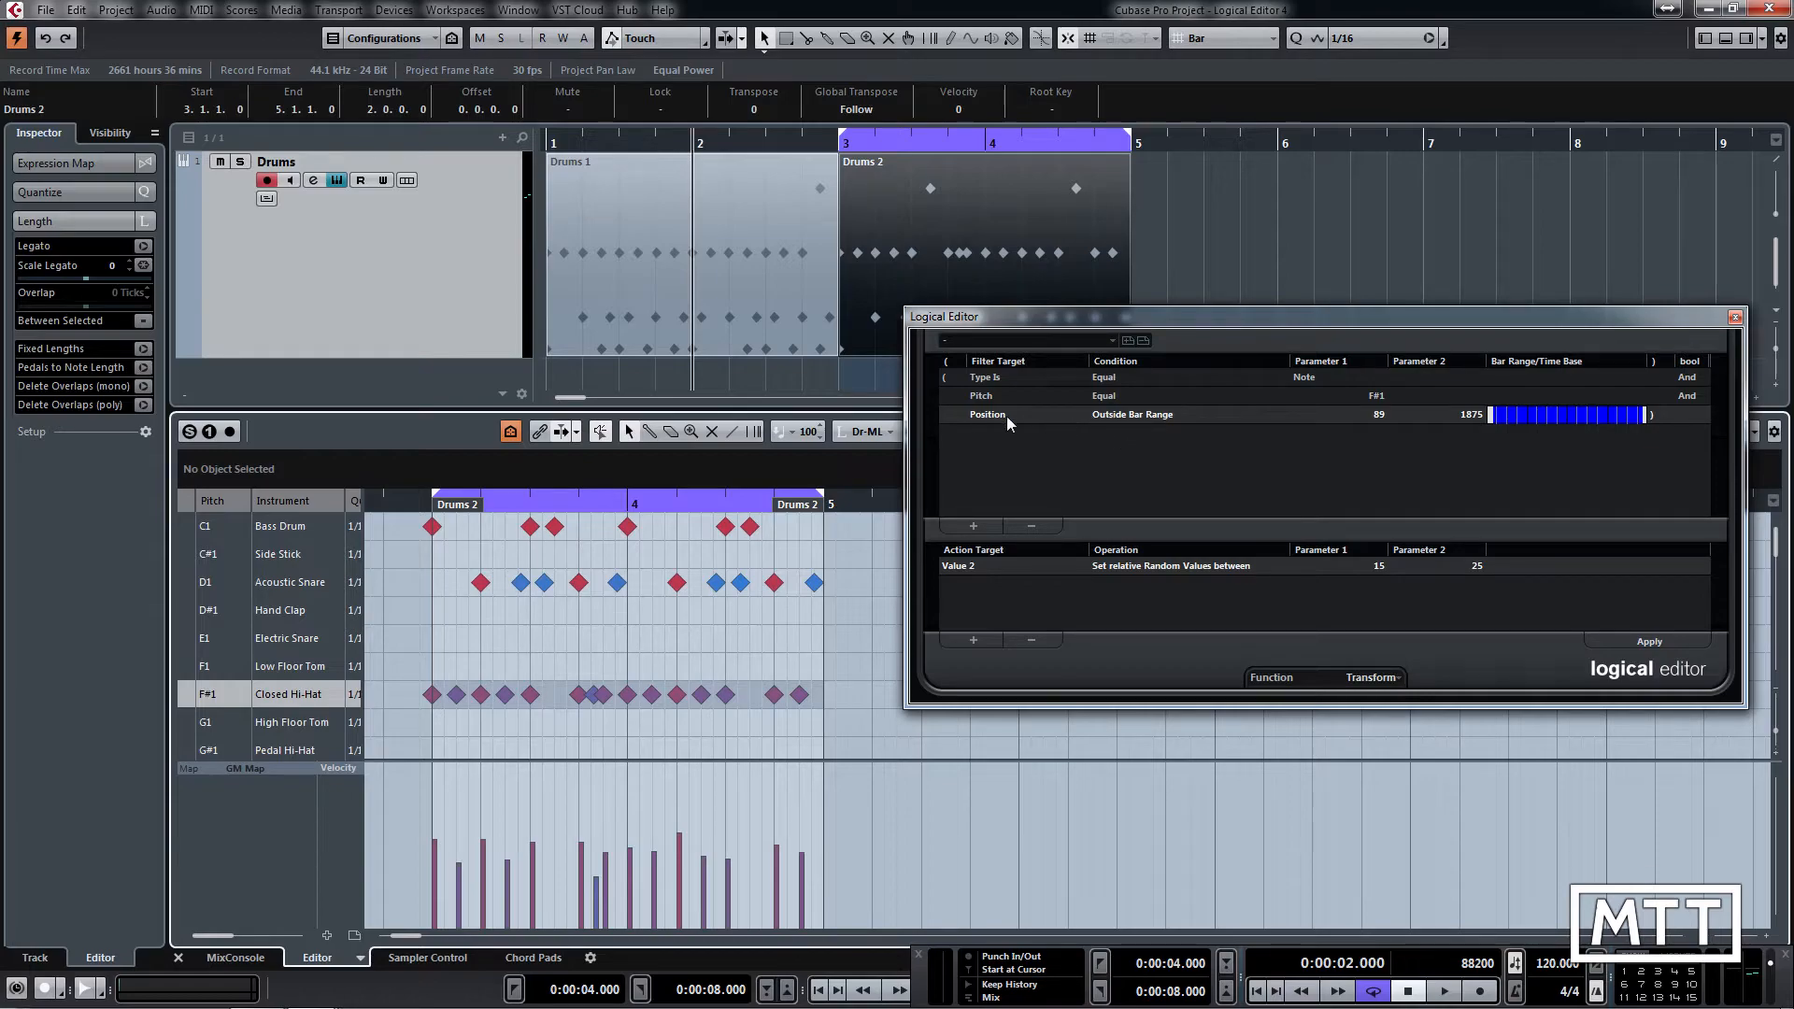
pyautogui.moveTo(1158, 419)
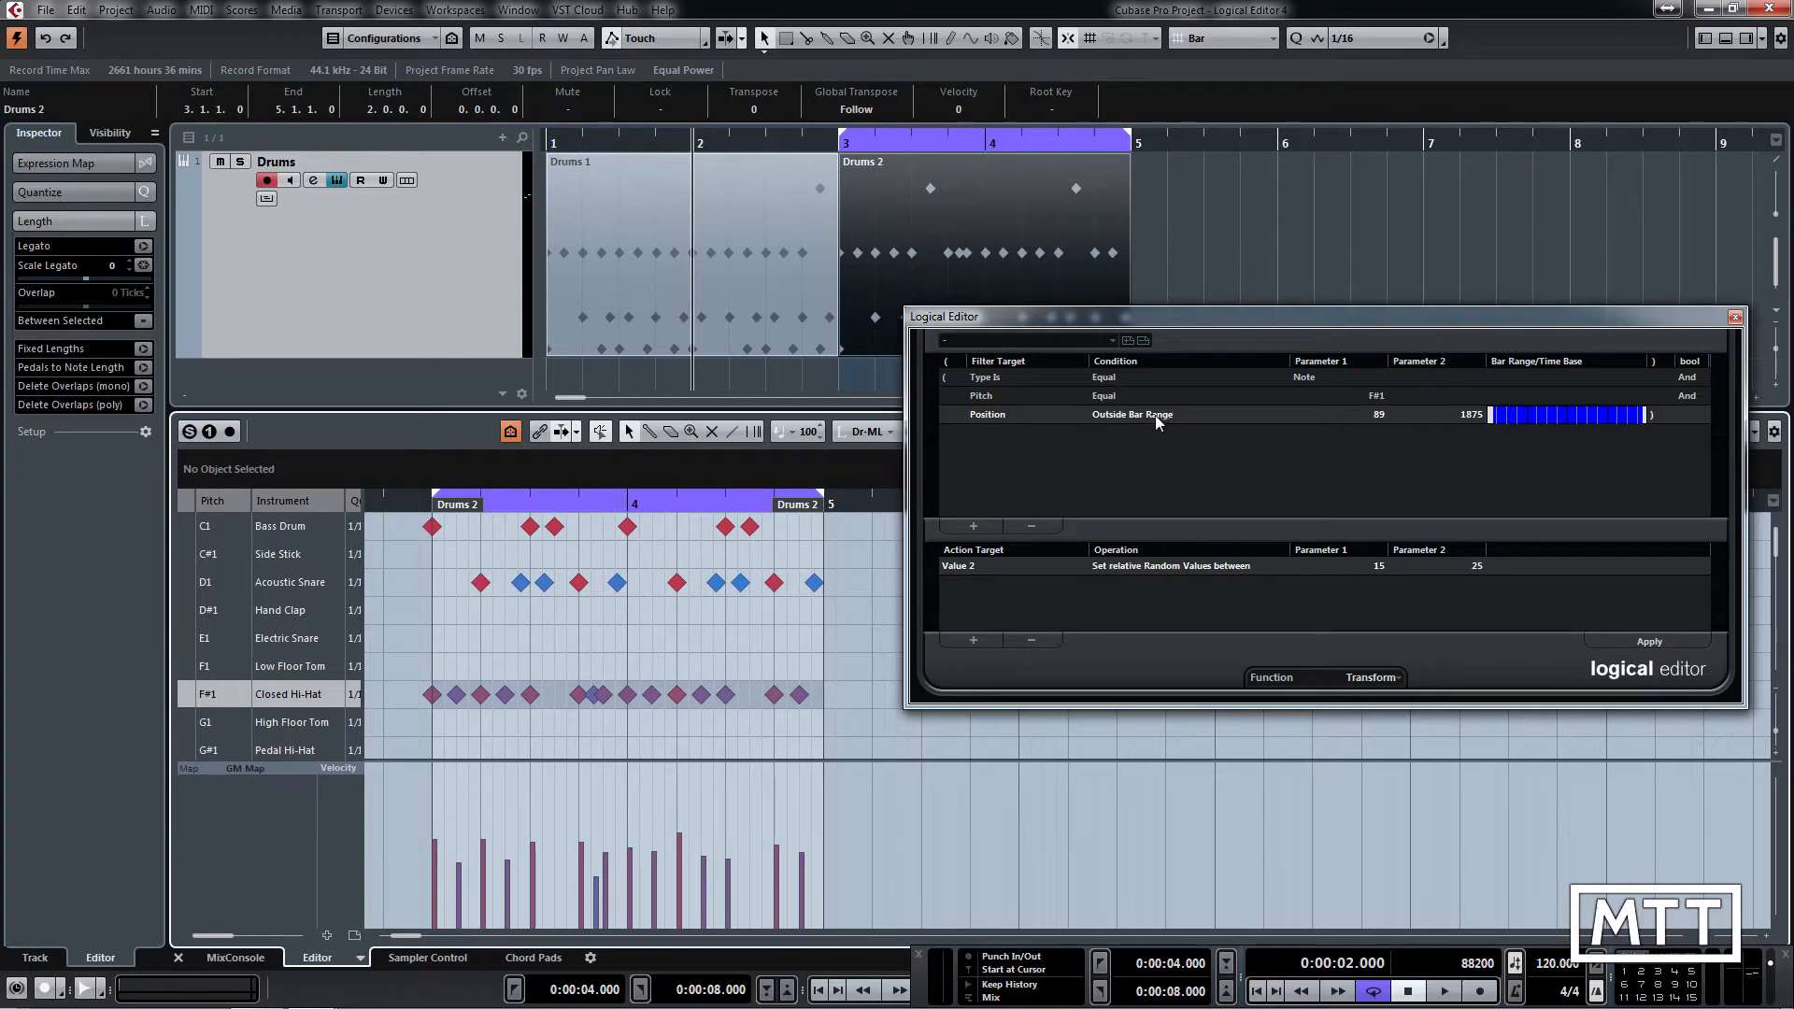
# Switch the position filter back to Inside Bar Range 0–112 and the function to Select
pyautogui.click(1131, 414)
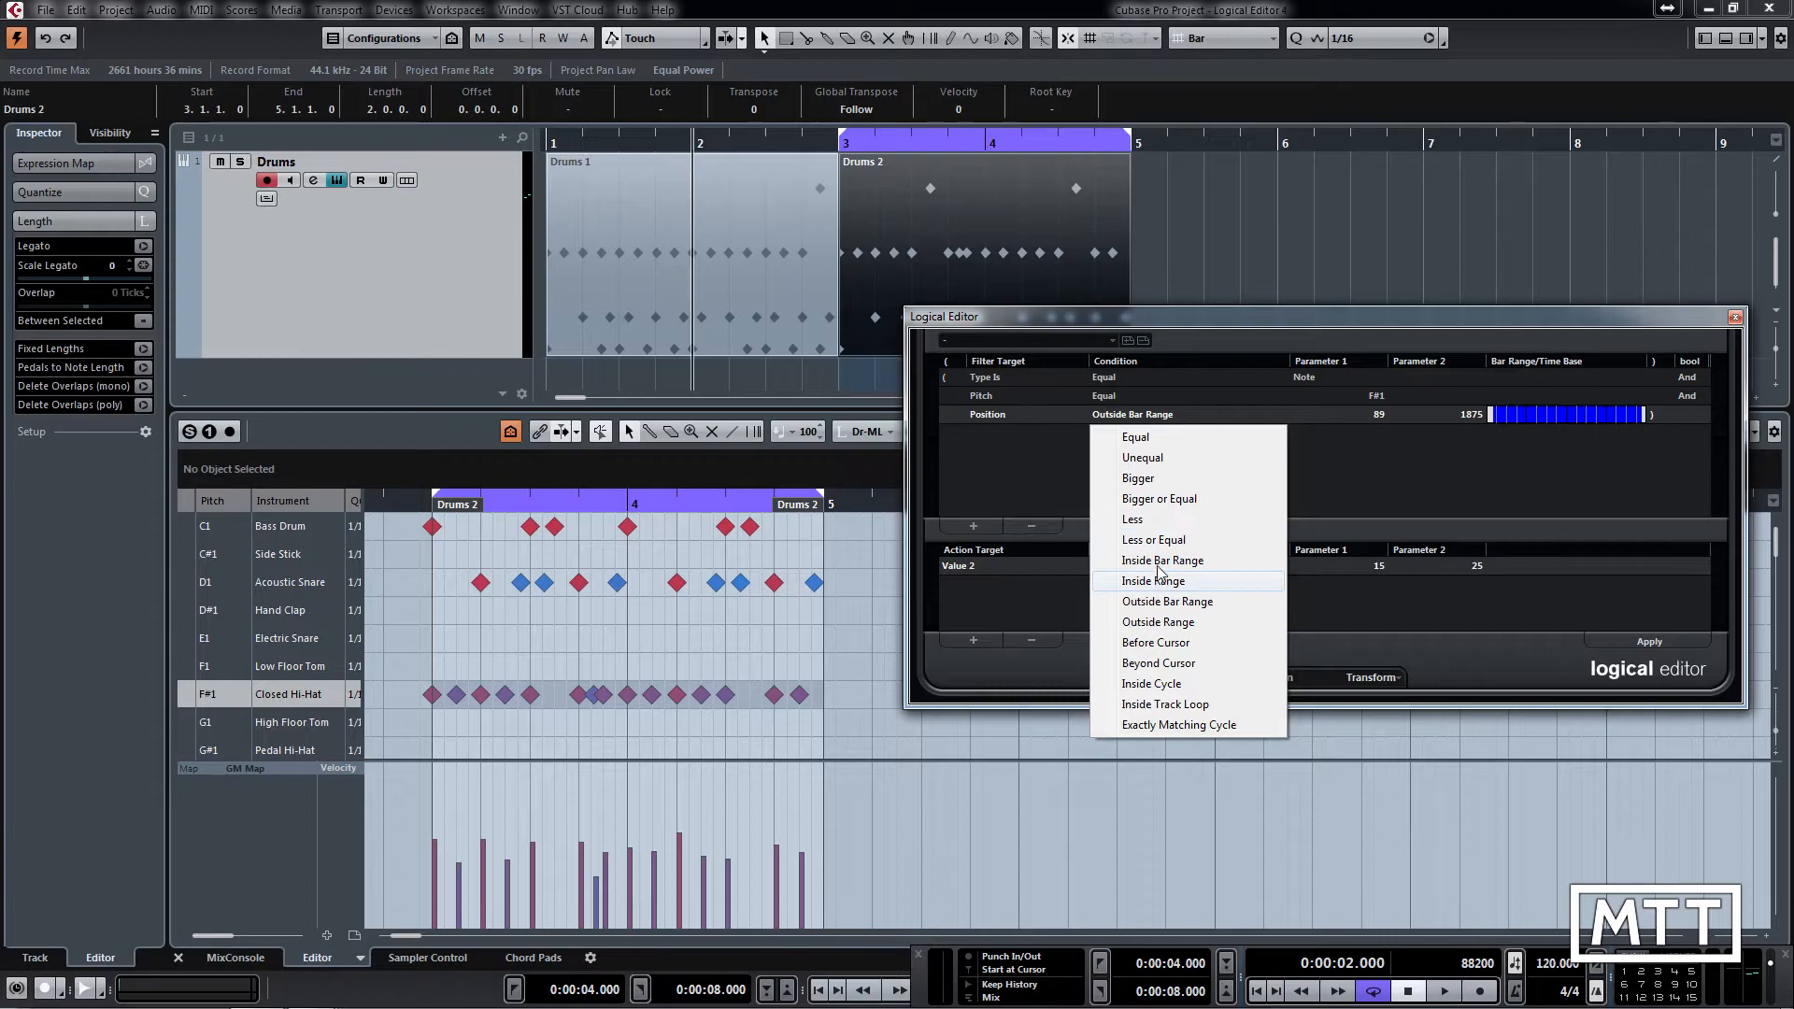
pyautogui.click(1161, 560)
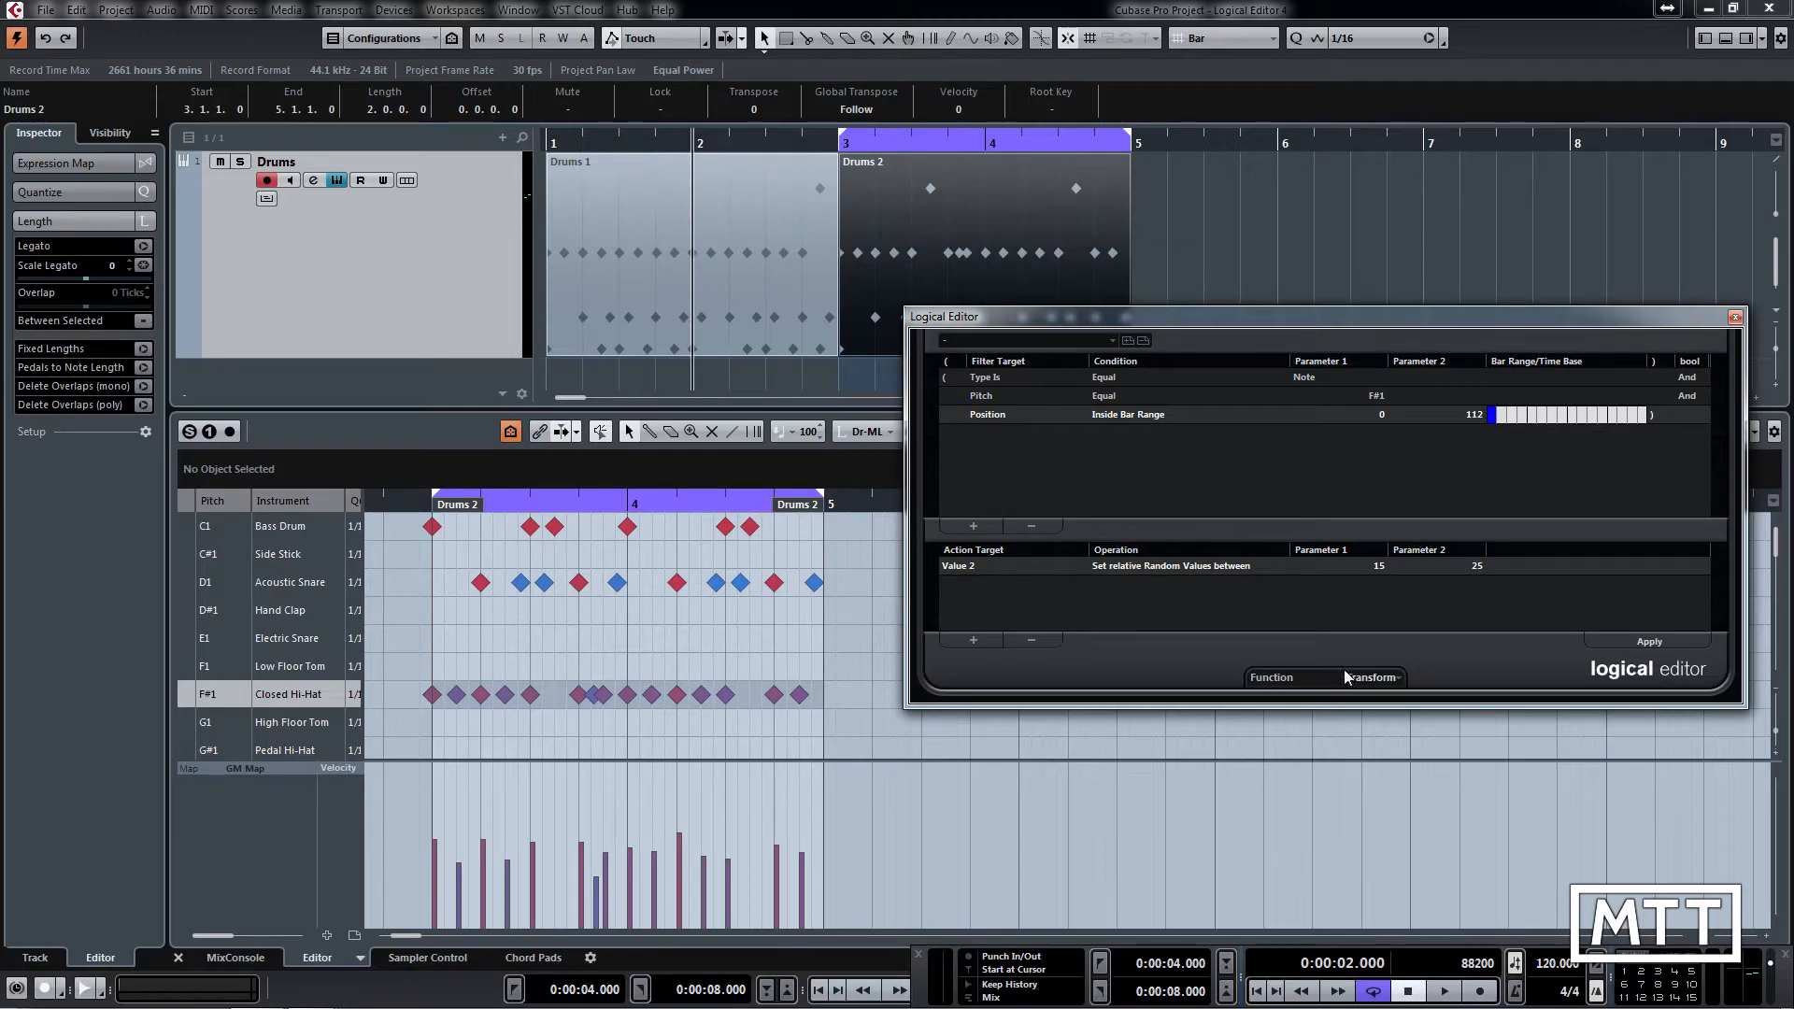
pyautogui.click(1372, 676)
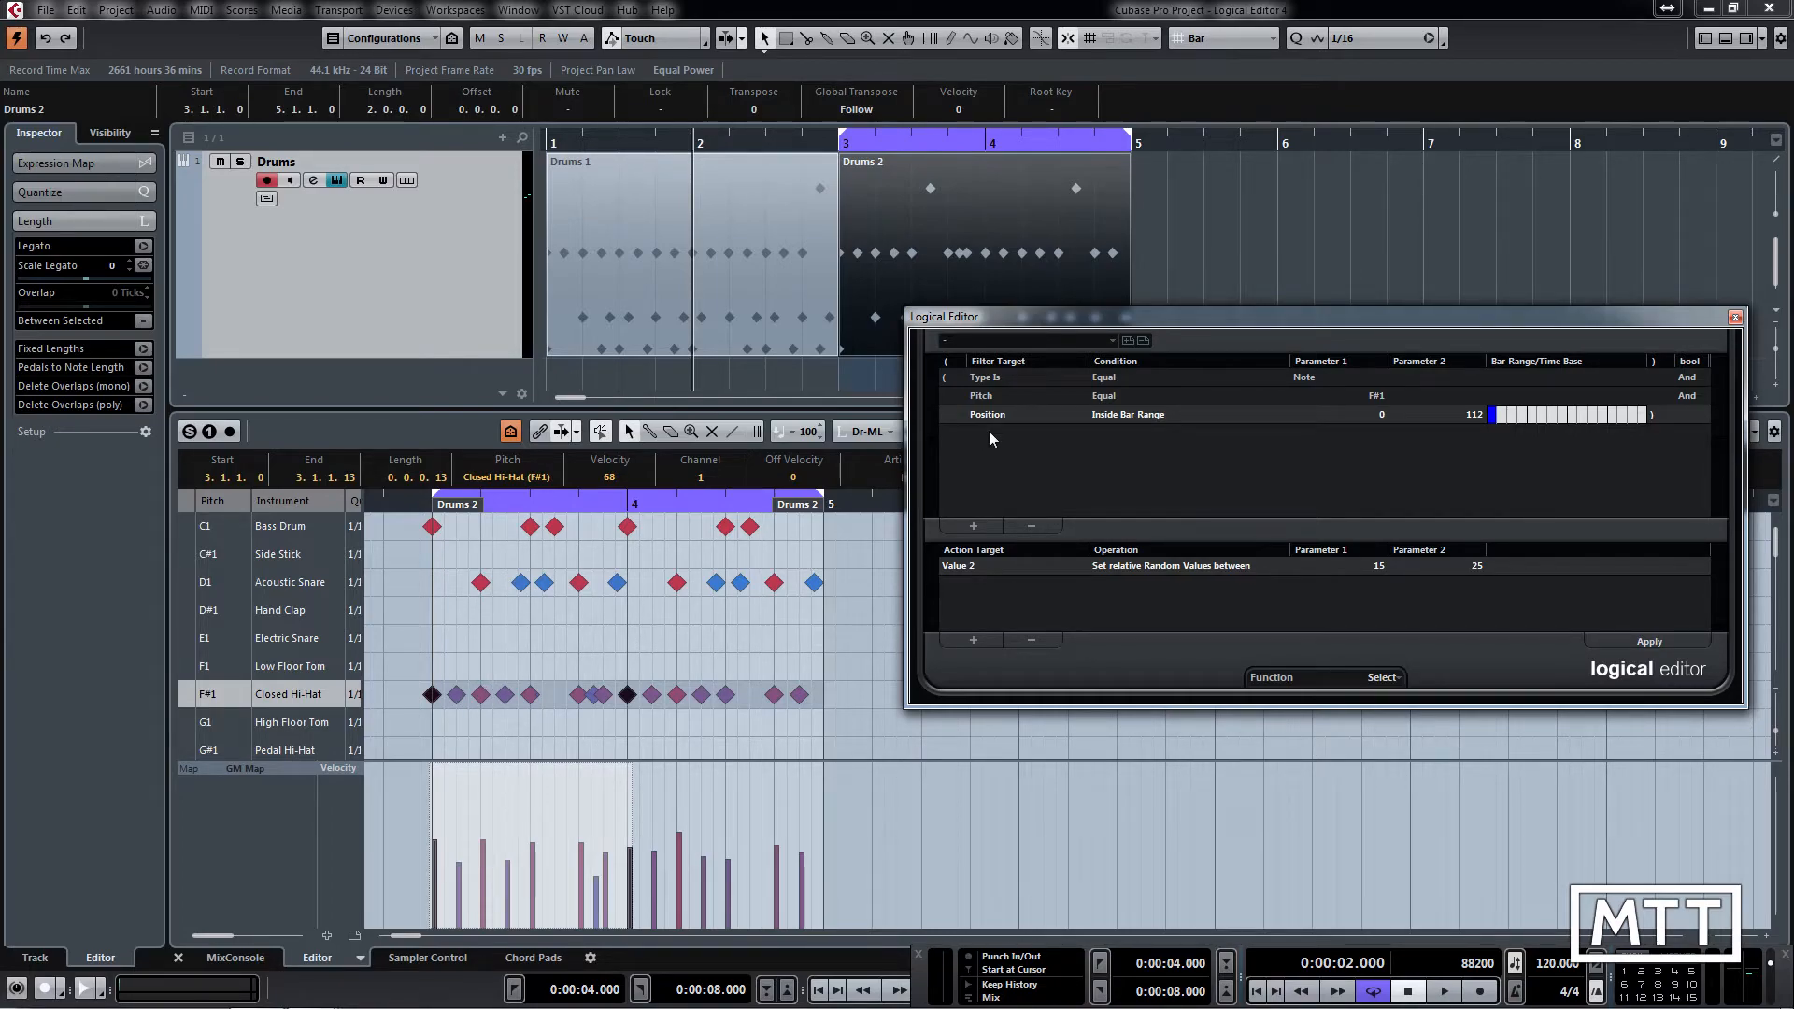
# Add a fourth Position Inside Bar Range 435–547 condition and apply the preset to Drums 2
pyautogui.click(972, 526)
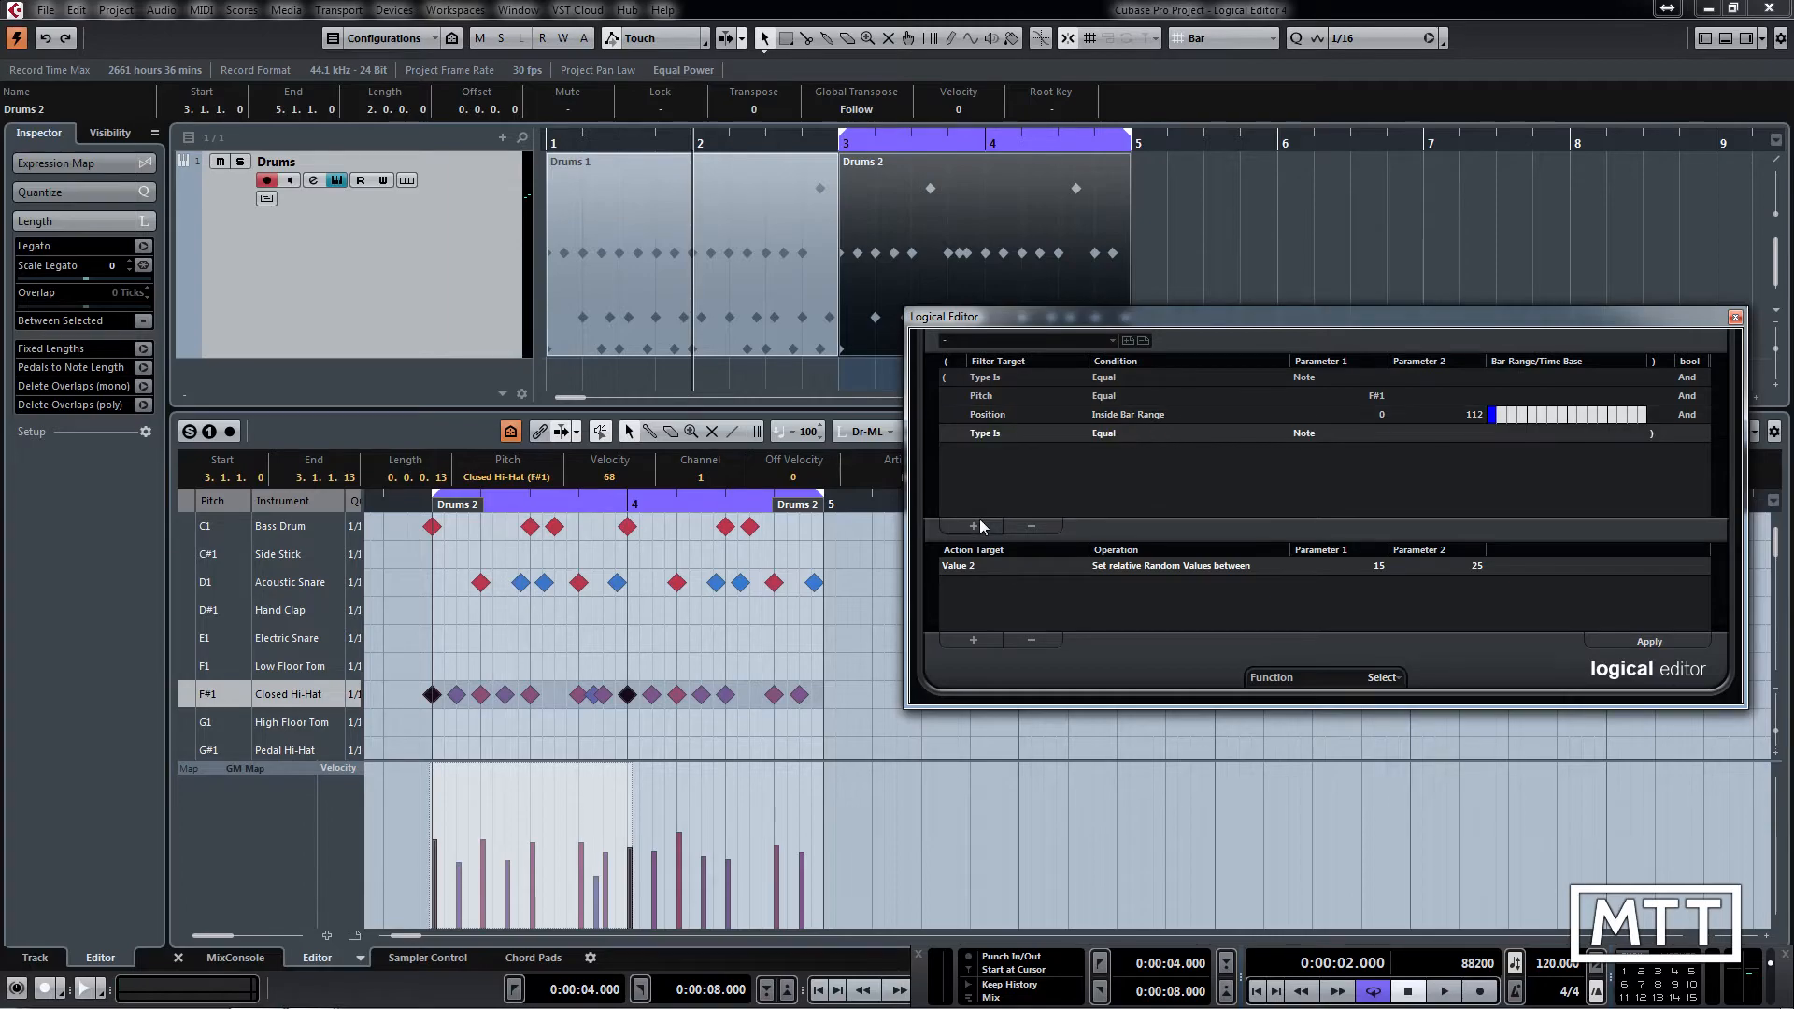
pyautogui.click(955, 565)
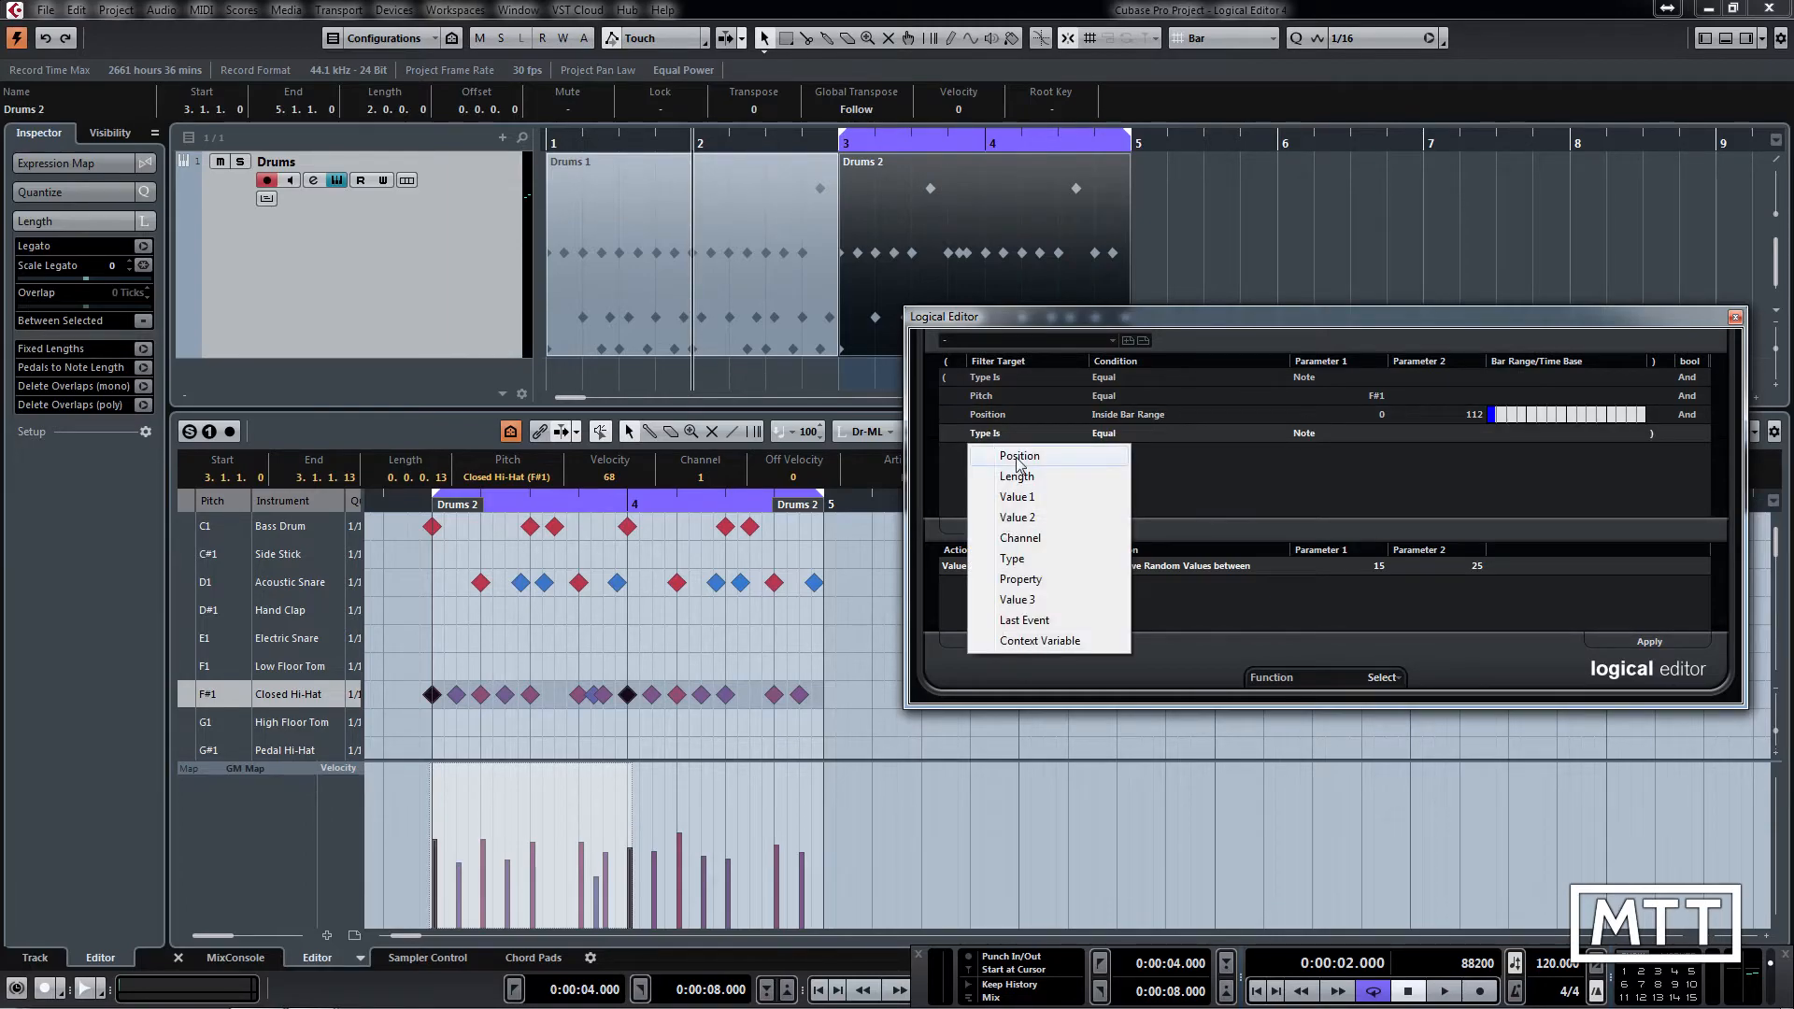
pyautogui.click(1010, 455)
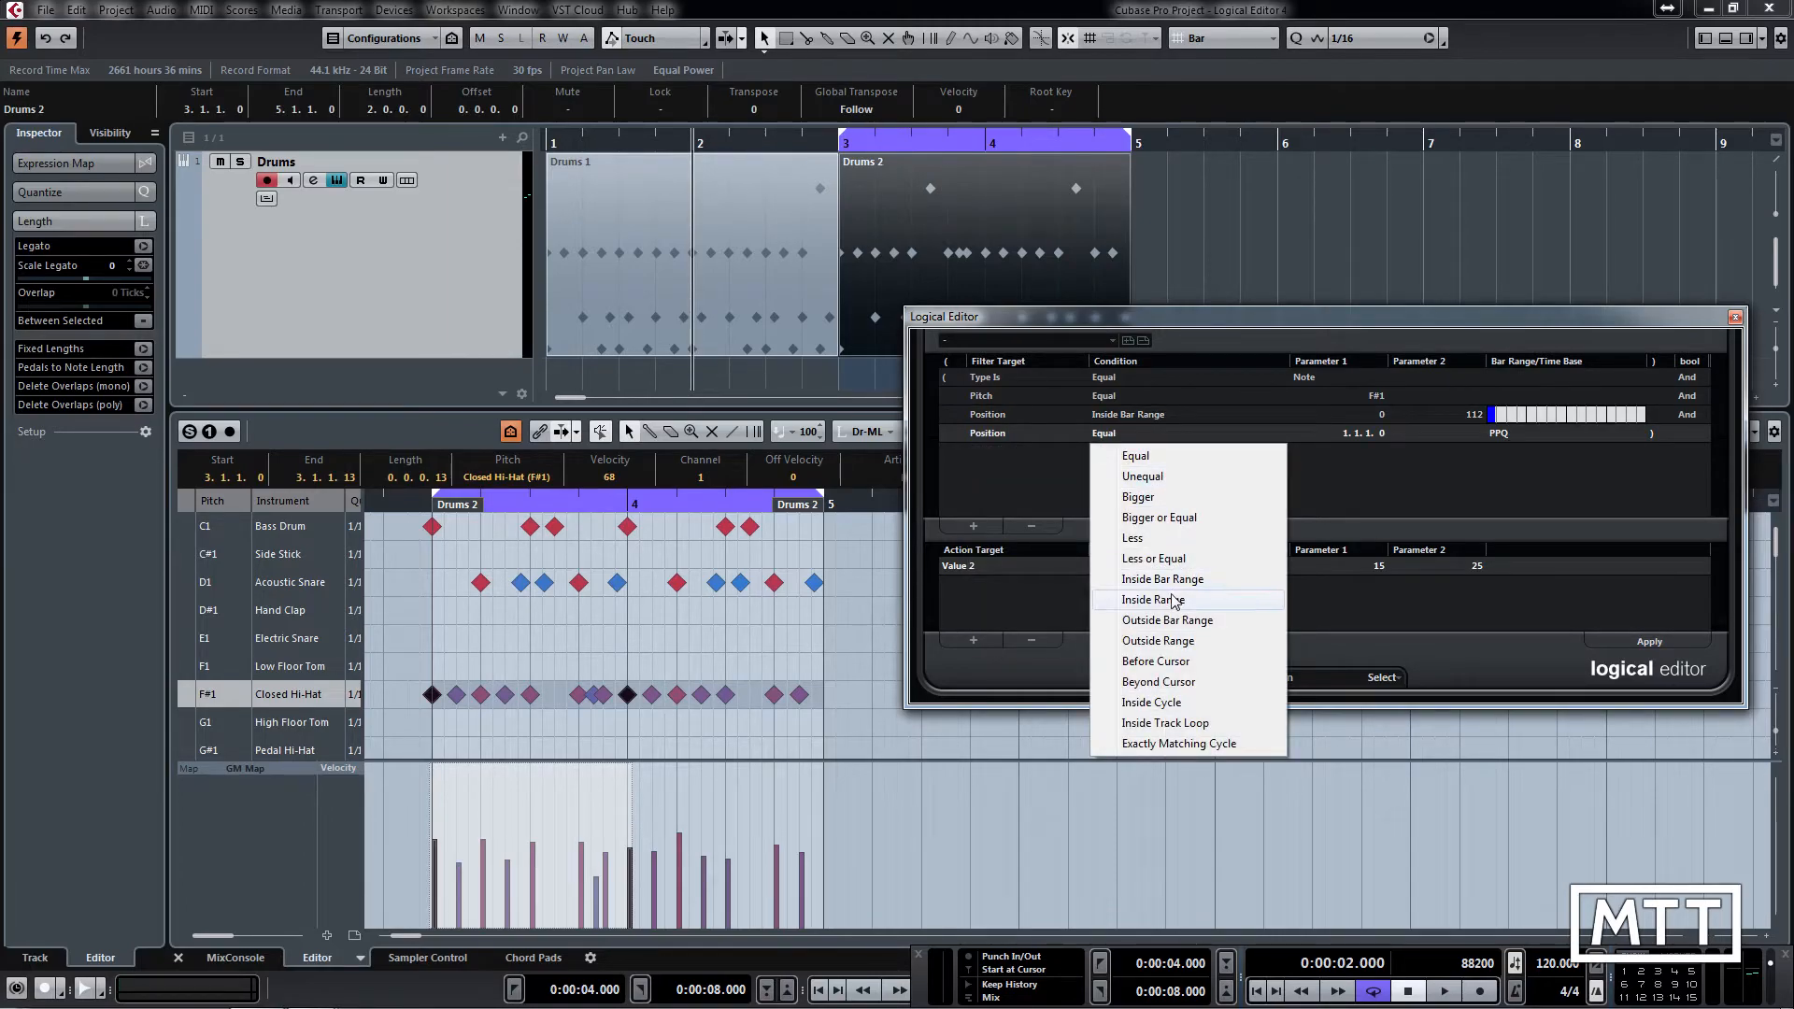
pyautogui.click(1162, 577)
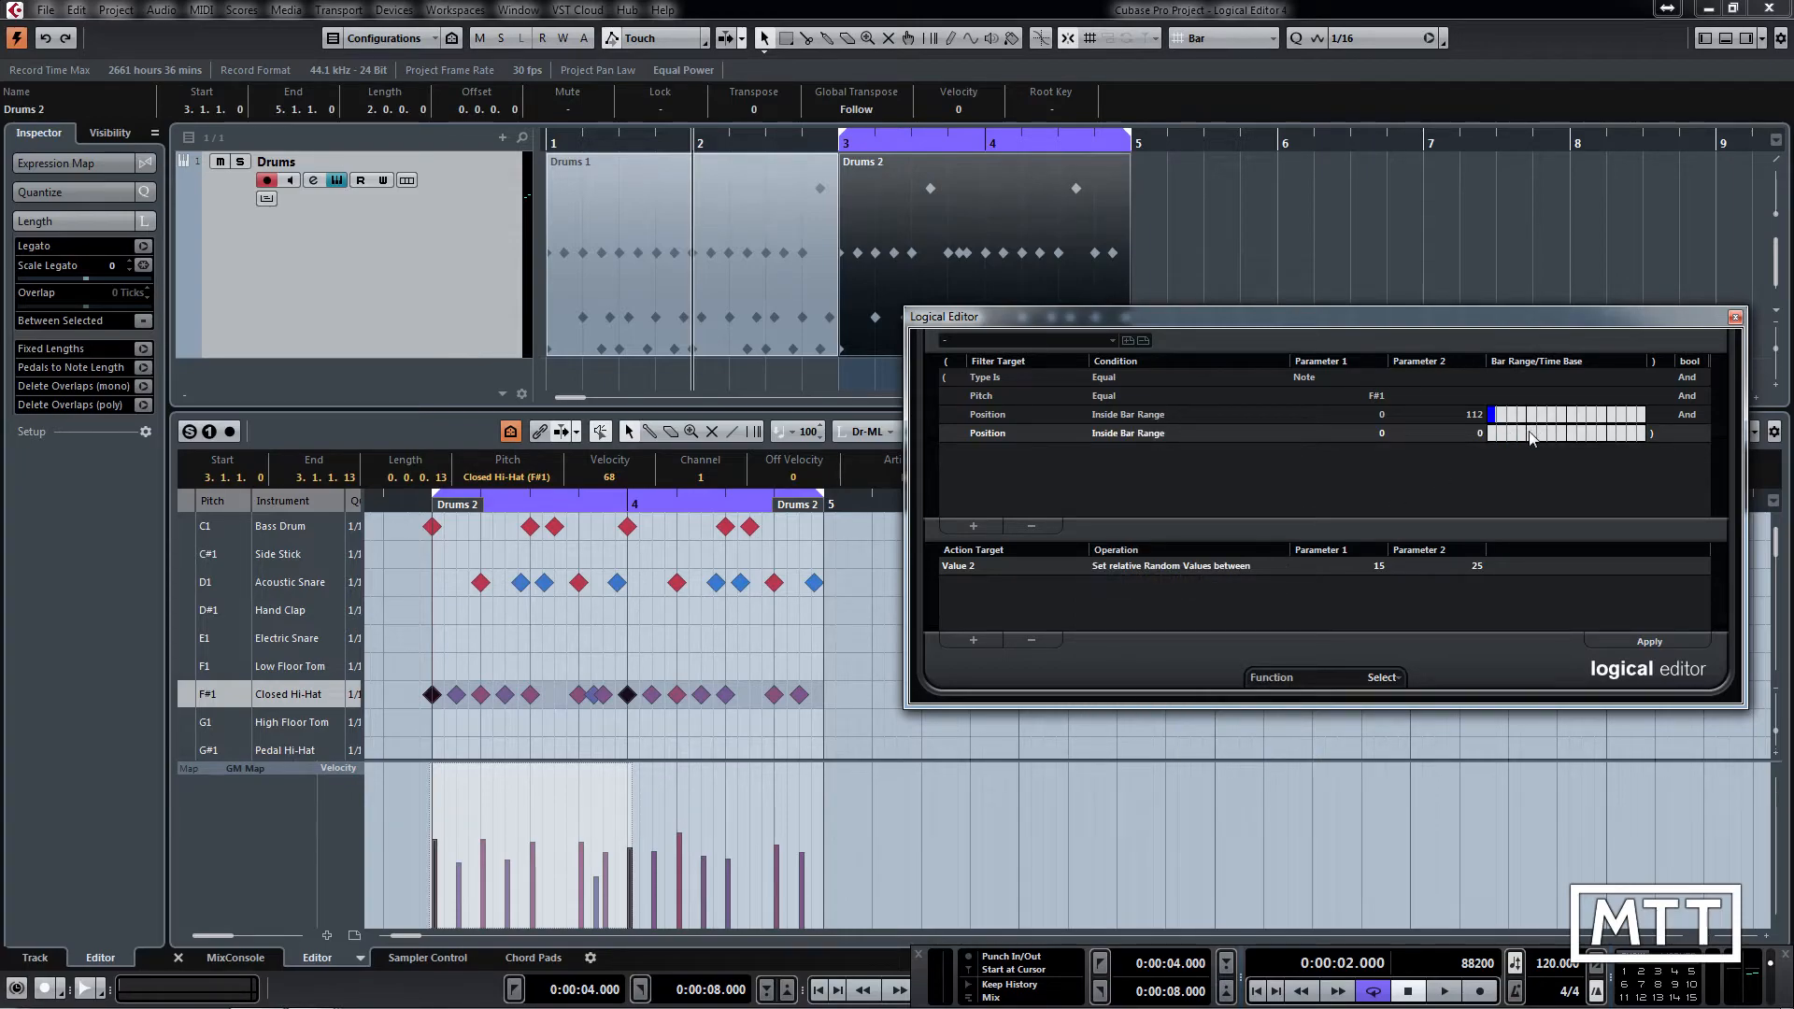
pyautogui.moveTo(1494, 433); pyautogui.dragTo(1528, 433)
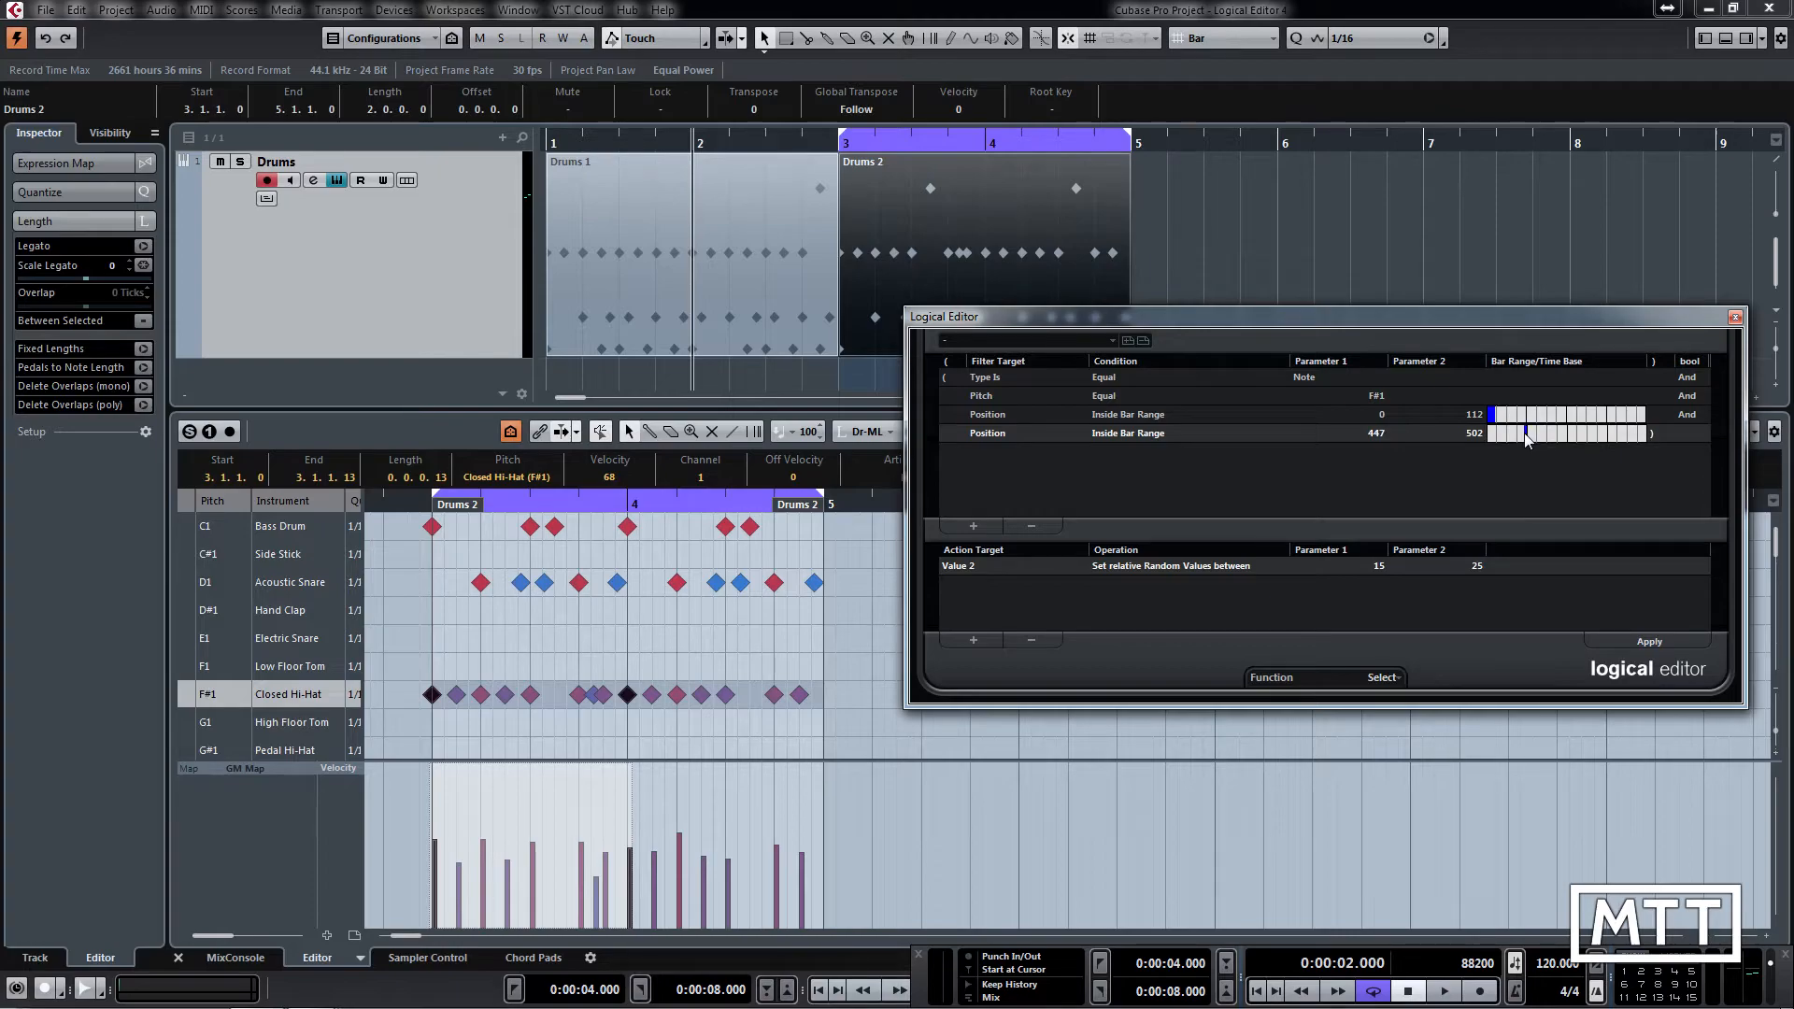
pyautogui.moveTo(1534, 432); pyautogui.dragTo(1528, 433)
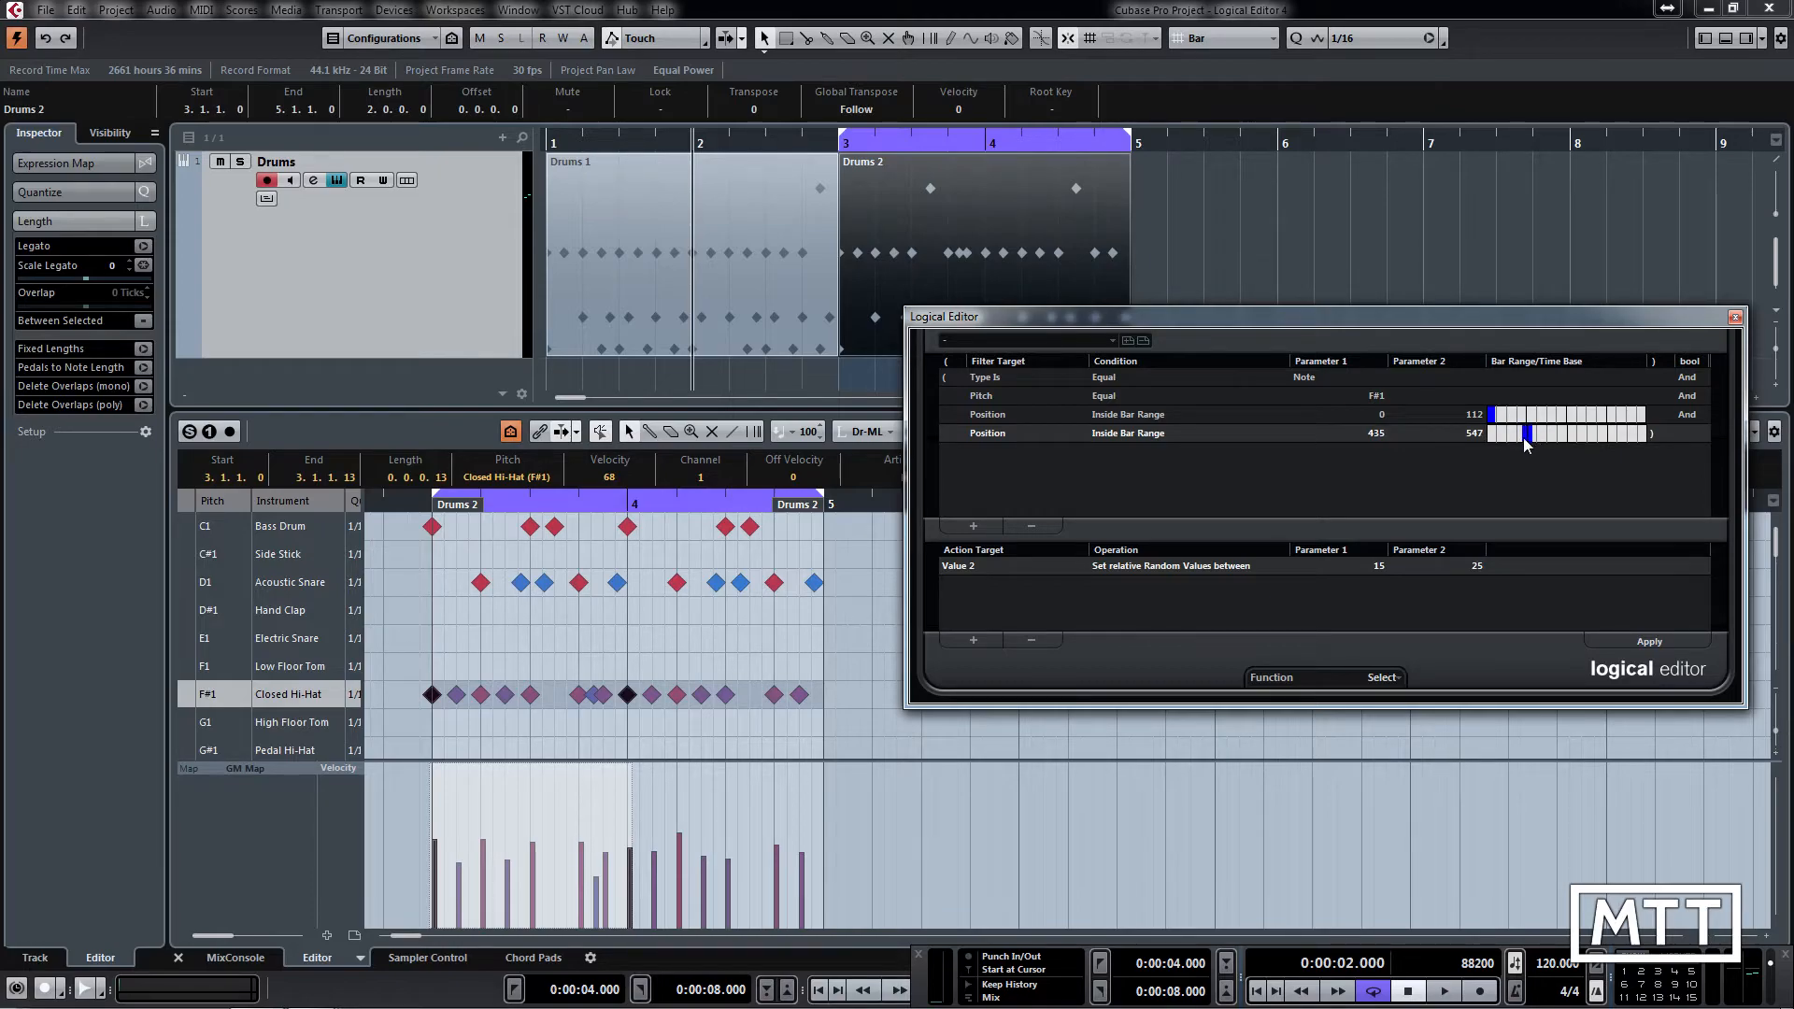
pyautogui.click(1649, 641)
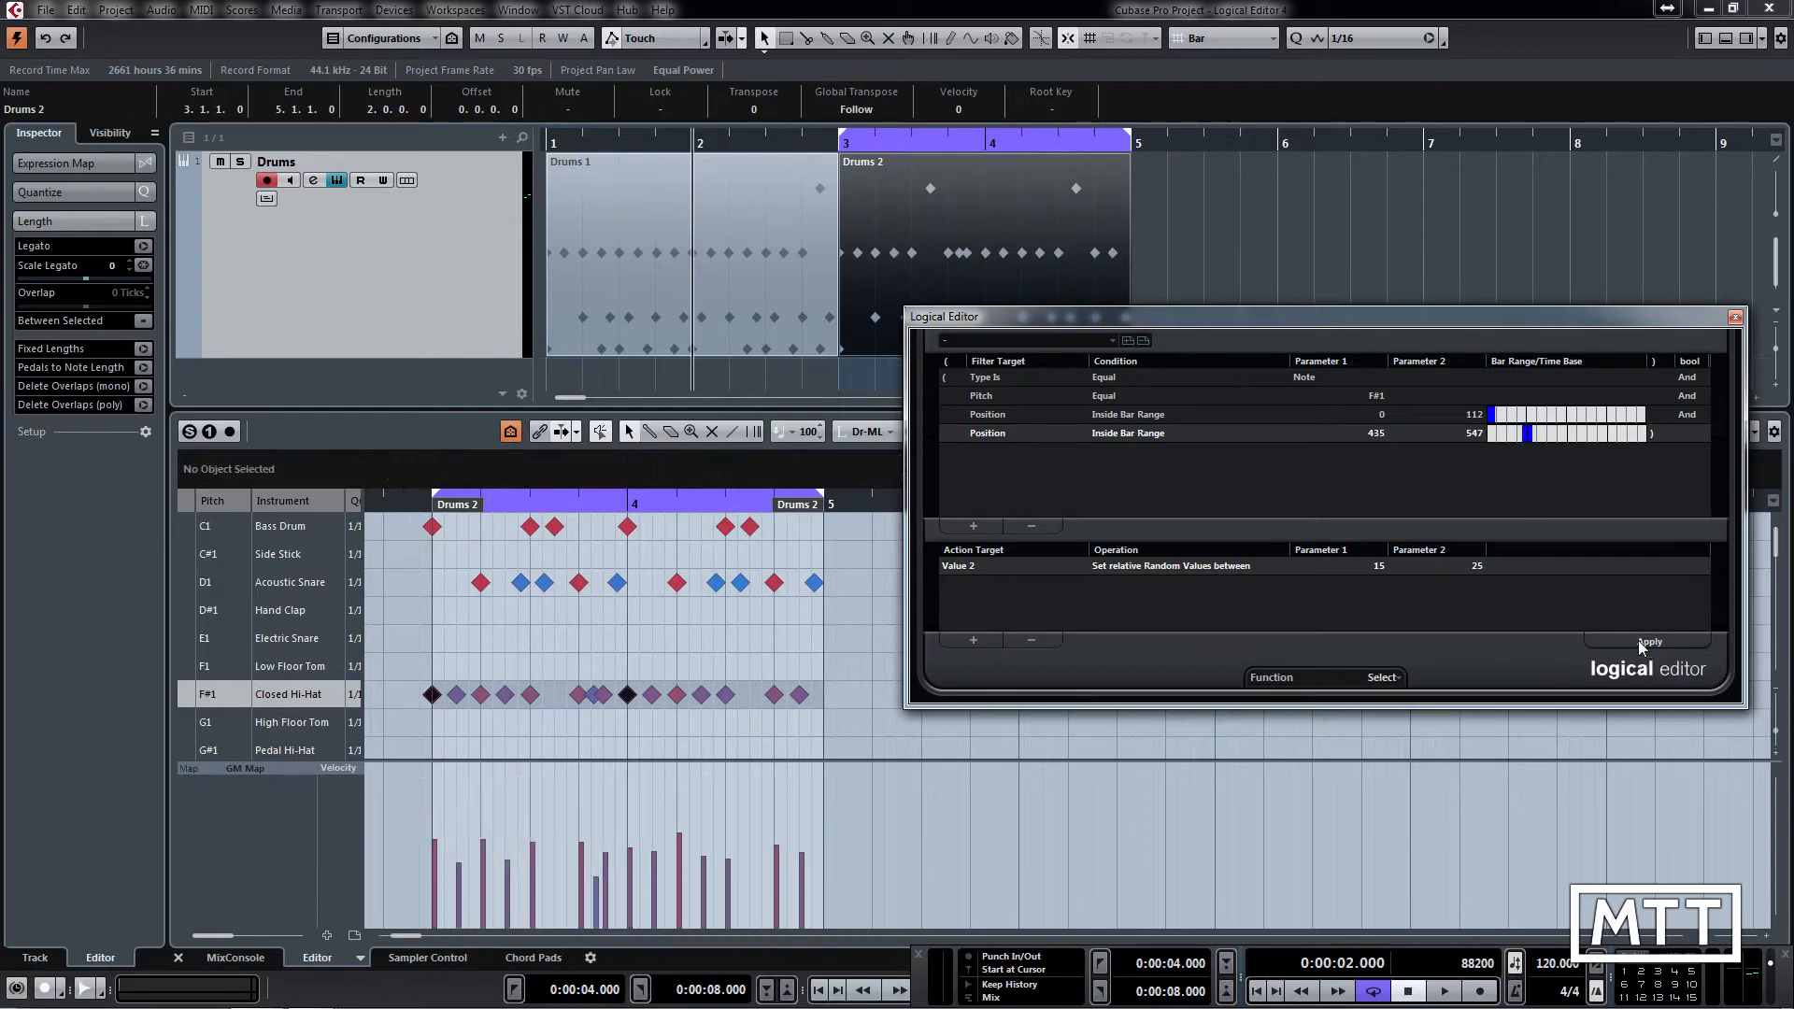
pyautogui.click(1648, 641)
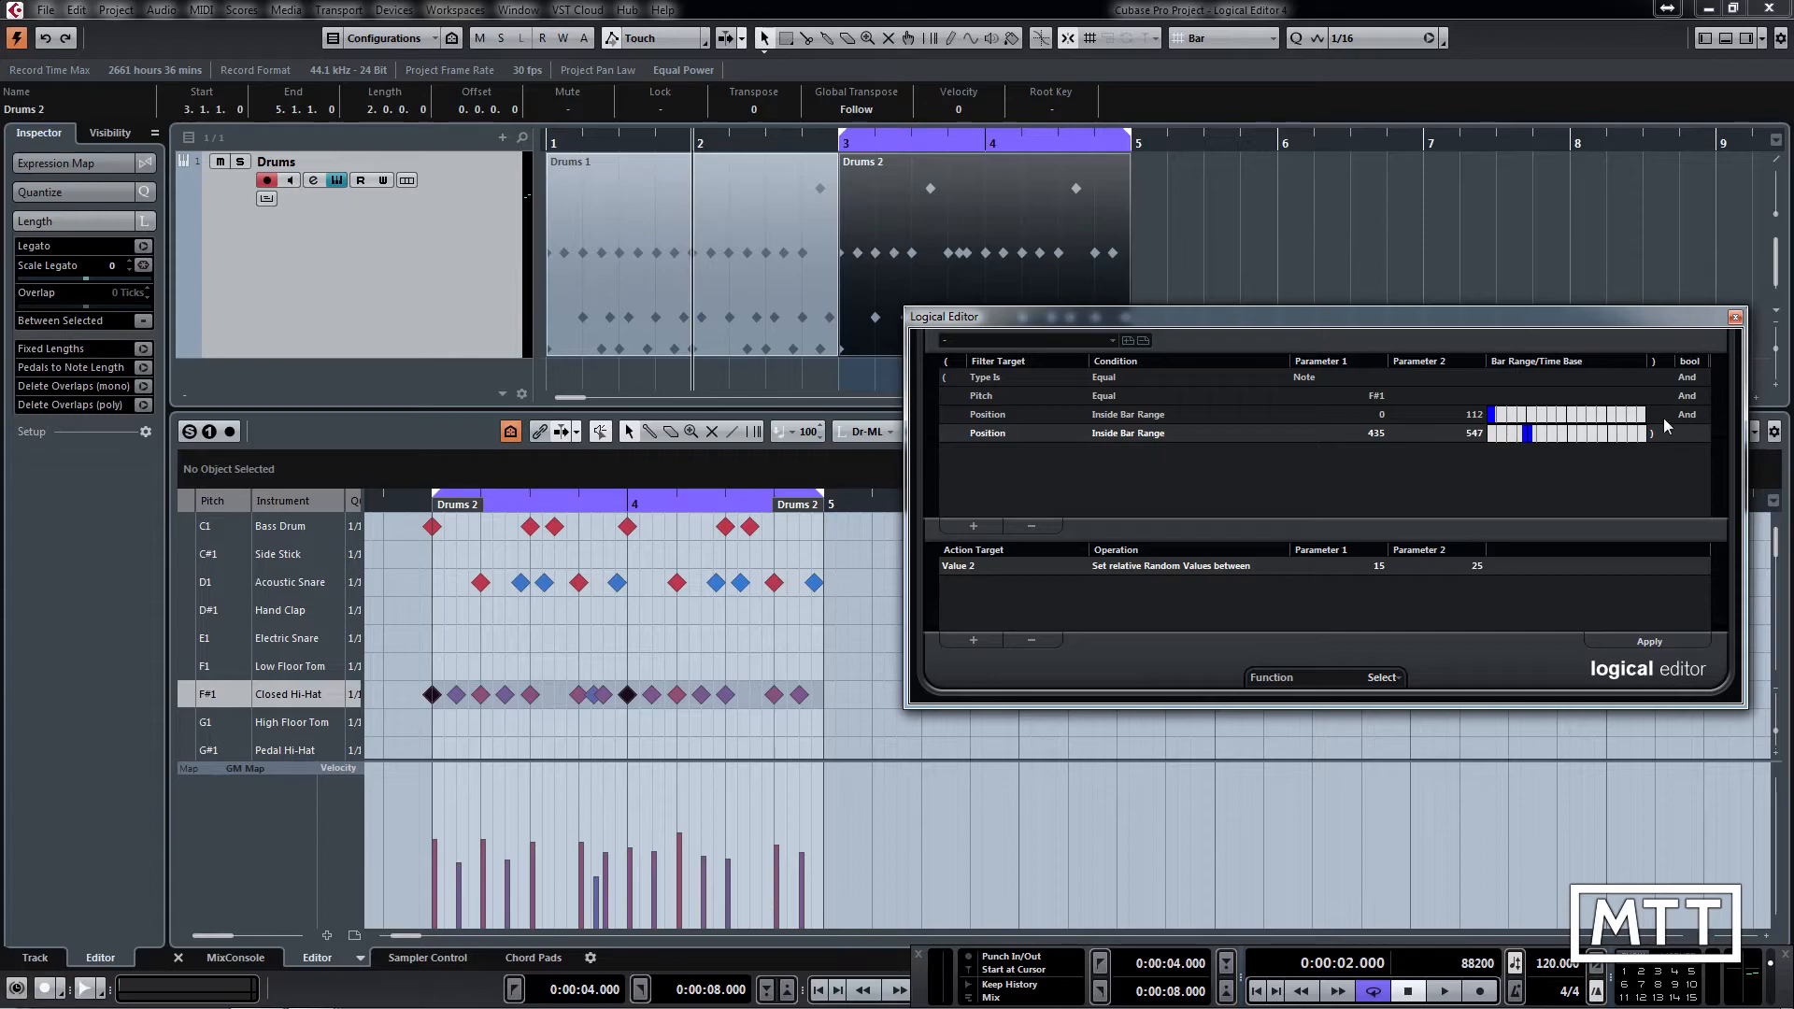
pyautogui.moveTo(1559, 450)
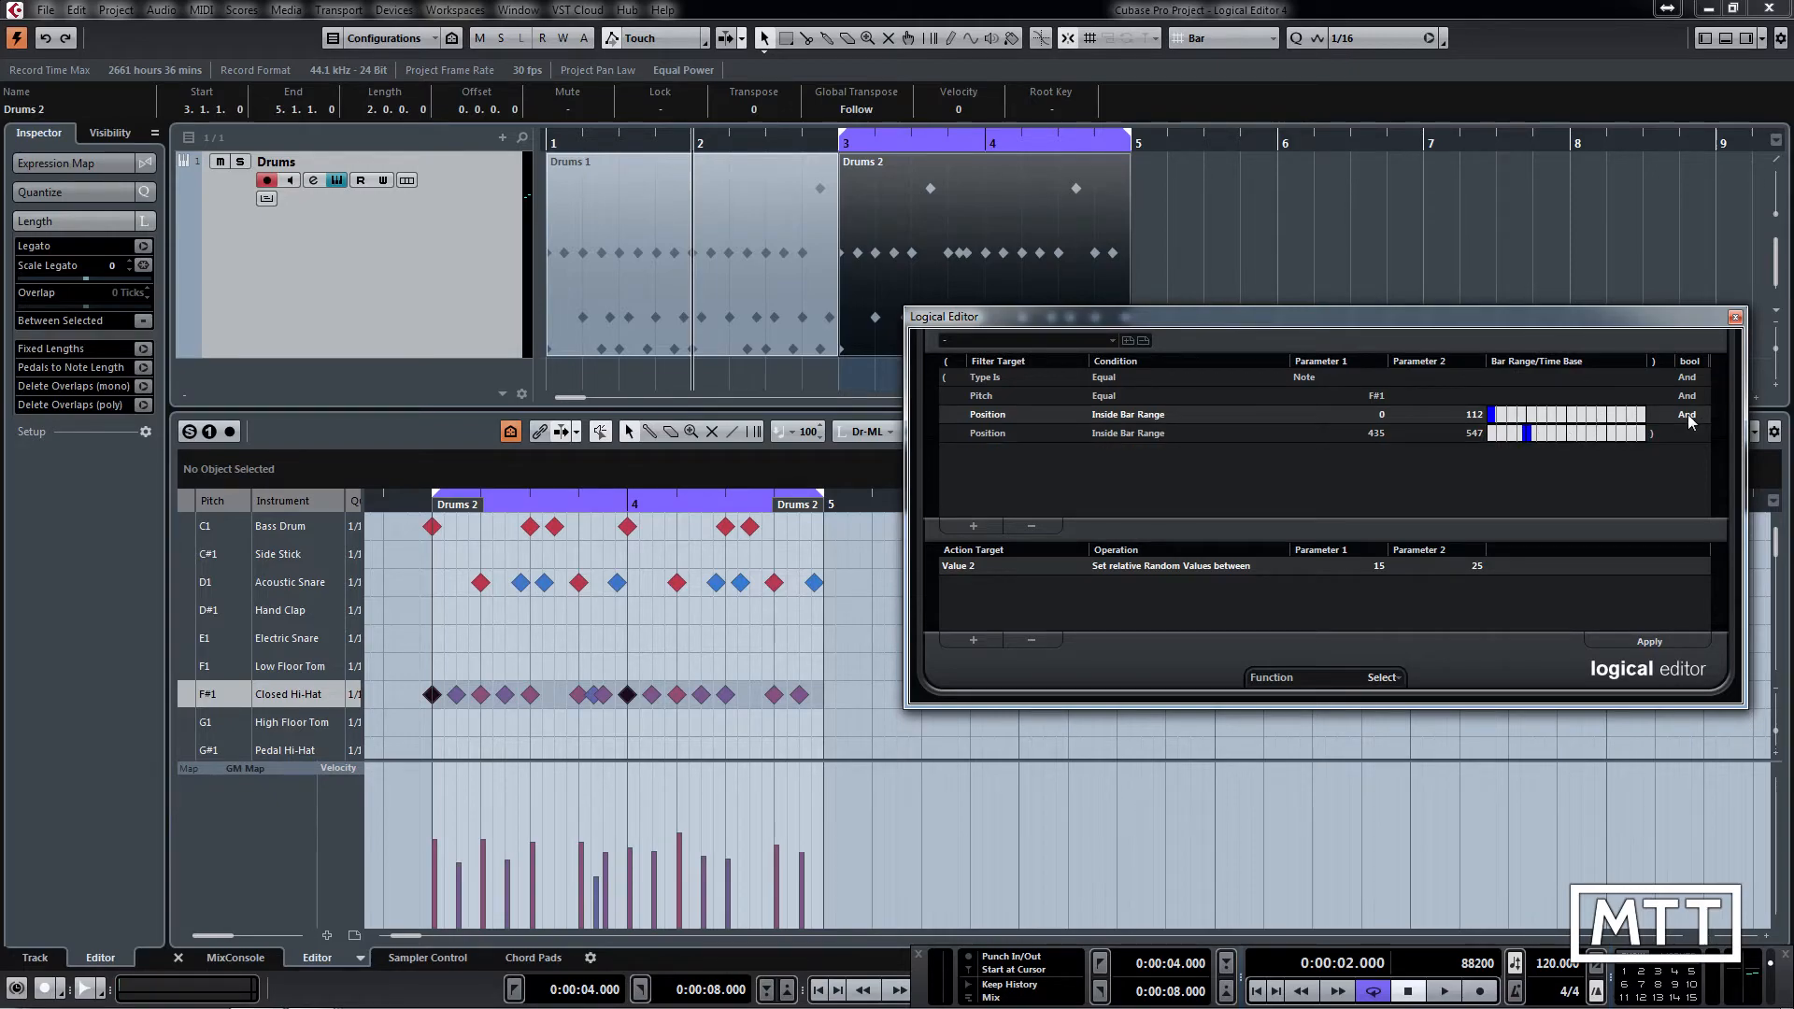
# Change the first bar range's bool to Or and open a bracket before it
pyautogui.click(1684, 414)
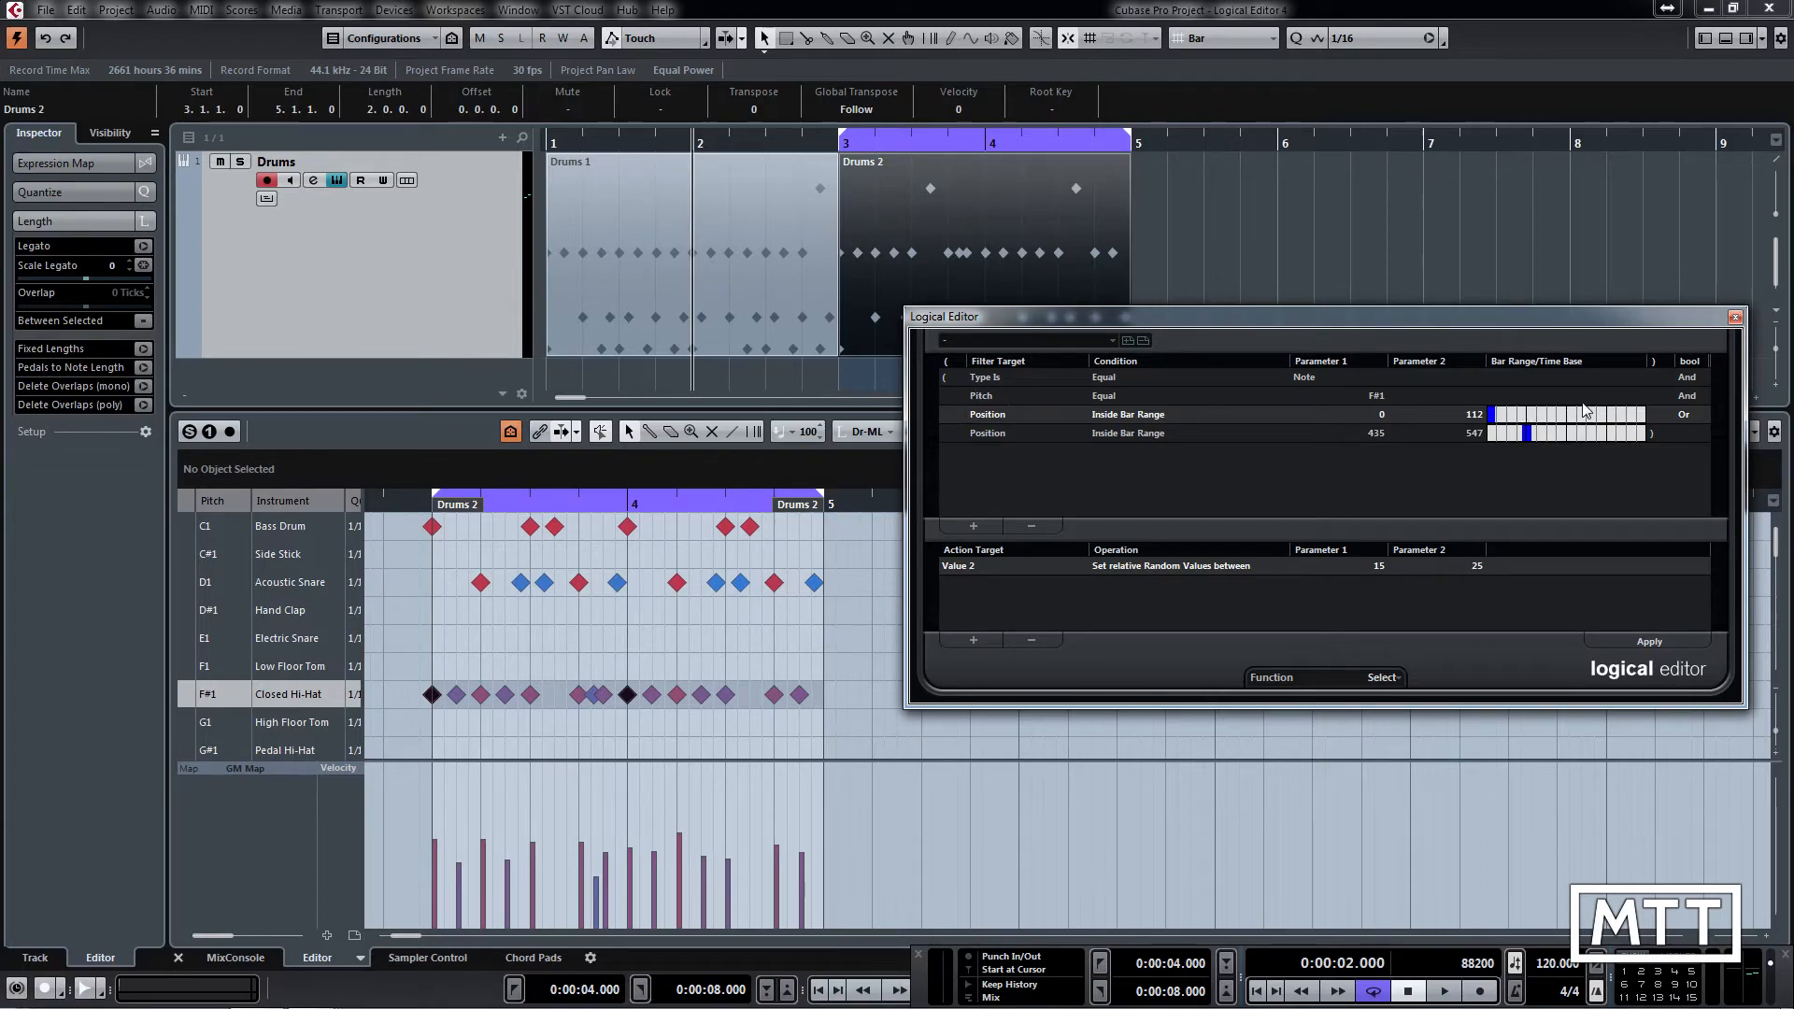
pyautogui.moveTo(948, 384)
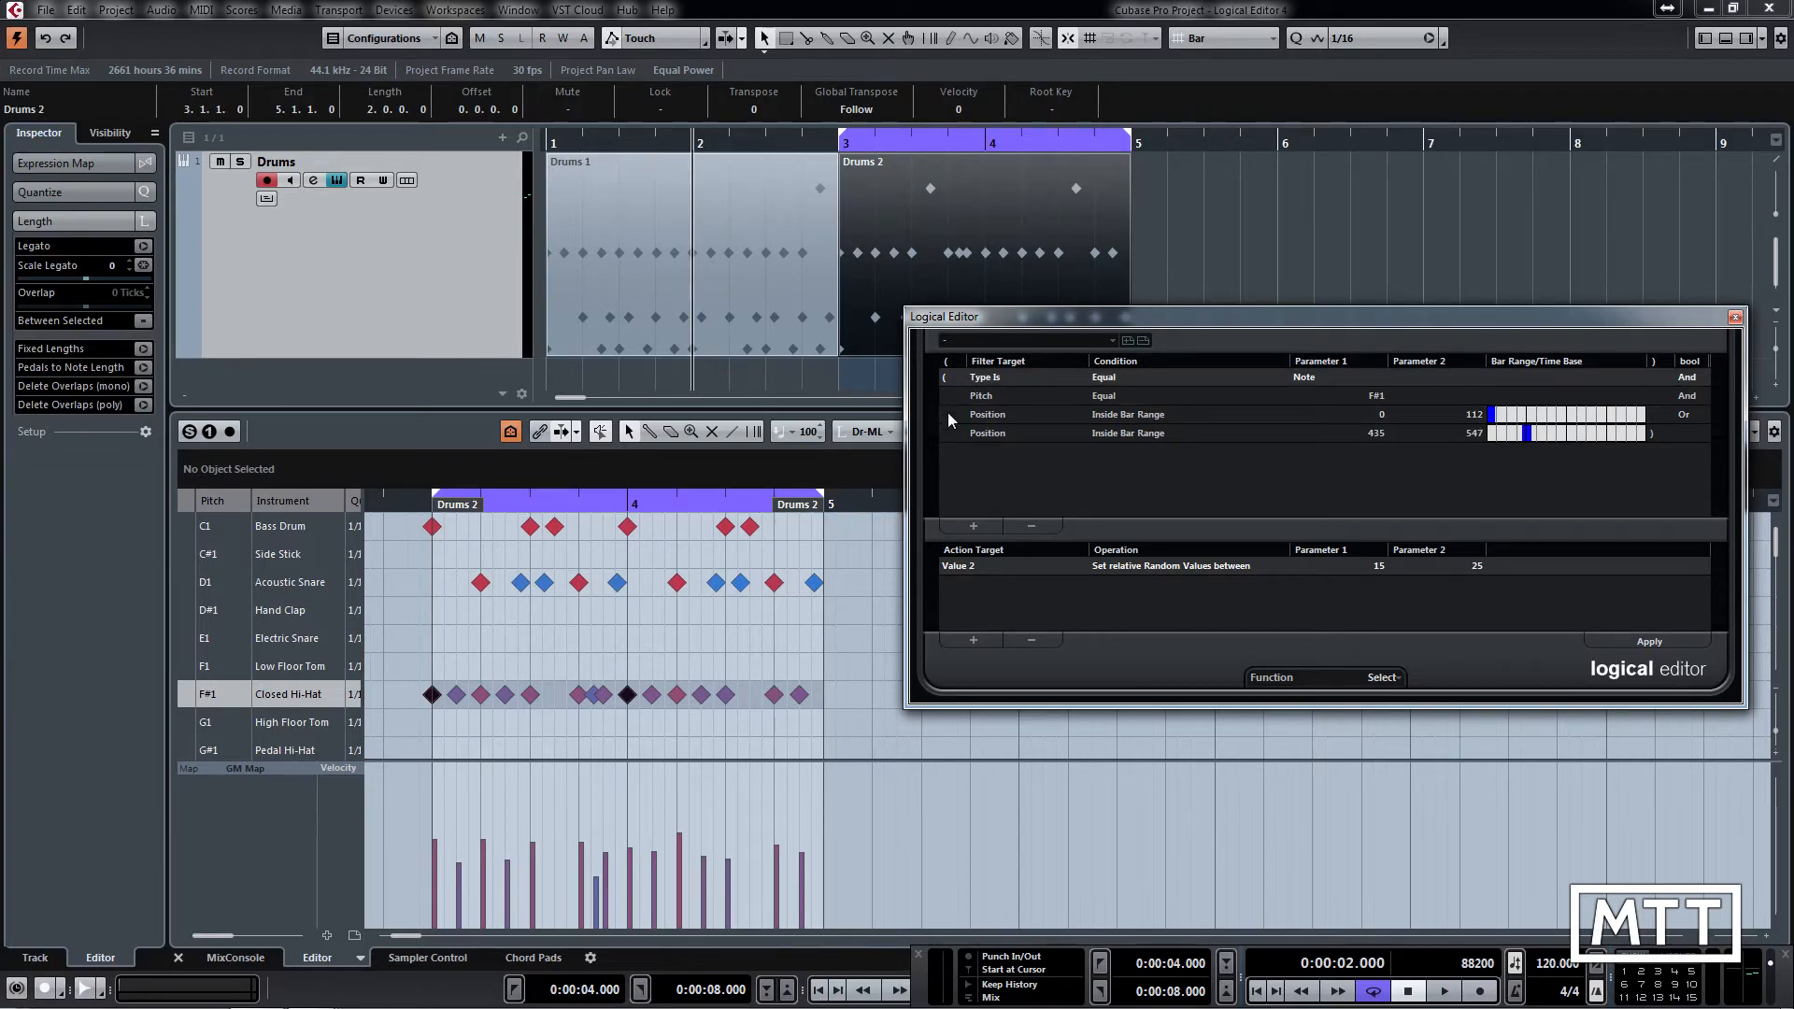
pyautogui.click(947, 396)
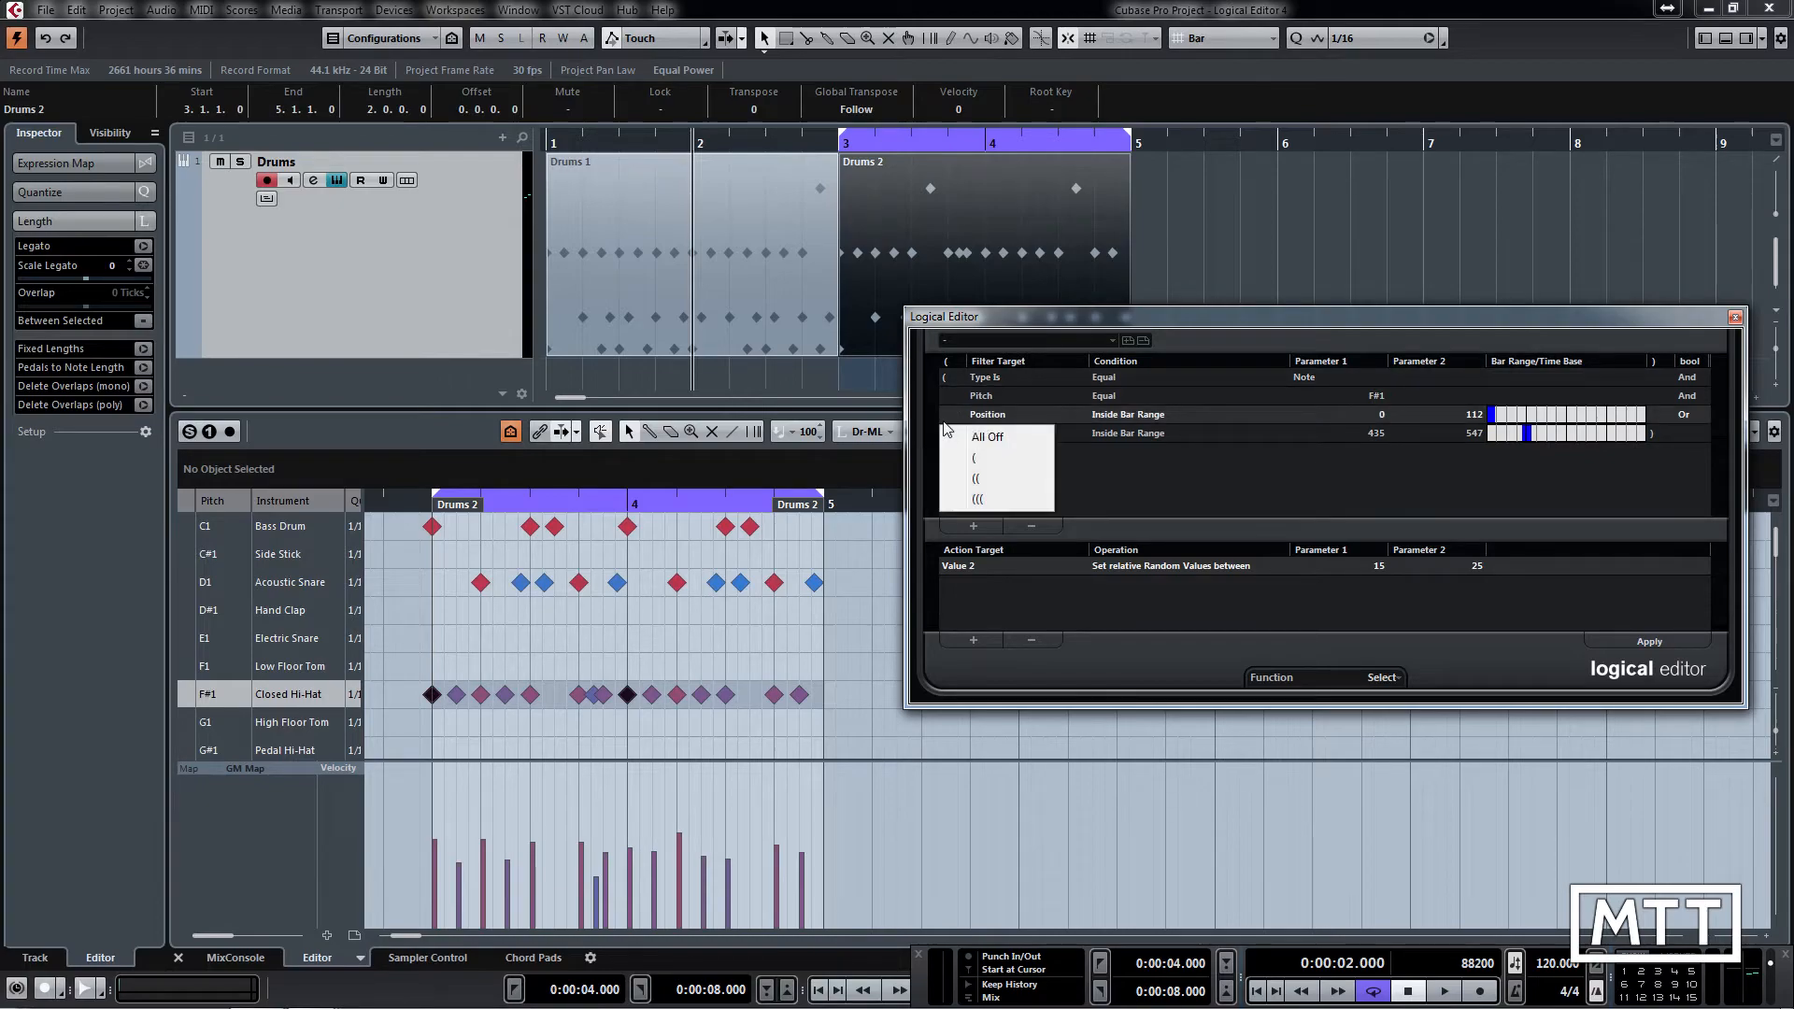
pyautogui.click(989, 438)
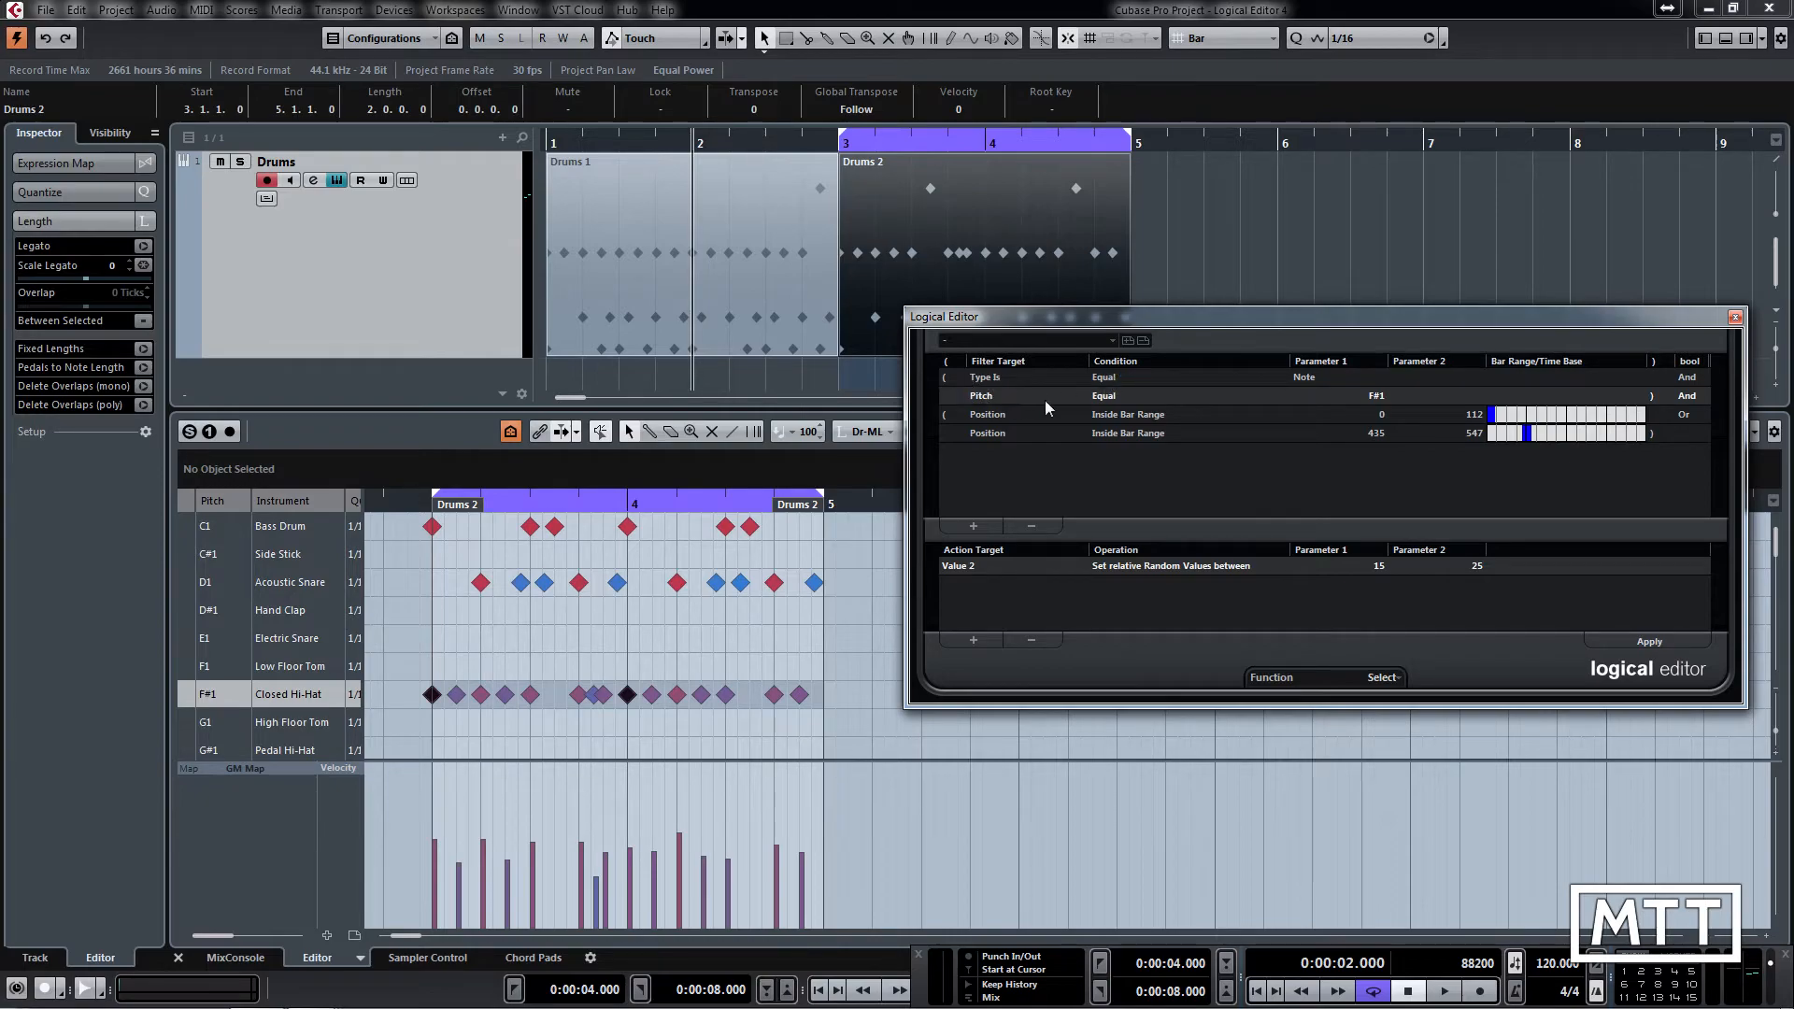
pyautogui.moveTo(1277, 428)
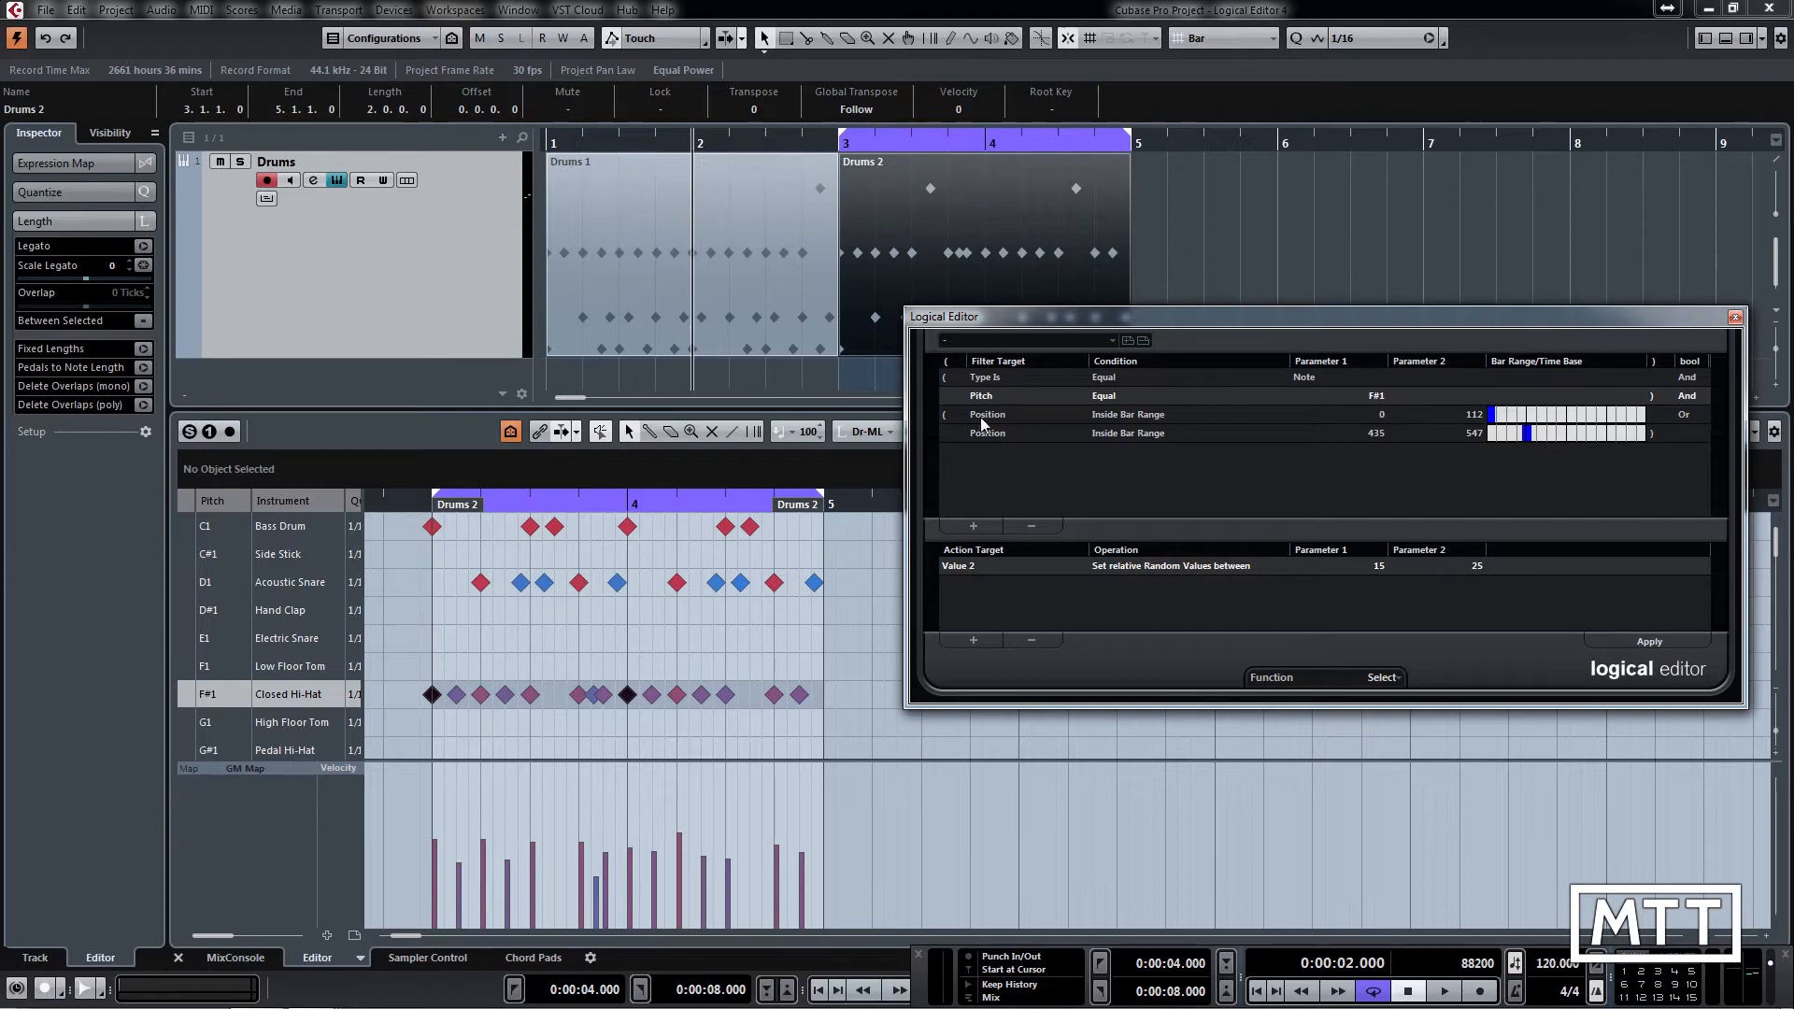
pyautogui.moveTo(1616, 612)
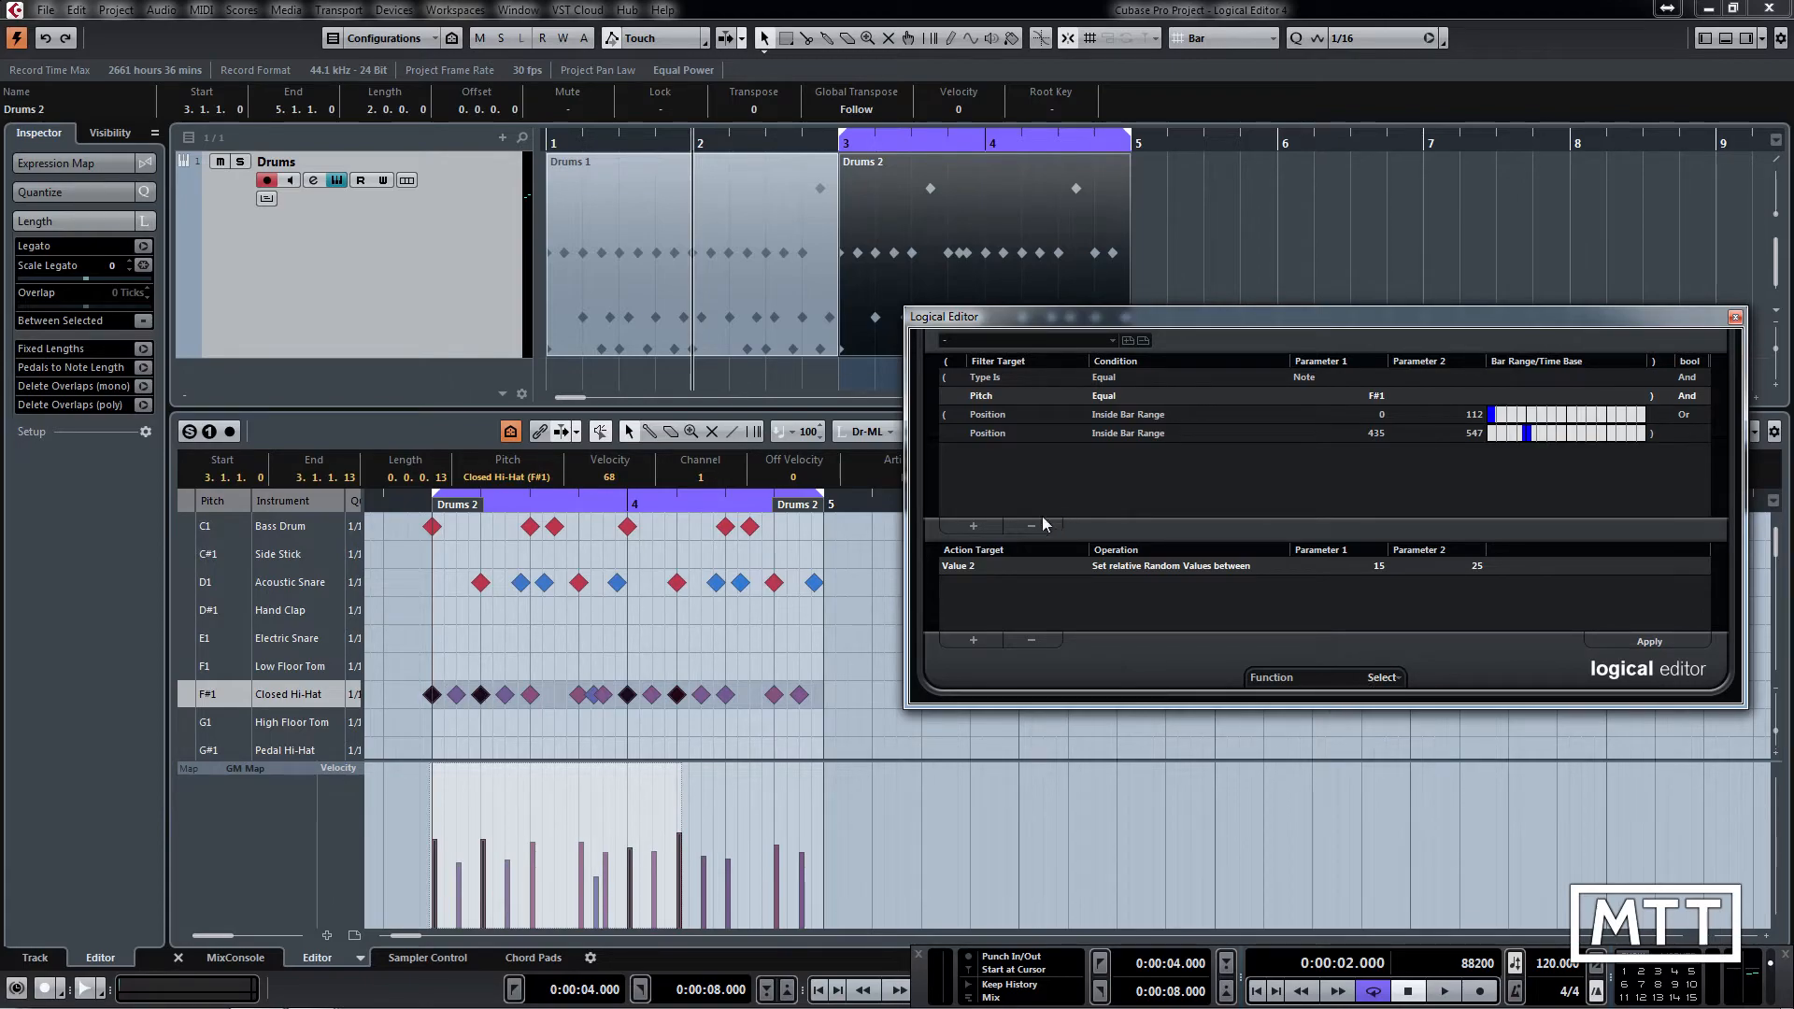
# Add a Position Inside Bar Range condition for 904–1005, joined to the previous range with Or
pyautogui.click(972, 525)
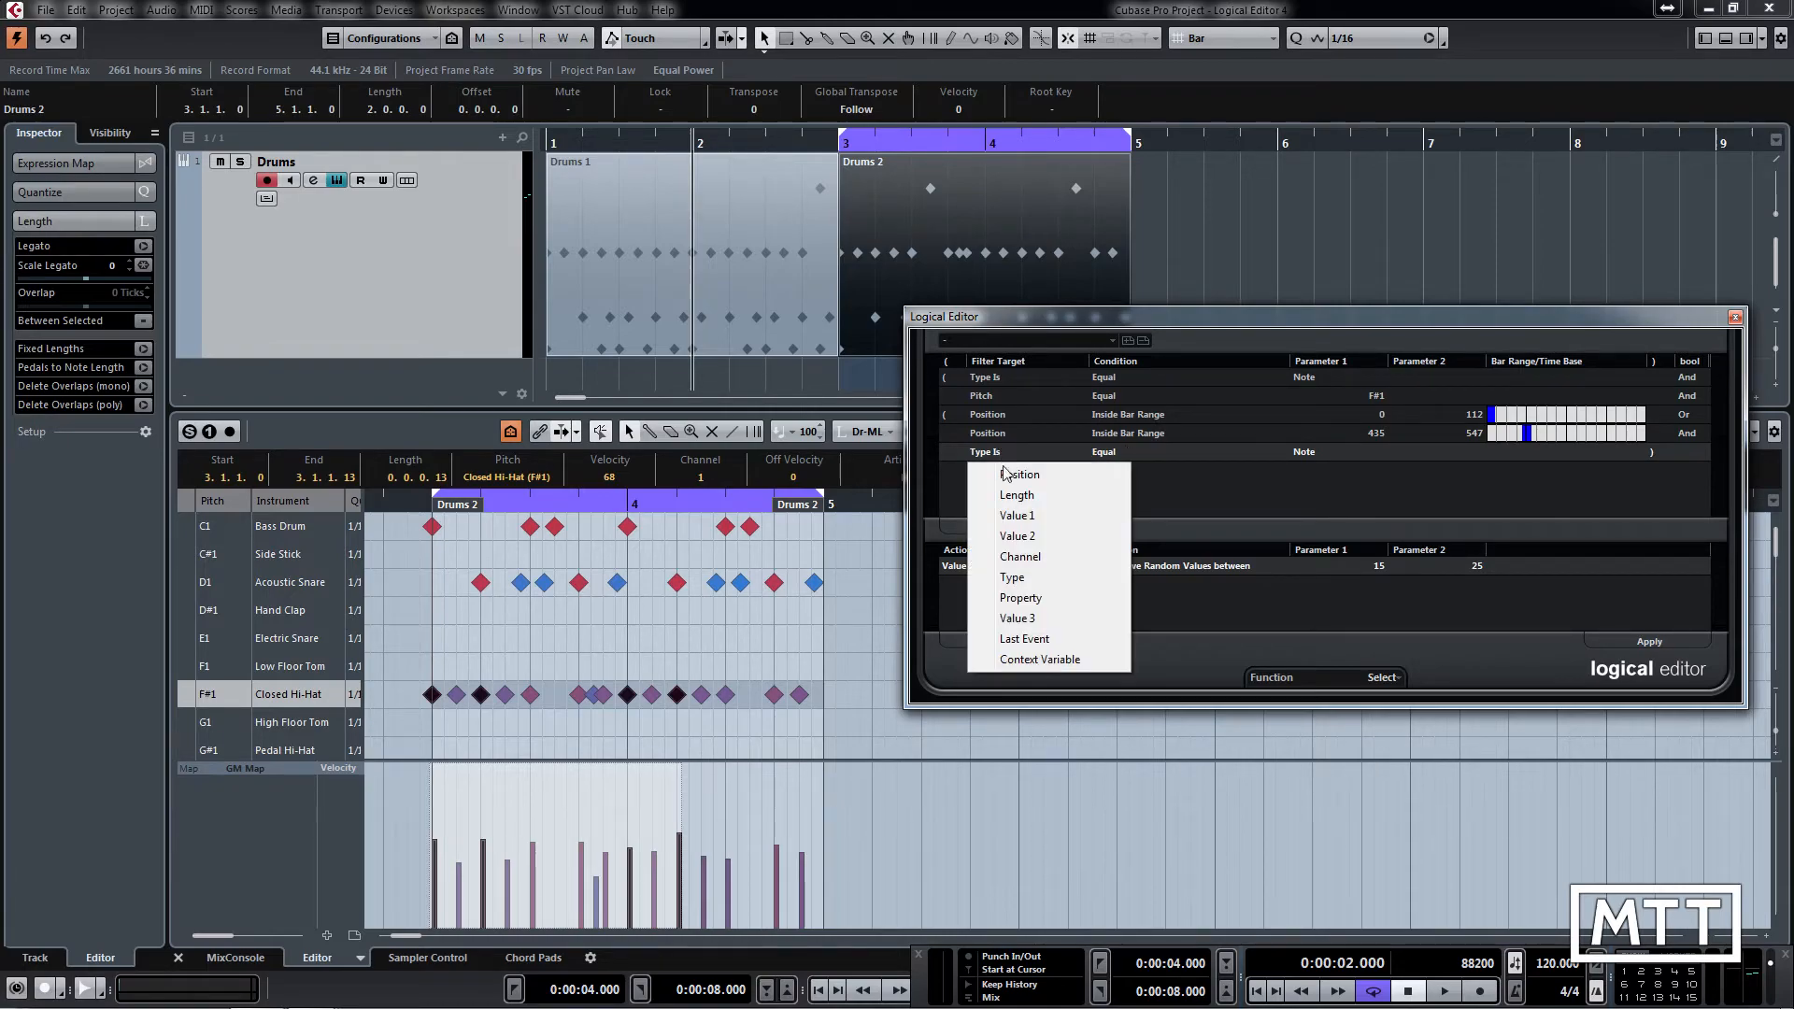
pyautogui.click(1019, 473)
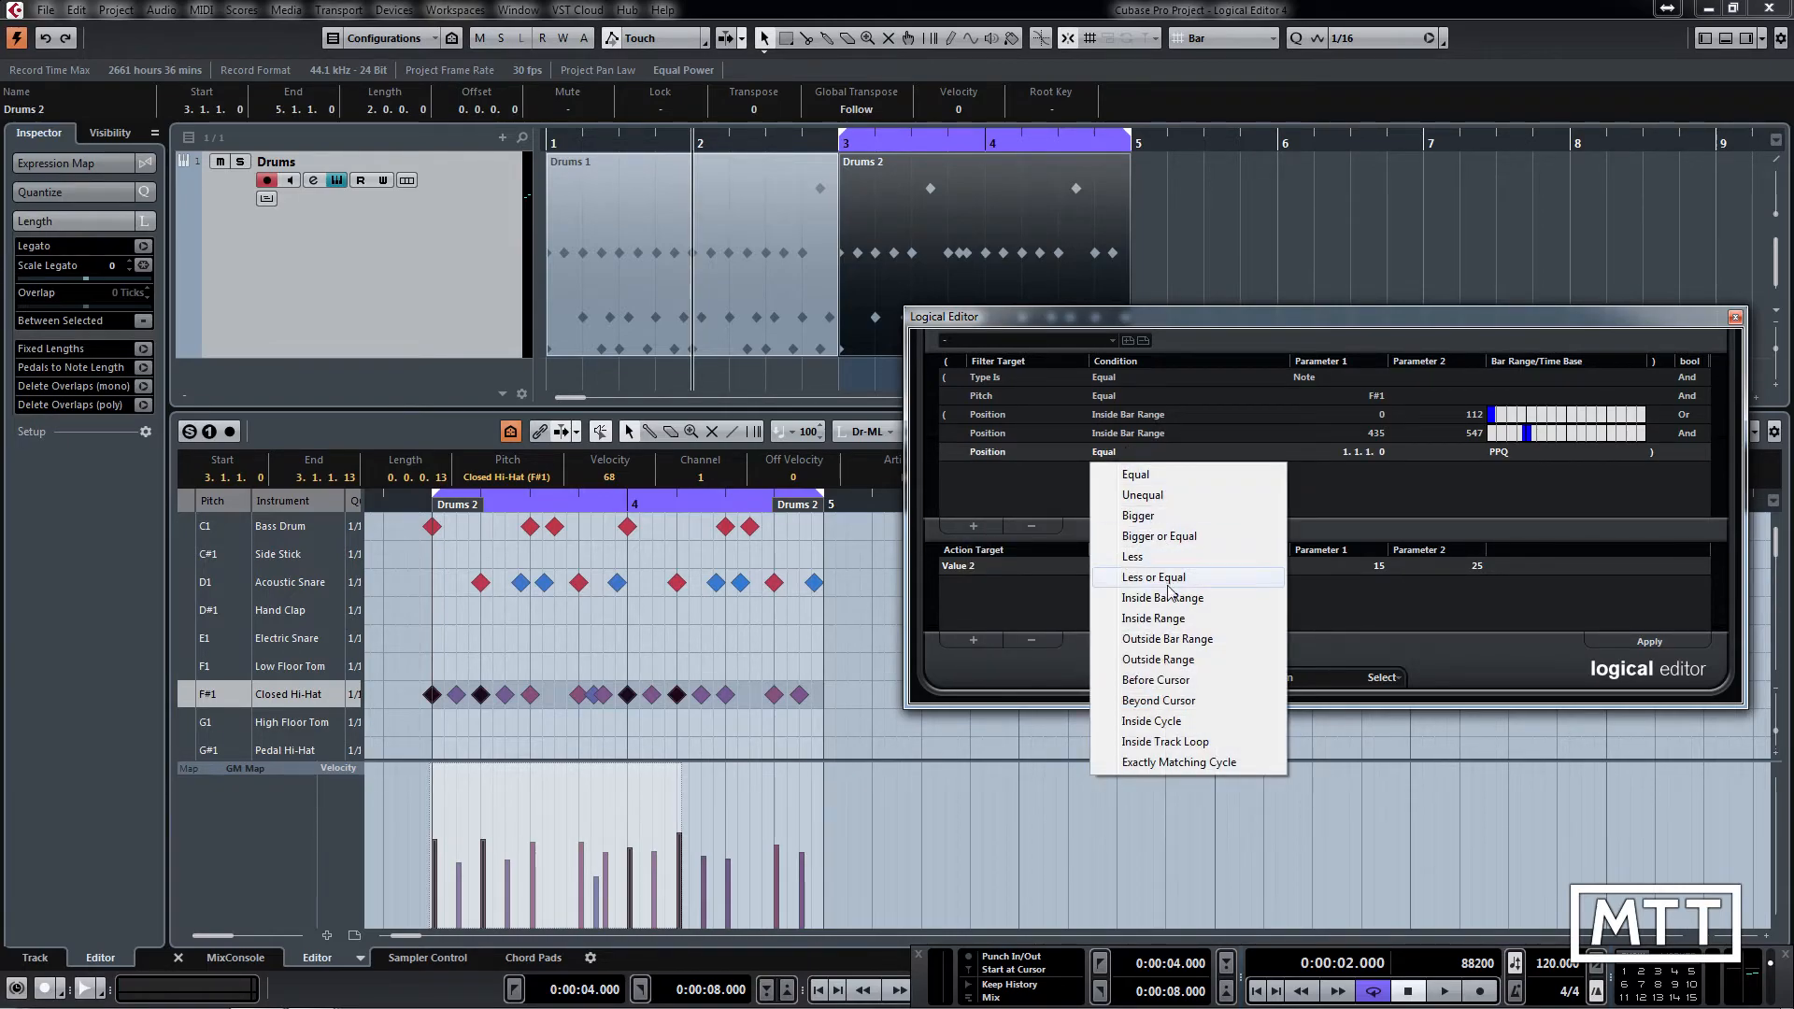
pyautogui.click(1162, 597)
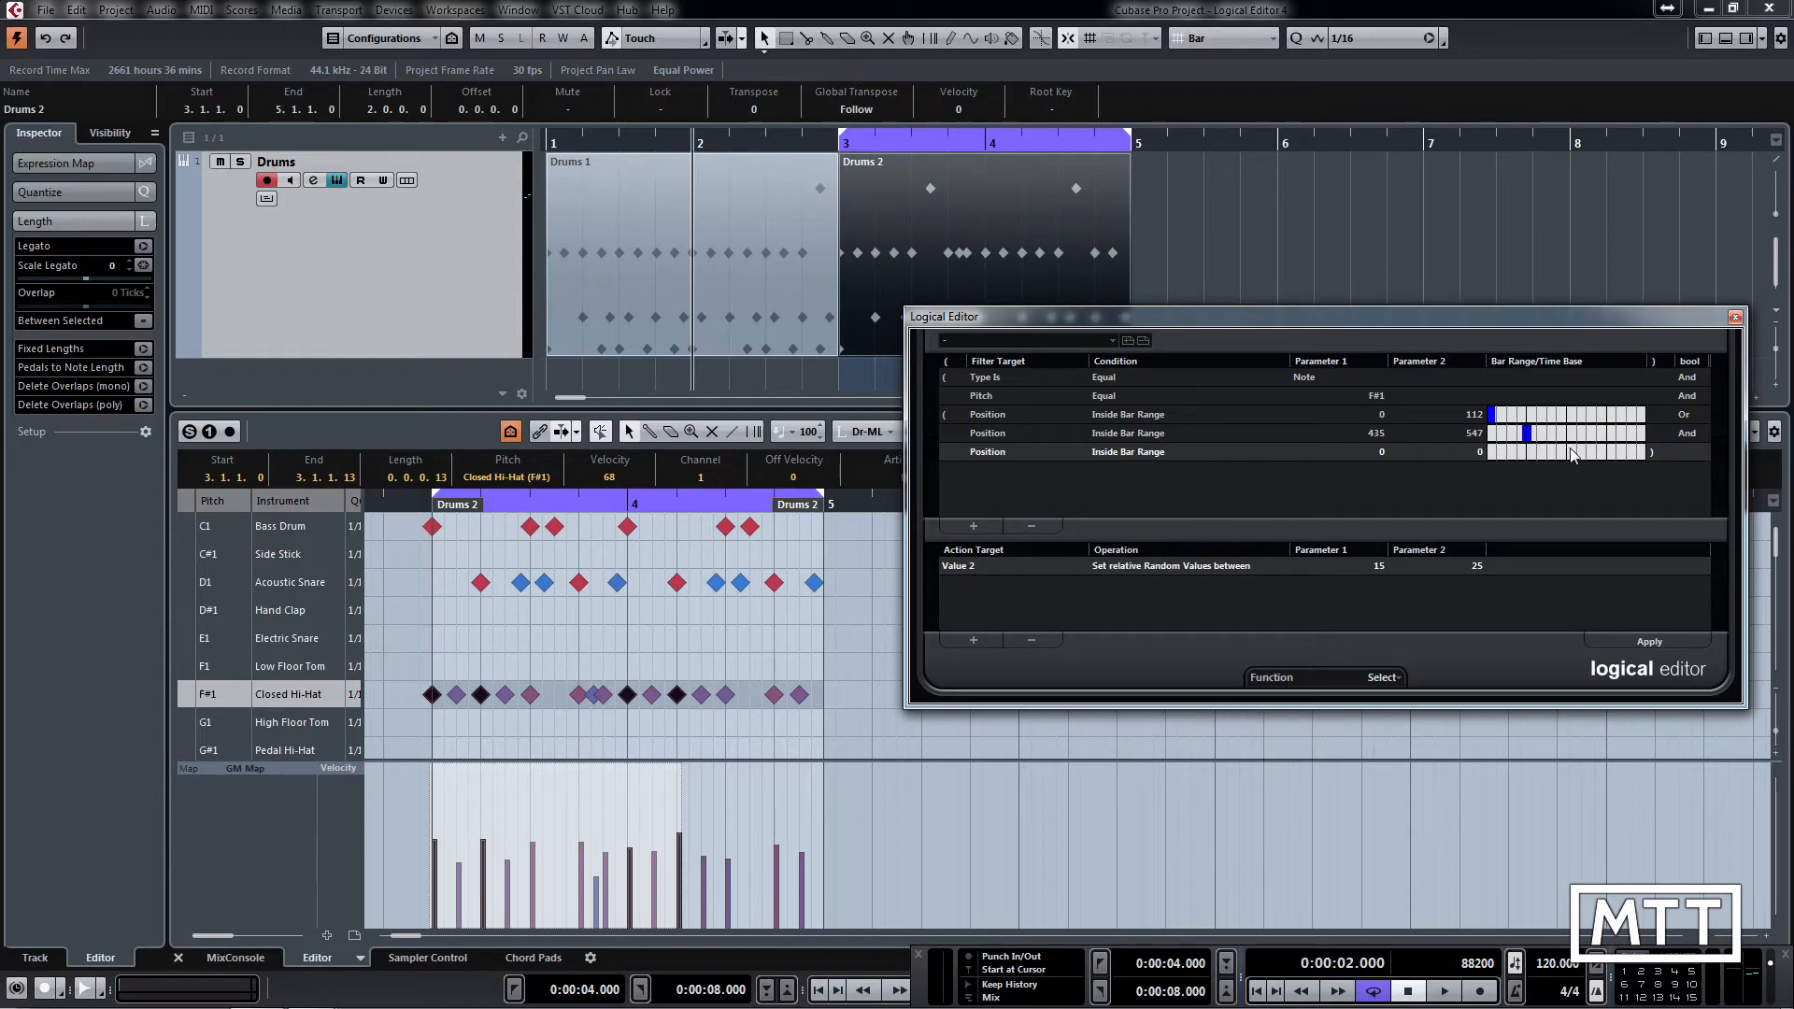
pyautogui.moveTo(1536, 454)
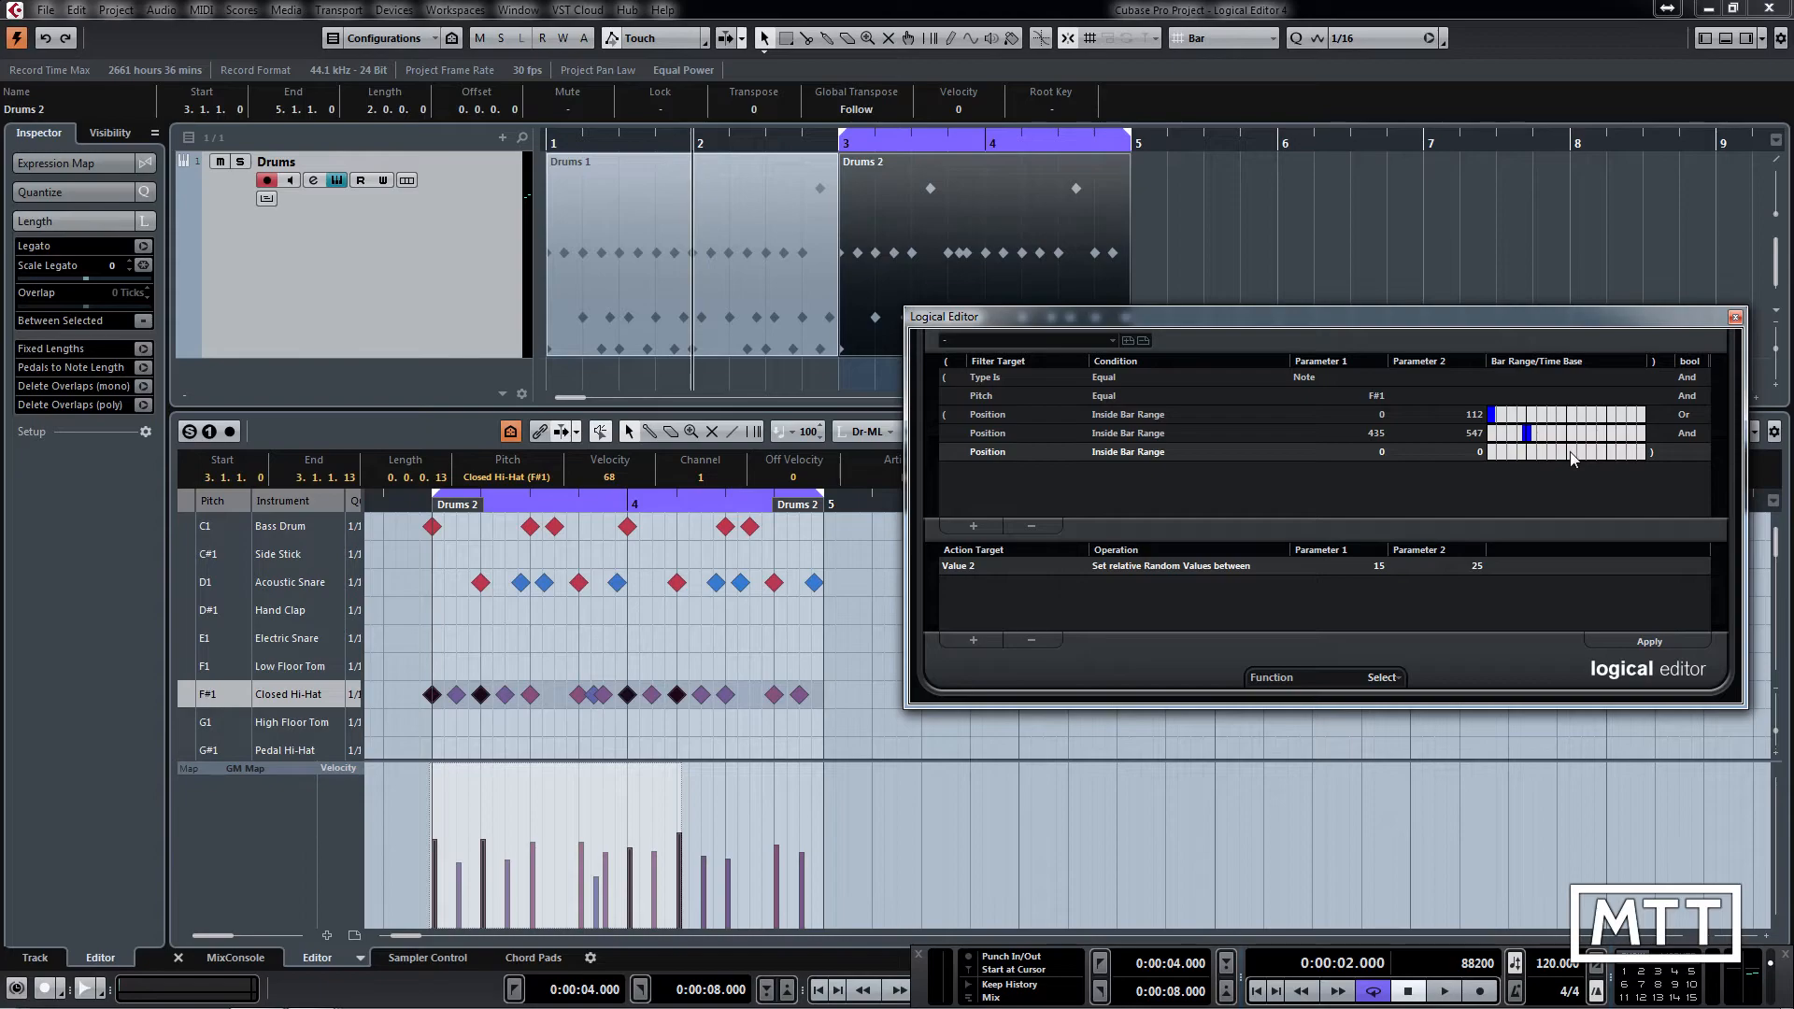
pyautogui.moveTo(1545, 458)
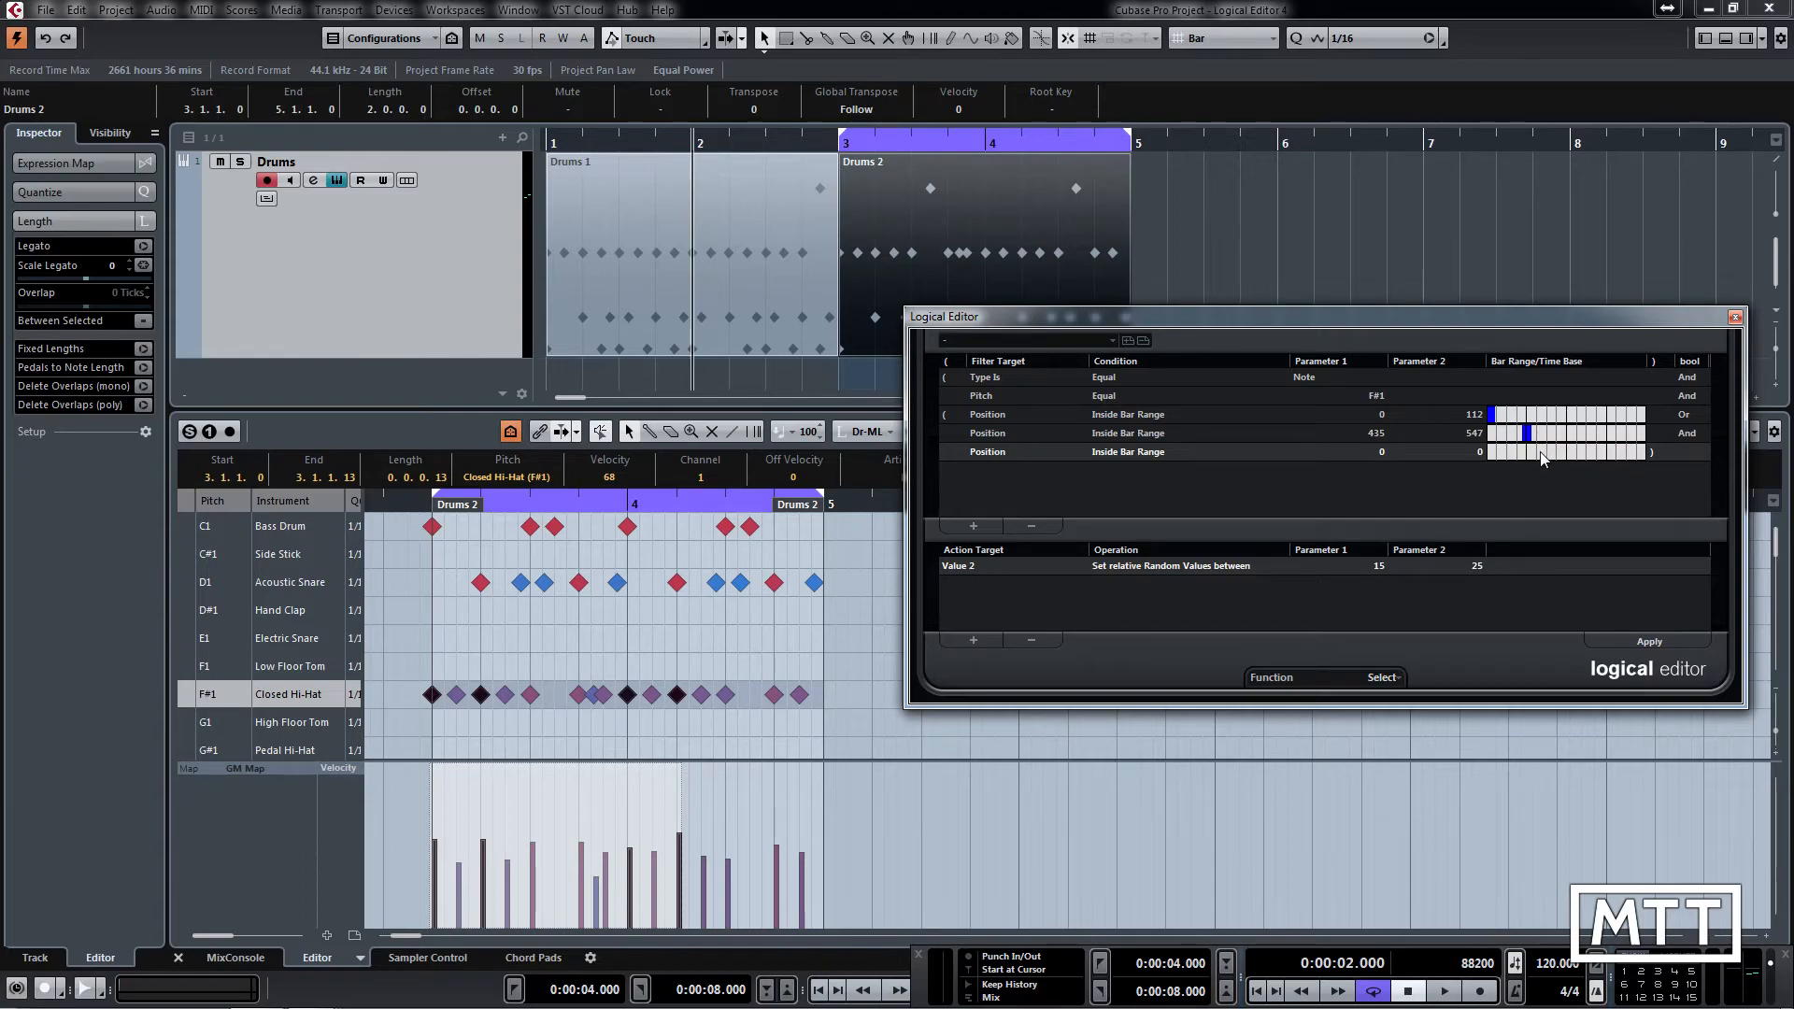
pyautogui.moveTo(1574, 459)
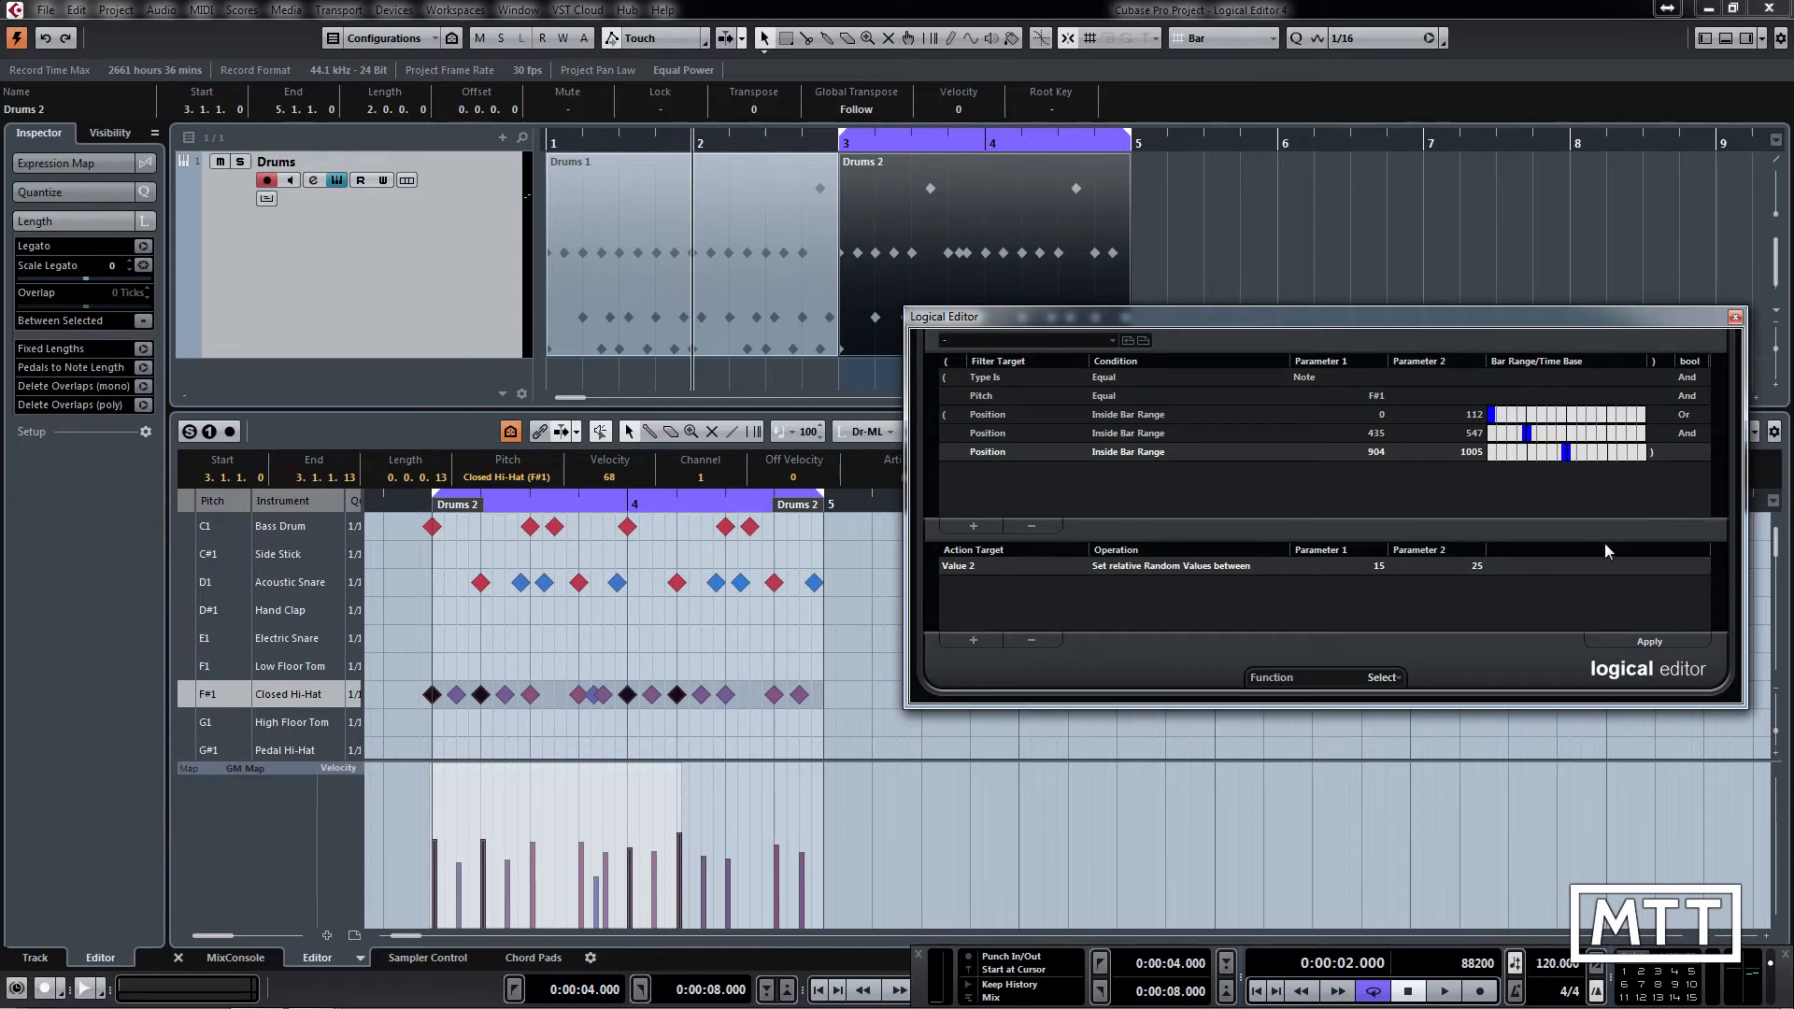
pyautogui.click(1684, 450)
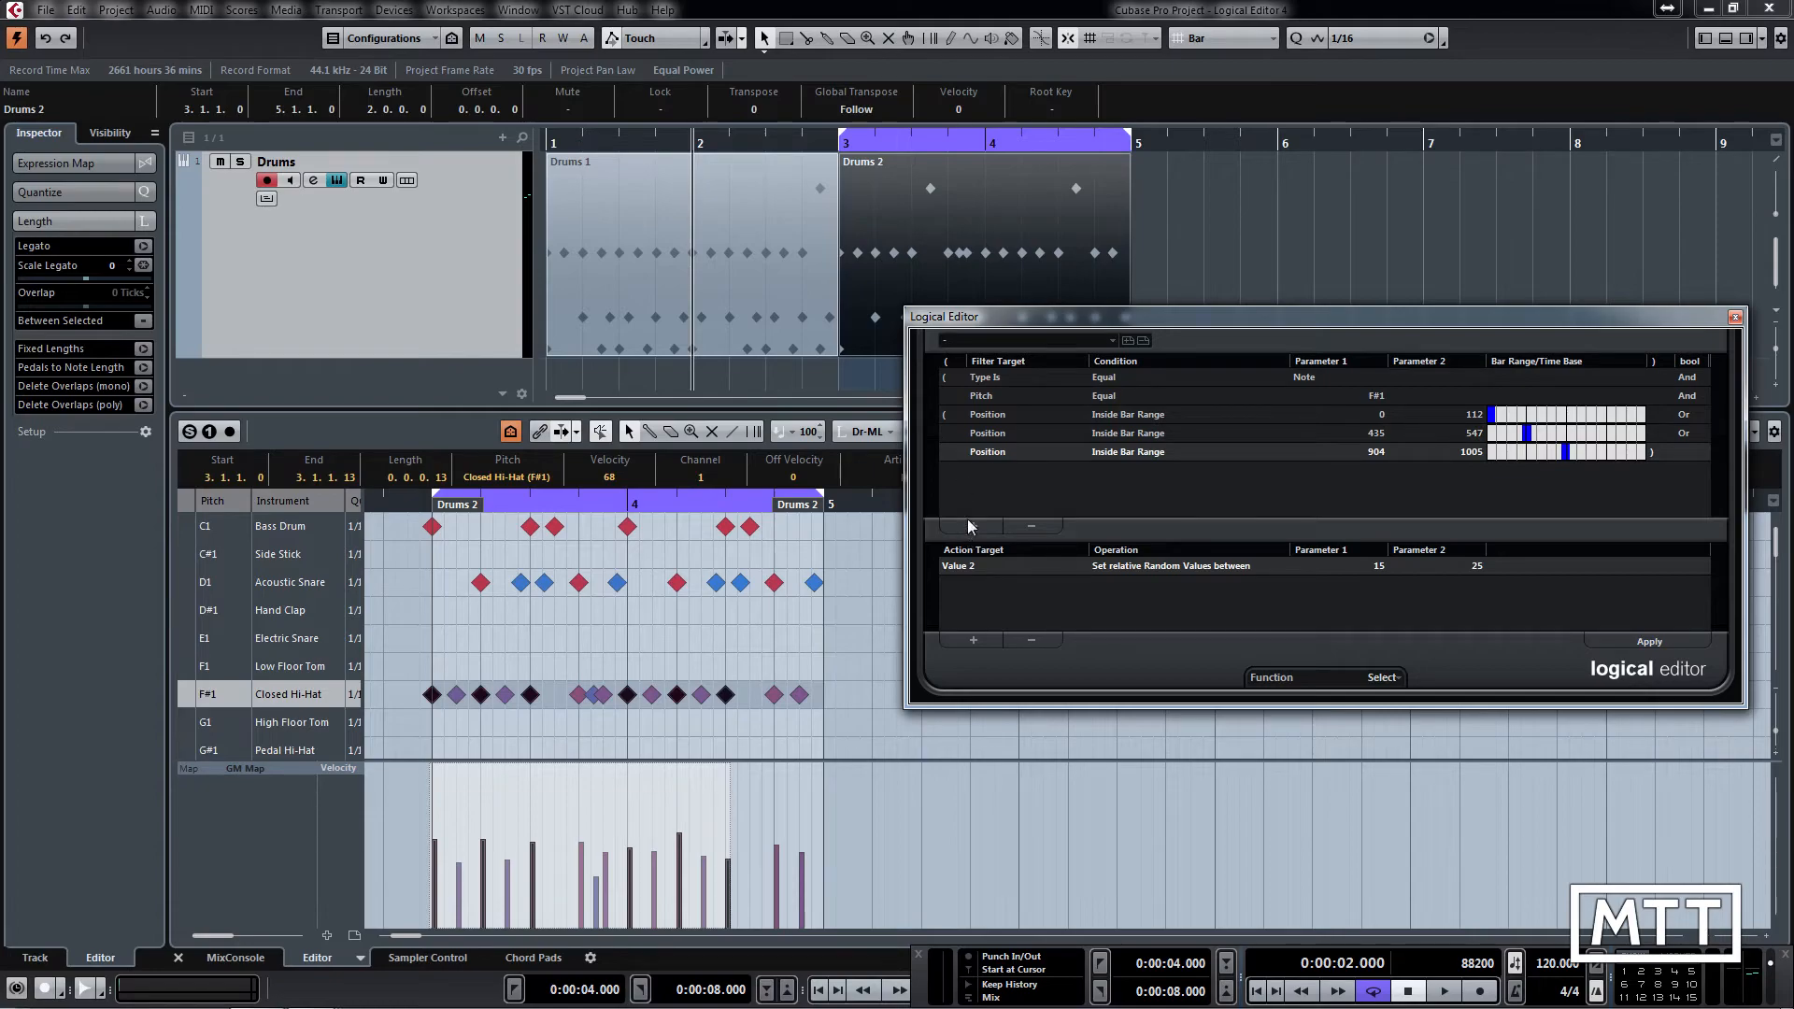
# Add a fourth Position Inside Bar Range condition for 1407–1496
pyautogui.click(972, 526)
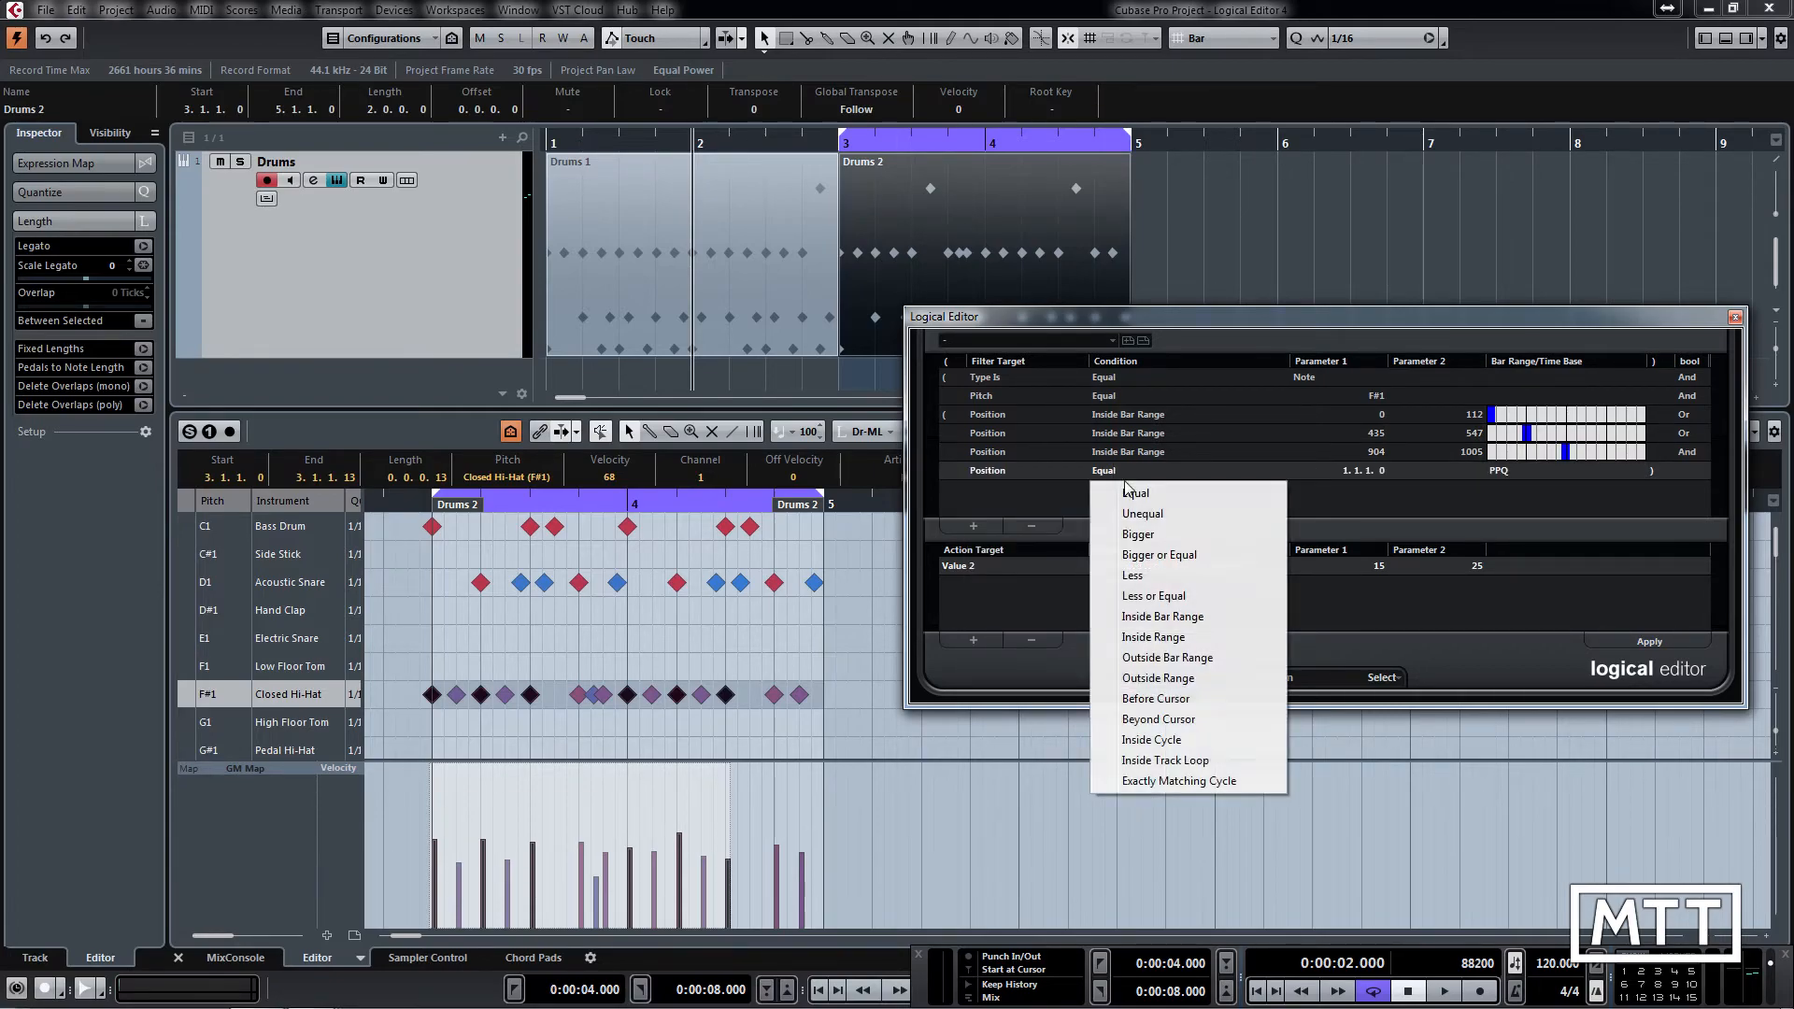
pyautogui.click(1162, 616)
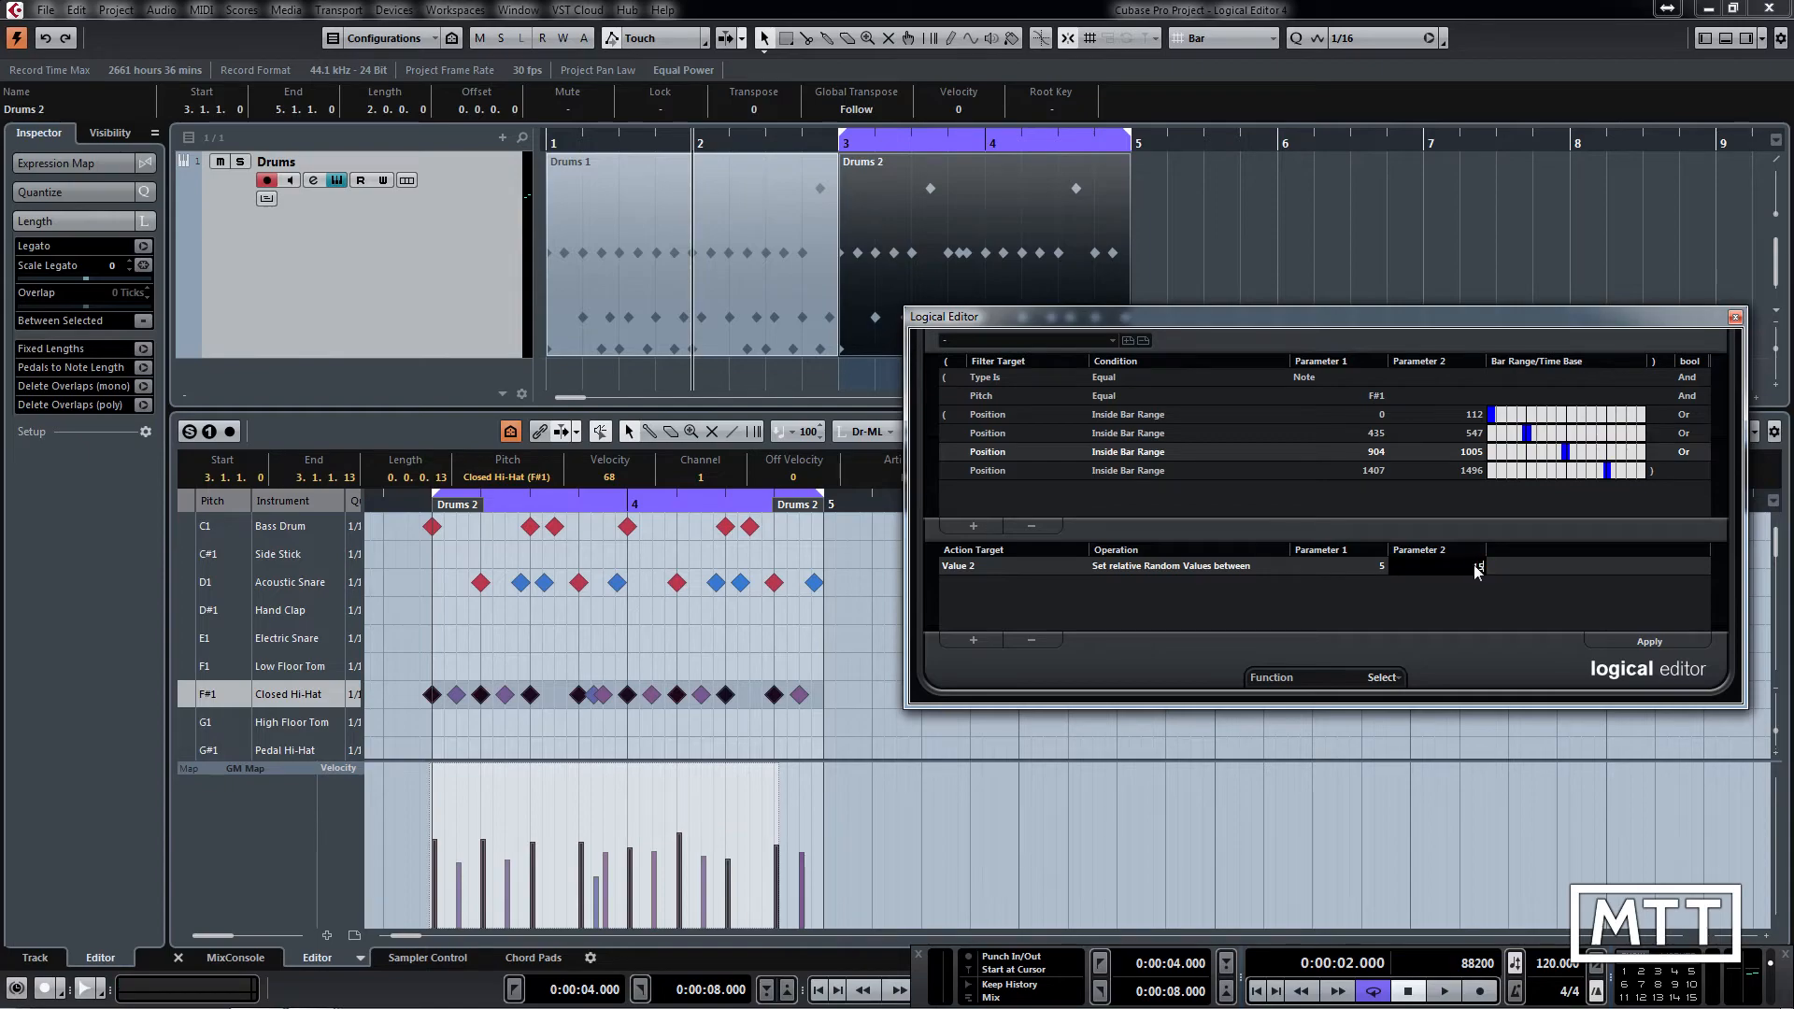
# Set the random velocity upper value to 15, choose Transform, and apply
pyautogui.click(1382, 676)
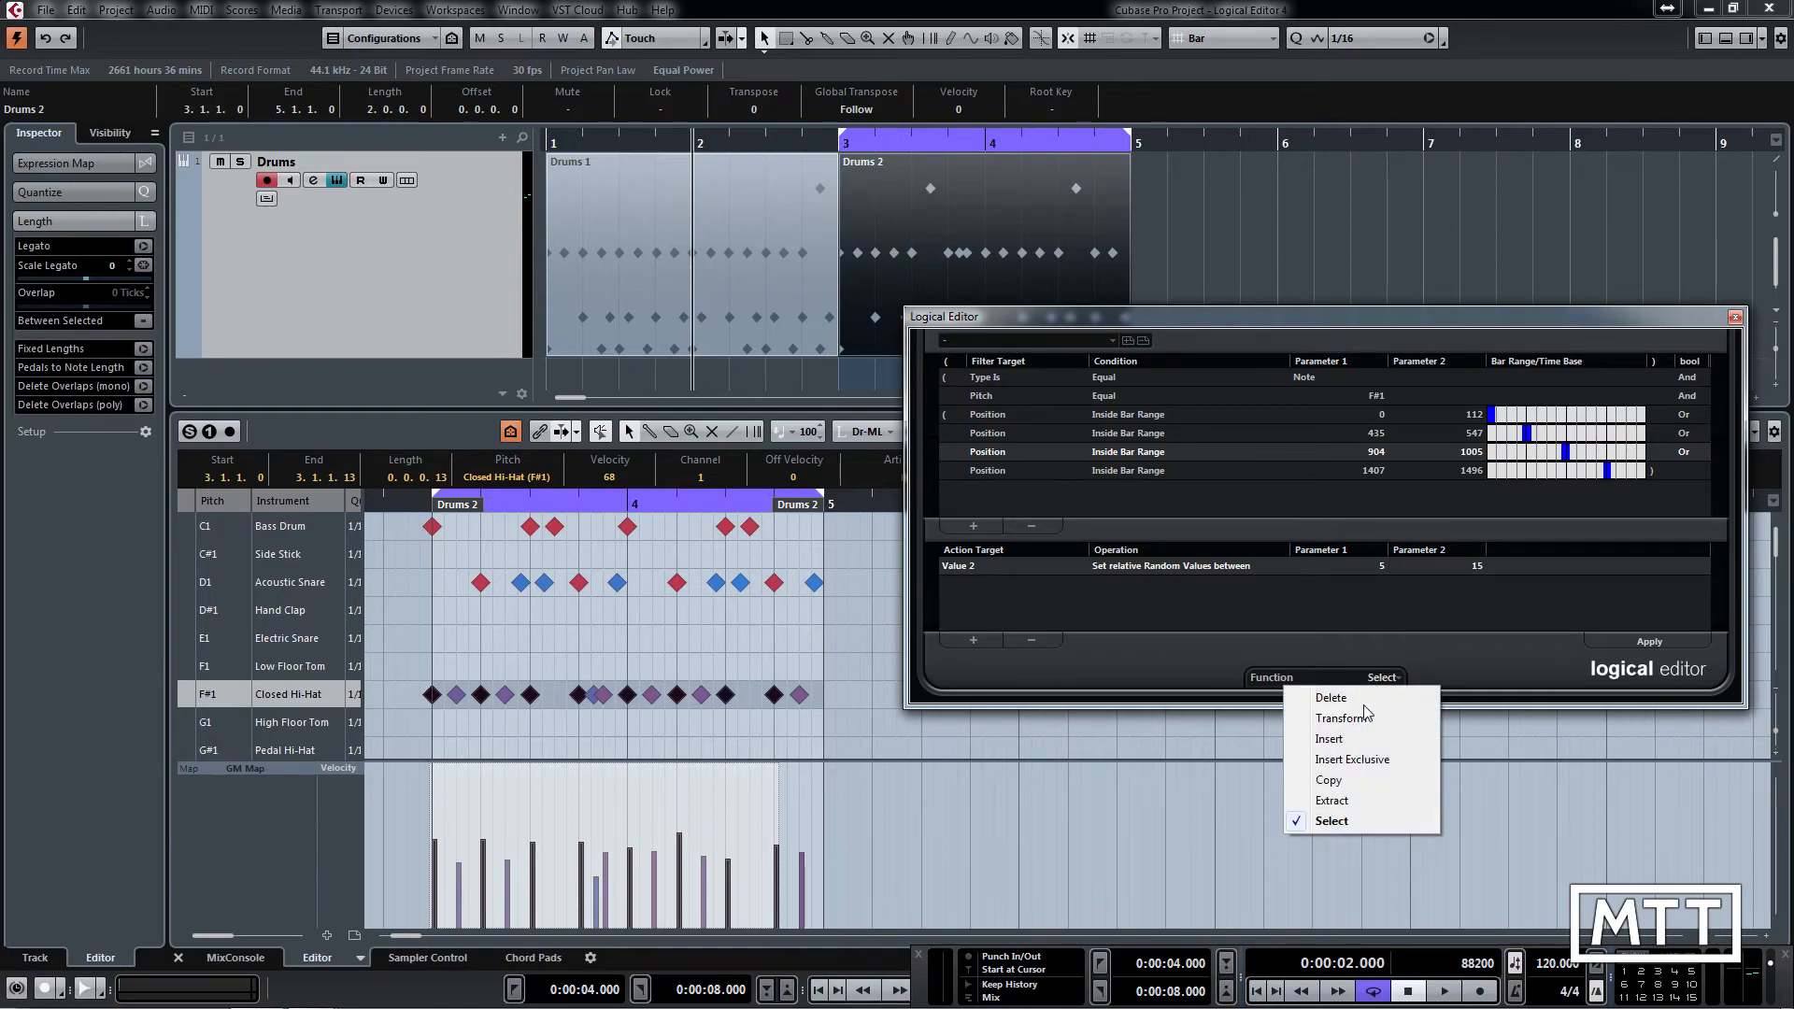
pyautogui.click(1345, 718)
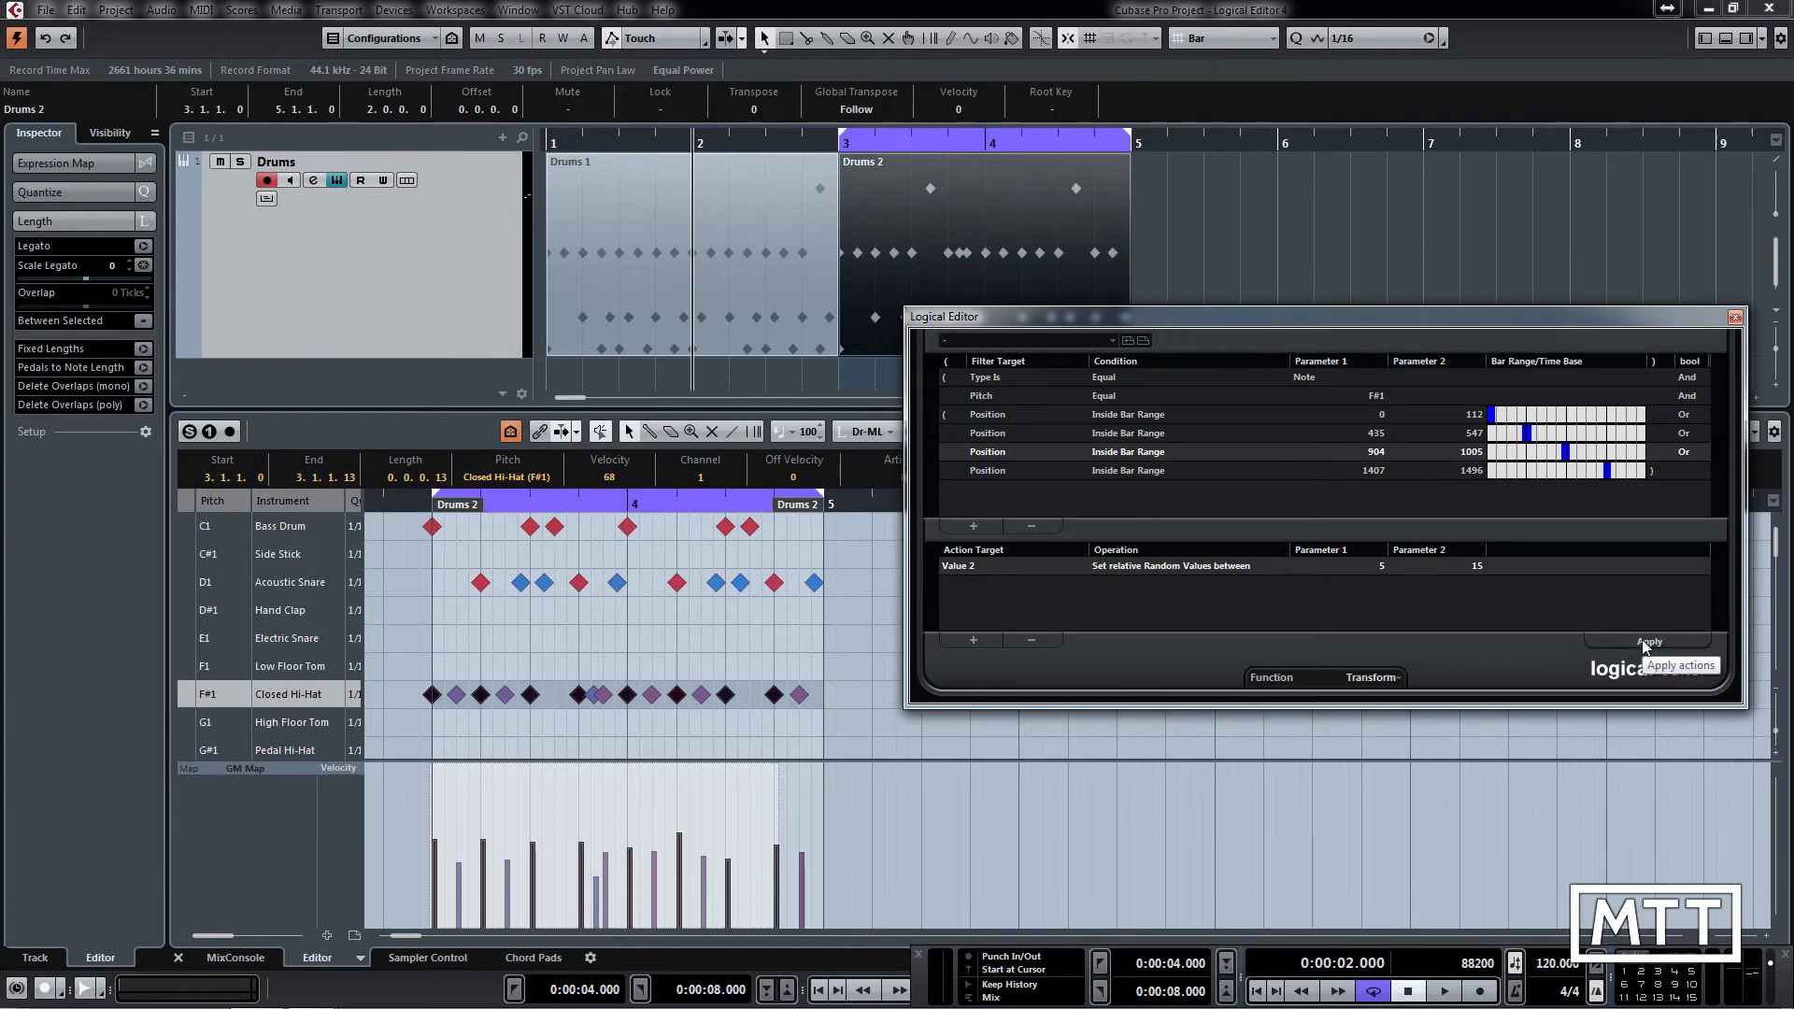
pyautogui.click(1648, 642)
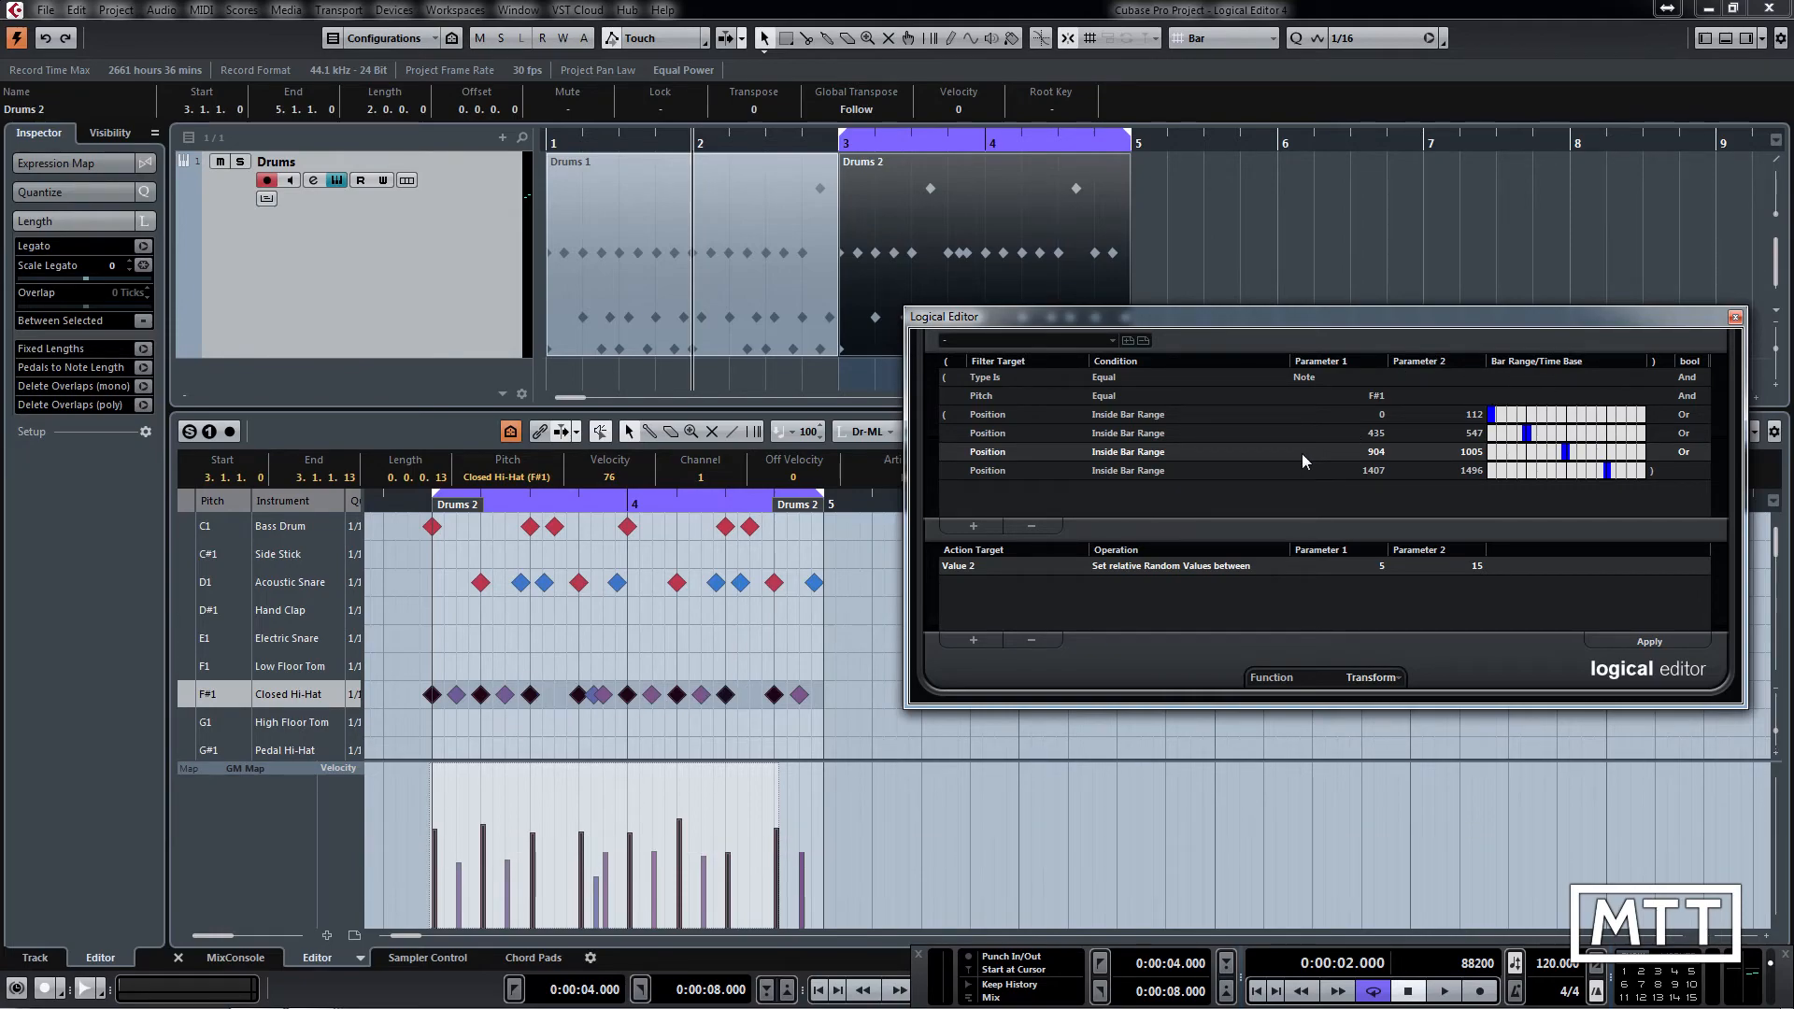
pyautogui.moveTo(973, 450)
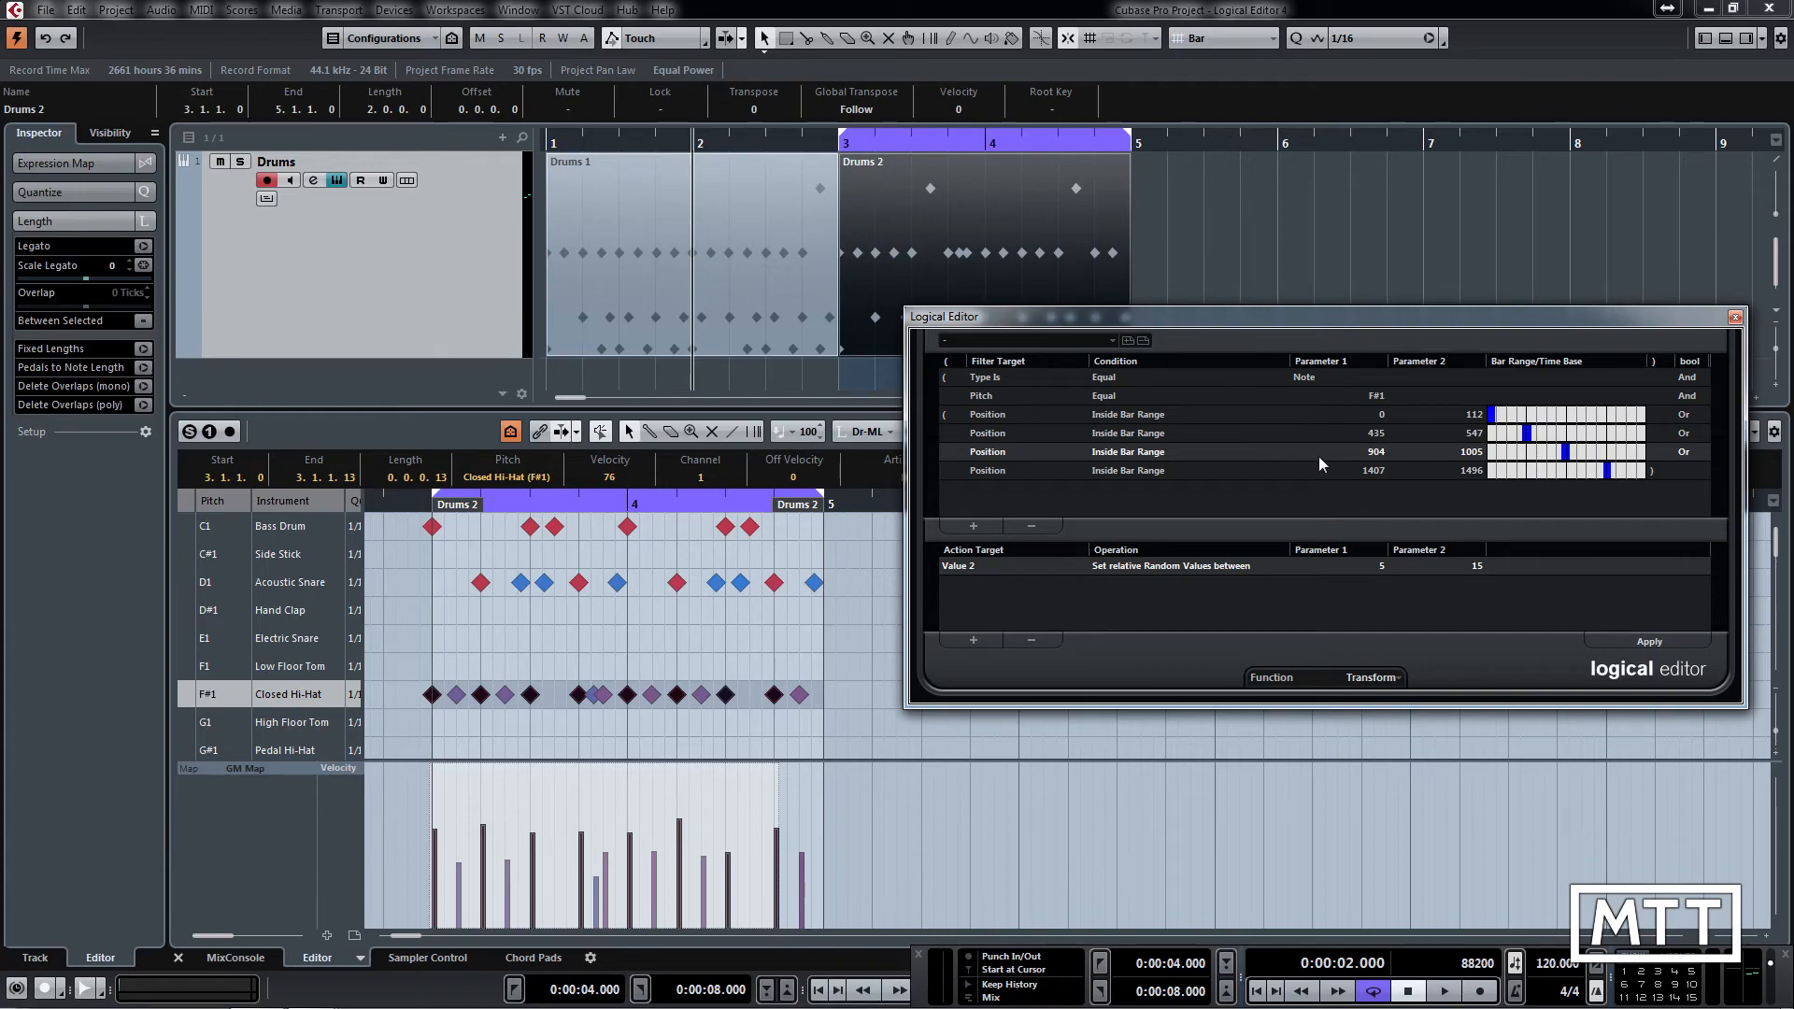
pyautogui.moveTo(1648, 407)
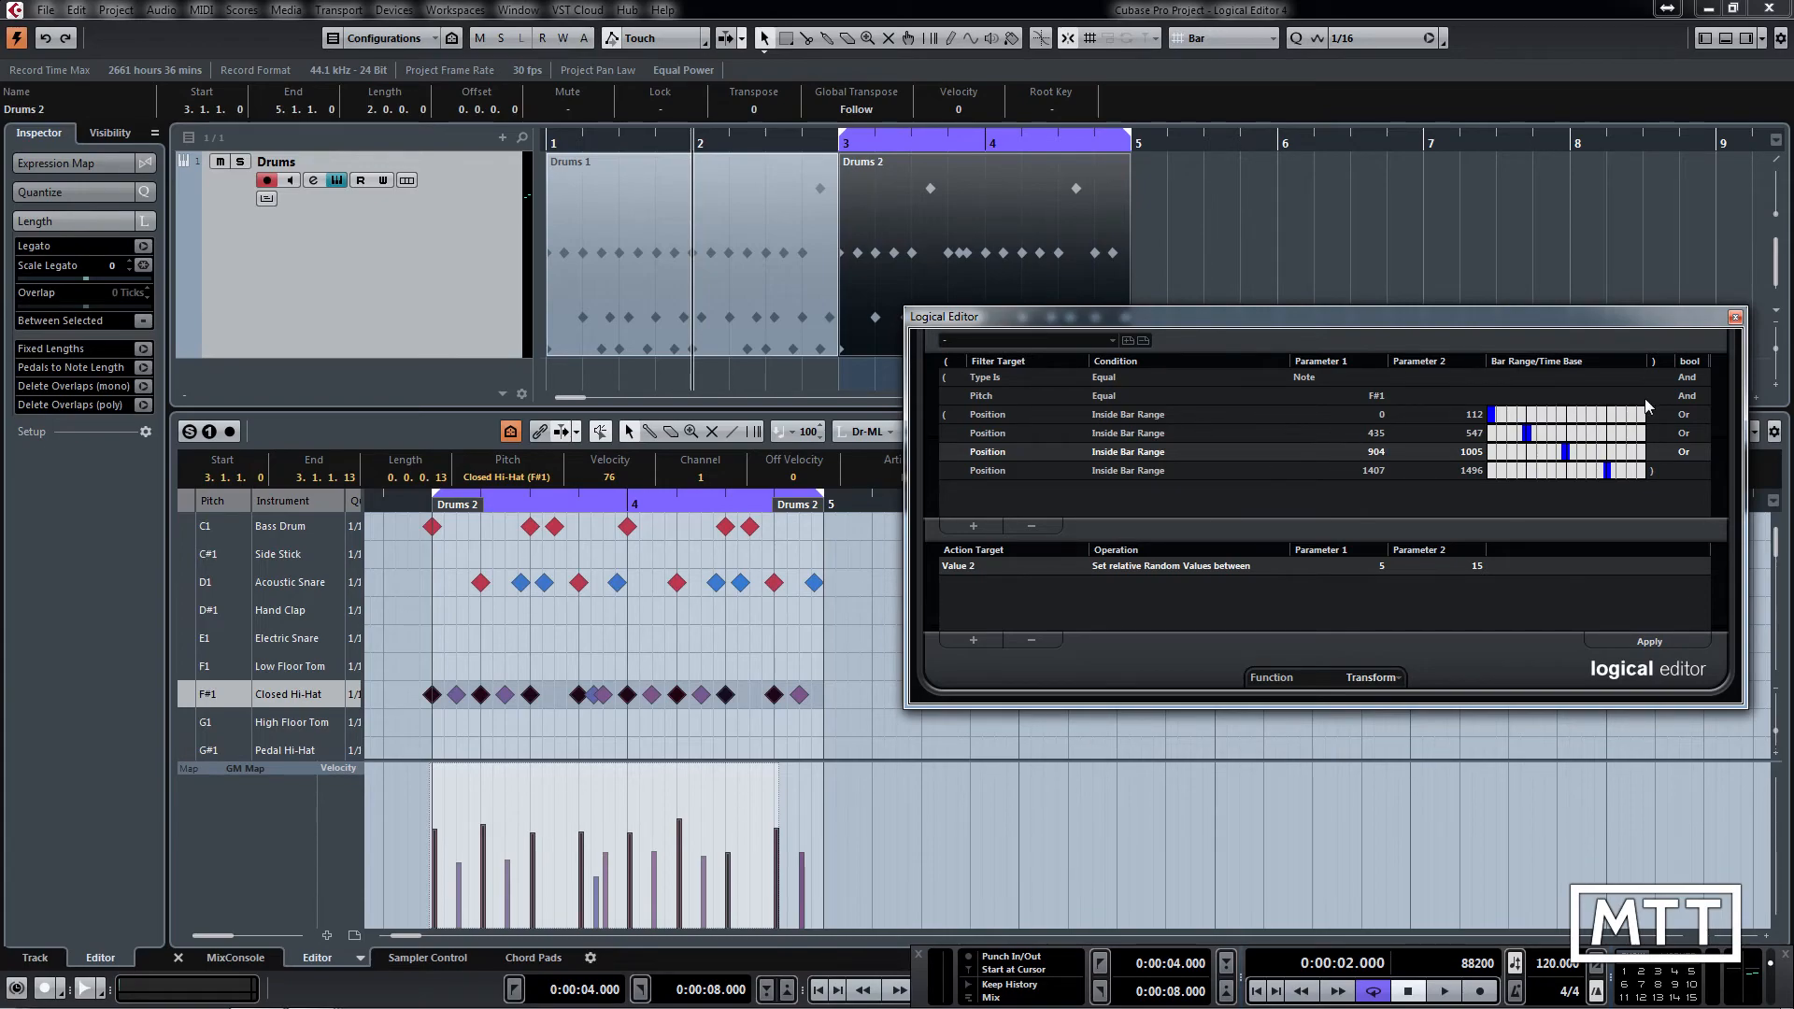
pyautogui.moveTo(1682, 455)
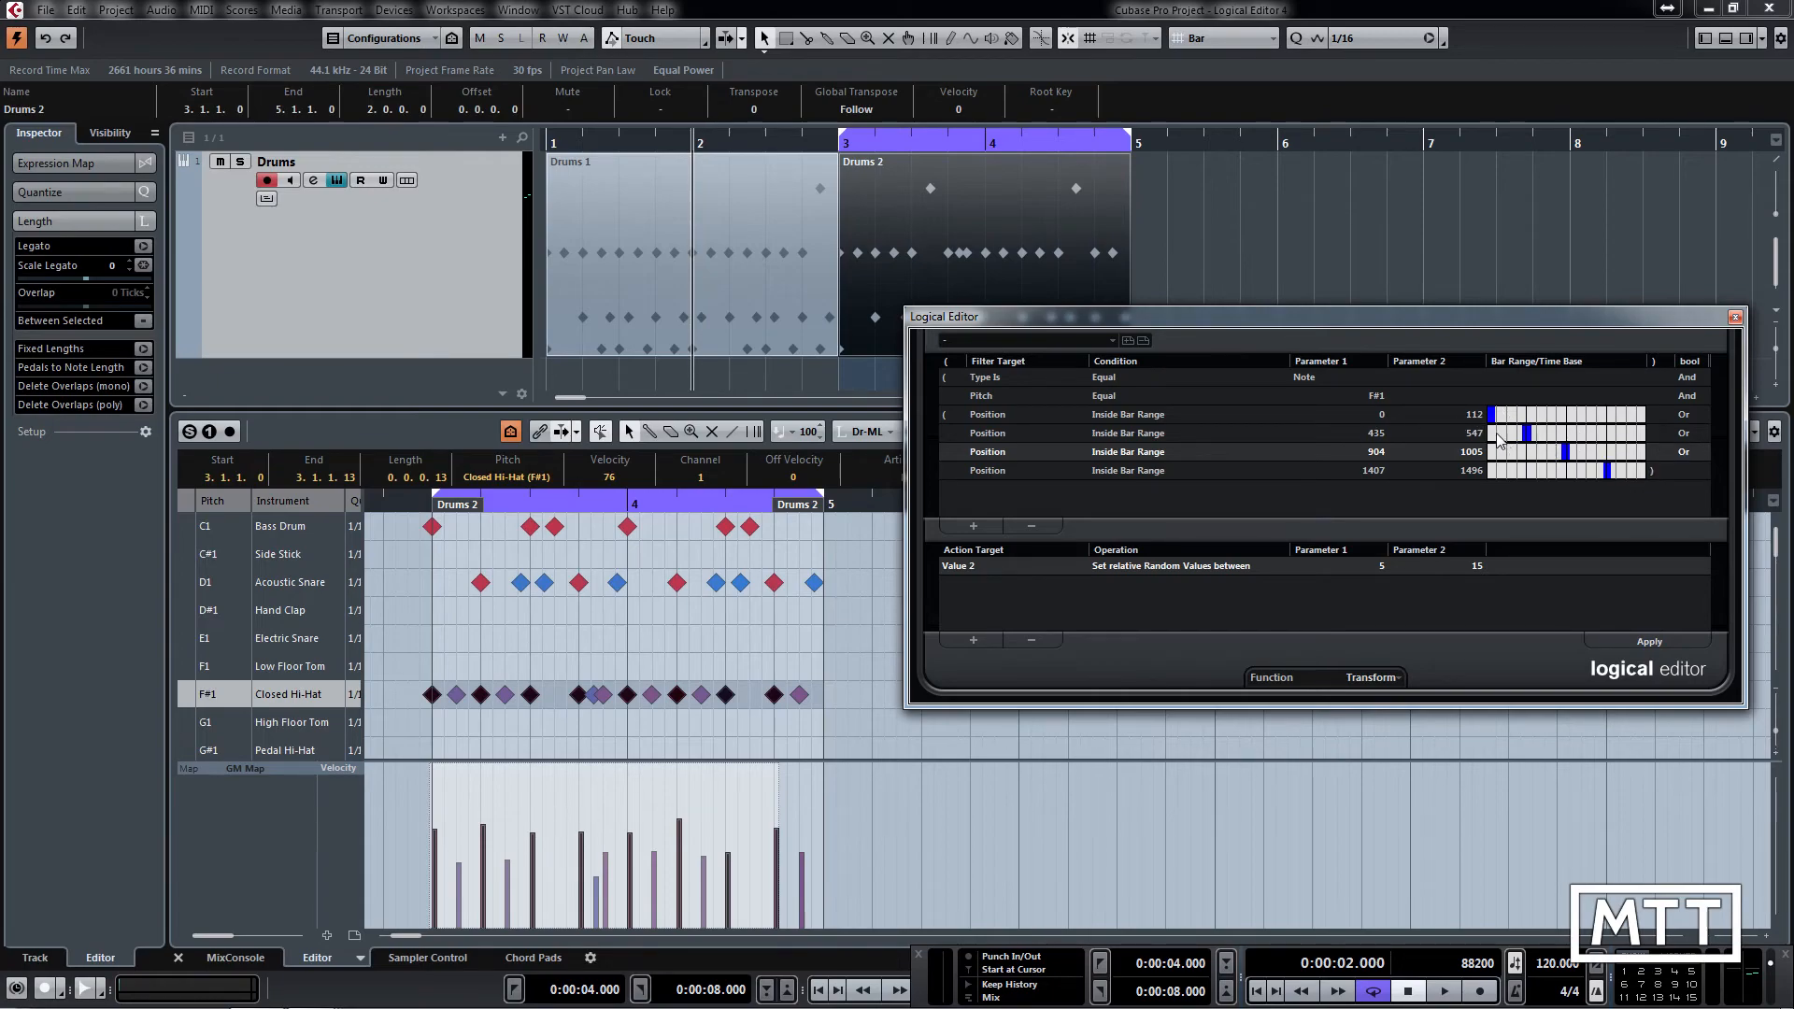
pyautogui.moveTo(1577, 470)
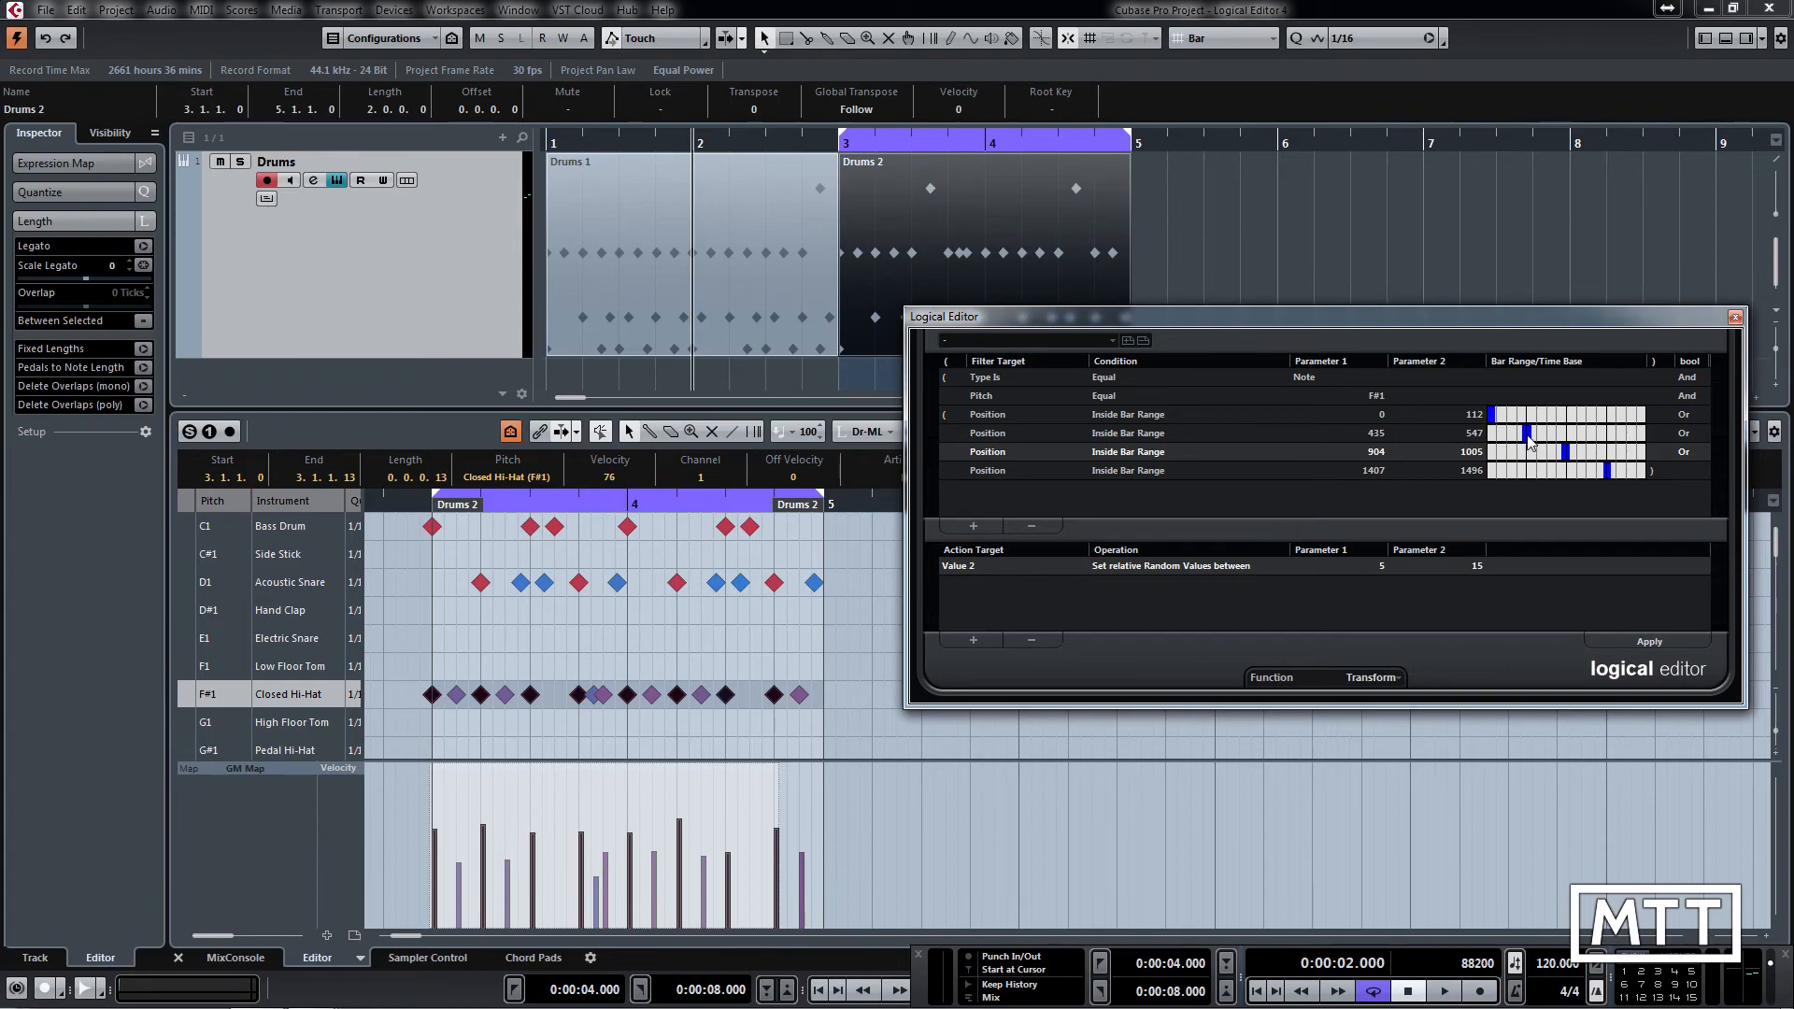
pyautogui.moveTo(1502, 429)
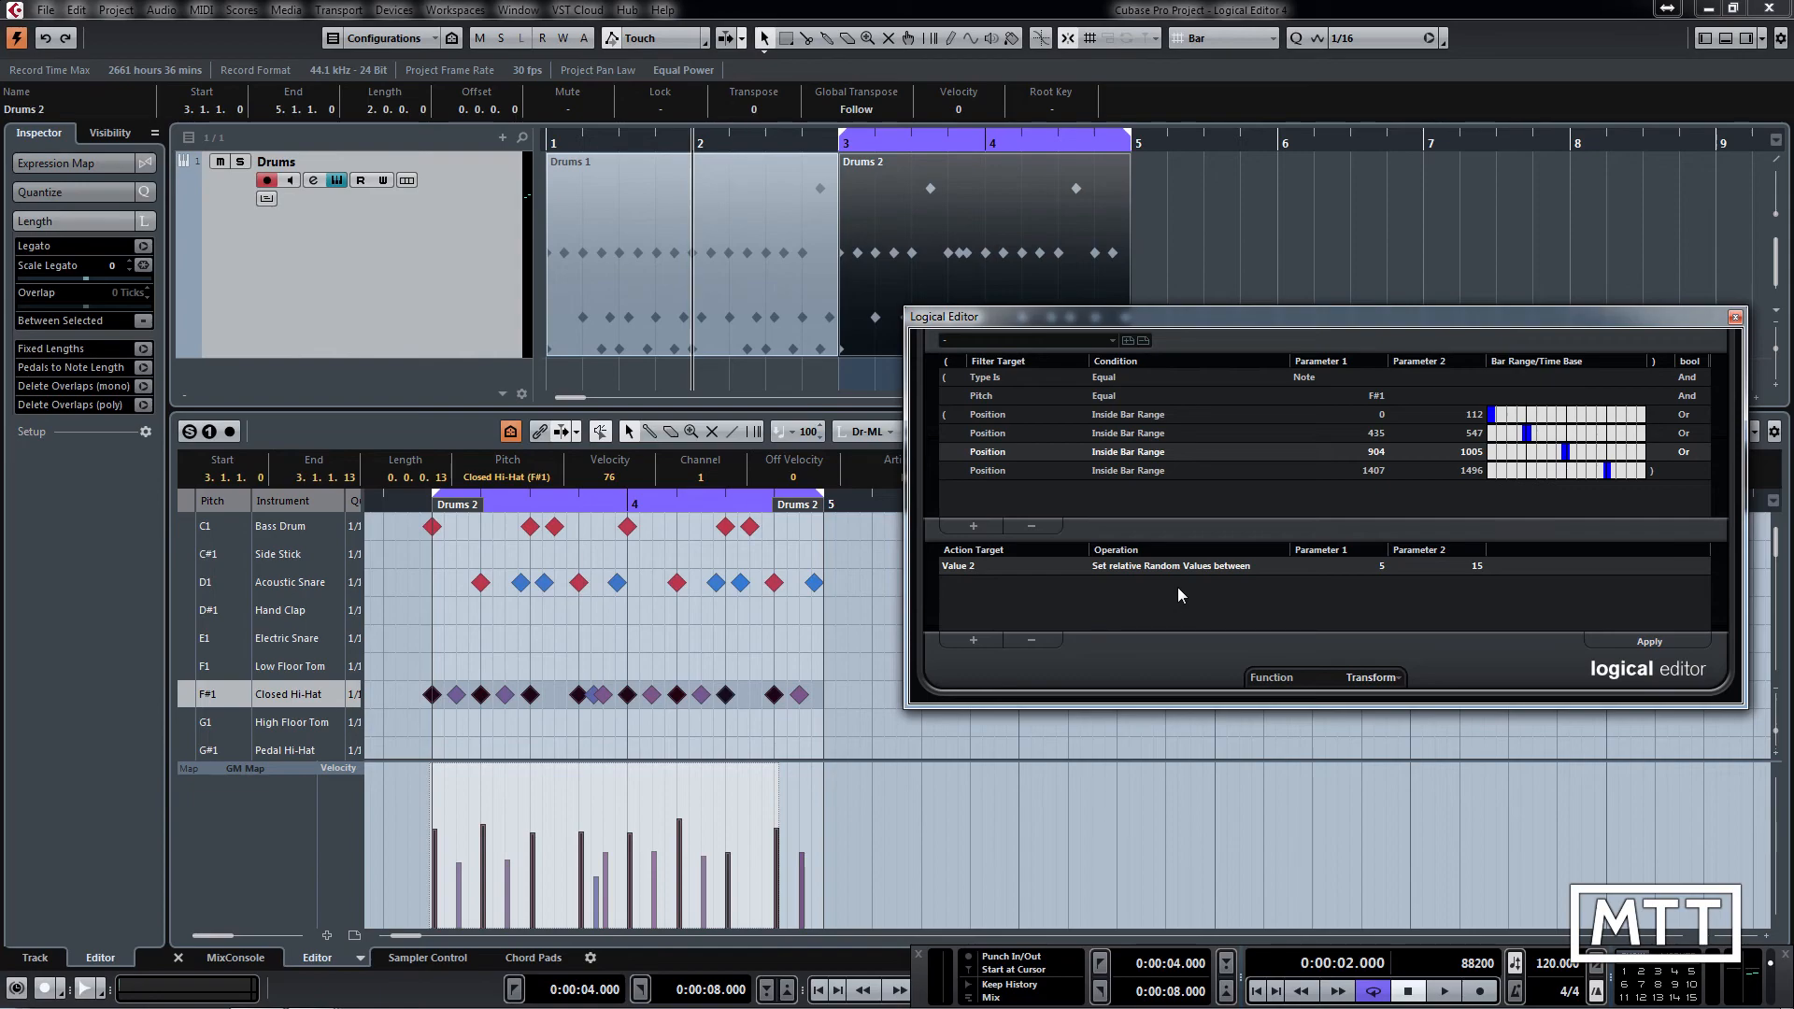
pyautogui.moveTo(1143, 409)
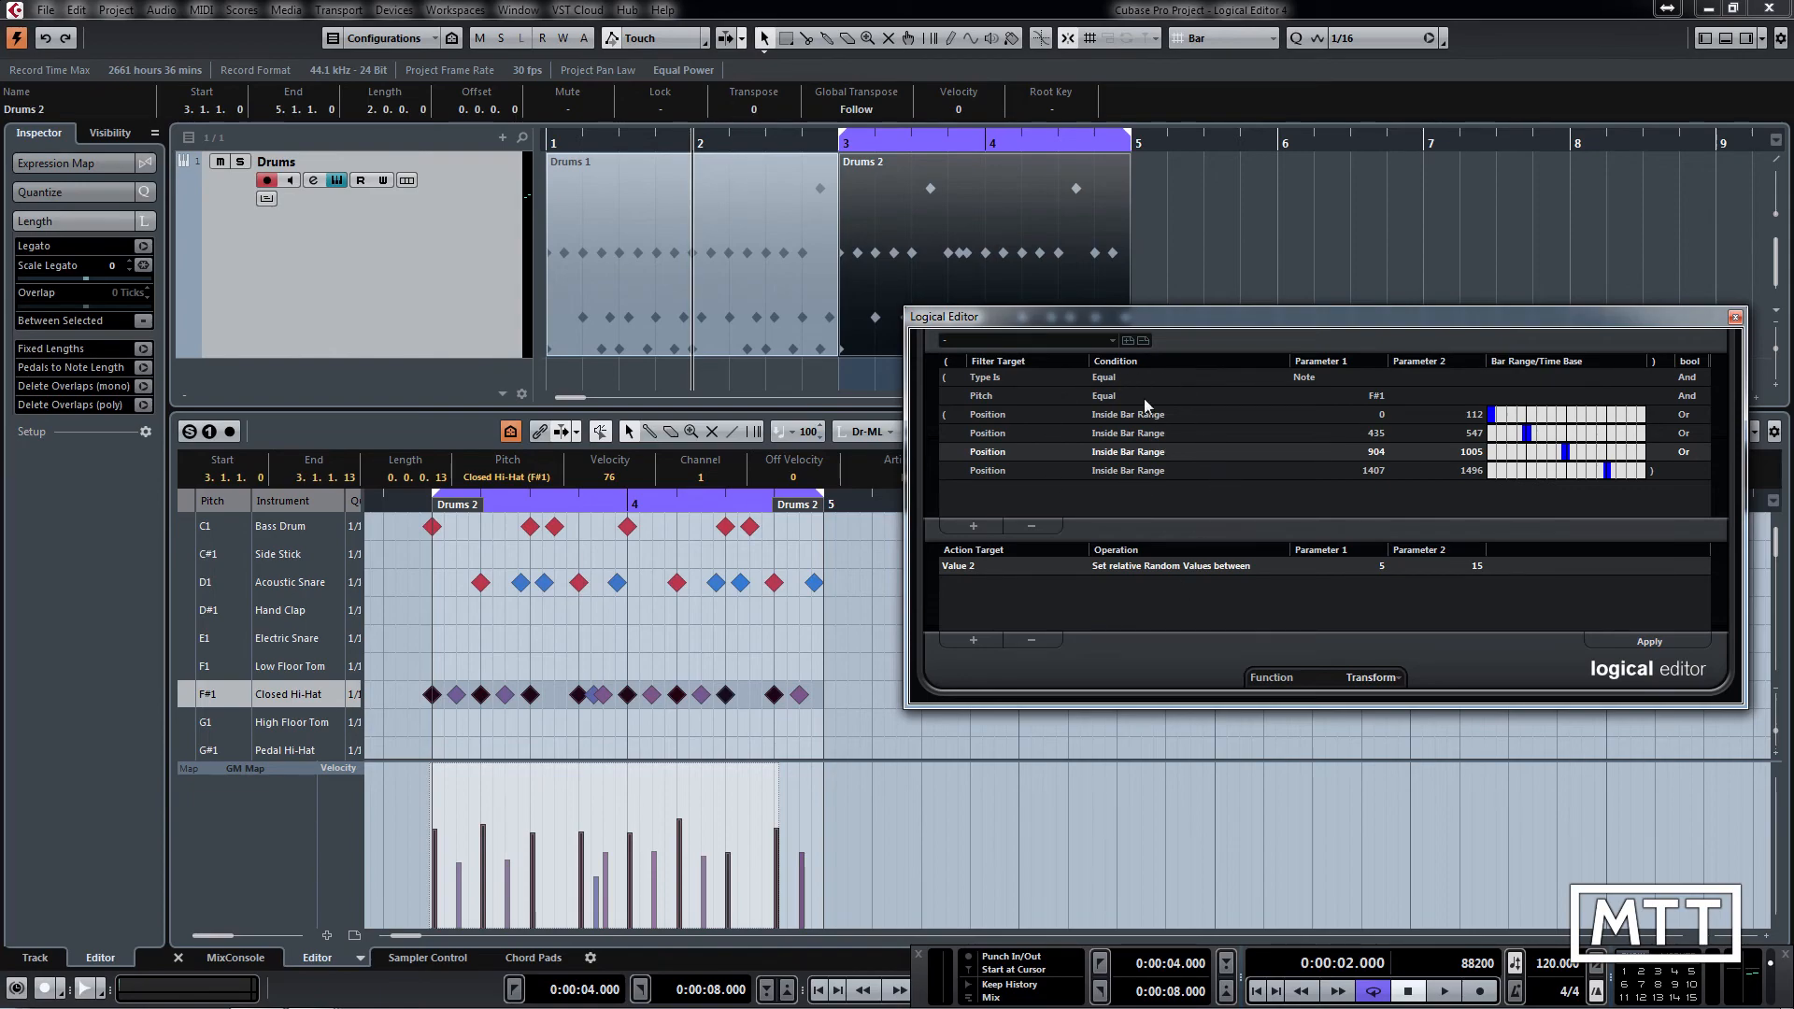
pyautogui.moveTo(1235, 483)
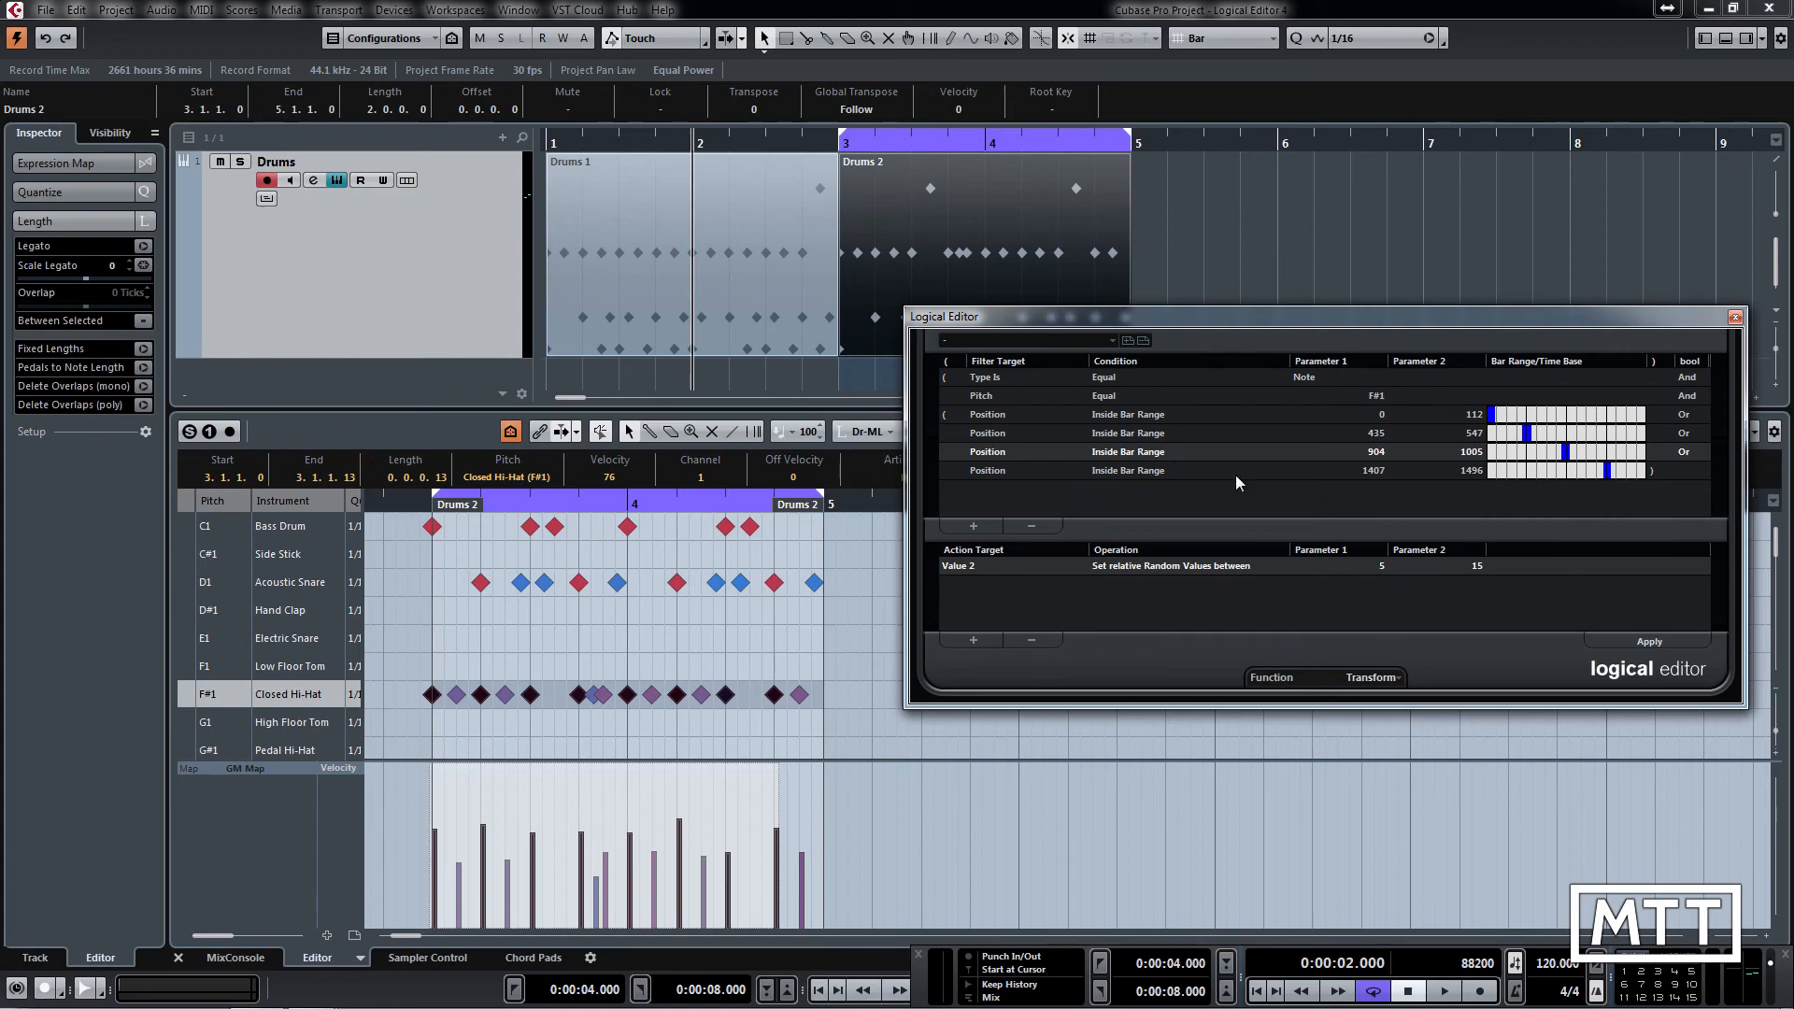
pyautogui.moveTo(1330, 407)
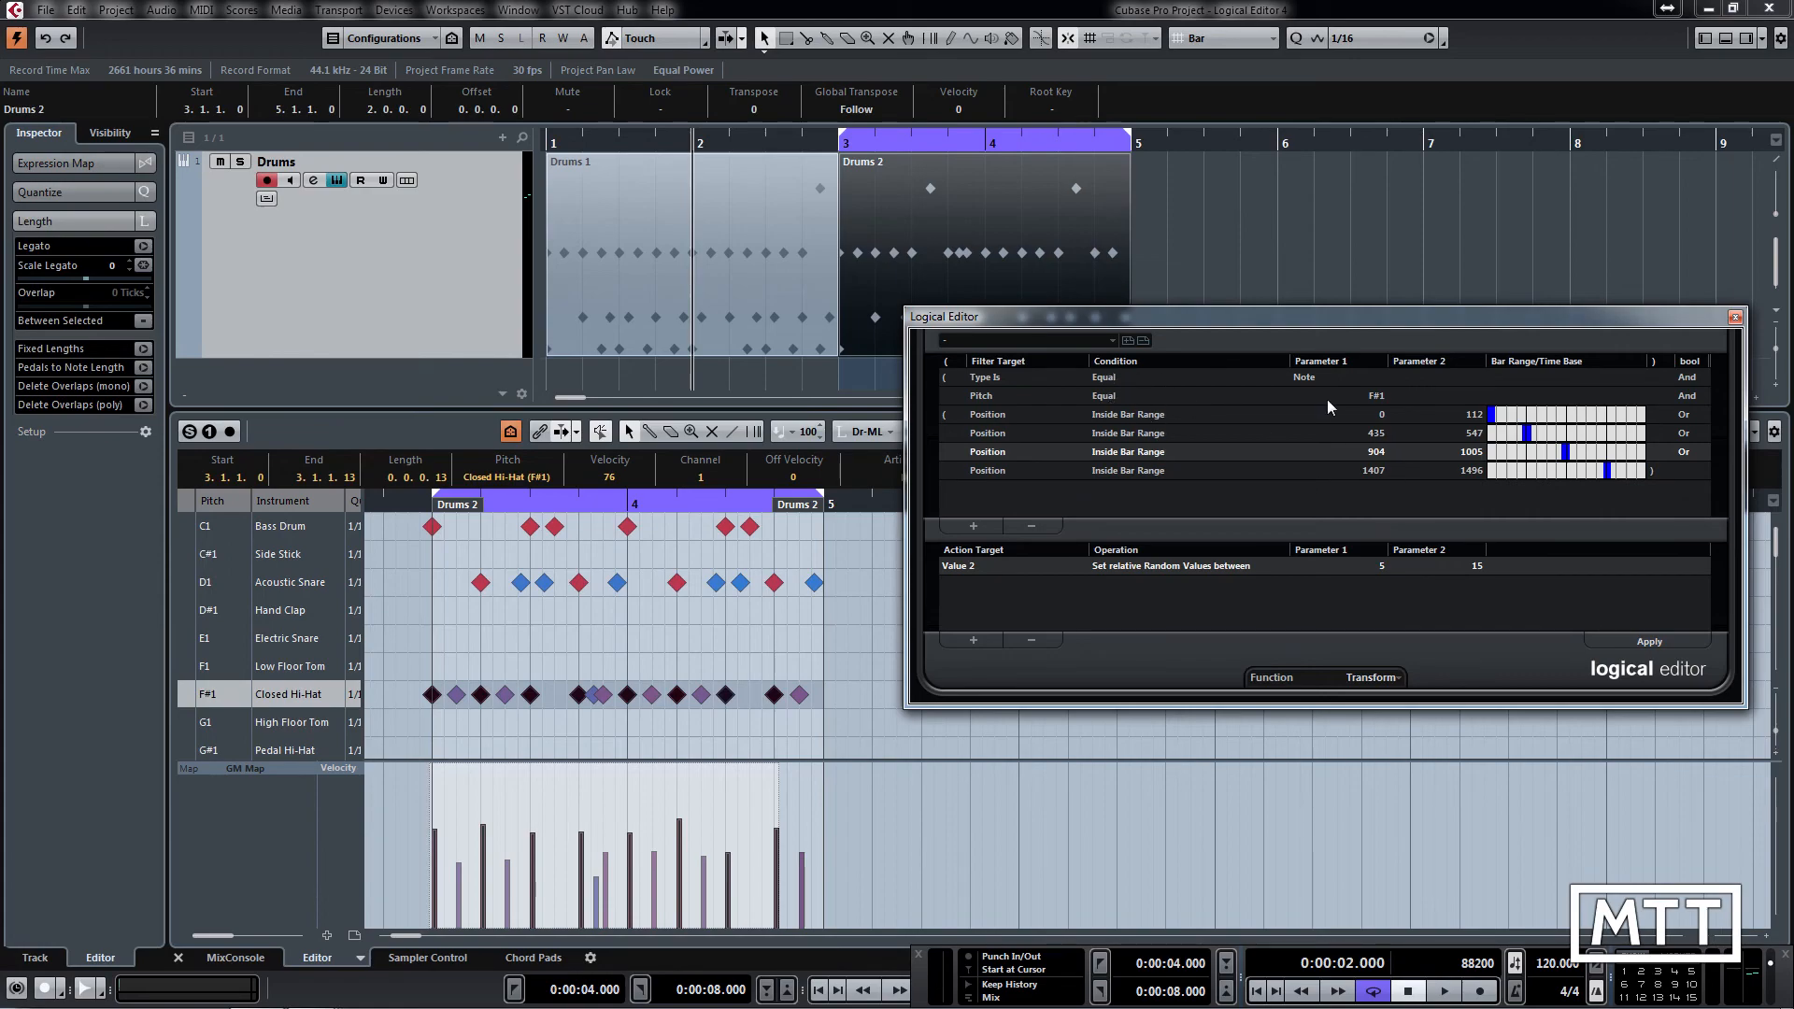
pyautogui.moveTo(1370, 406)
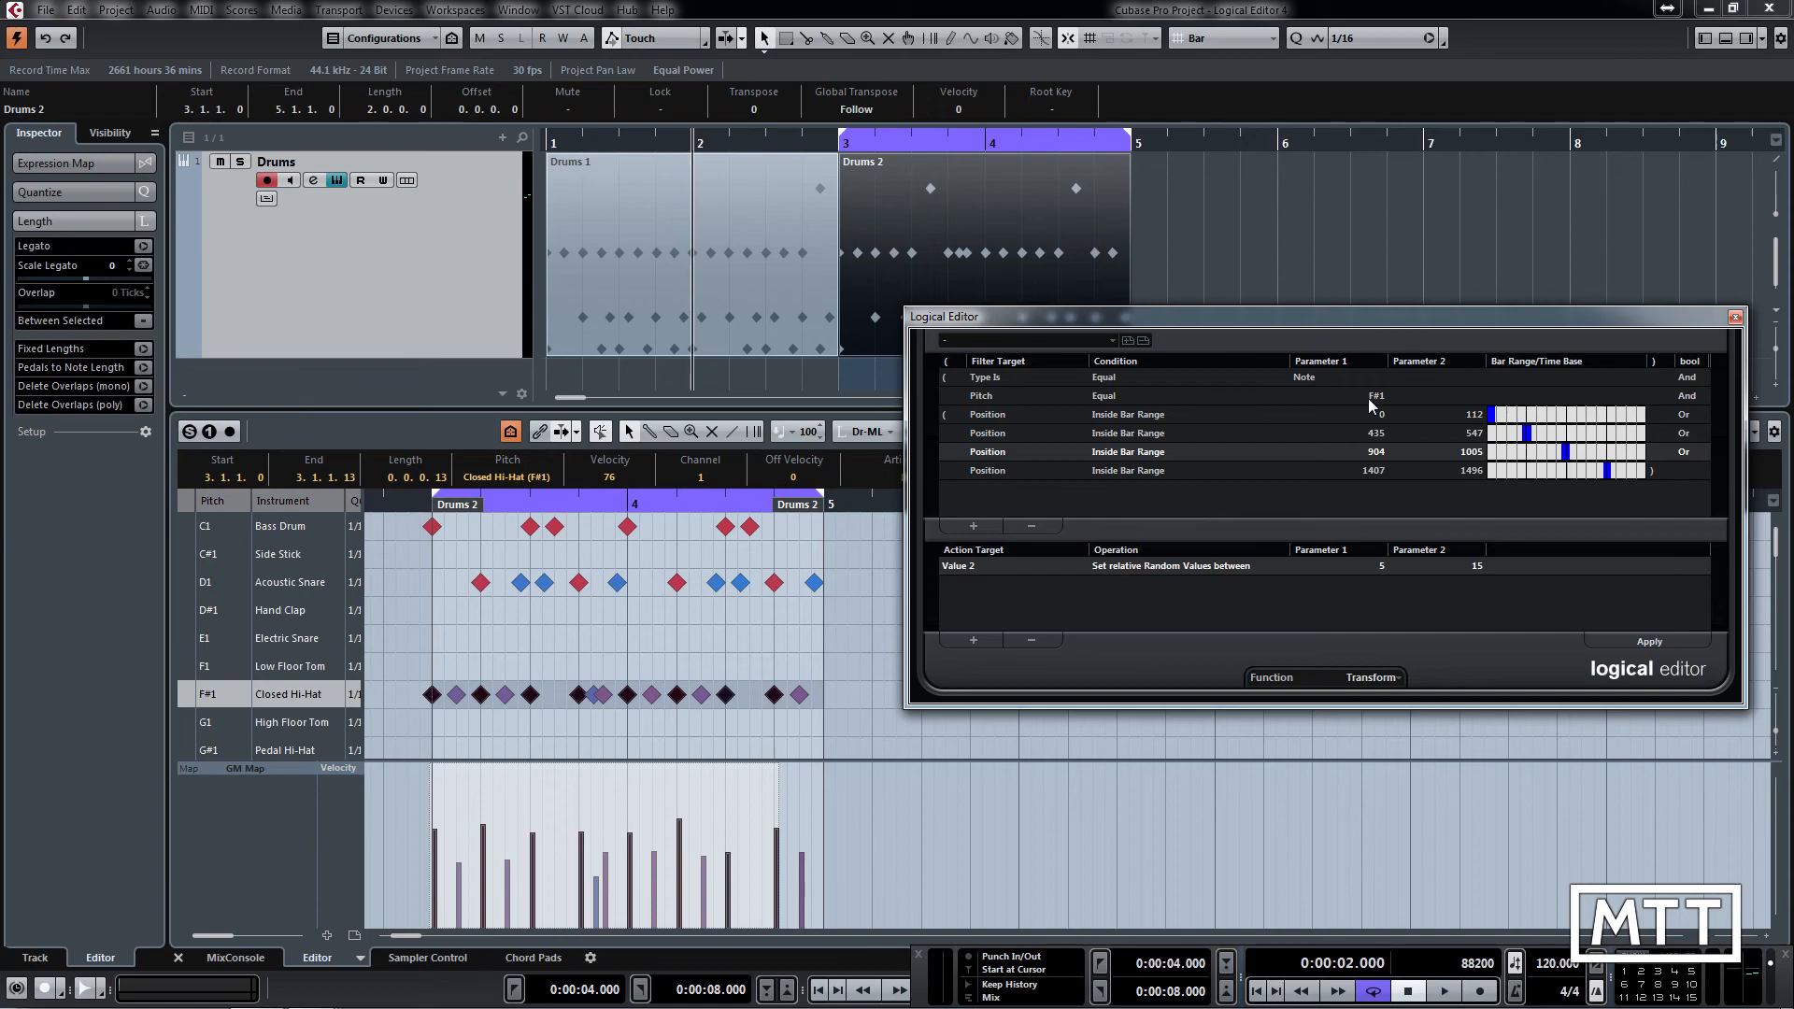